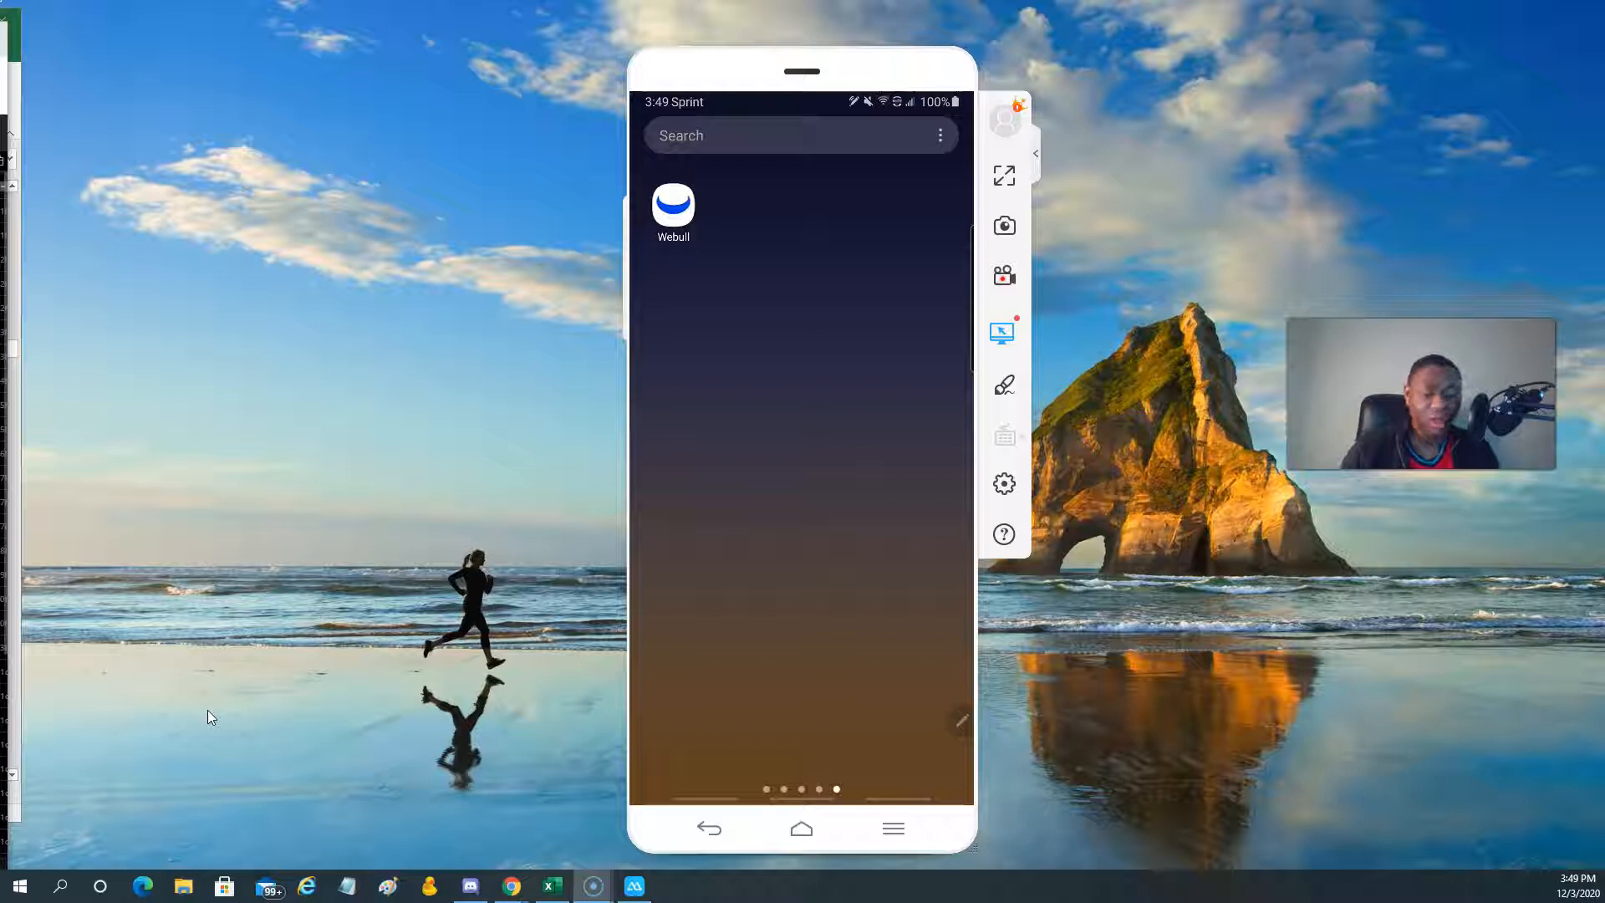
Launch Webull from the phone's home screen to show the My Watchlist quotes.
{"action": "left_click", "coordinate": [674, 205]}
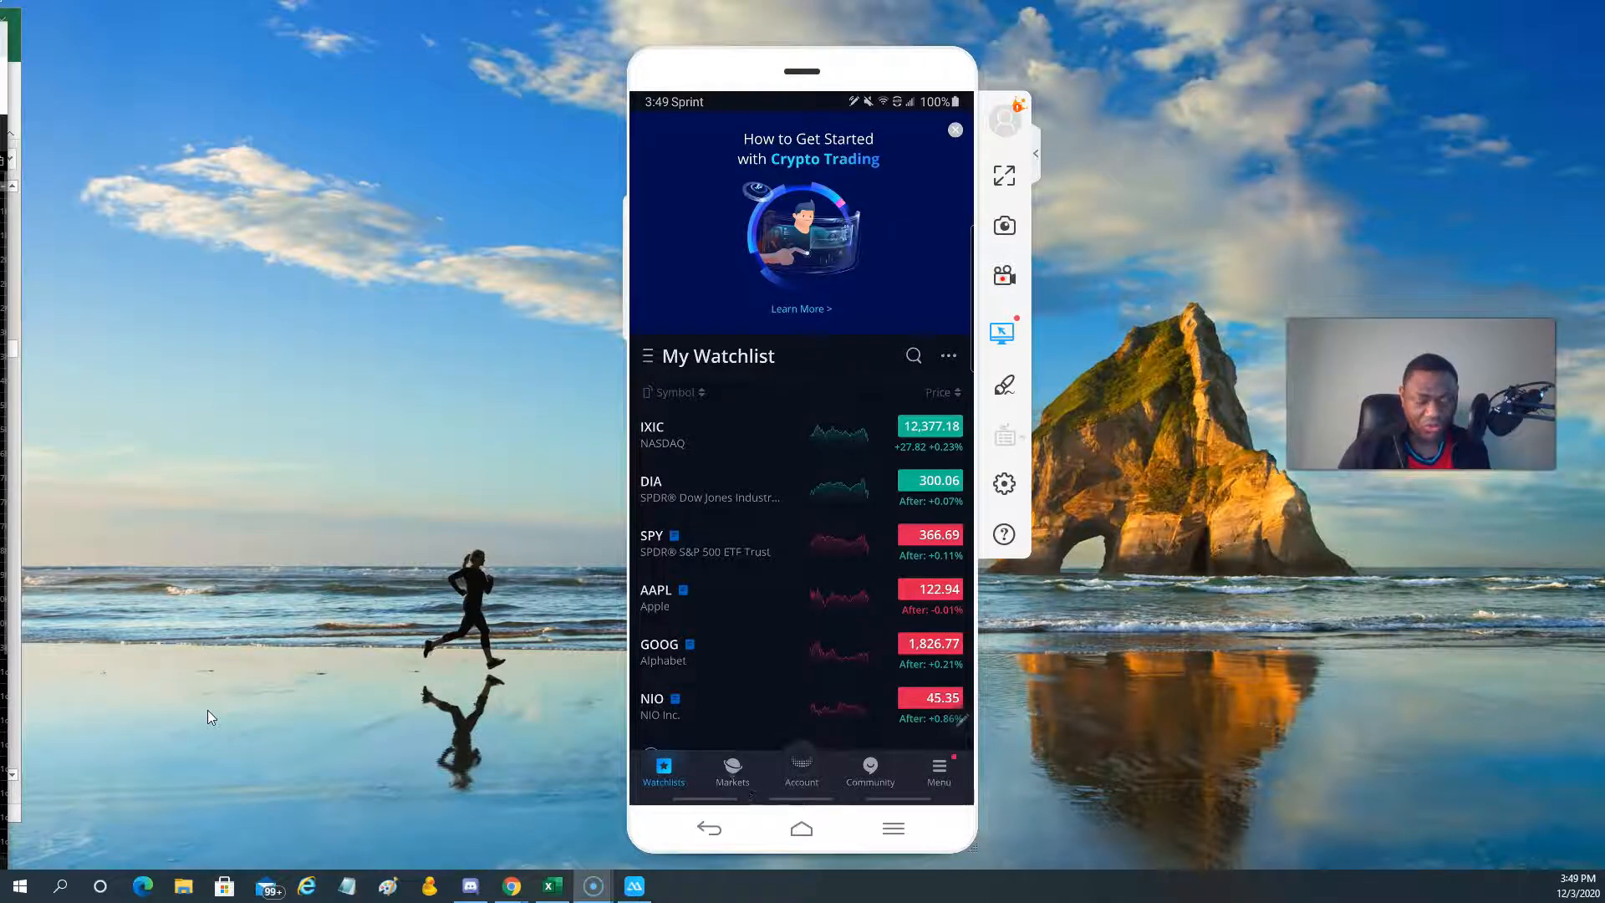
Browse the US Markets overview, then move to Explore and reach Create Screener.
{"action": "left_click", "coordinate": [733, 773]}
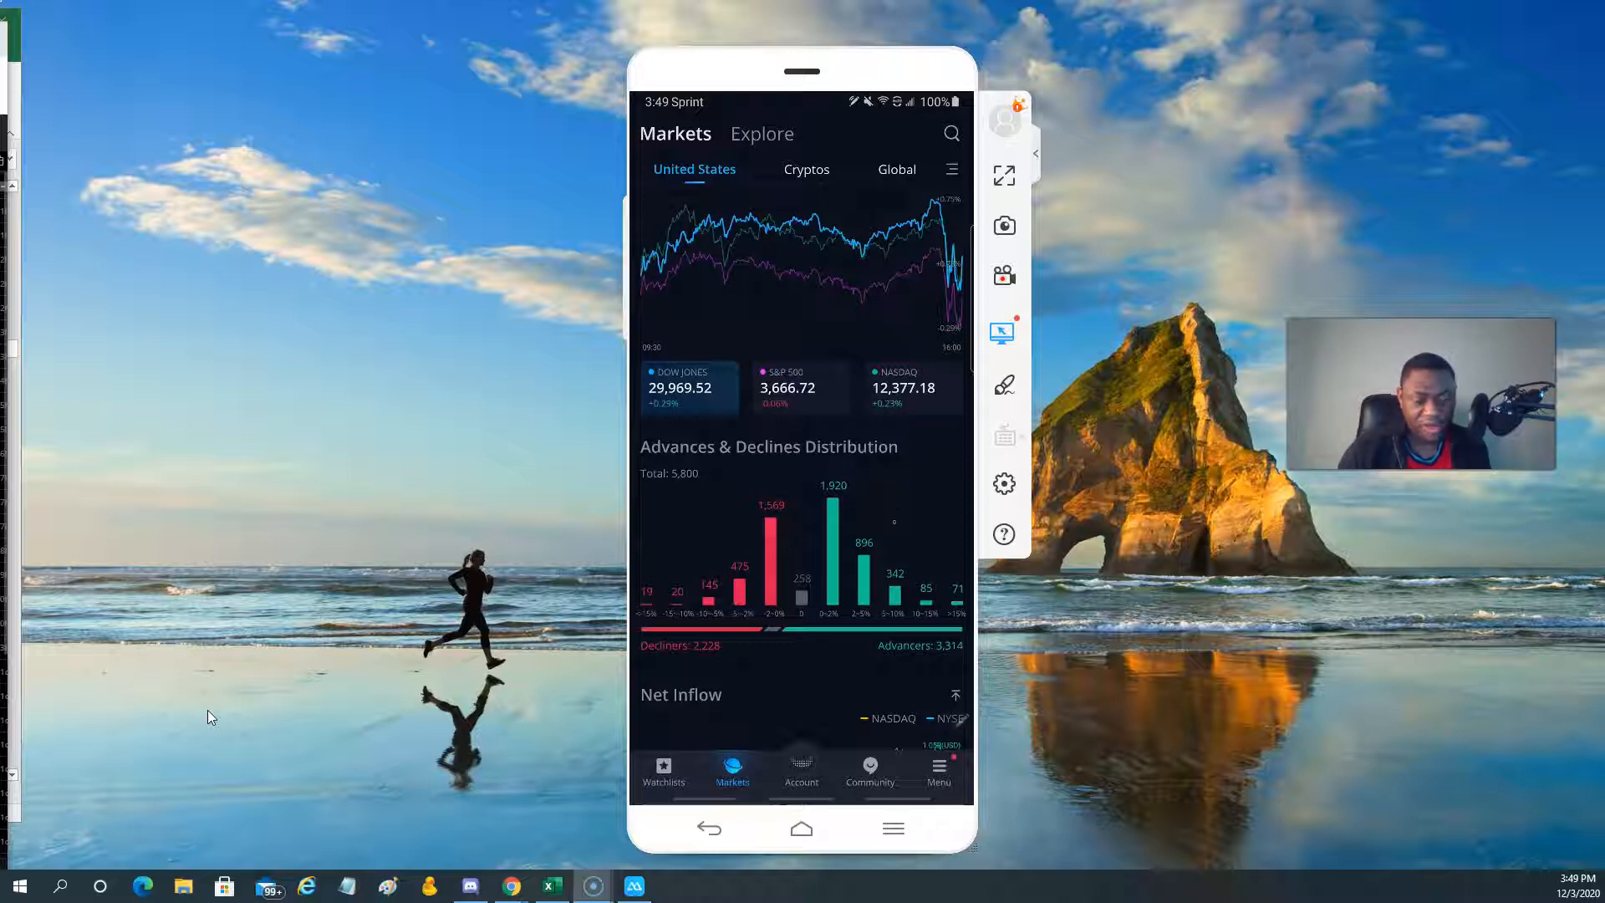
{"action": "scroll", "scroll_direction": "down", "scroll_amount": 3}
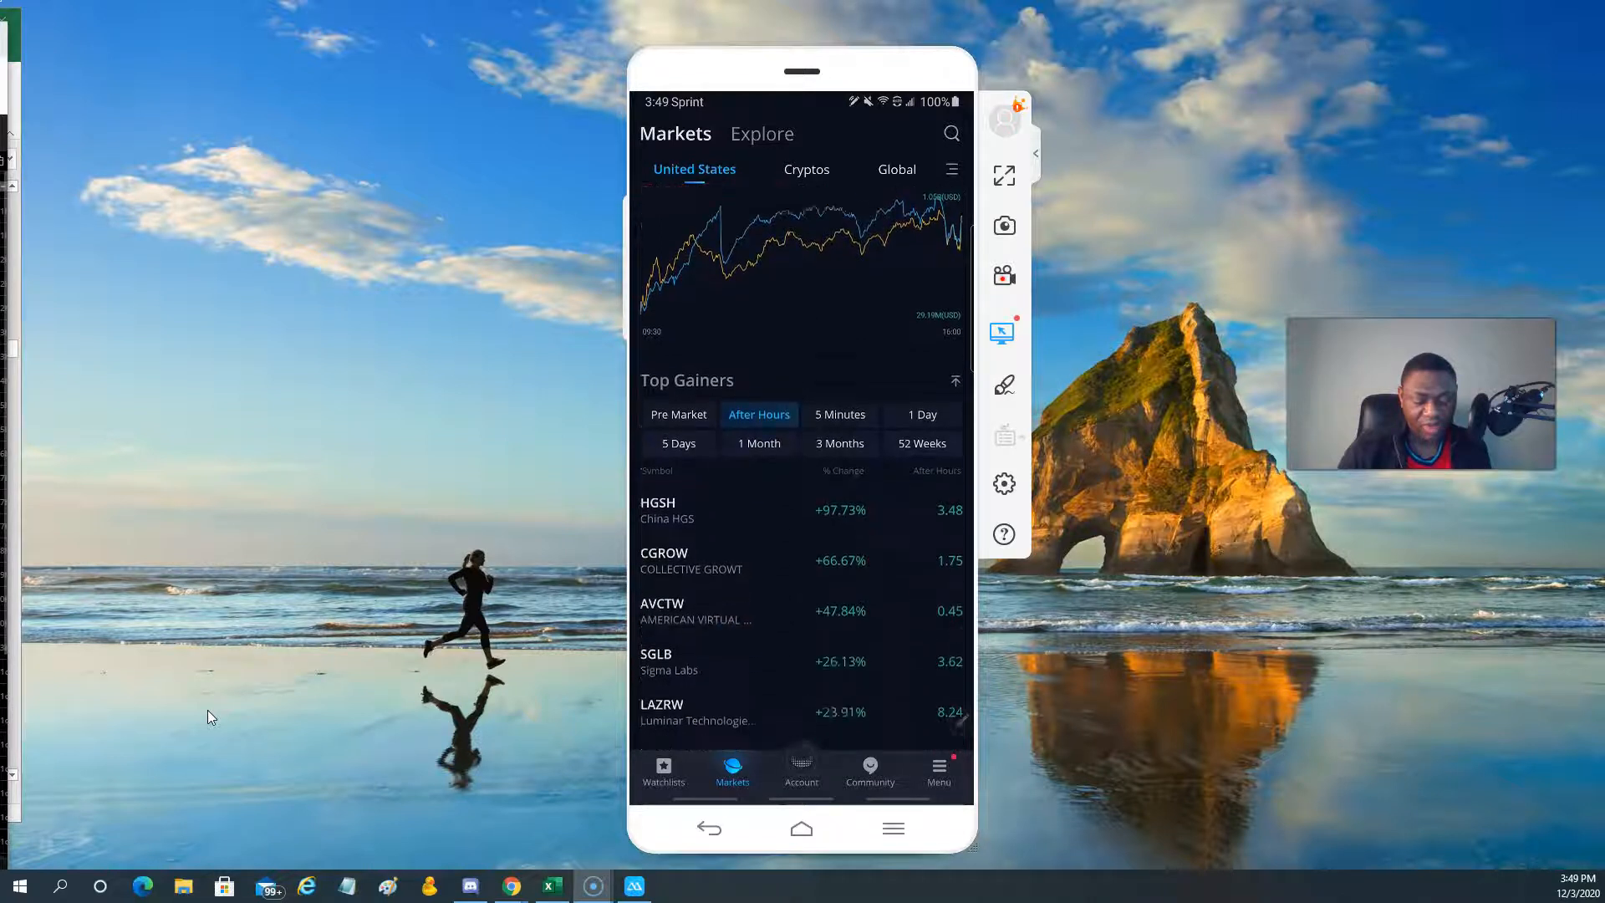
{"action": "scroll", "scroll_direction": "down", "scroll_amount": 3}
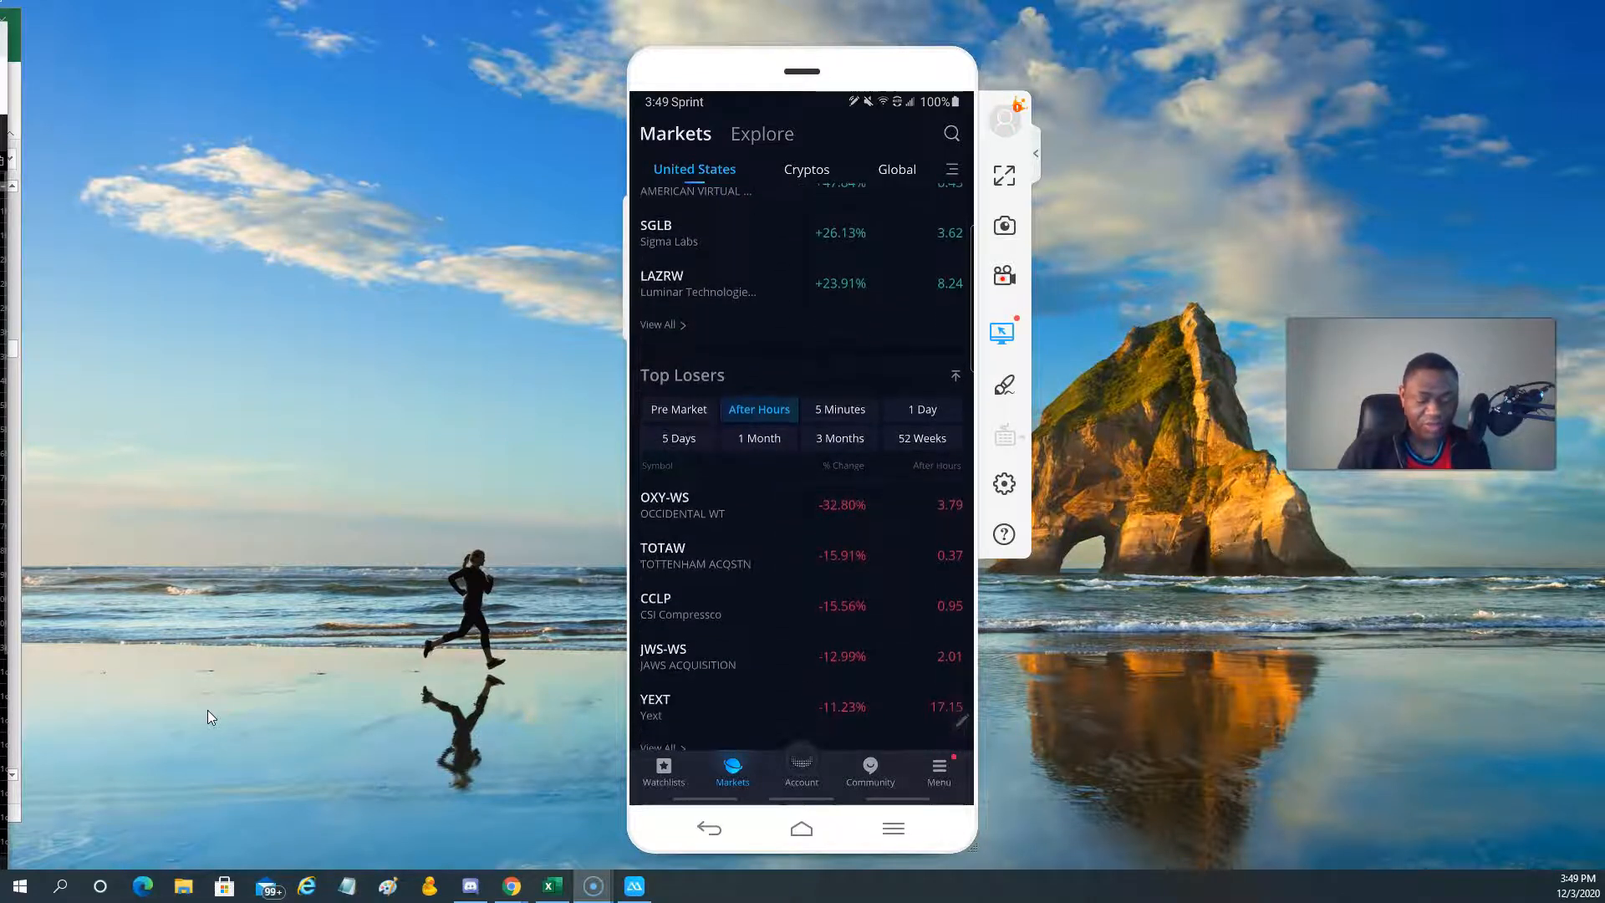
{"action": "scroll", "scroll_direction": "up", "scroll_amount": 3}
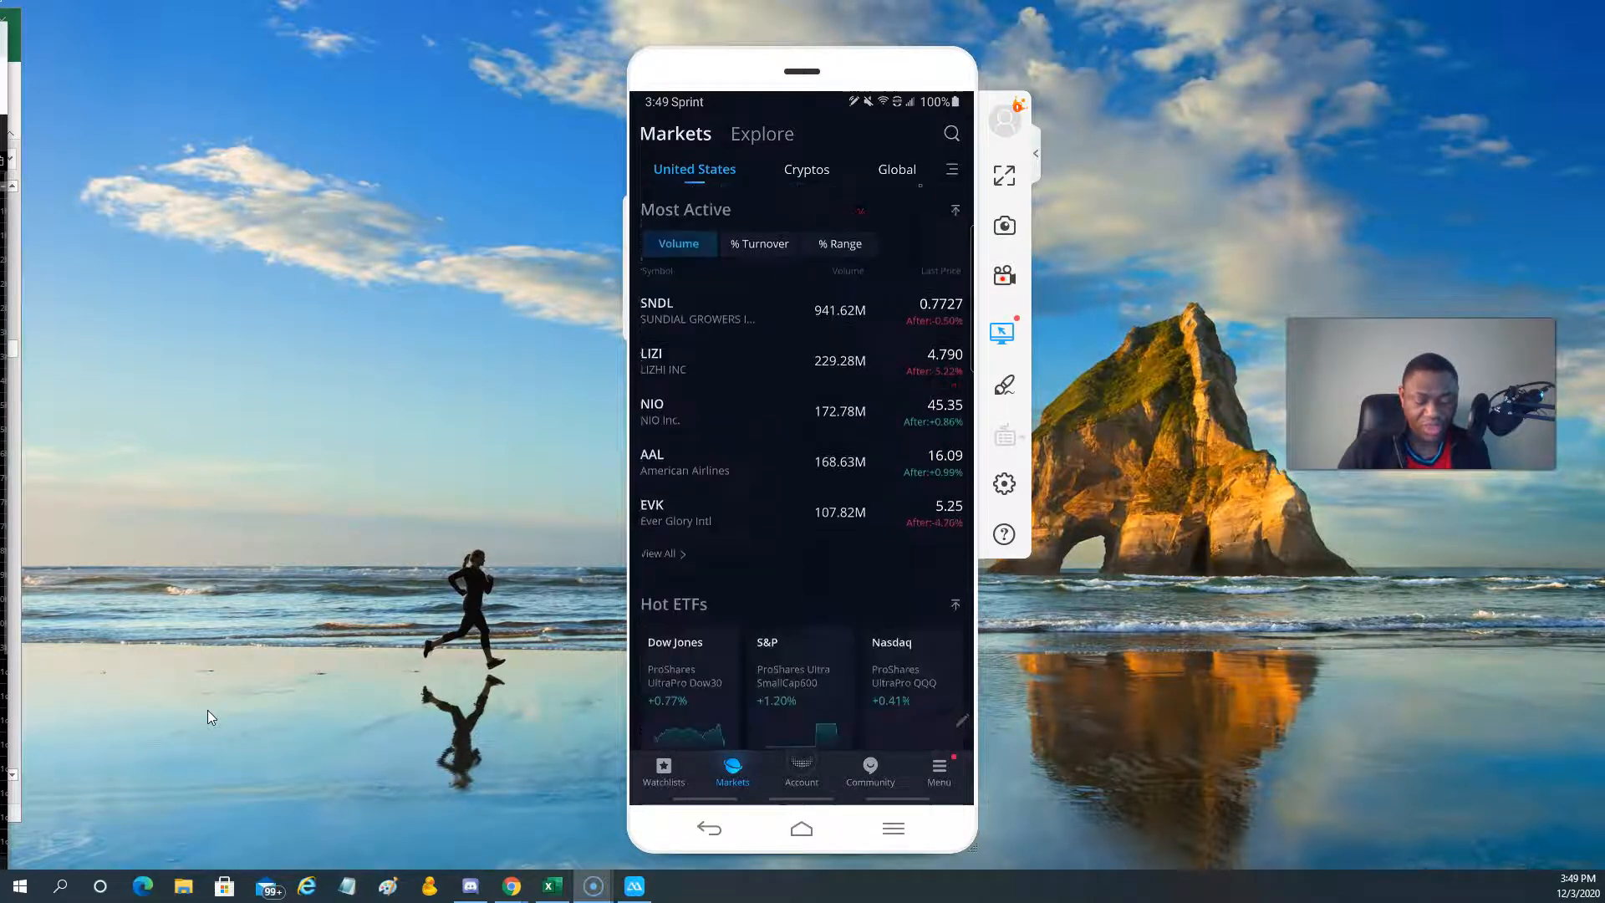
{"action": "scroll", "scroll_direction": "down", "scroll_amount": 3}
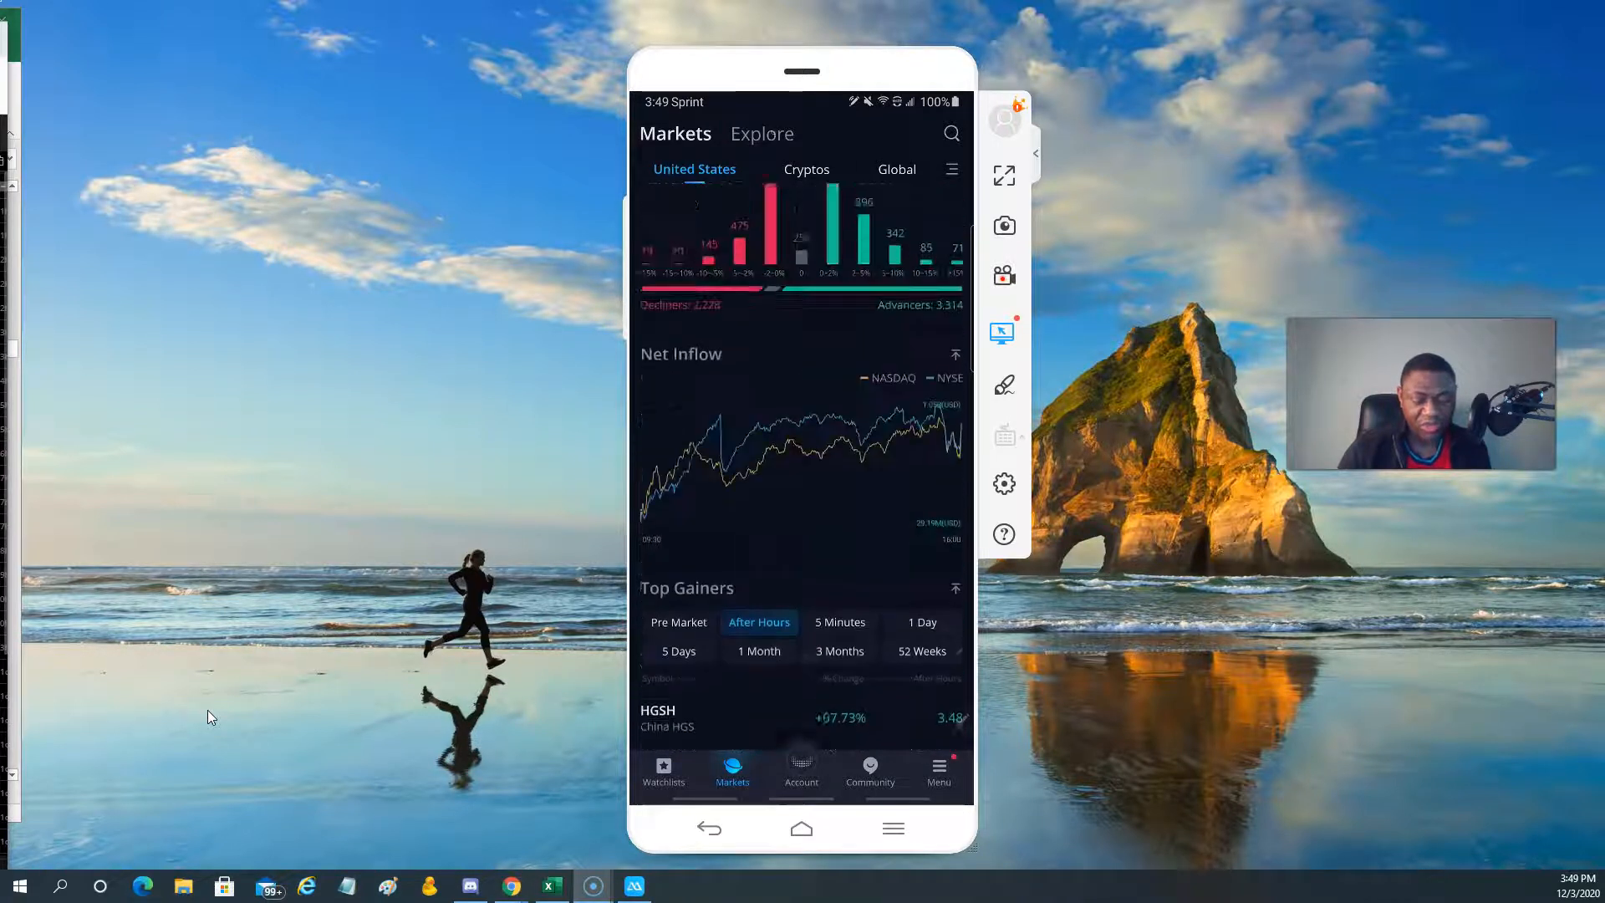
{"action": "left_click", "coordinate": [761, 133]}
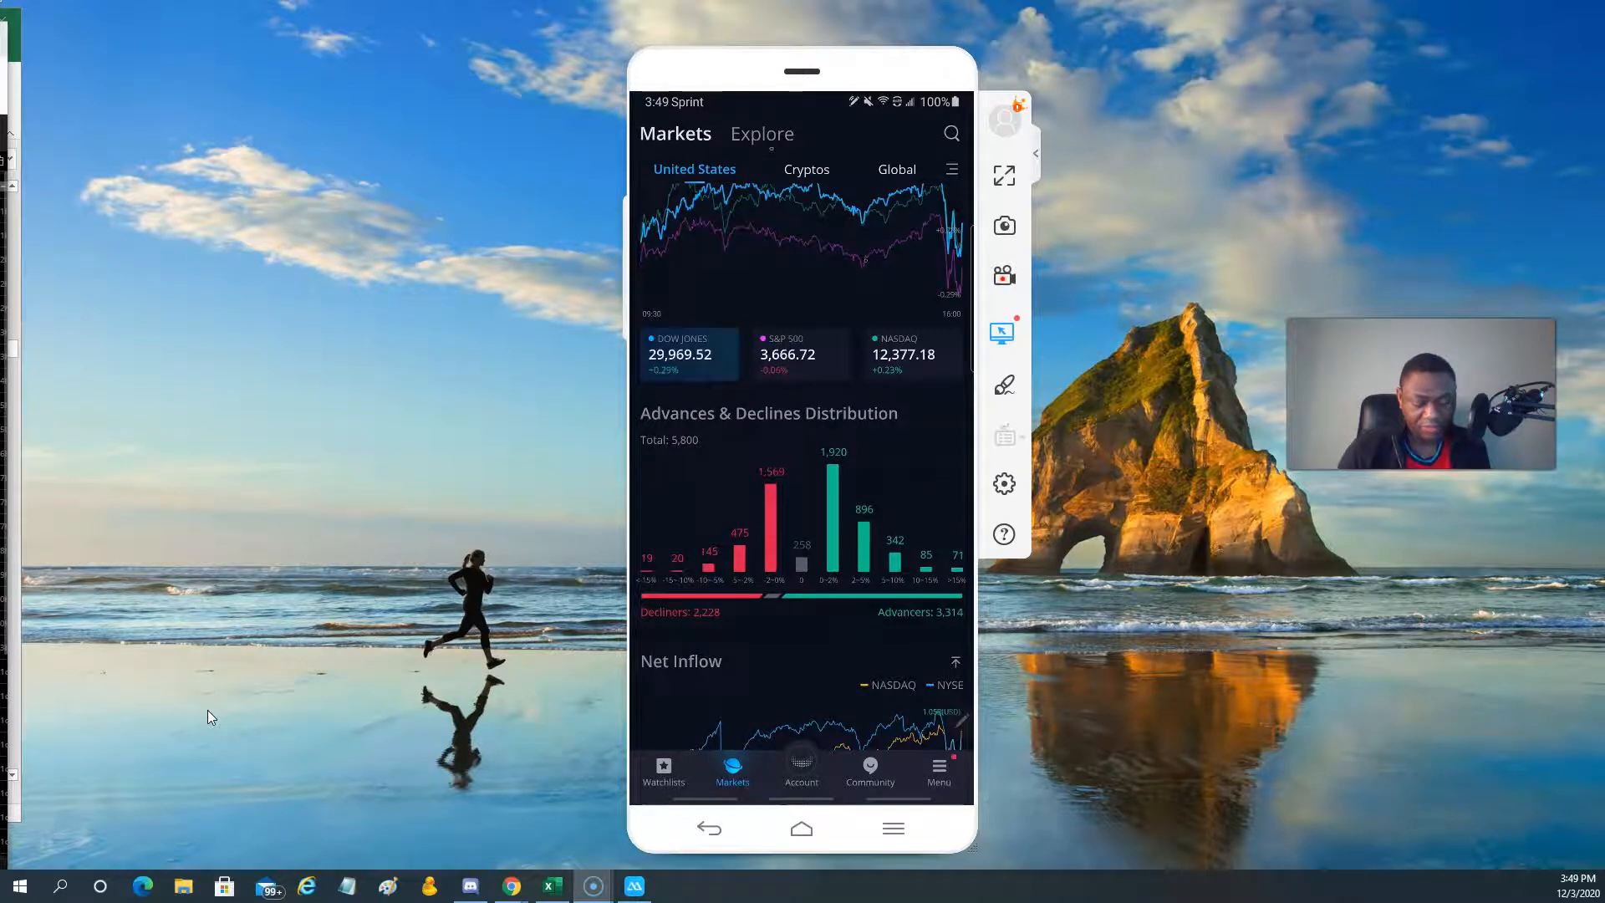
{"action": "left_click", "coordinate": [762, 132]}
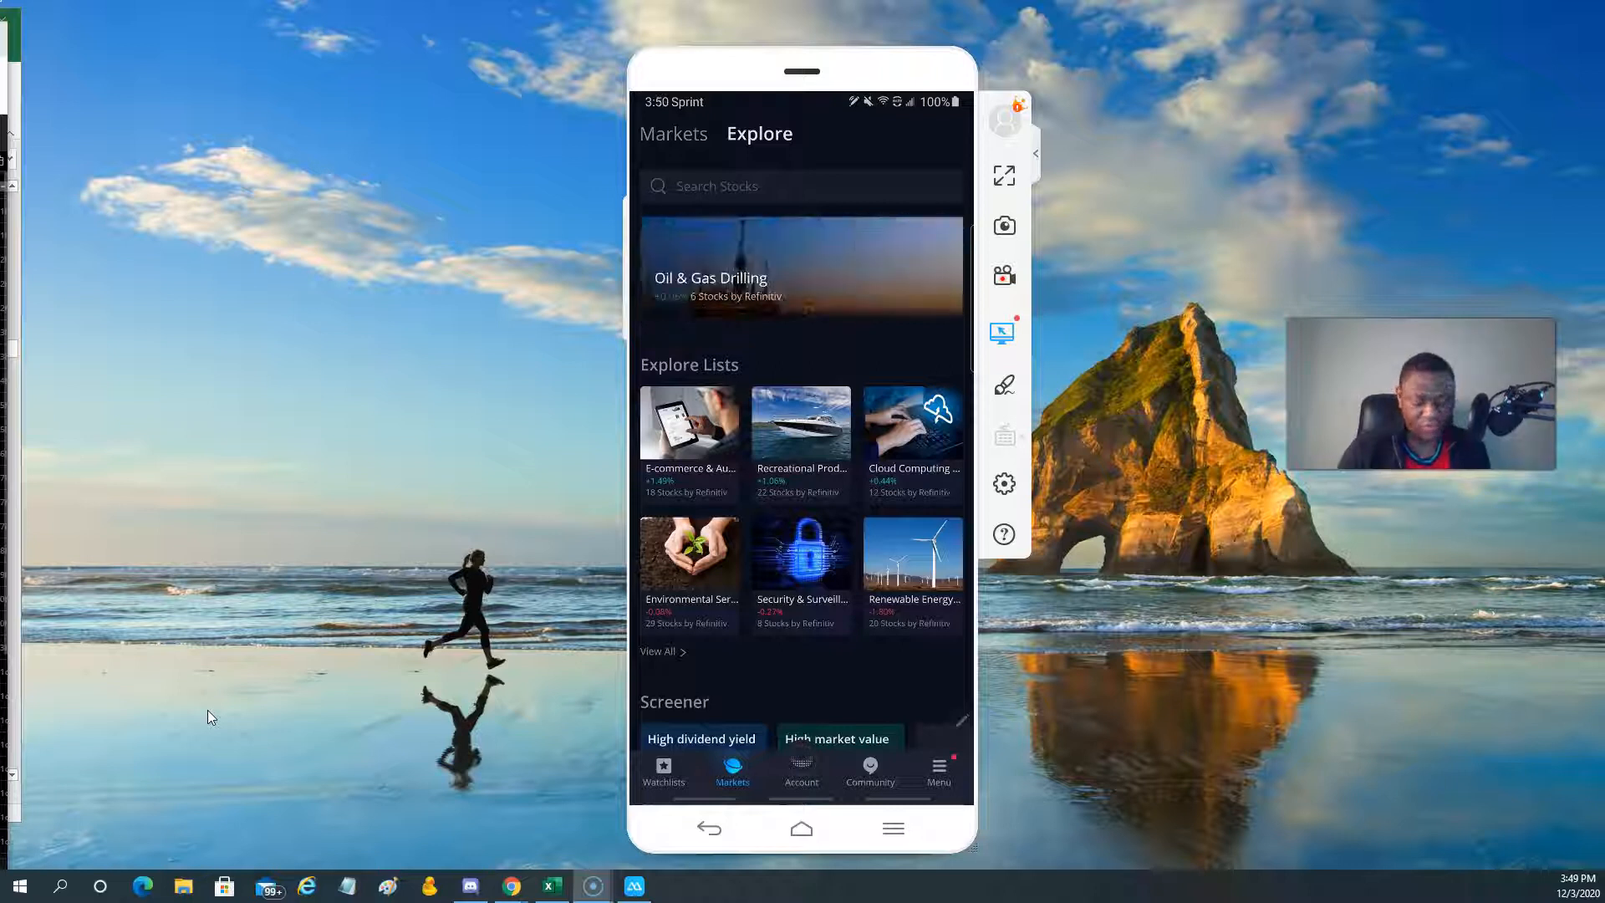
{"action": "scroll", "scroll_direction": "down", "scroll_amount": 3}
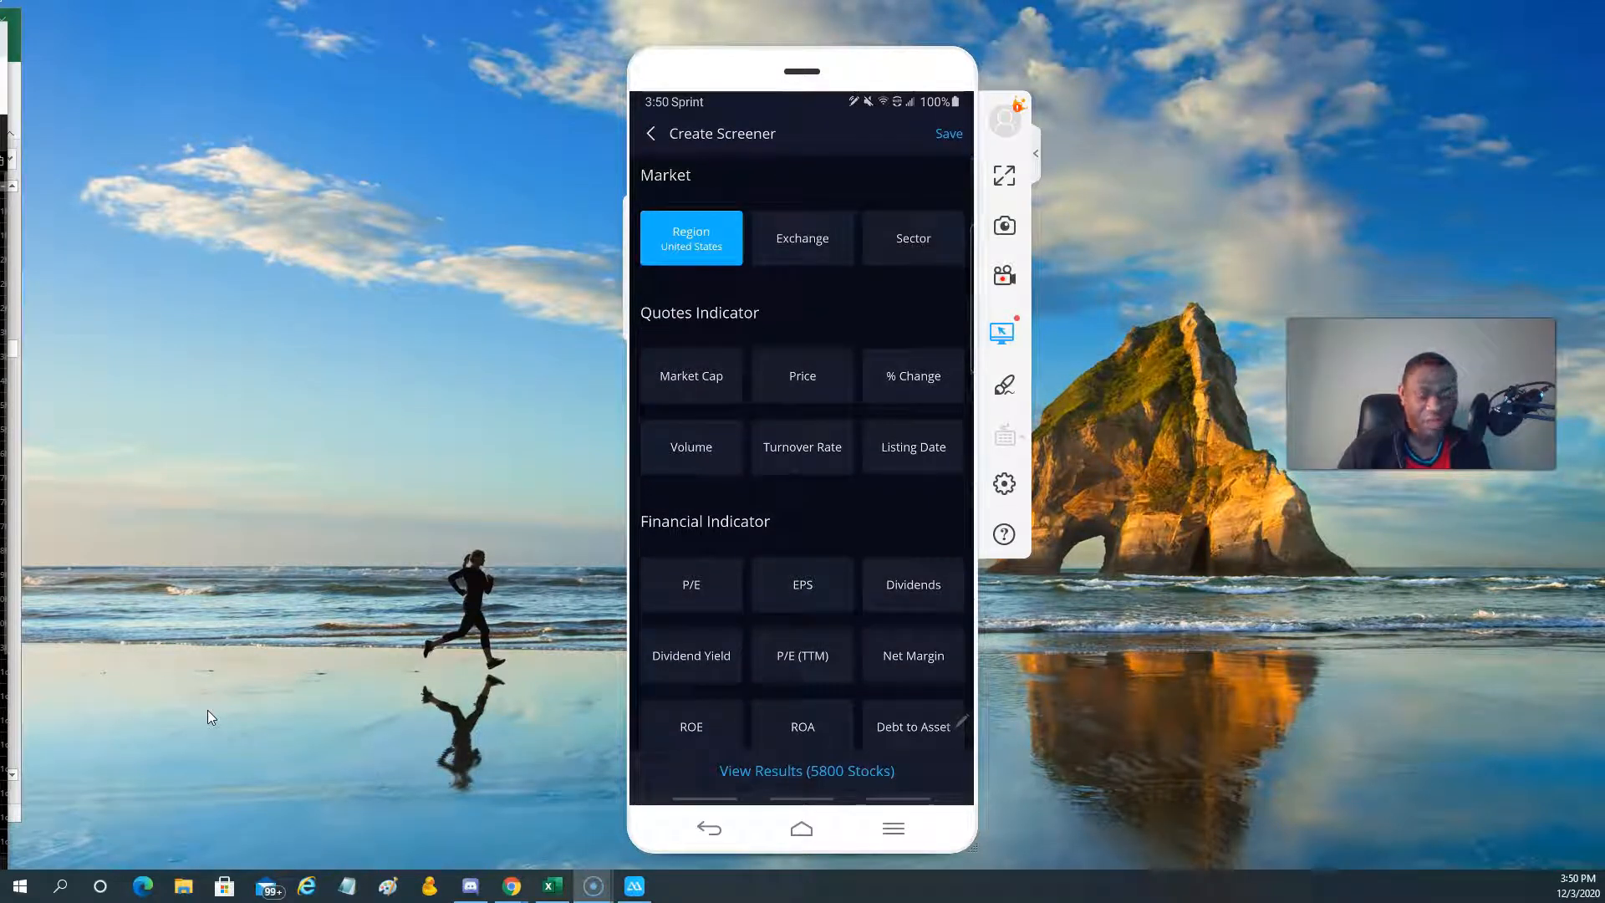
Confirm NASDAQ, NYSE and AMEX as exchanges and close Sector without choosing any.
{"action": "left_click", "coordinate": [802, 237]}
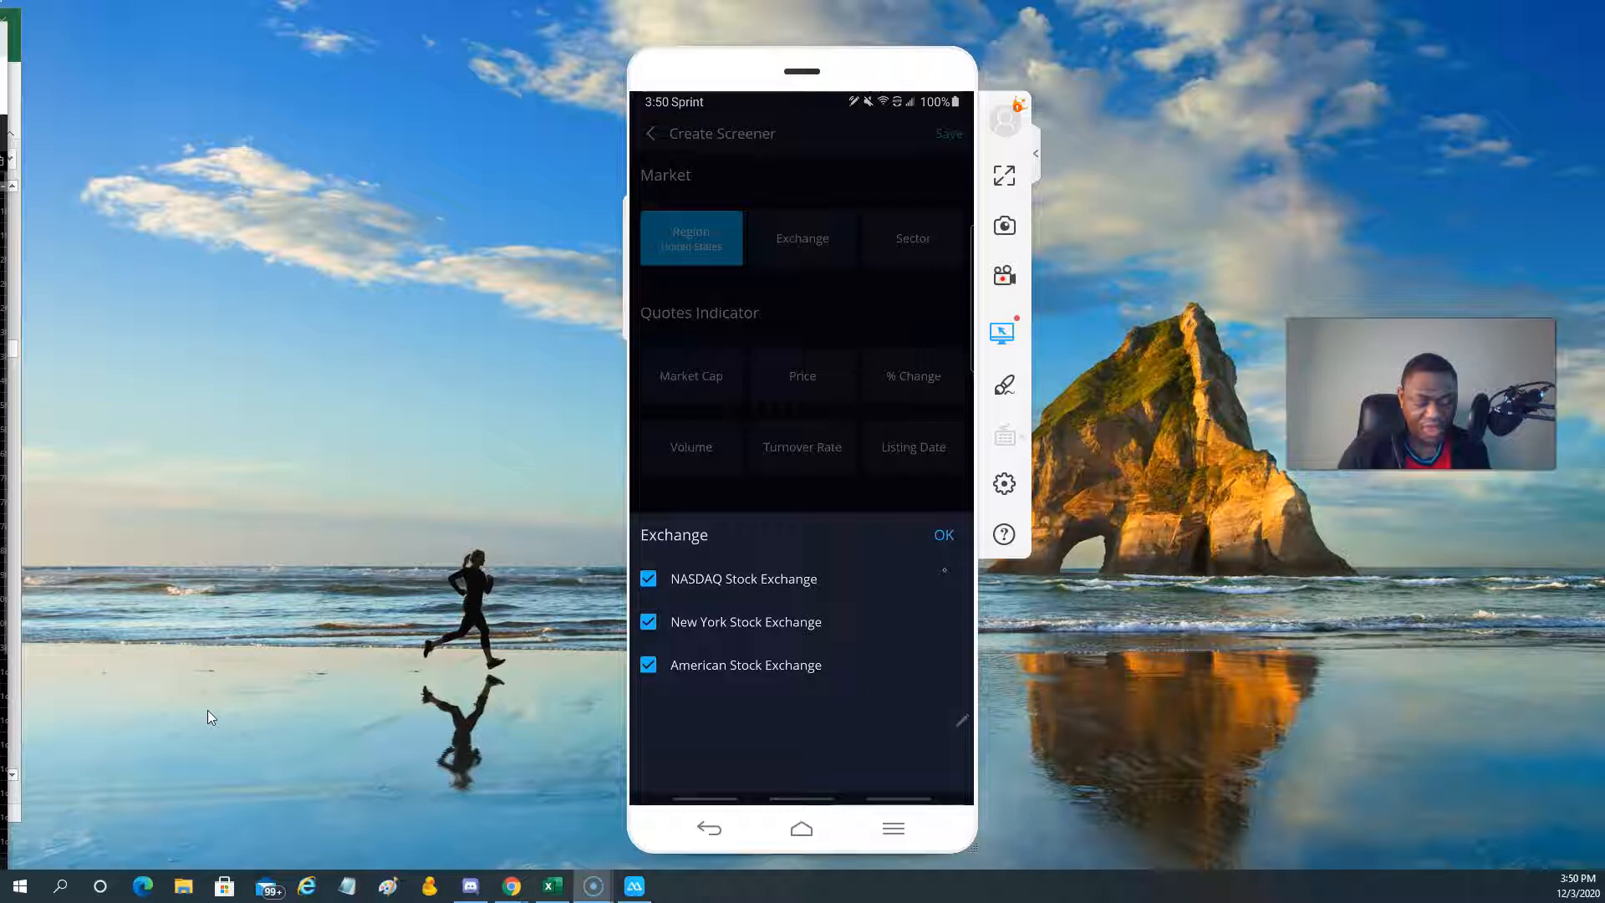
{"action": "left_click", "coordinate": [943, 534]}
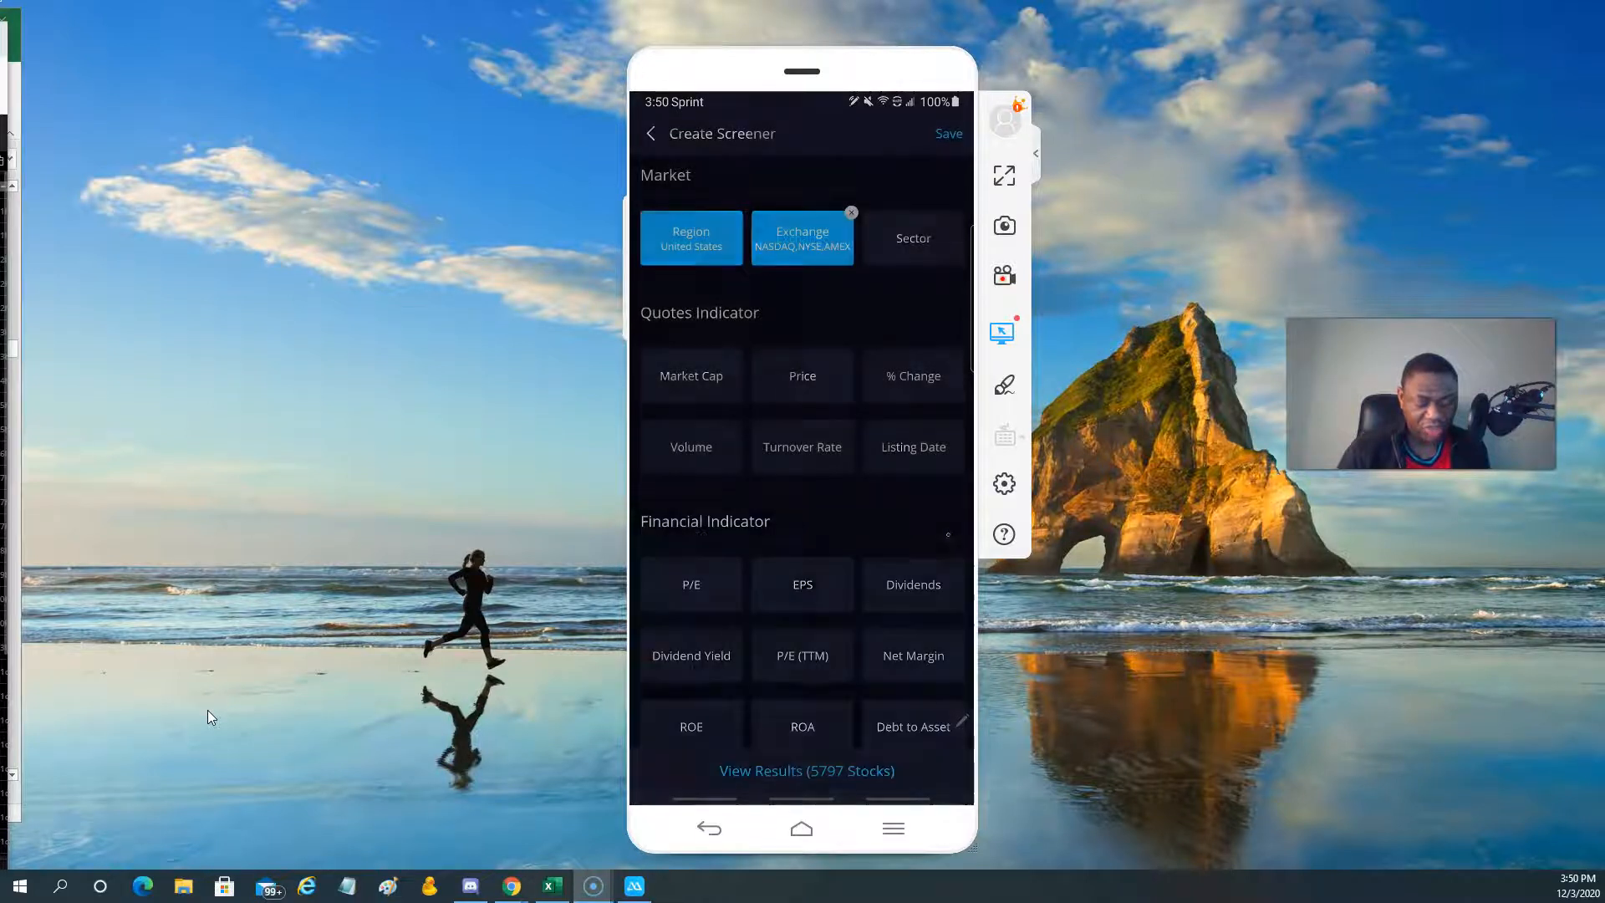
{"action": "left_click", "coordinate": [912, 237]}
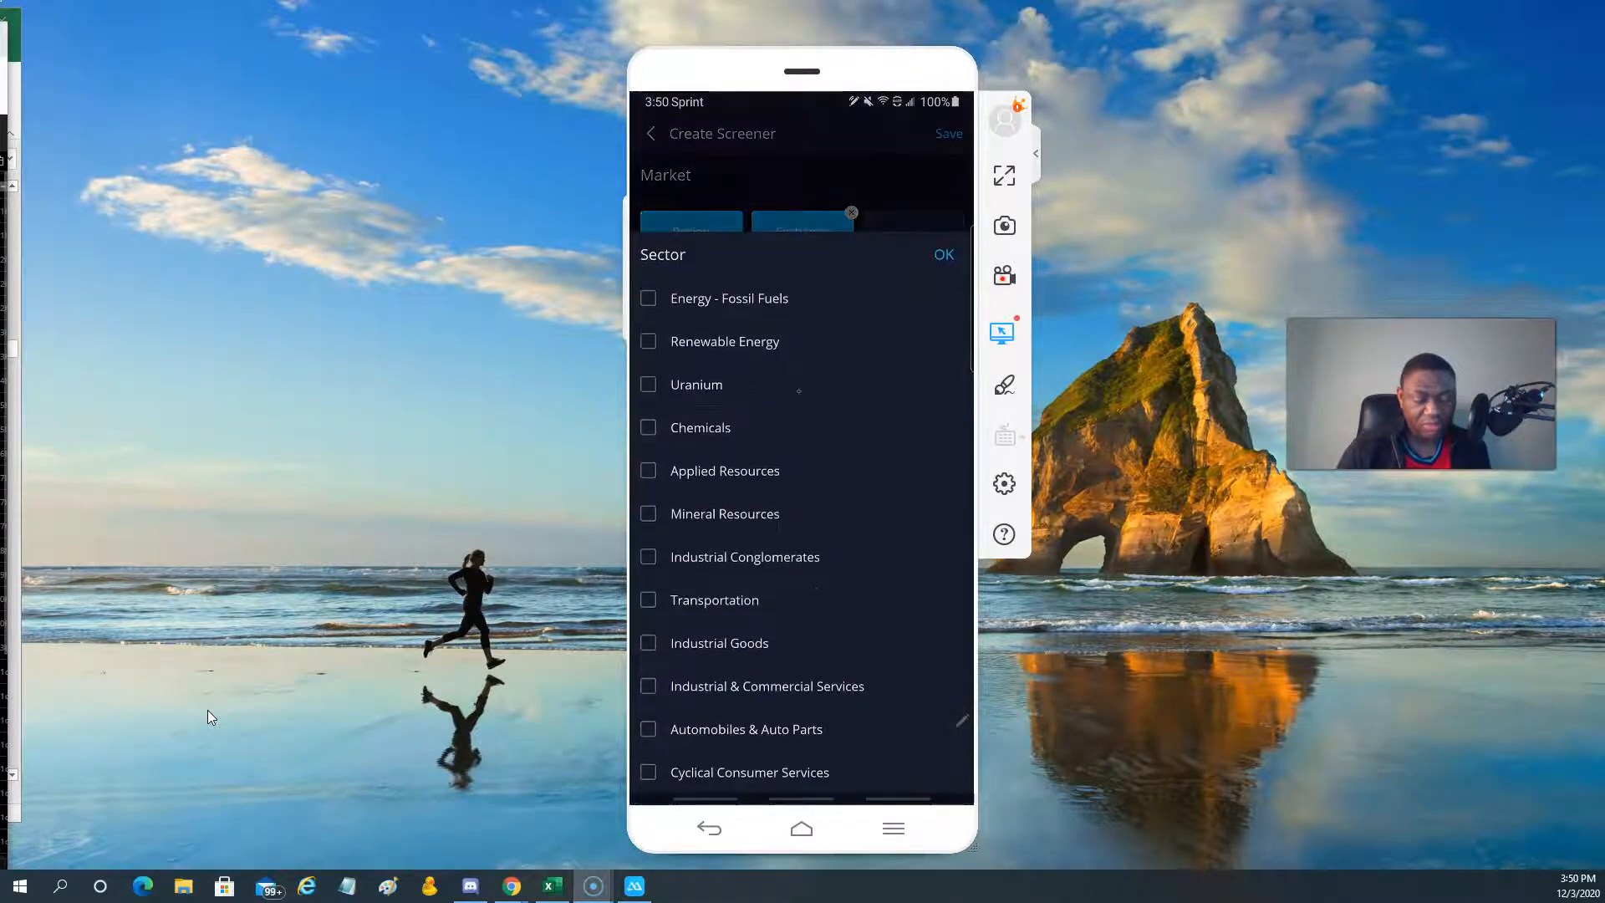
{"action": "scroll", "scroll_direction": "down", "scroll_amount": 3}
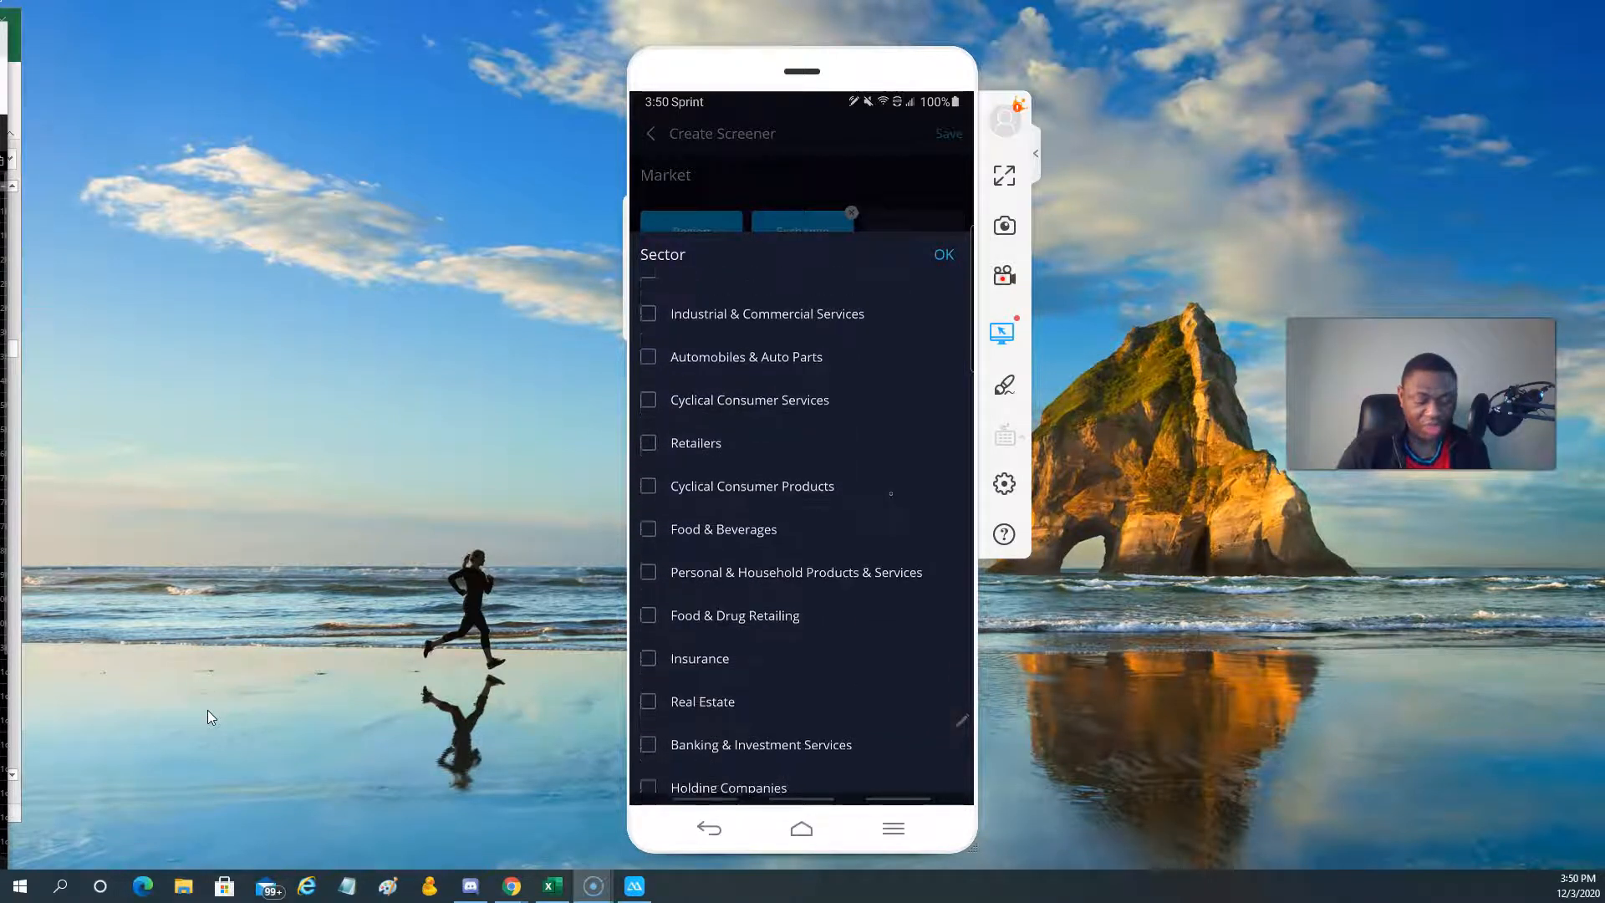
{"action": "left_click", "coordinate": [943, 255]}
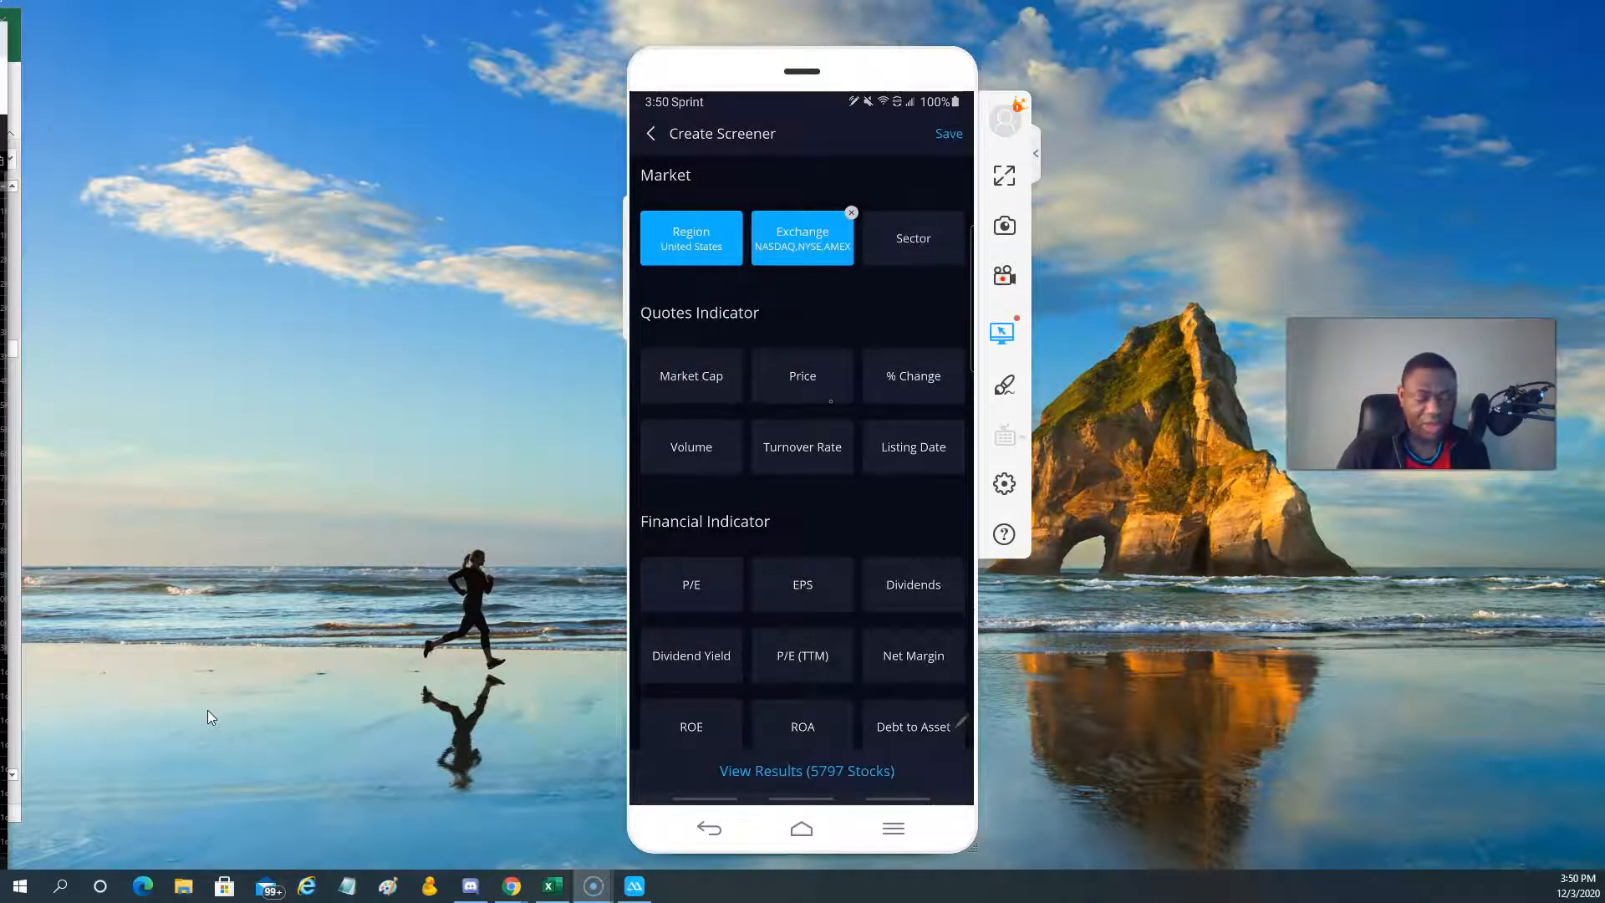
Set the screener's price filter to a 20 minimum and 550 maximum.
{"action": "left_click", "coordinate": [803, 375]}
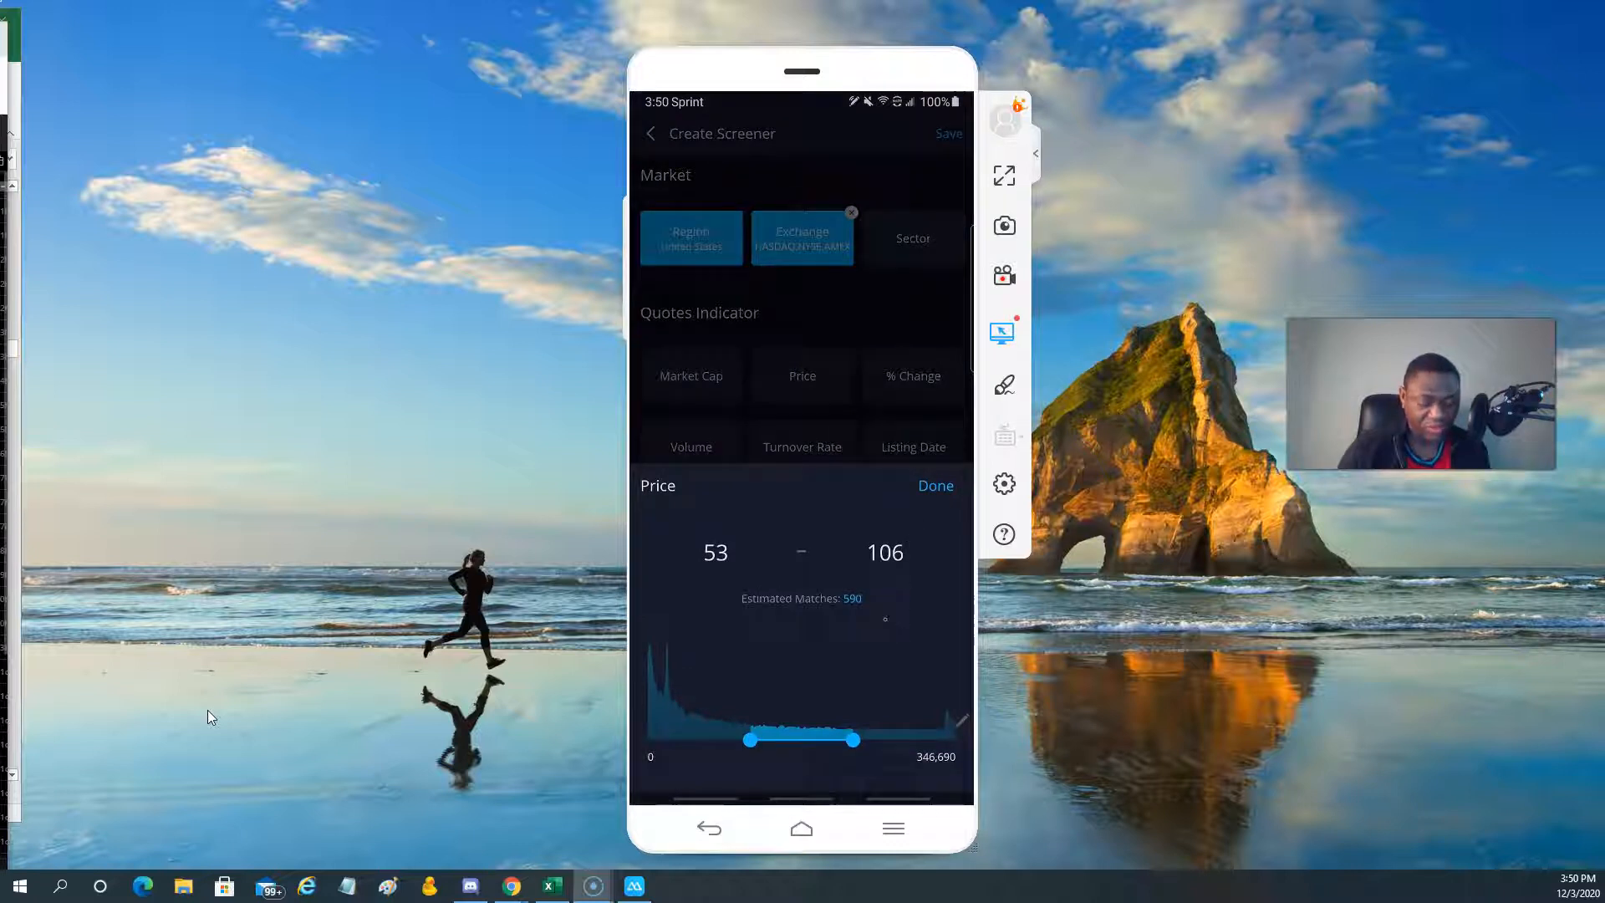
{"action": "left_click", "coordinate": [715, 553]}
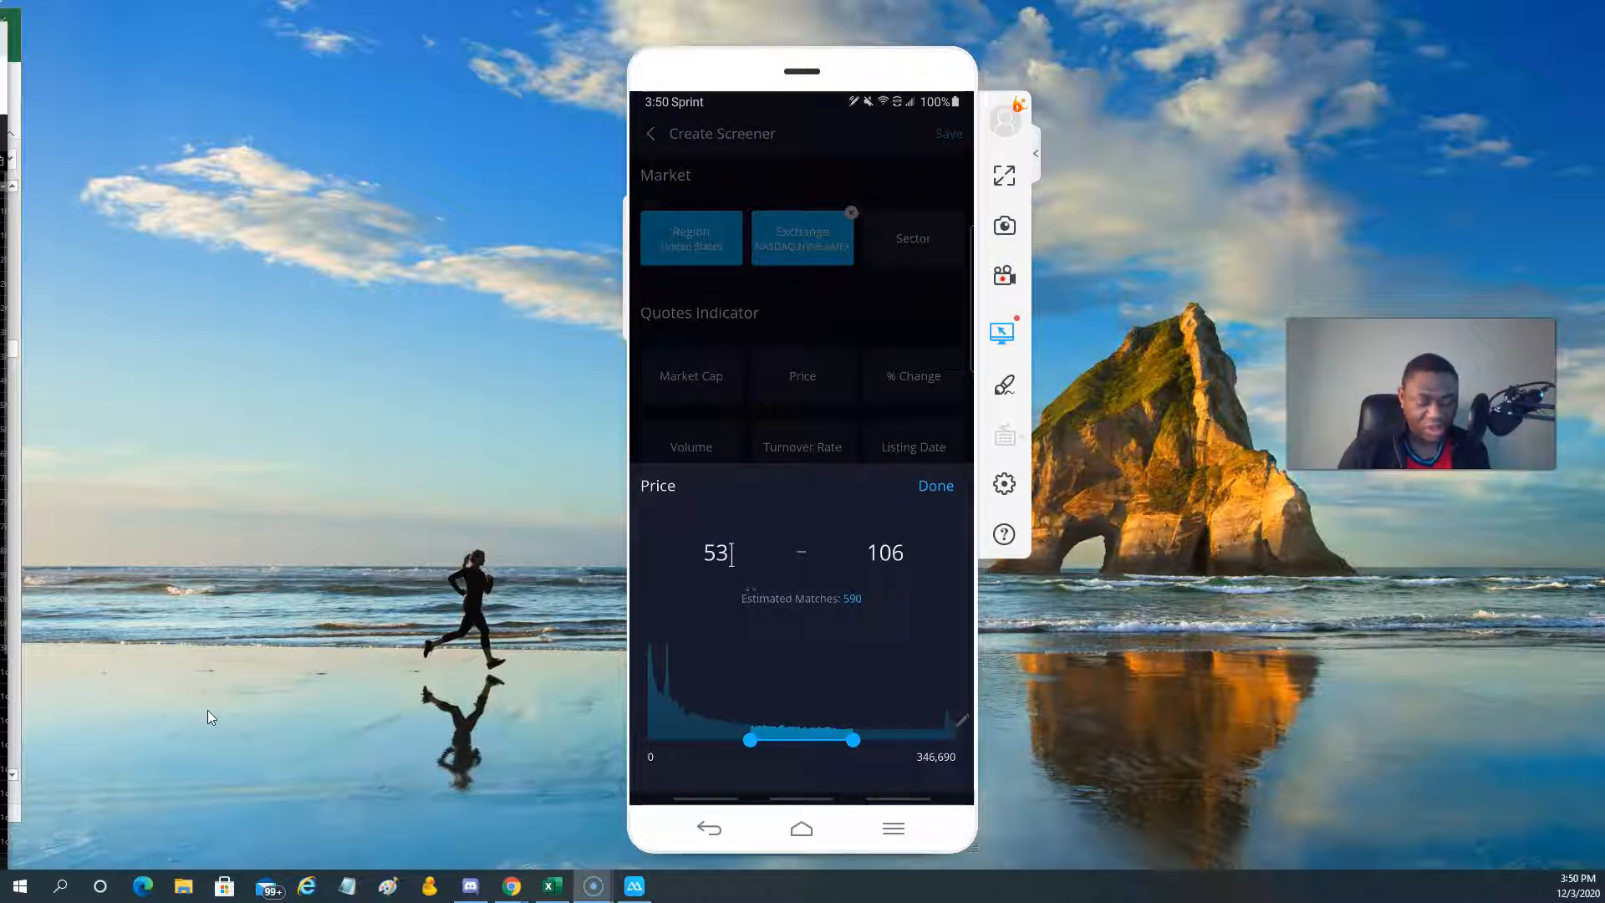
{"action": "left_click", "coordinate": [716, 553]}
{"action": "type", "text": "20"}
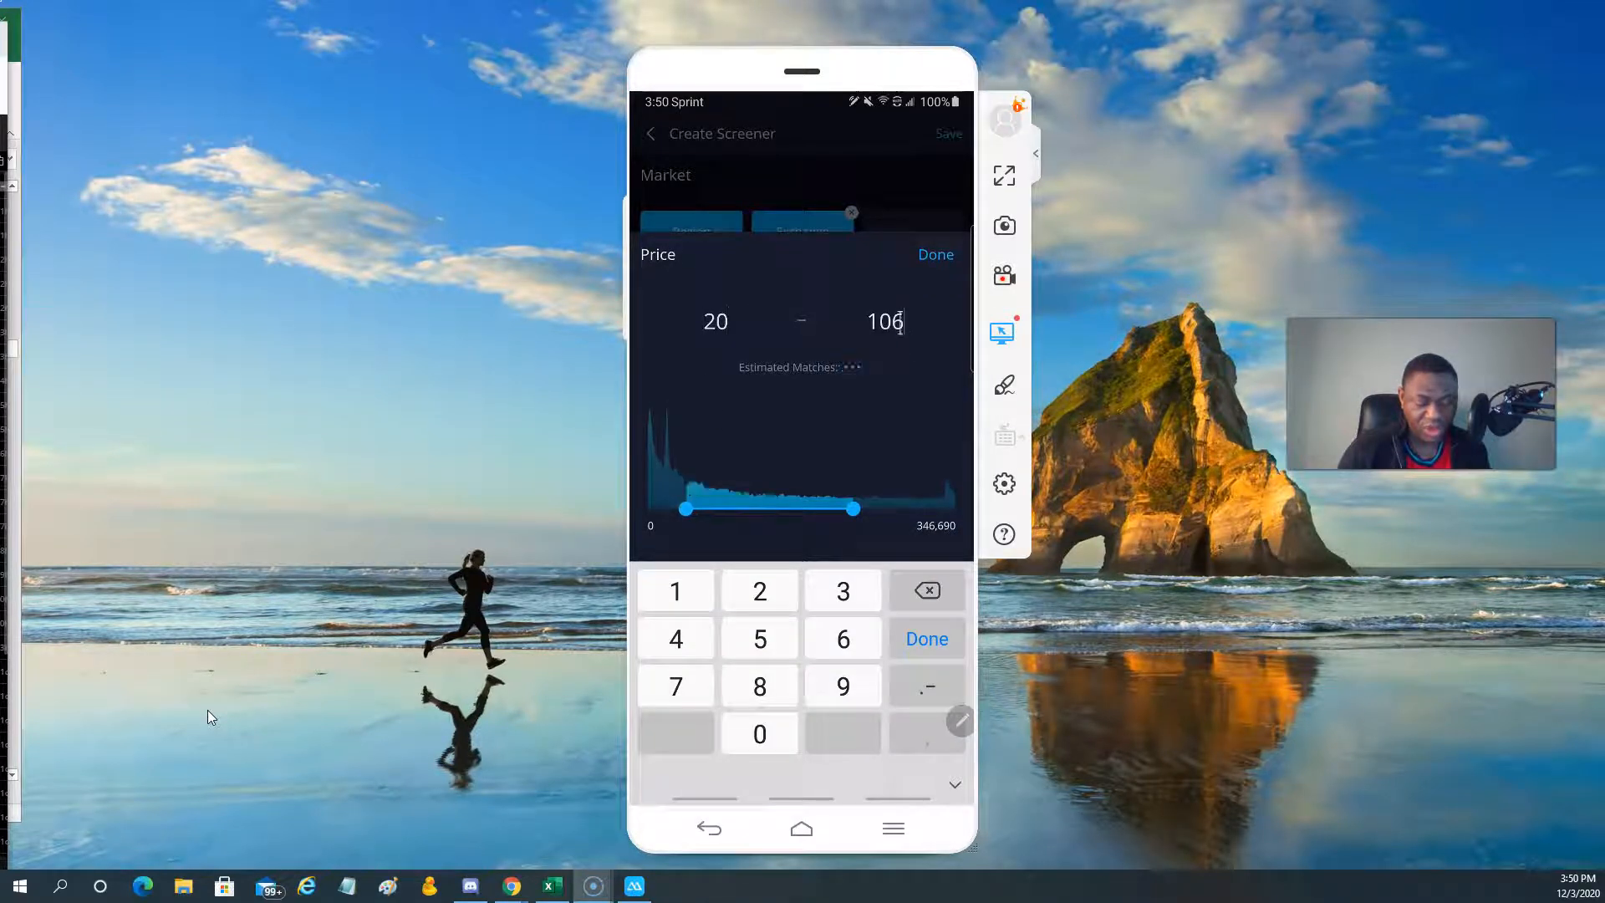
{"action": "left_click", "coordinate": [922, 589]}
{"action": "type", "text": "5000"}
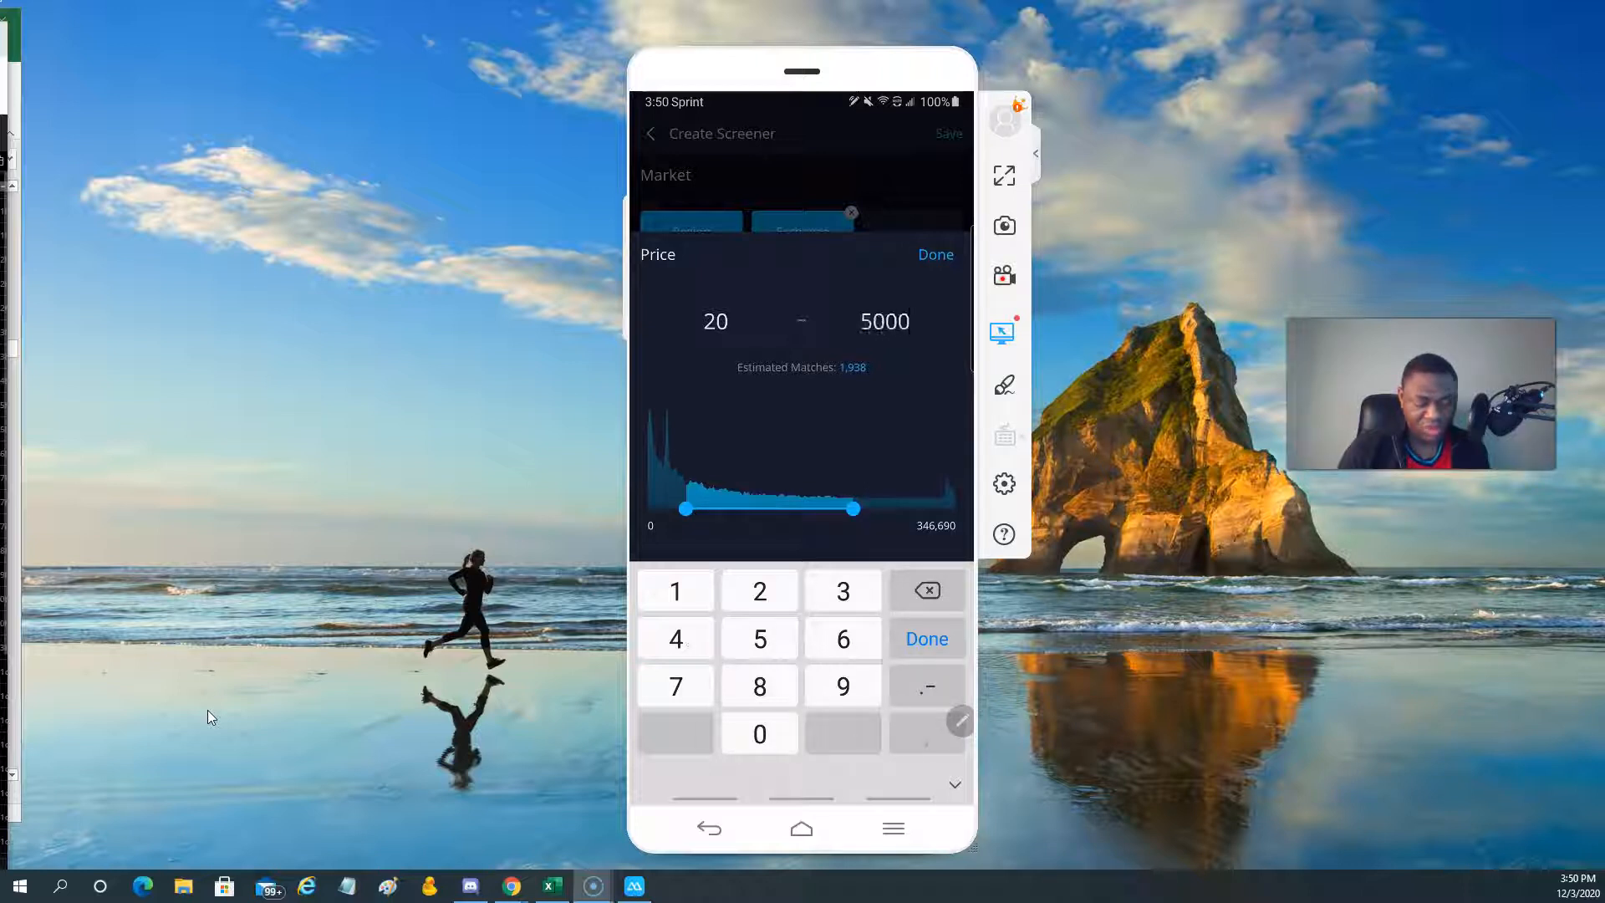
{"action": "left_click", "coordinate": [925, 589]}
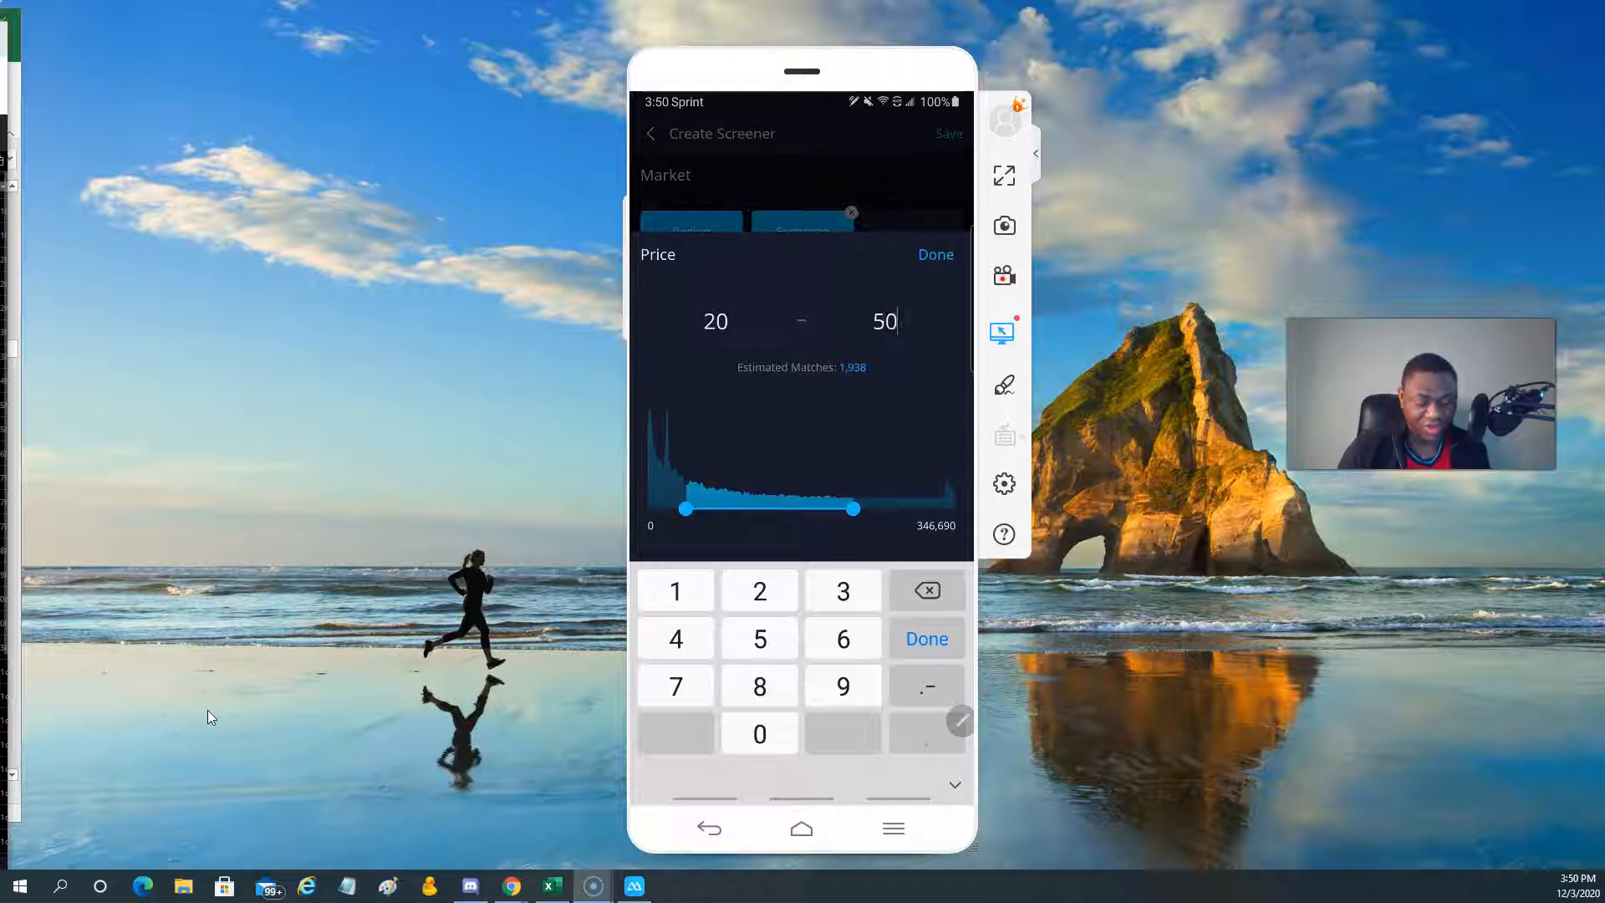
{"action": "left_click", "coordinate": [760, 638]}
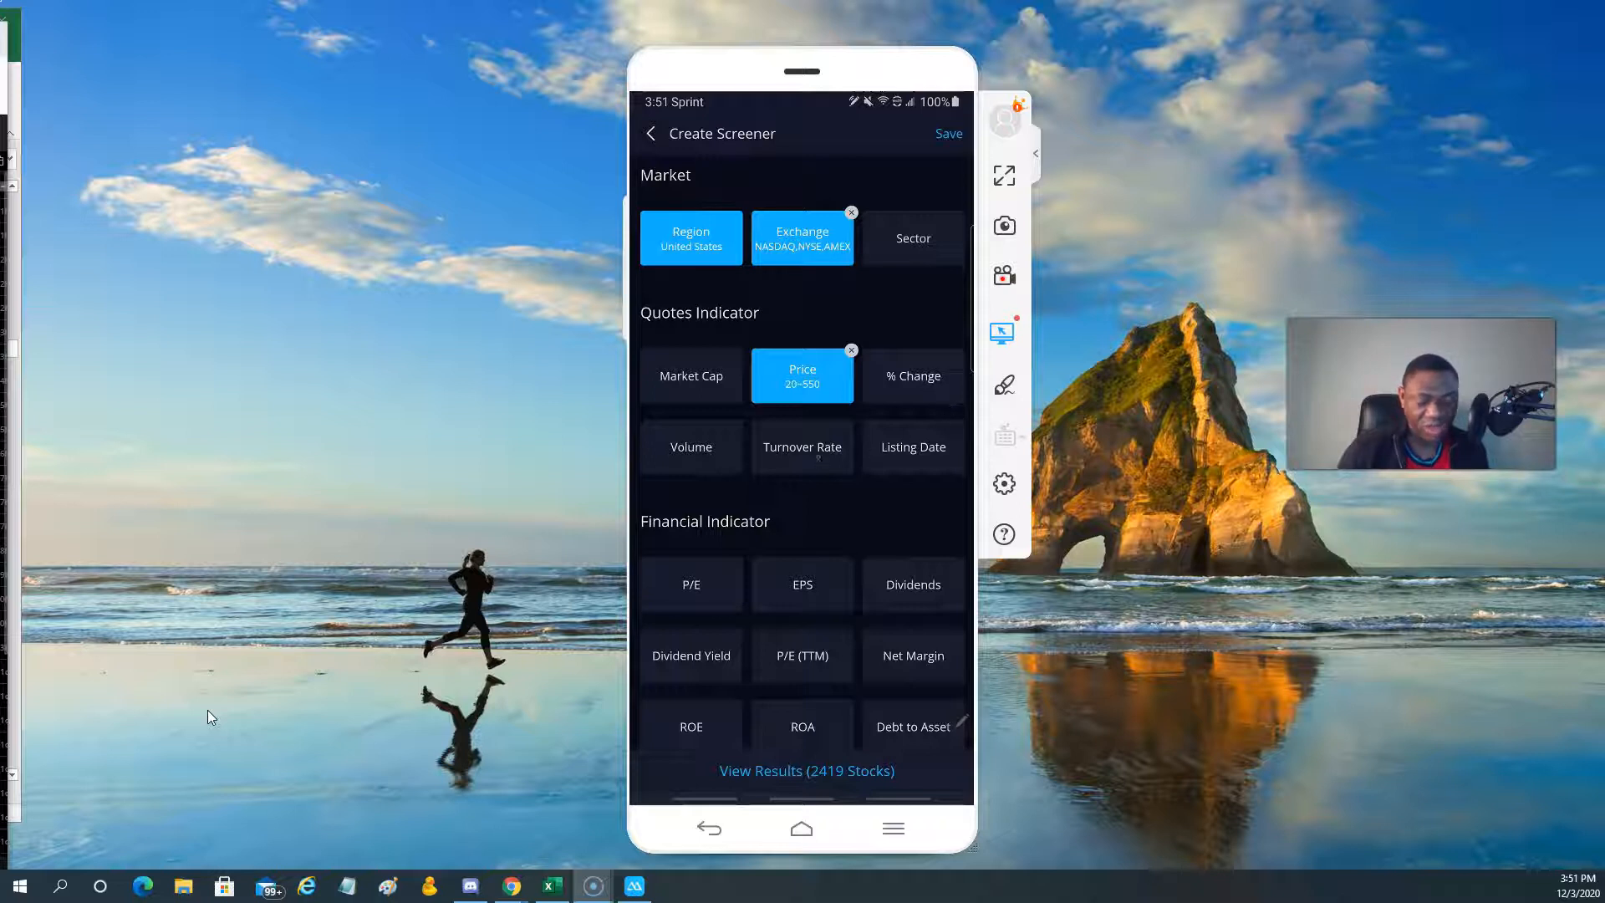
Add the 1.12M–30.93M volume filter and Bullish Engulfing pattern, then start saving.
{"action": "left_click", "coordinate": [690, 447]}
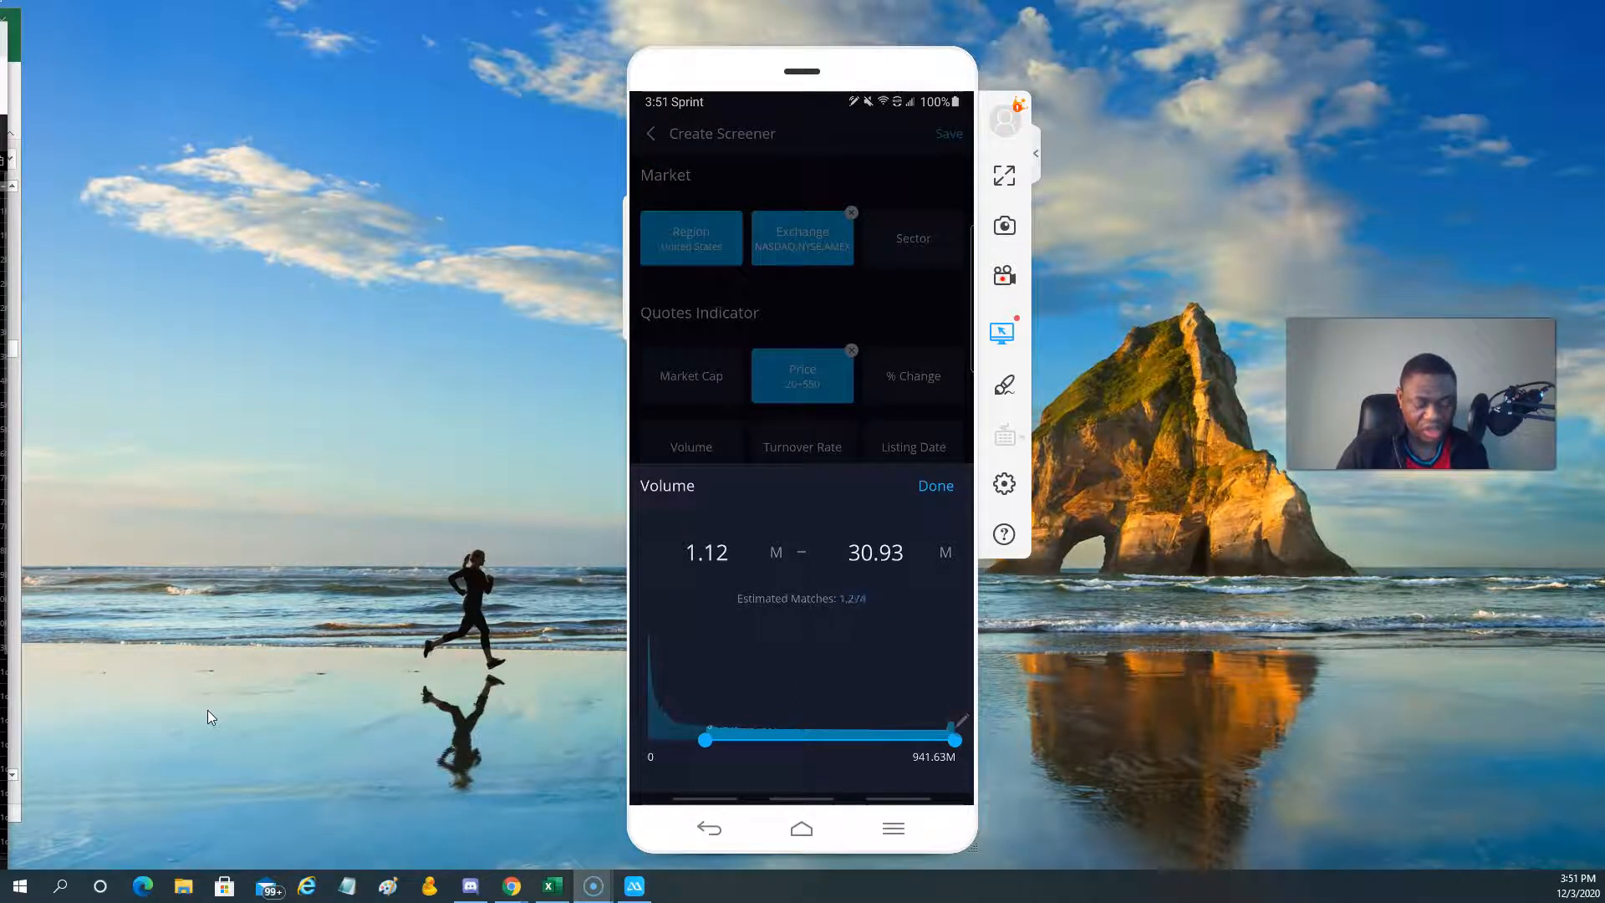
{"action": "left_click", "coordinate": [934, 485]}
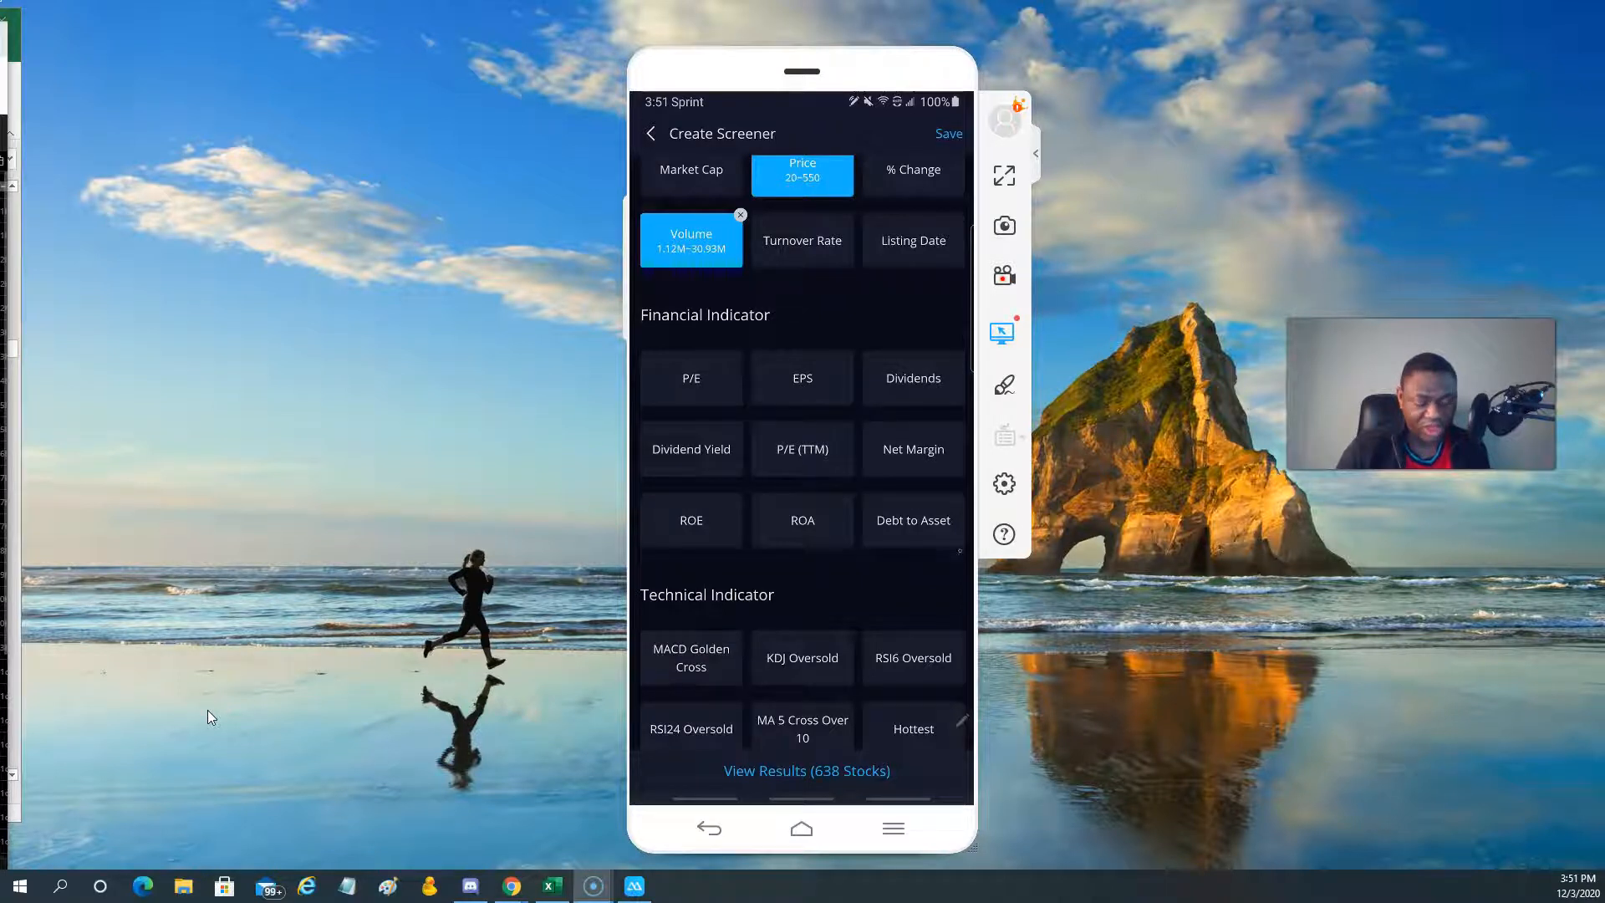
{"action": "scroll", "scroll_direction": "down", "scroll_amount": 3}
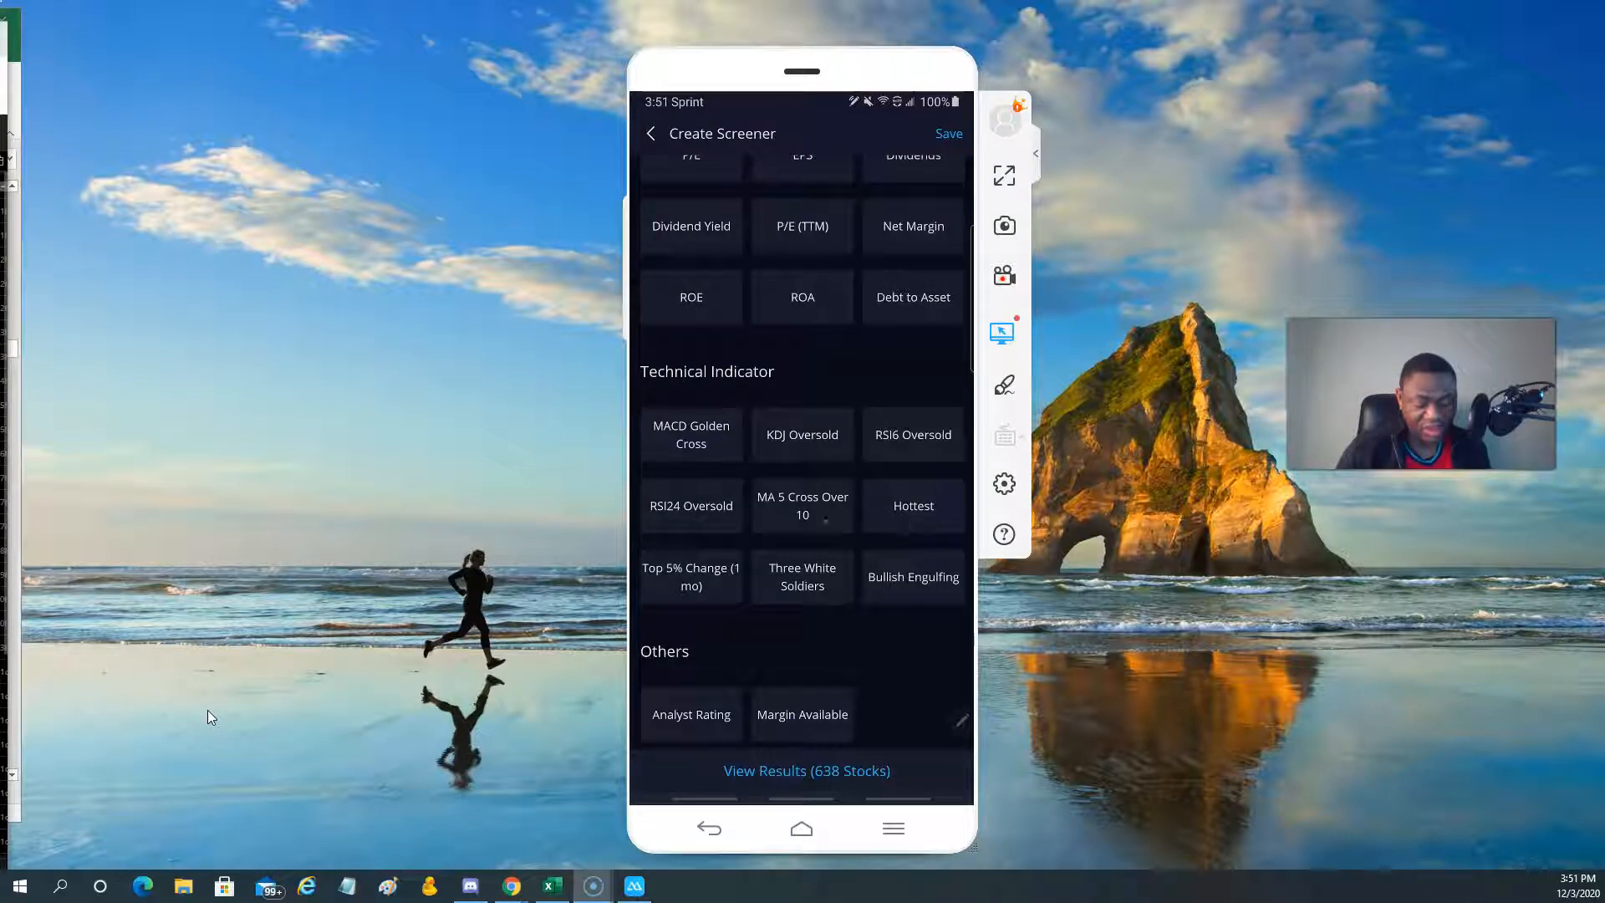
{"action": "left_click", "coordinate": [691, 434]}
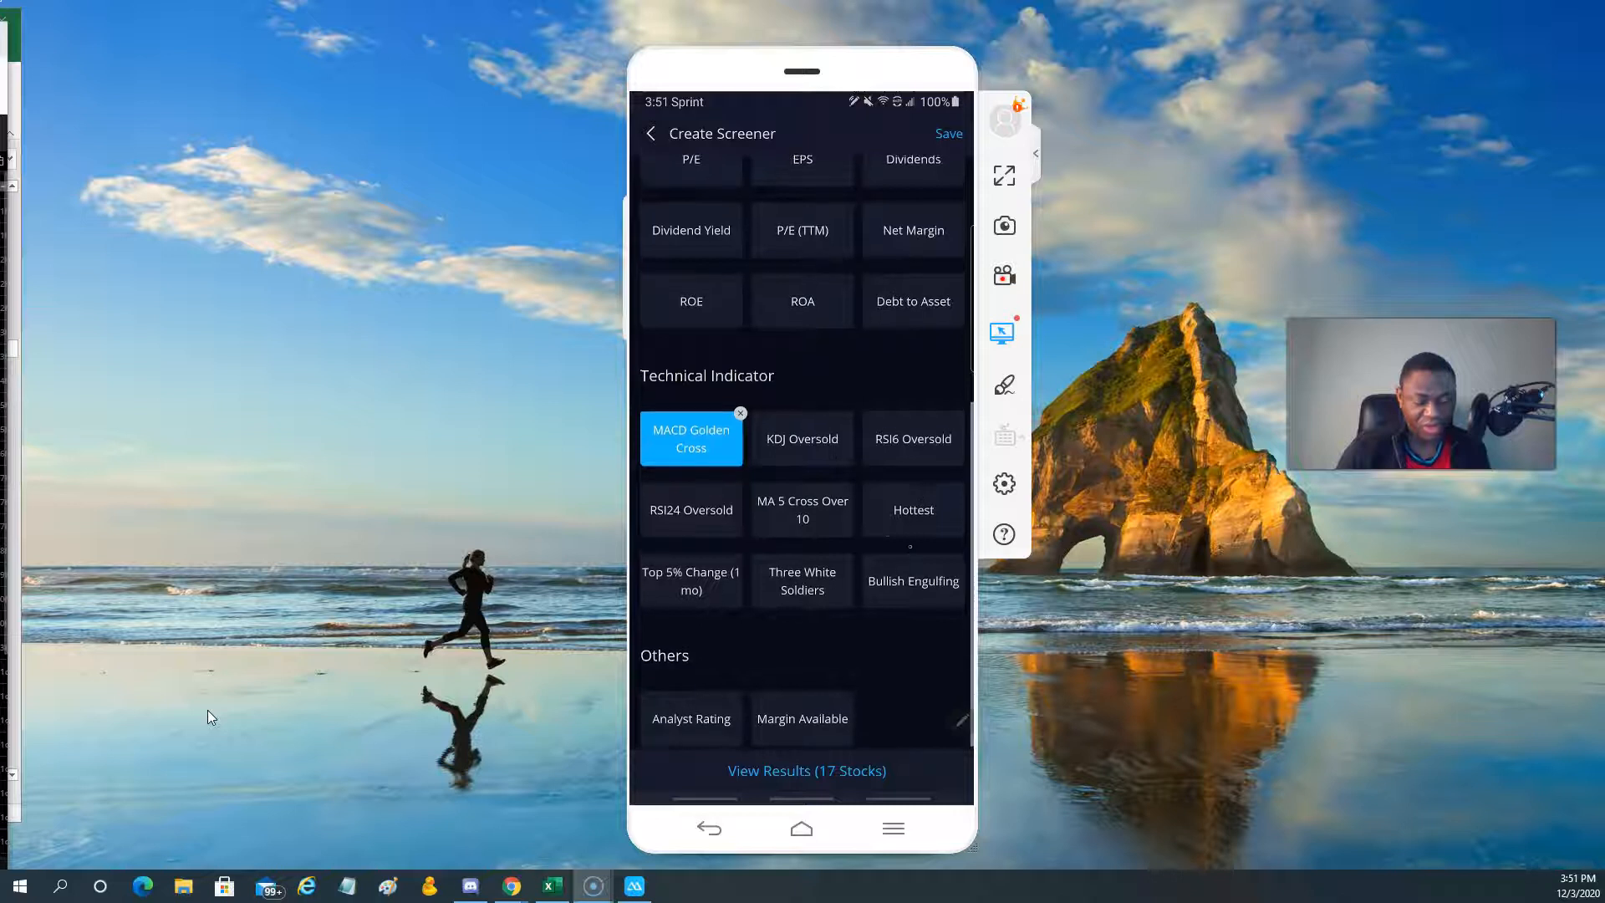
{"action": "left_click", "coordinate": [912, 581]}
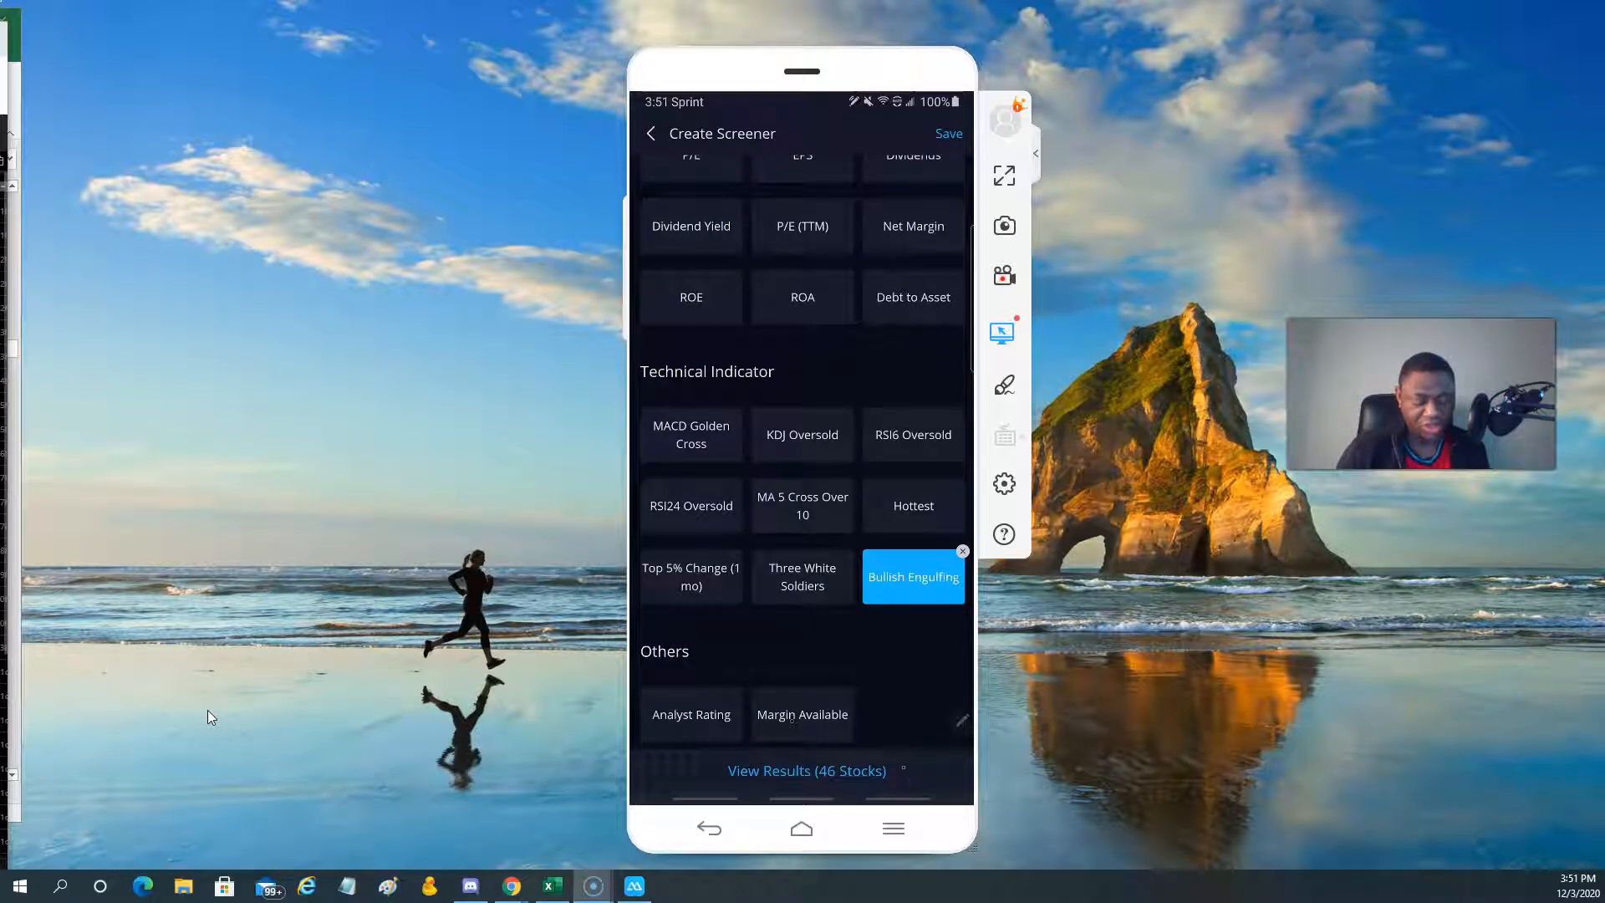
{"action": "left_click", "coordinate": [948, 133]}
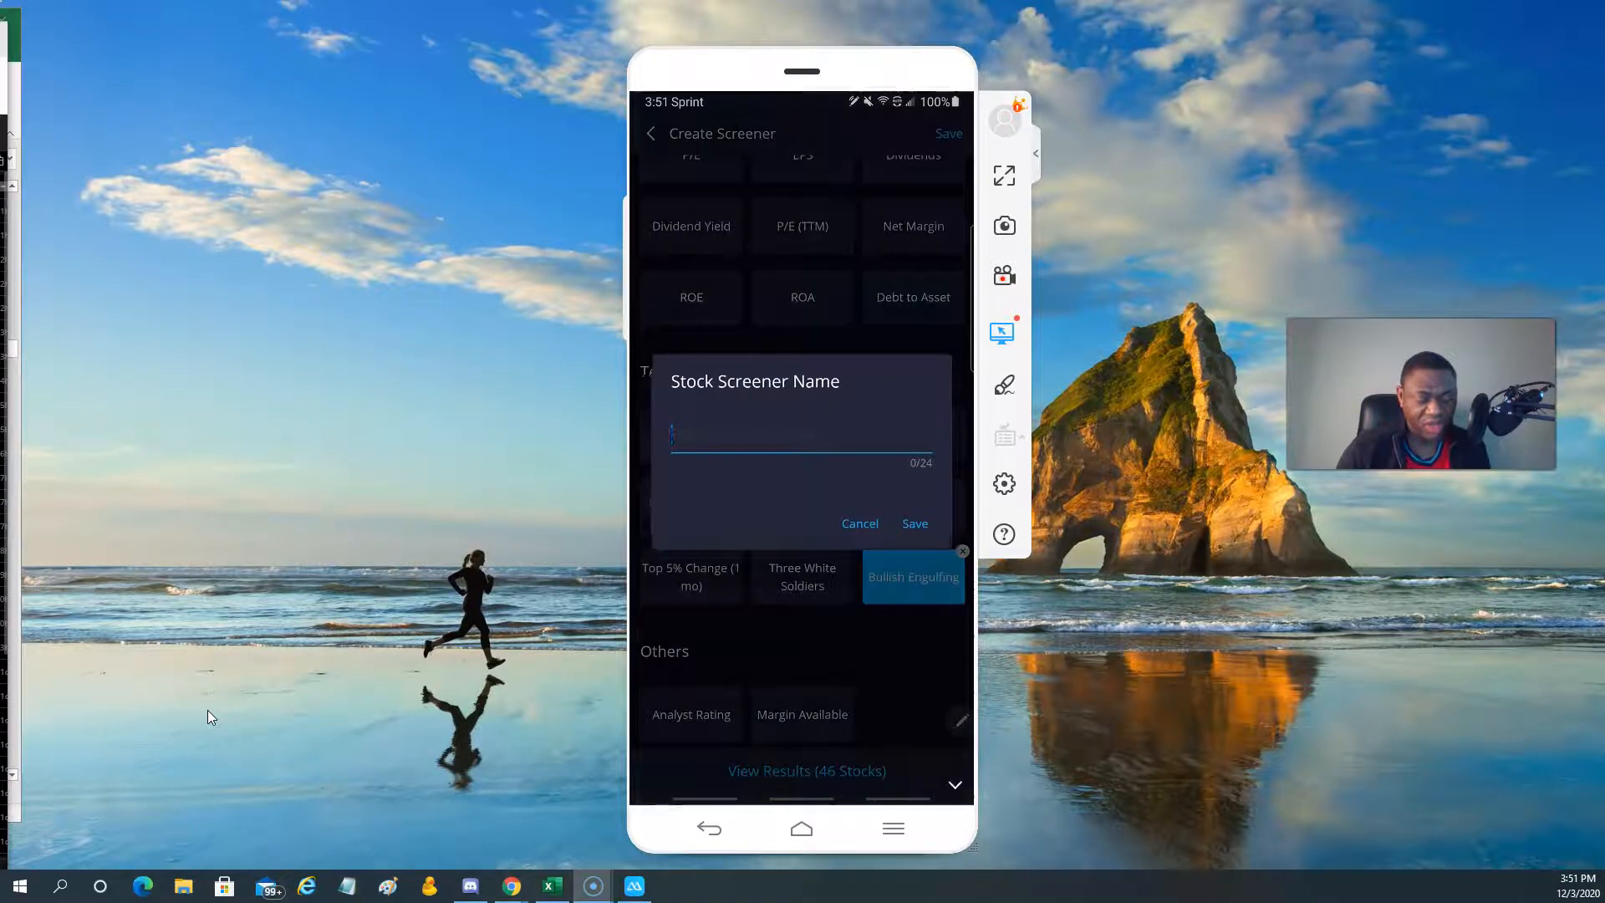
Name the screener 'Webull Sc11' and save it with its 5 filters.
{"action": "left_click", "coordinate": [804, 434]}
{"action": "type", "text": "Webull Sc"}
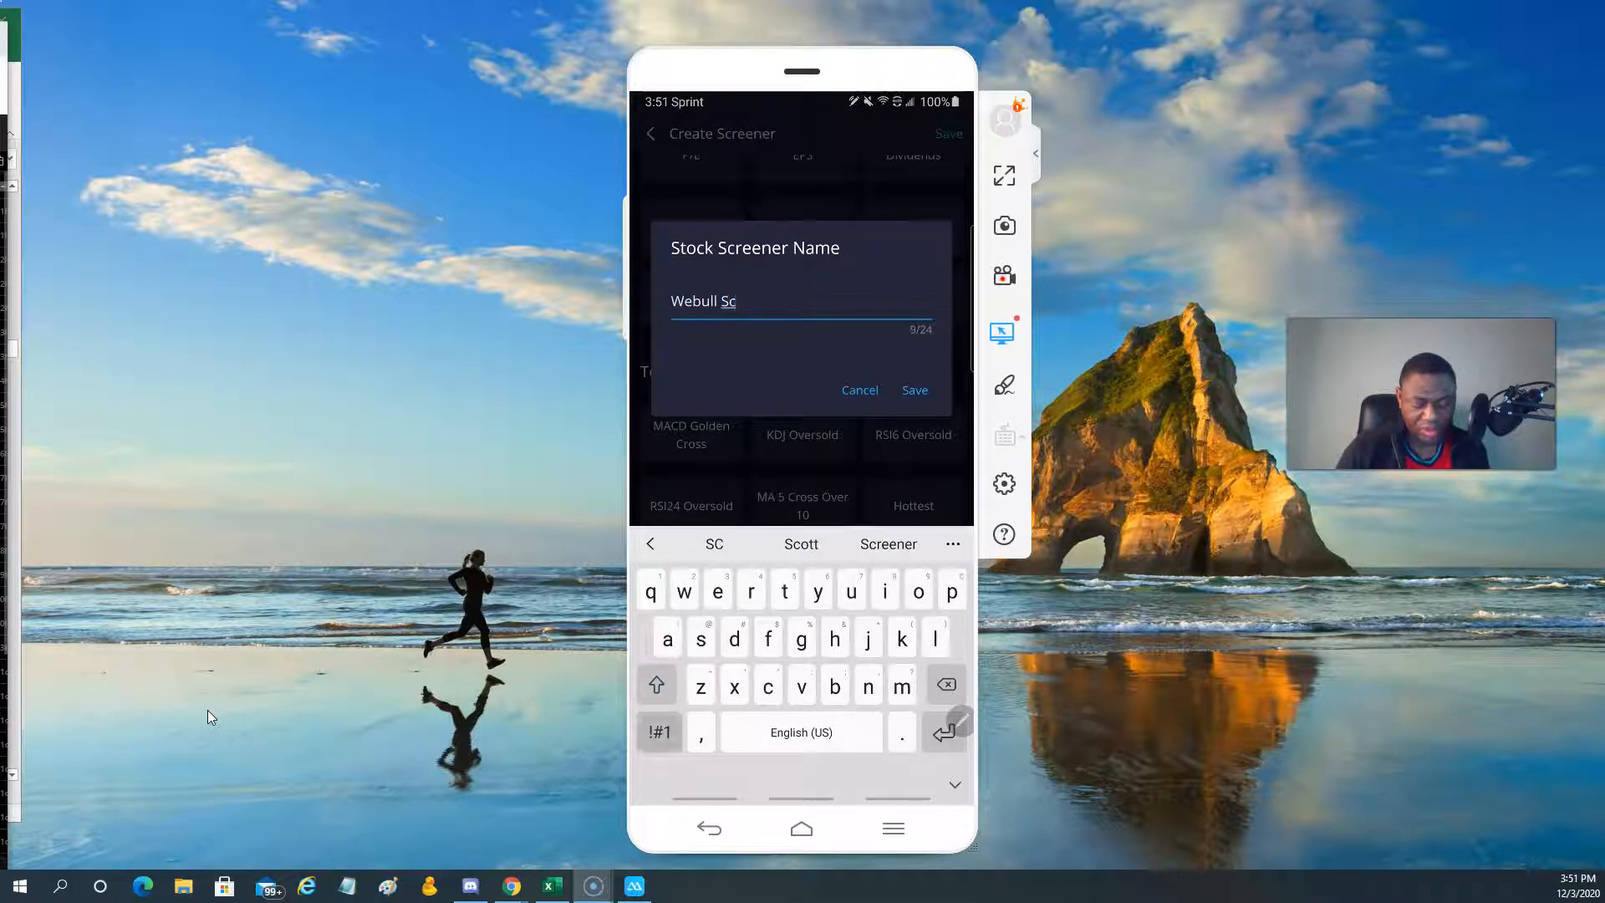
{"action": "type", "text": "11"}
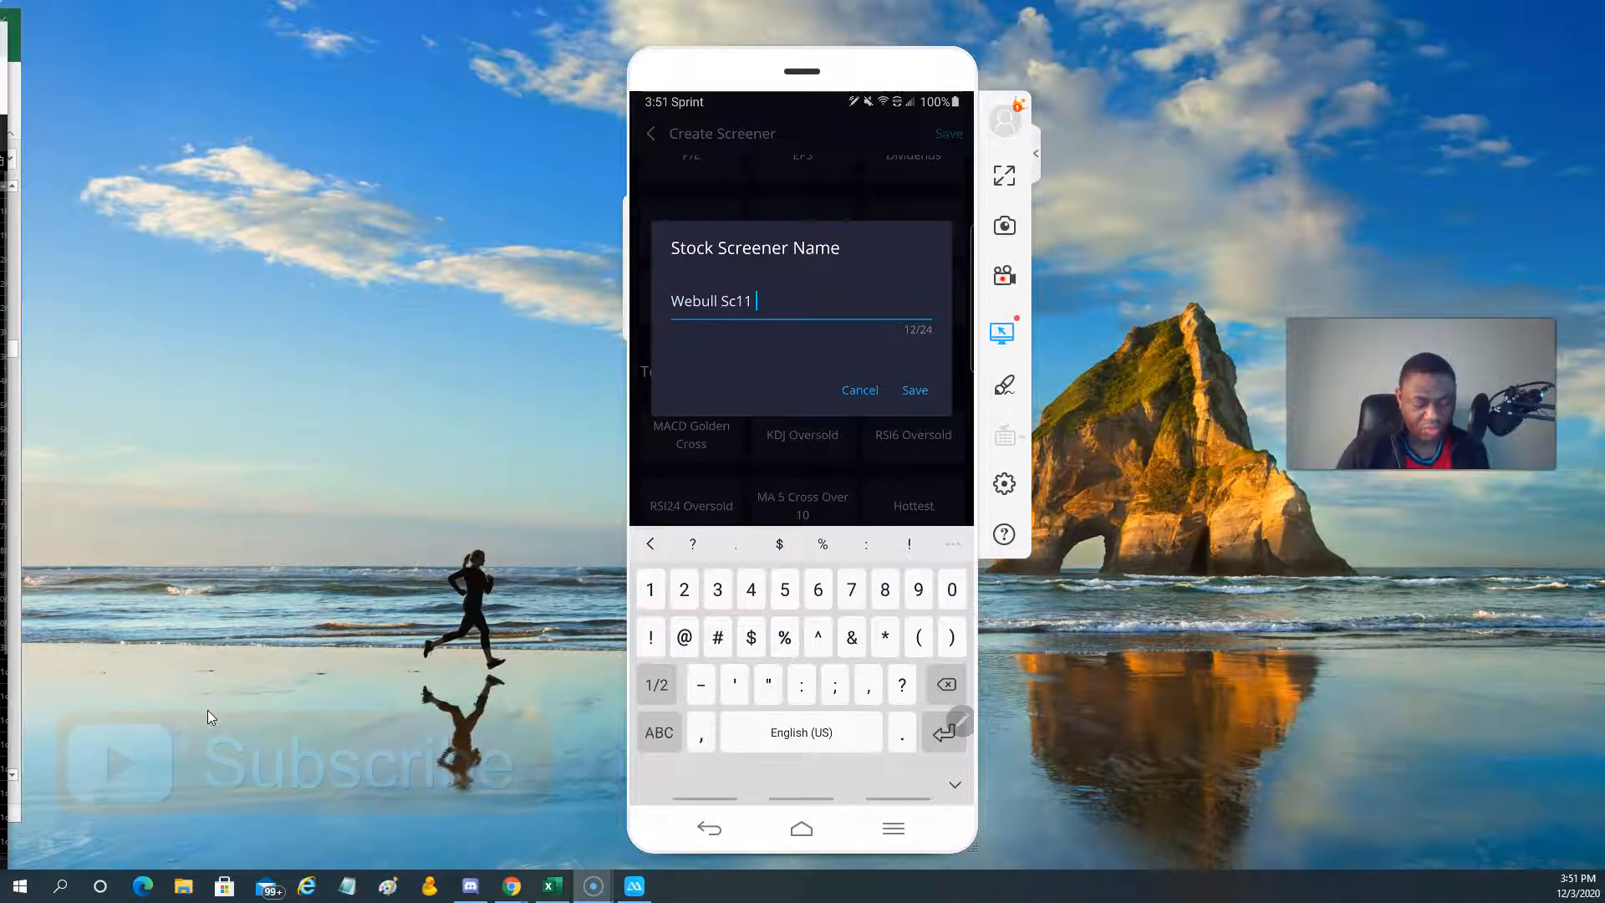
{"action": "left_click", "coordinate": [913, 390]}
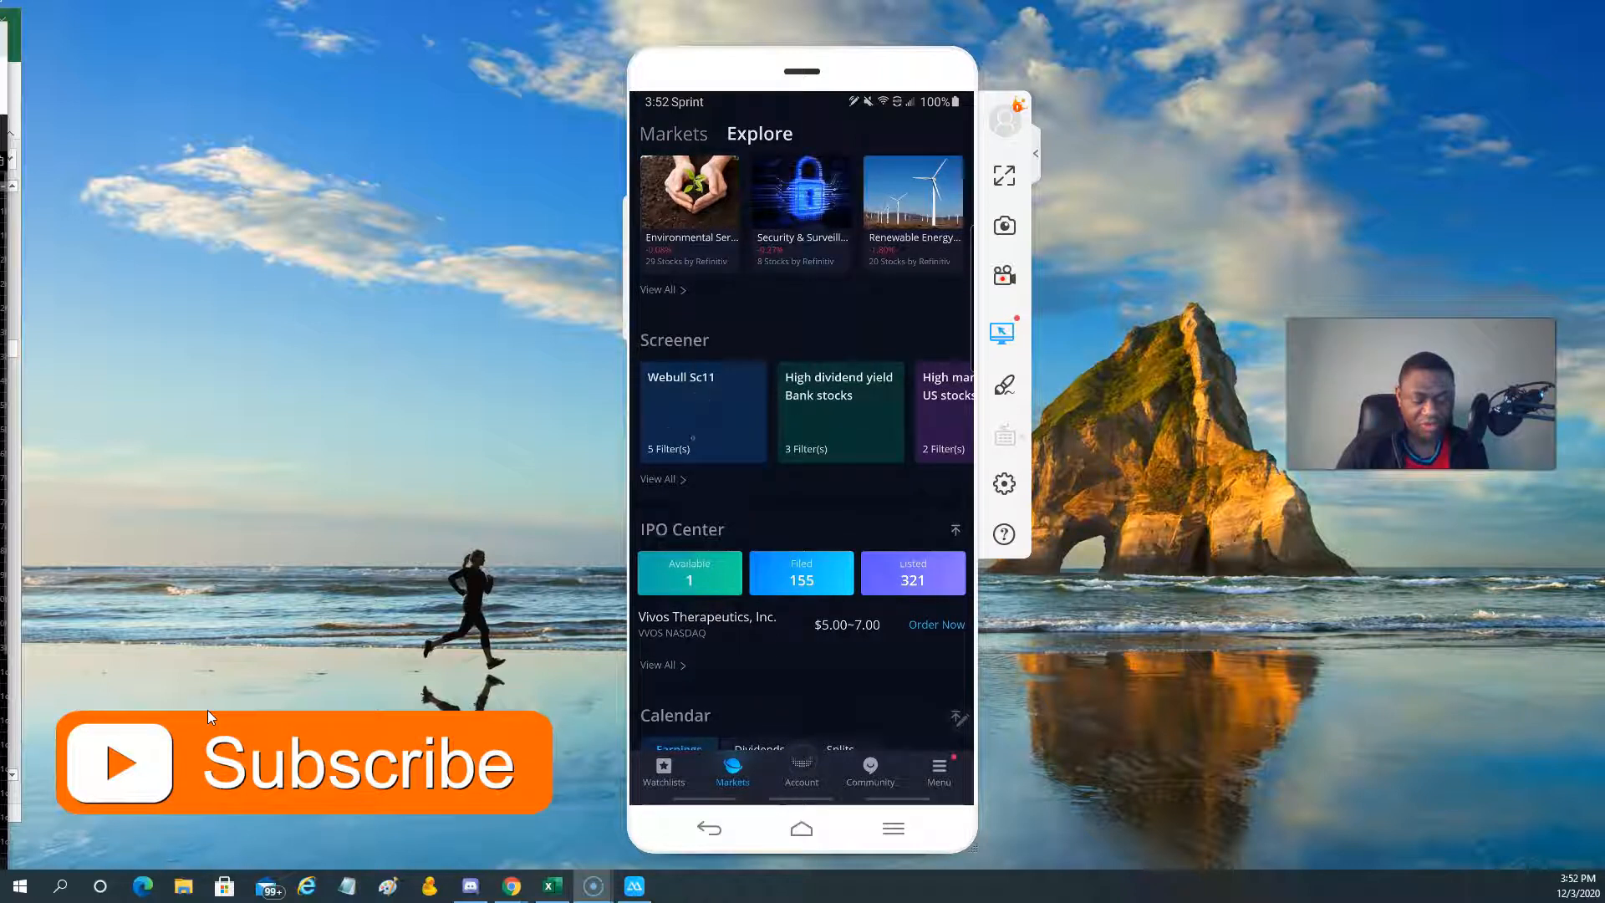
{"action": "left_click", "coordinate": [702, 410]}
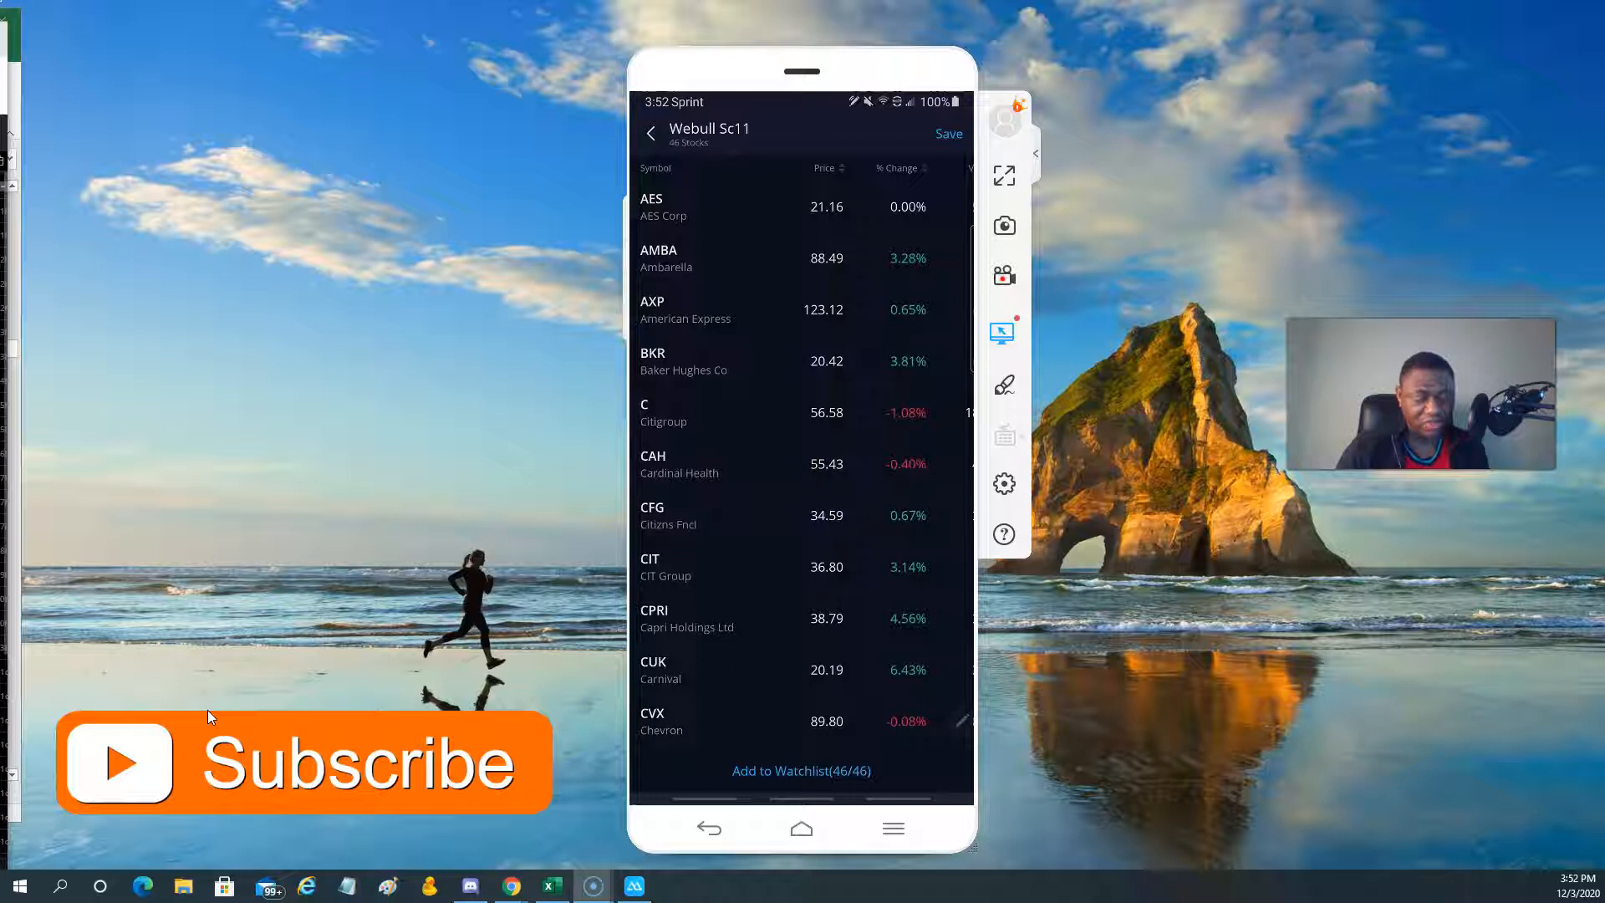
{"action": "left_click", "coordinate": [826, 168]}
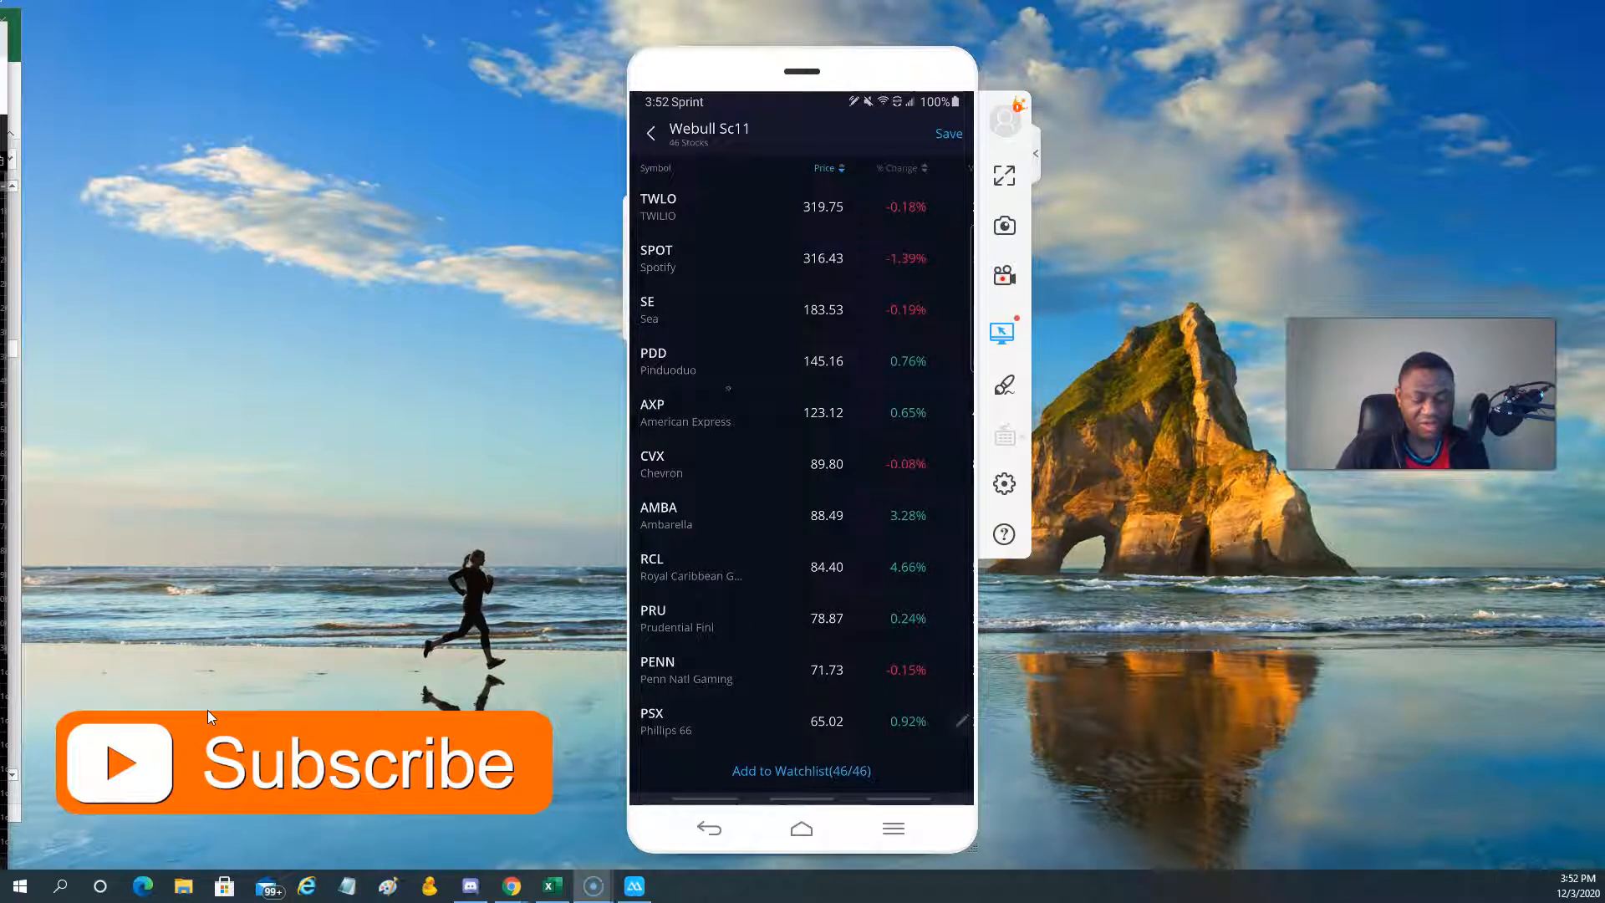
{"action": "scroll", "scroll_direction": "down", "scroll_amount": 3}
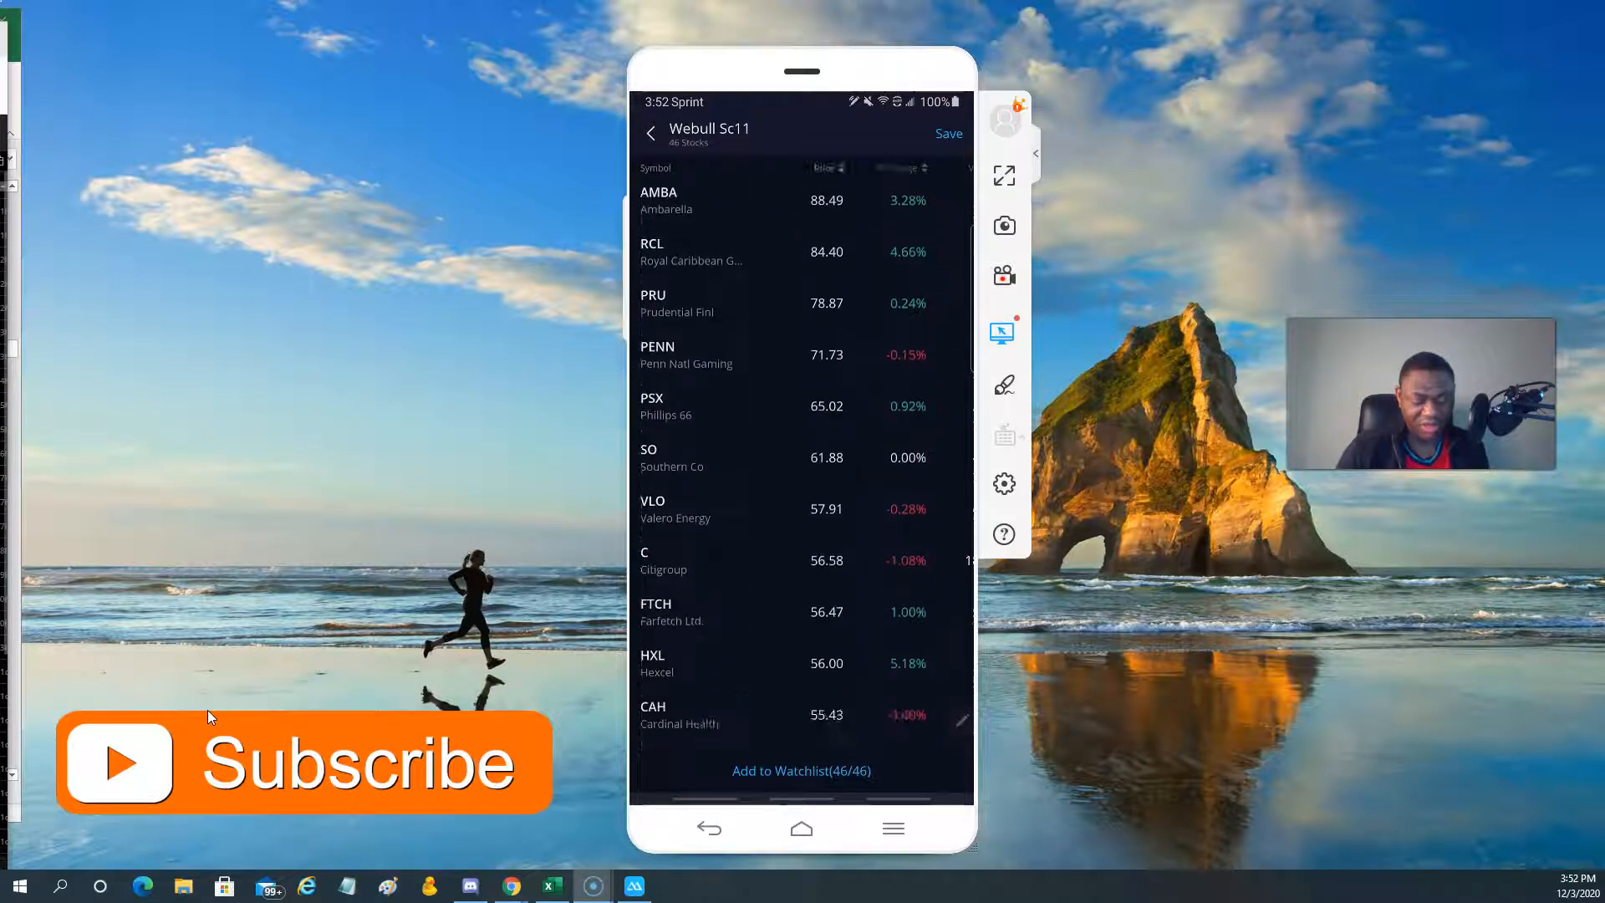
{"action": "scroll", "scroll_direction": "down", "scroll_amount": 3}
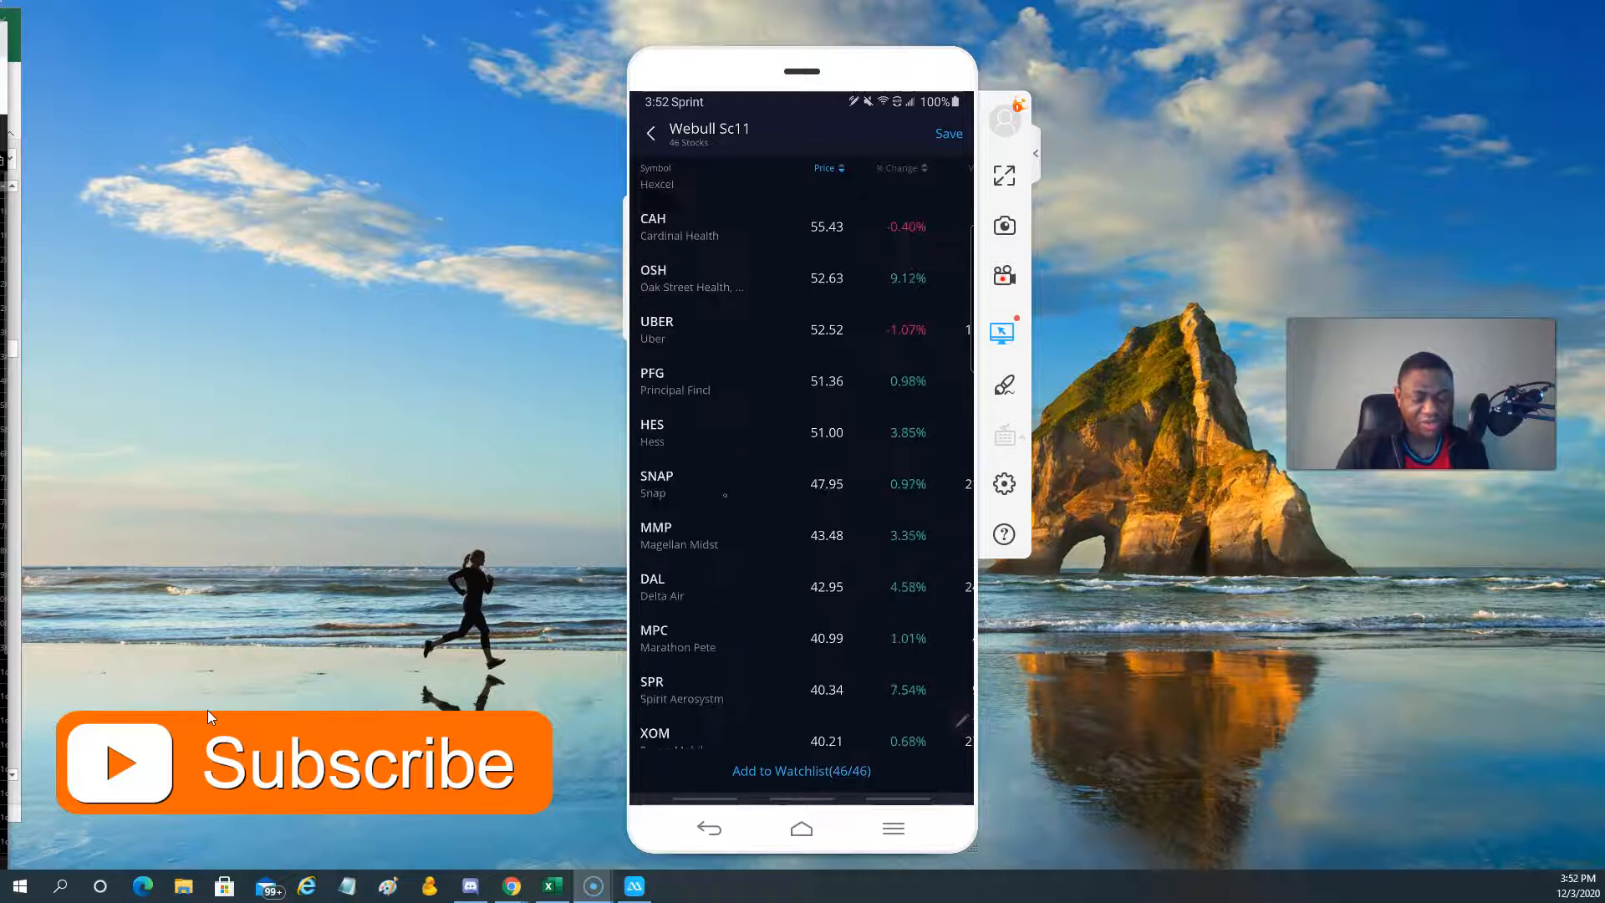
{"action": "scroll", "scroll_direction": "up", "scroll_amount": 3}
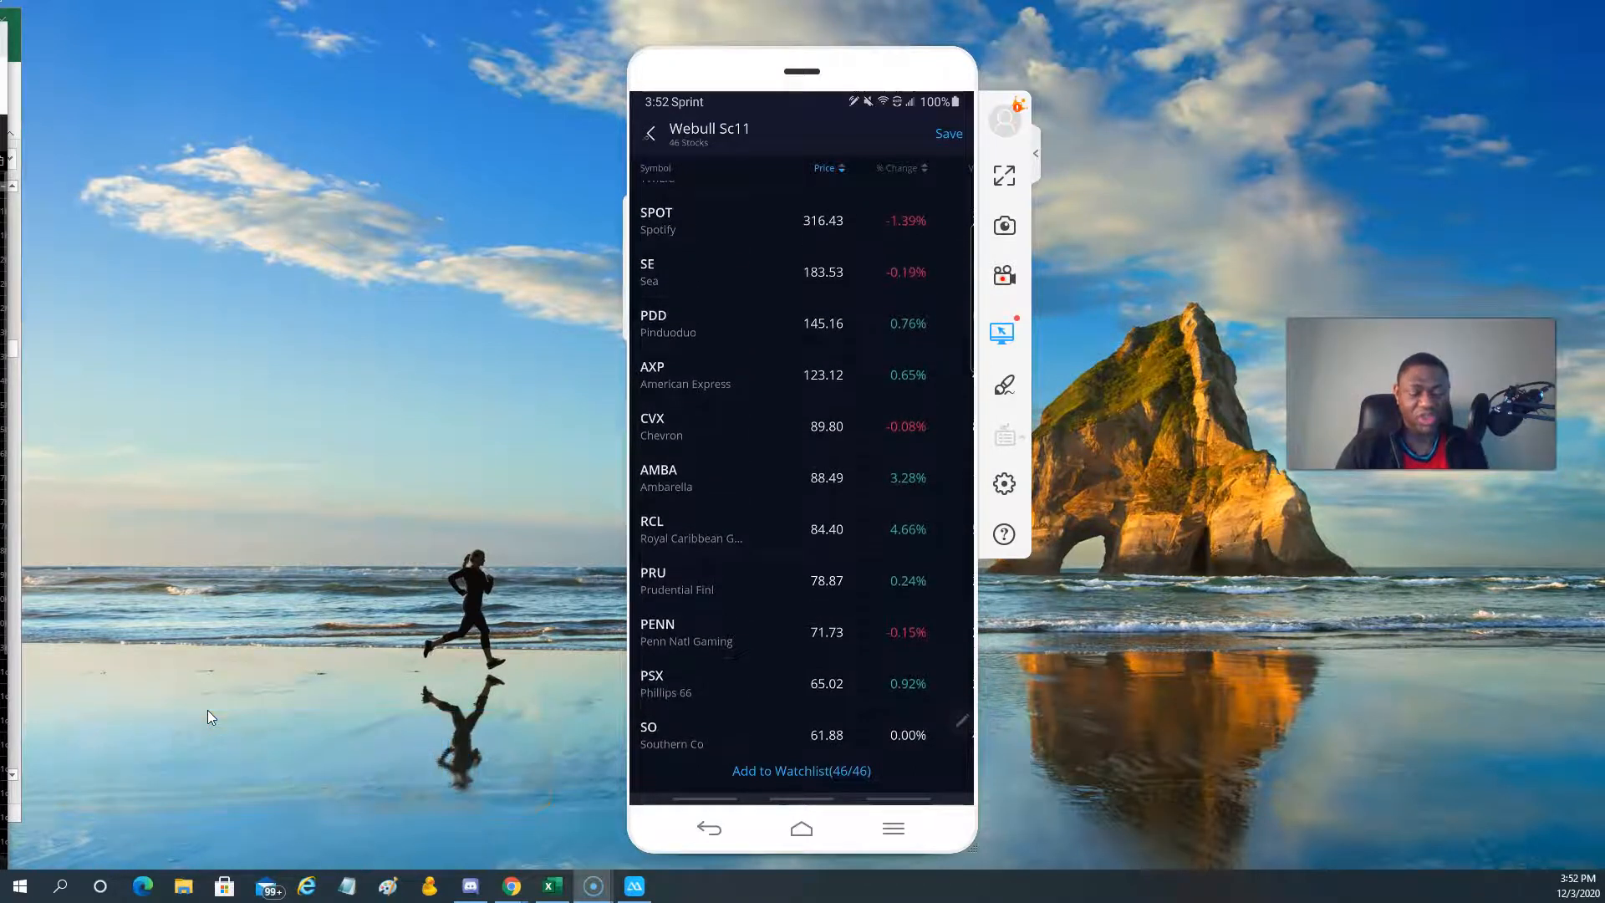
{"action": "left_click", "coordinate": [732, 772]}
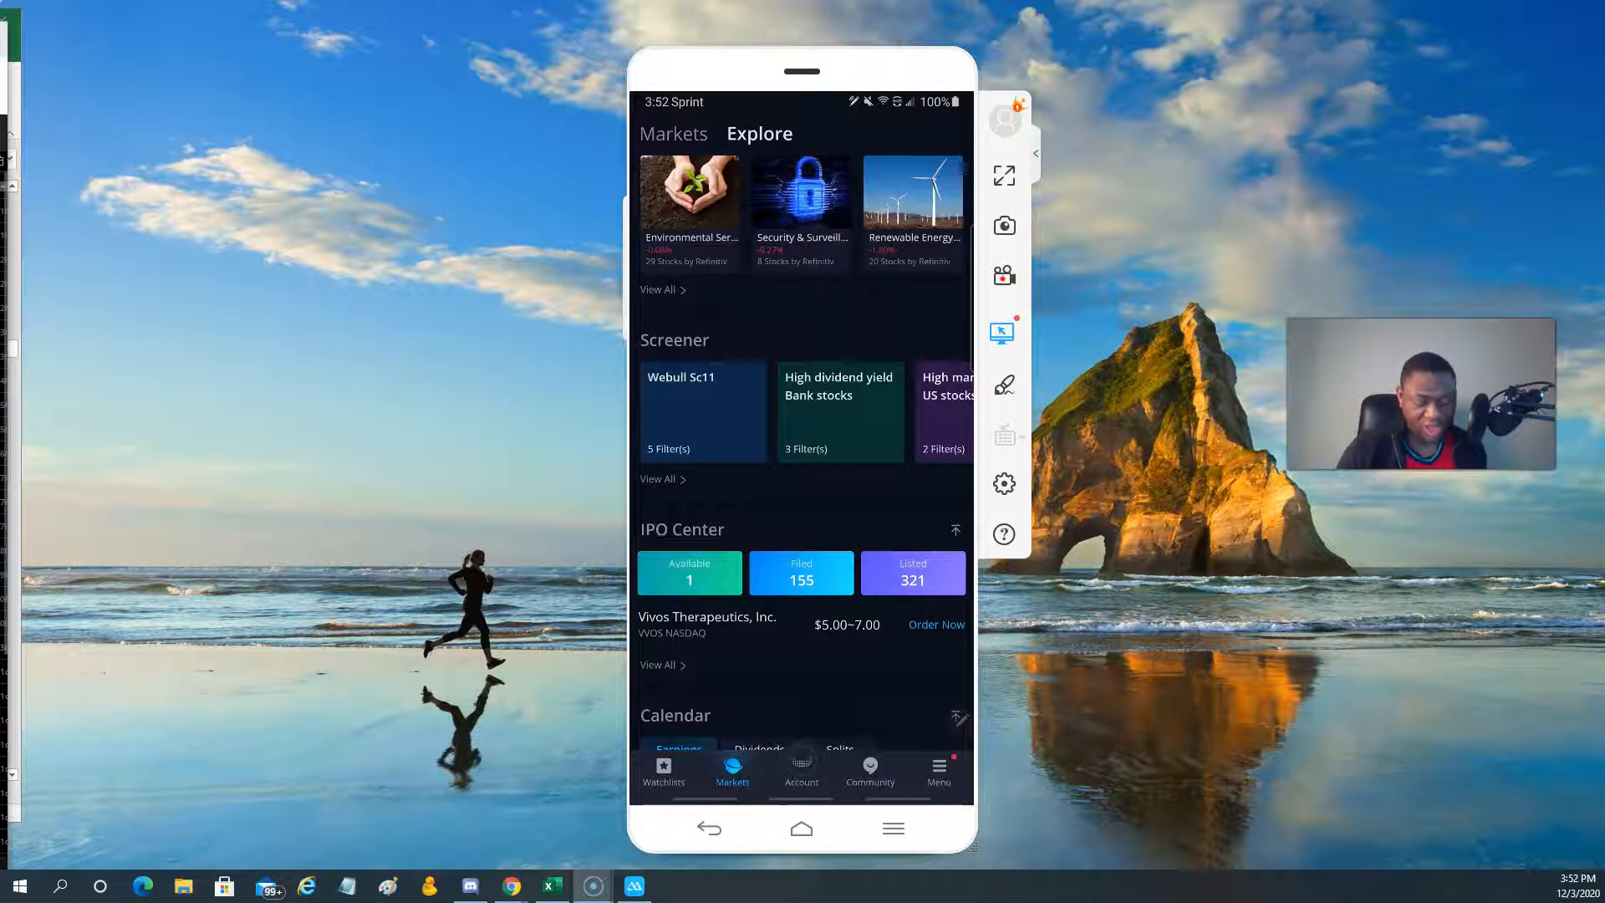
Choose Telex_Webull from the saved watchlists, showing SQ, GS, WFC, PYPL and others.
{"action": "left_click", "coordinate": [936, 772]}
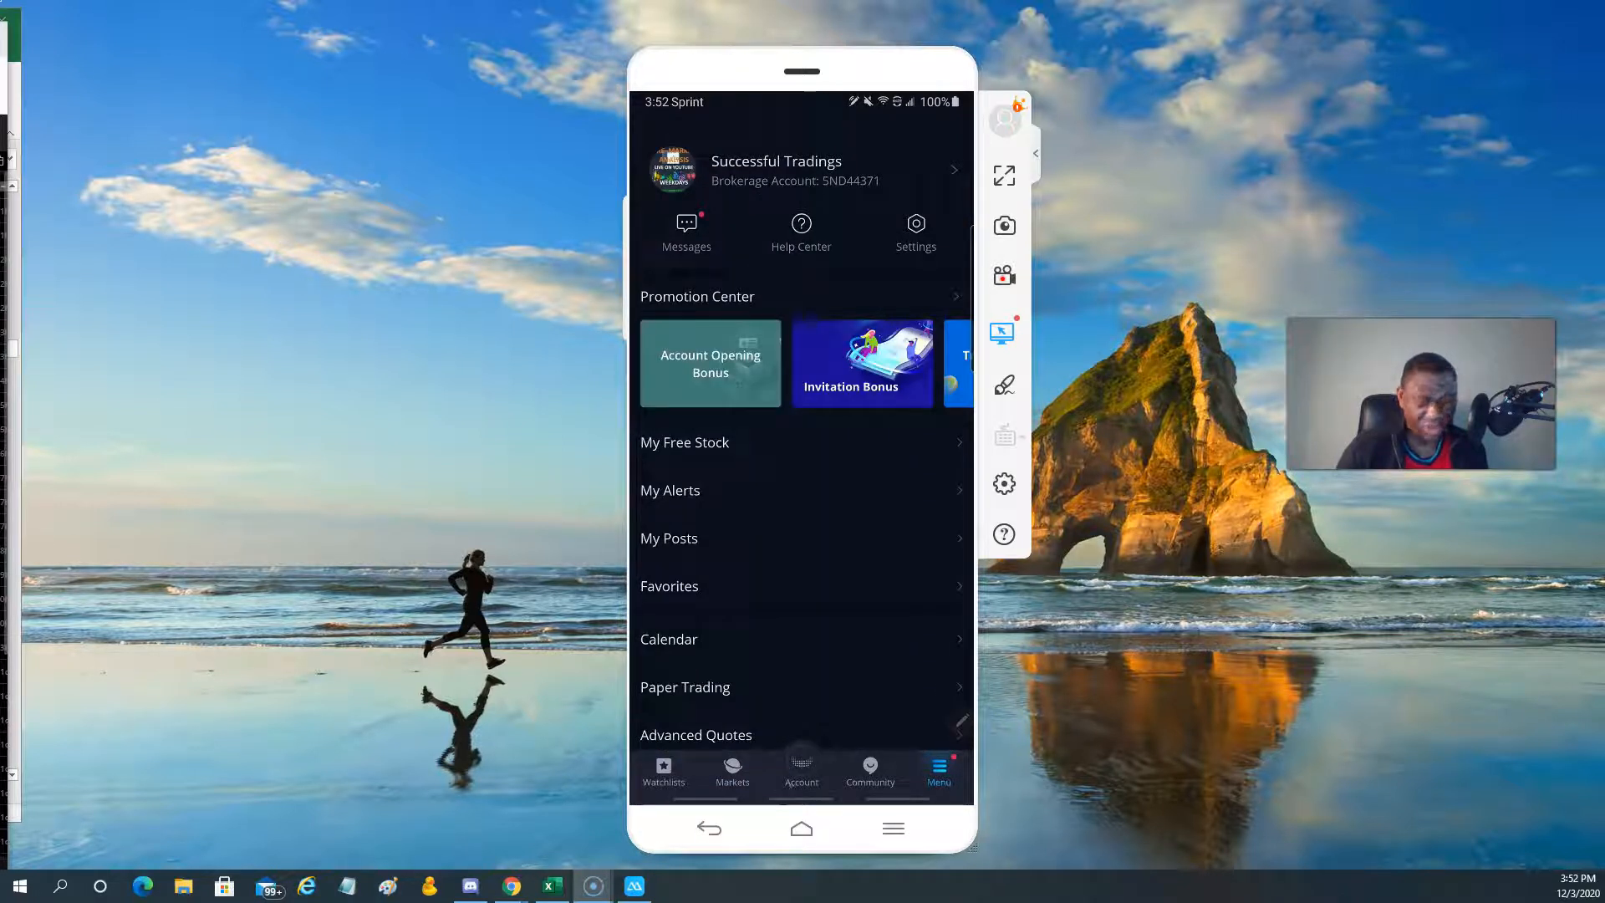
{"action": "left_click", "coordinate": [663, 773]}
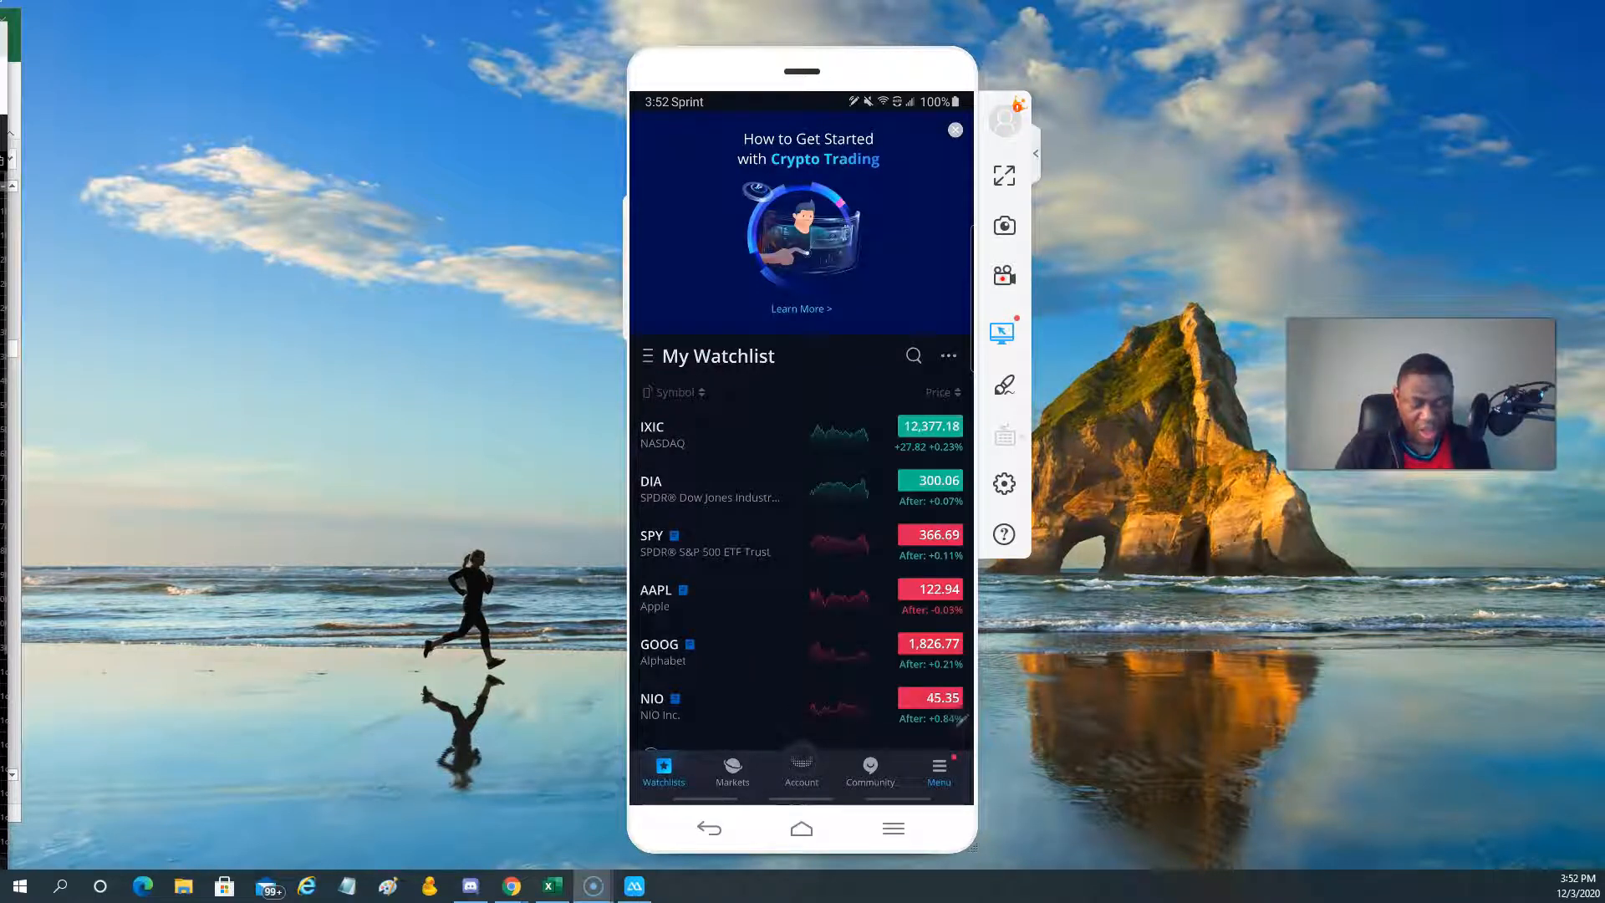
{"action": "scroll", "scroll_direction": "down", "scroll_amount": 3}
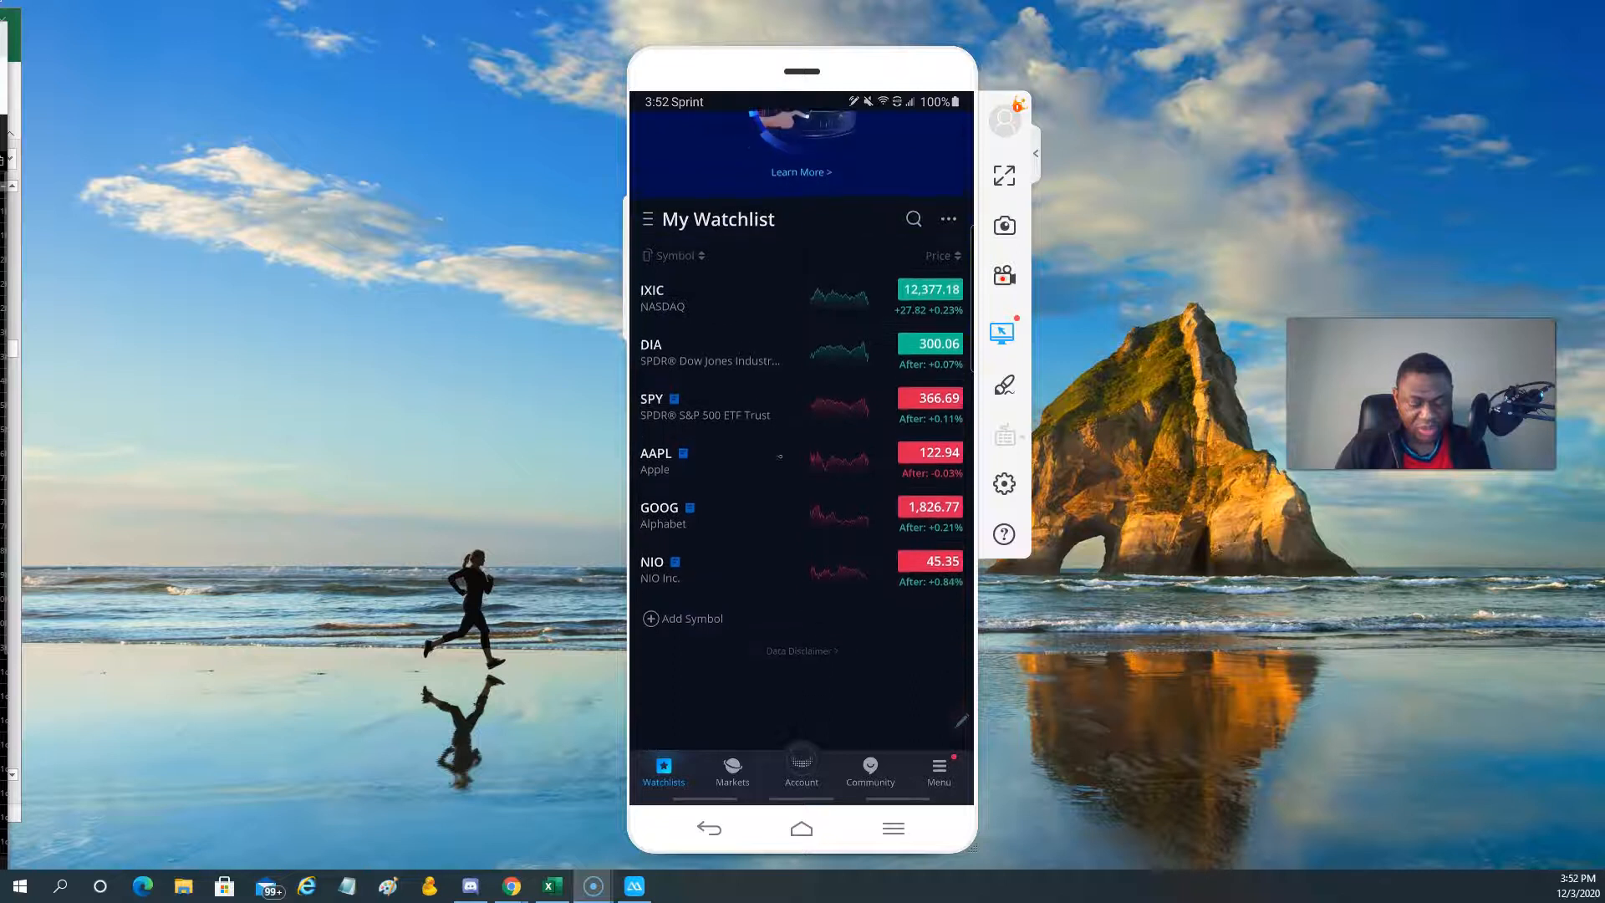
{"action": "left_click", "coordinate": [648, 219]}
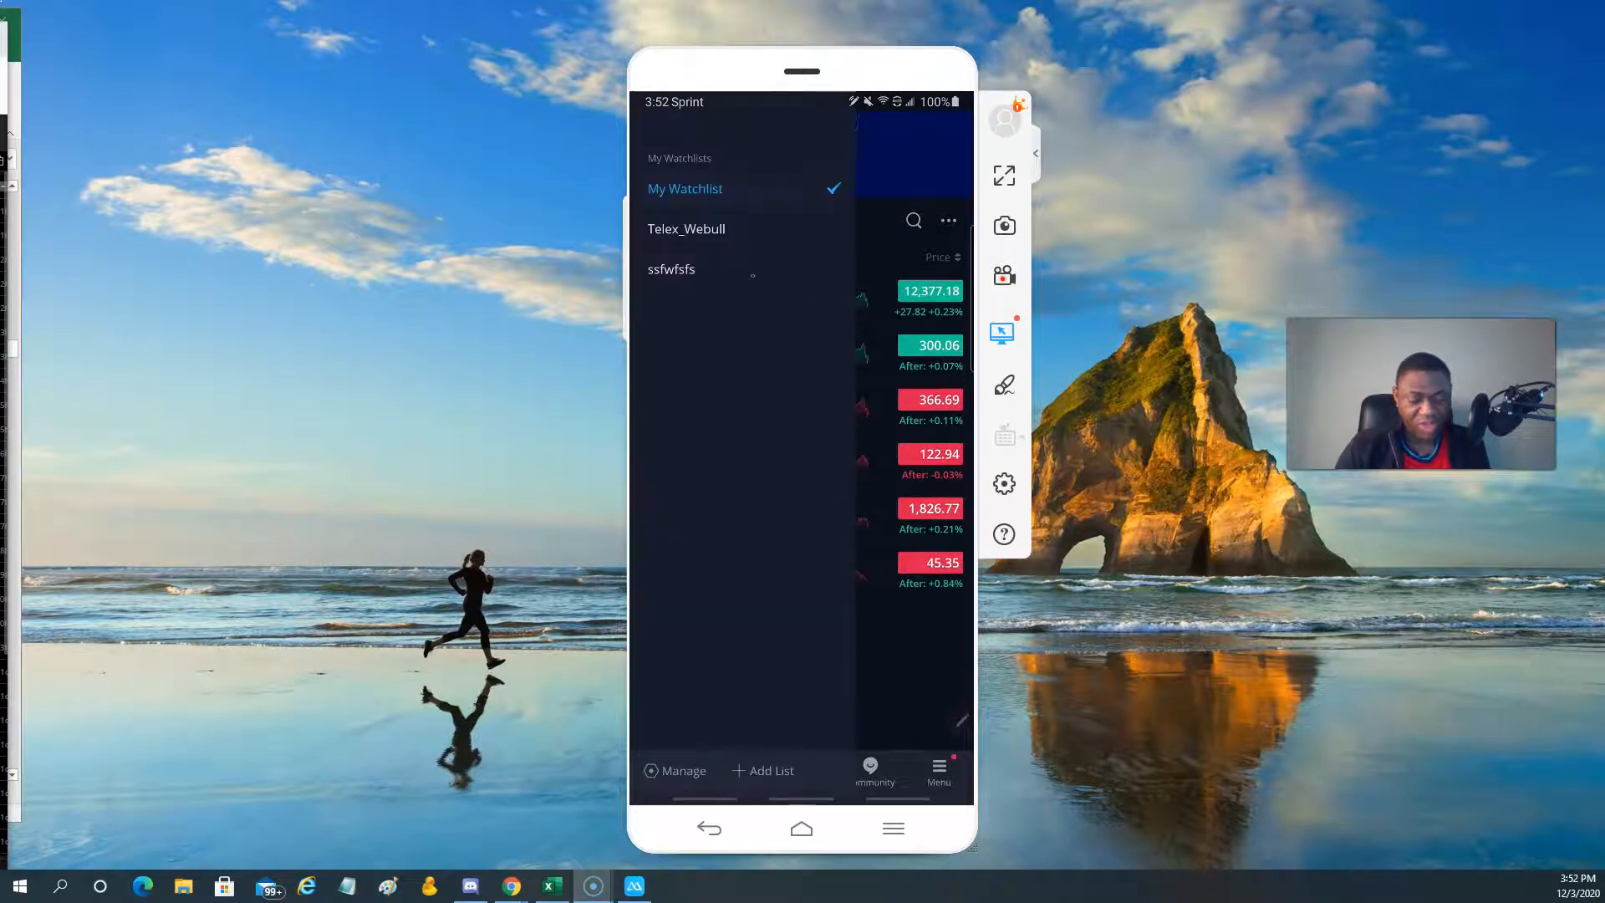
{"action": "left_click", "coordinate": [686, 228]}
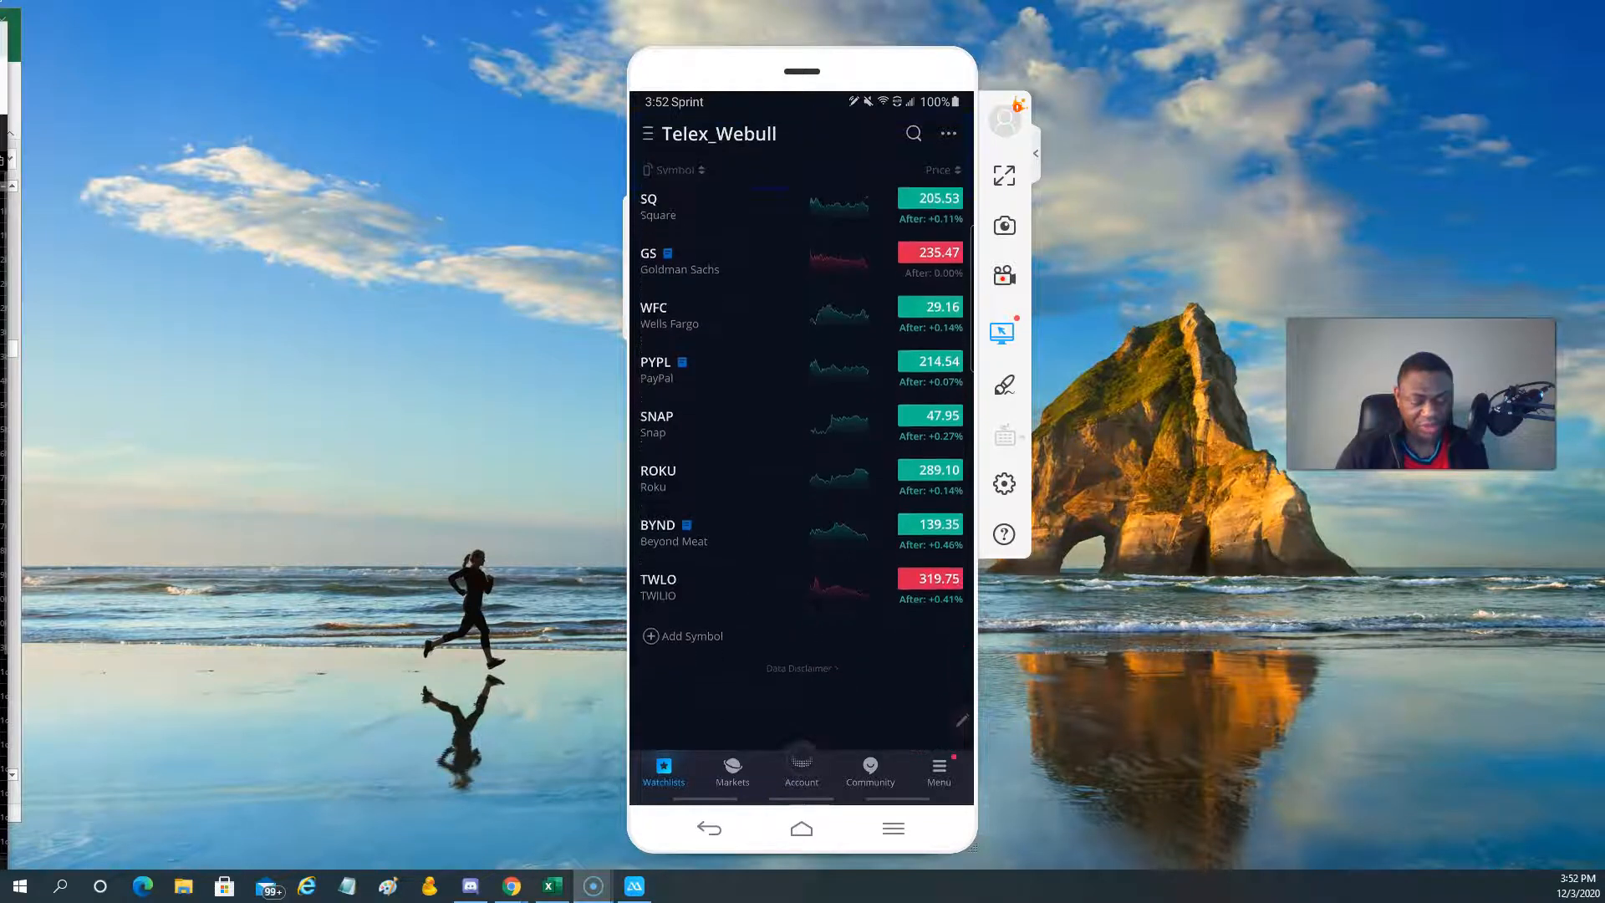
{"action": "scroll", "scroll_direction": "down", "scroll_amount": 3}
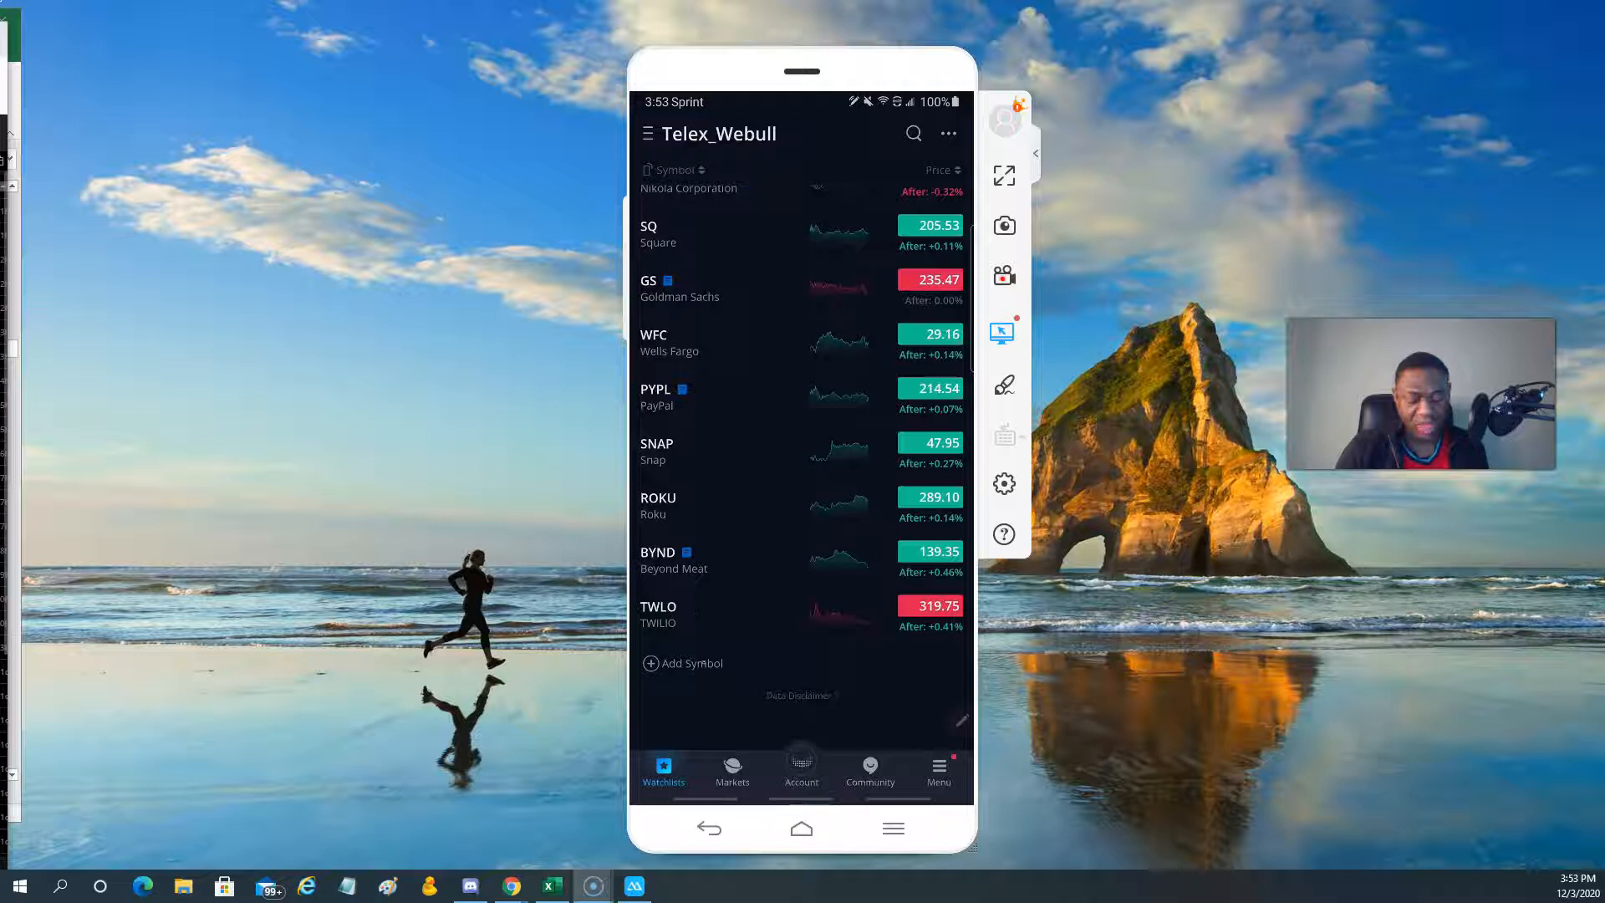
Search 'Nio' and view its chart, then open Boeing's (BA) quote page.
{"action": "left_click", "coordinate": [912, 133]}
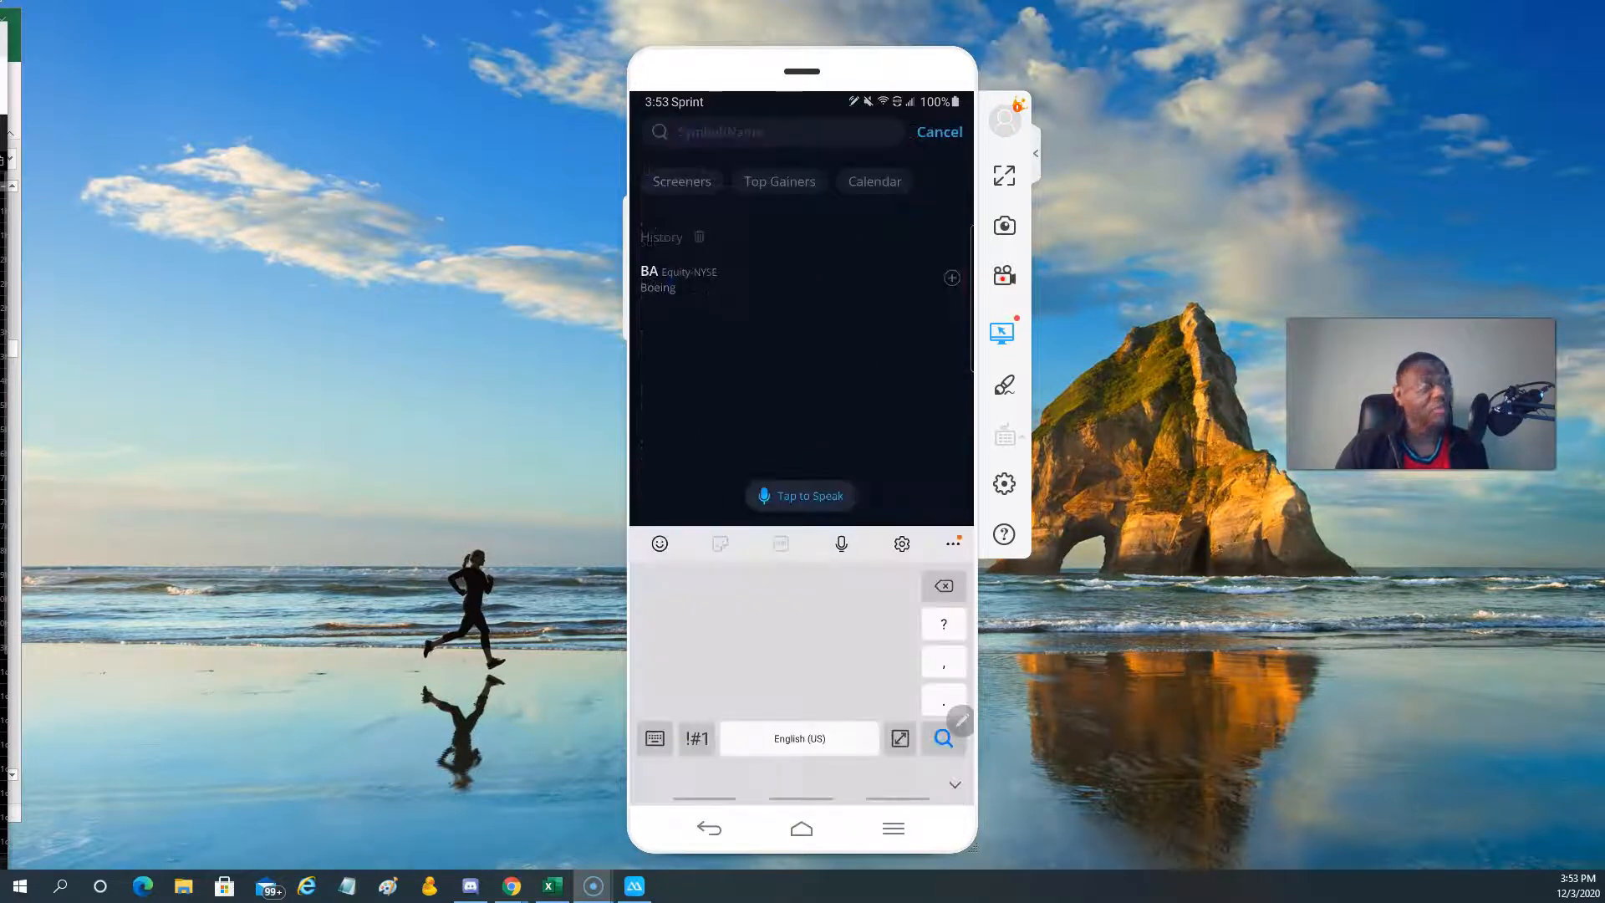
{"action": "left_click", "coordinate": [656, 738]}
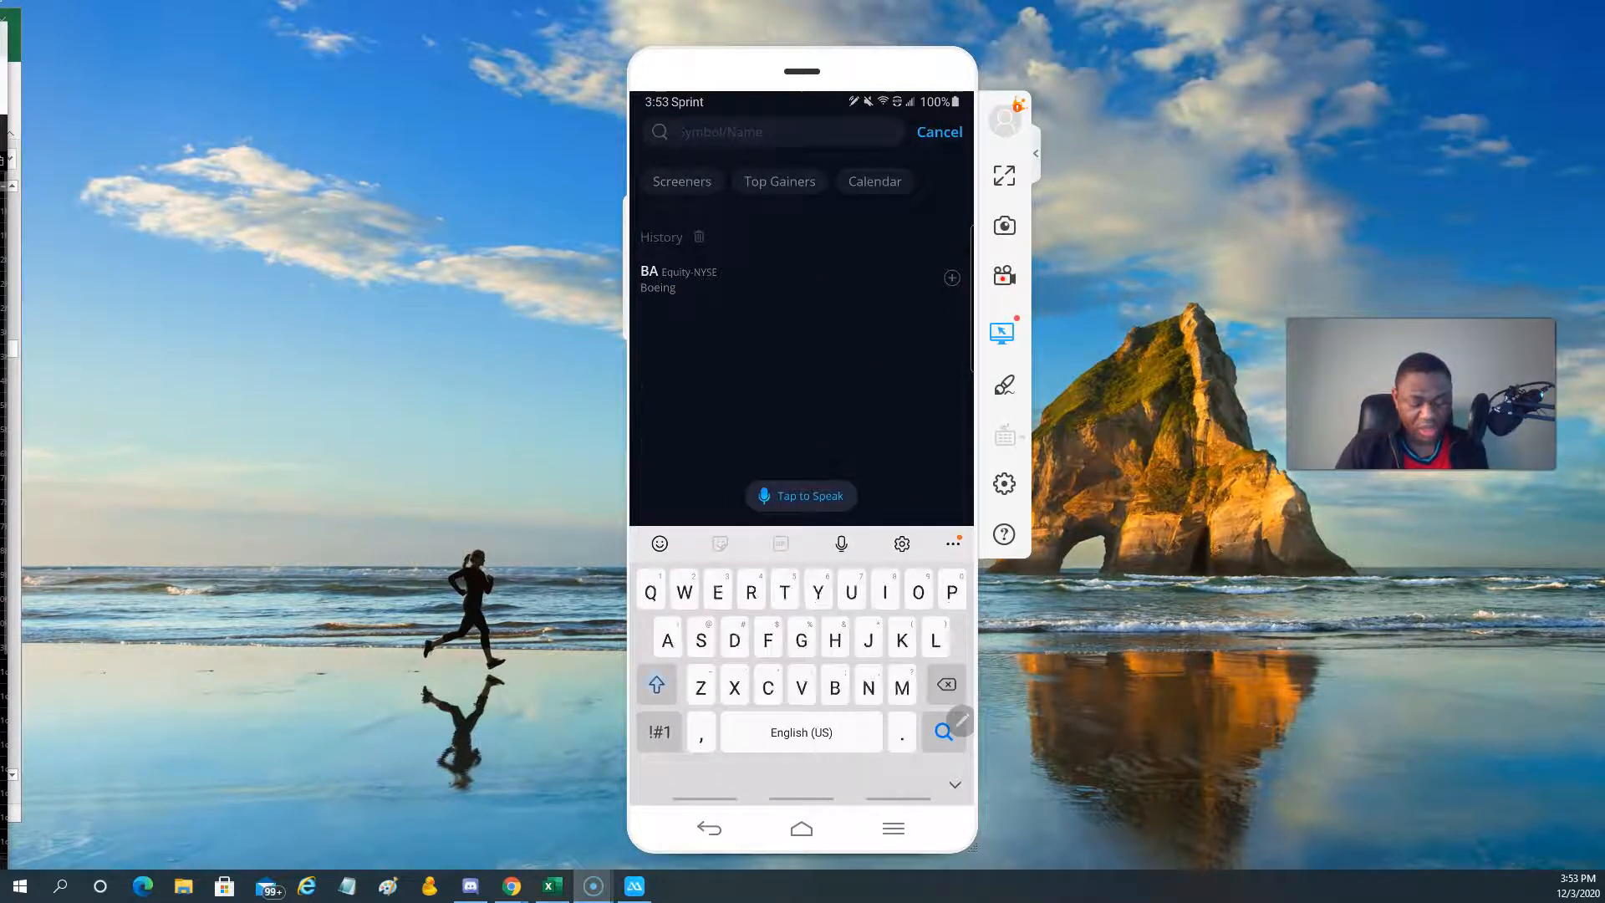
{"action": "type", "text": "Nio"}
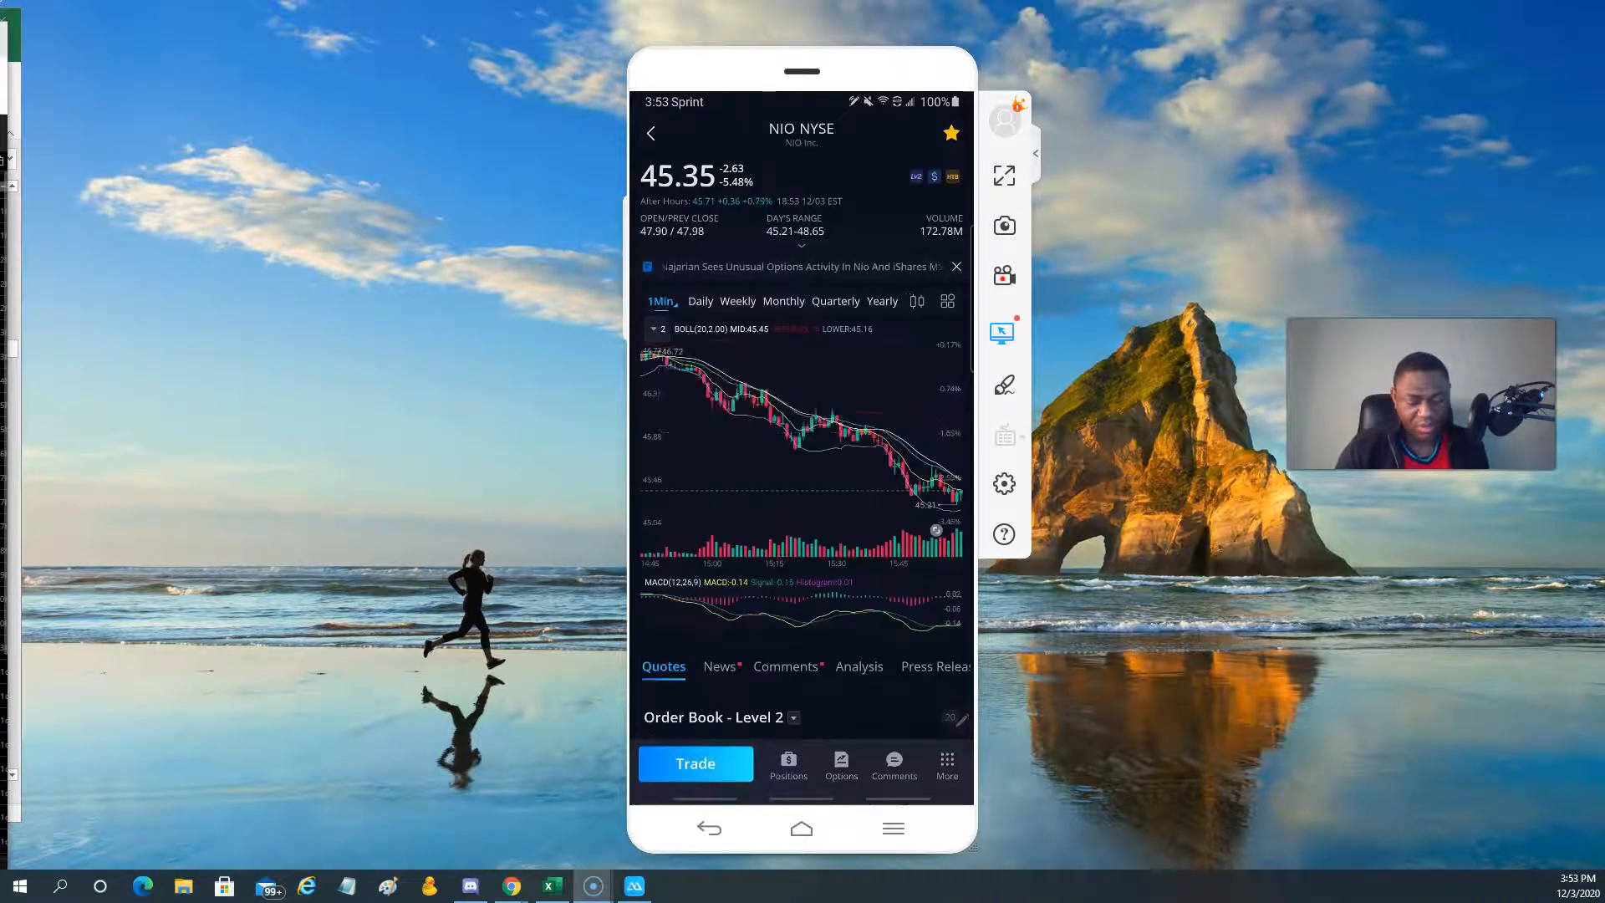
{"action": "left_click", "coordinate": [721, 328]}
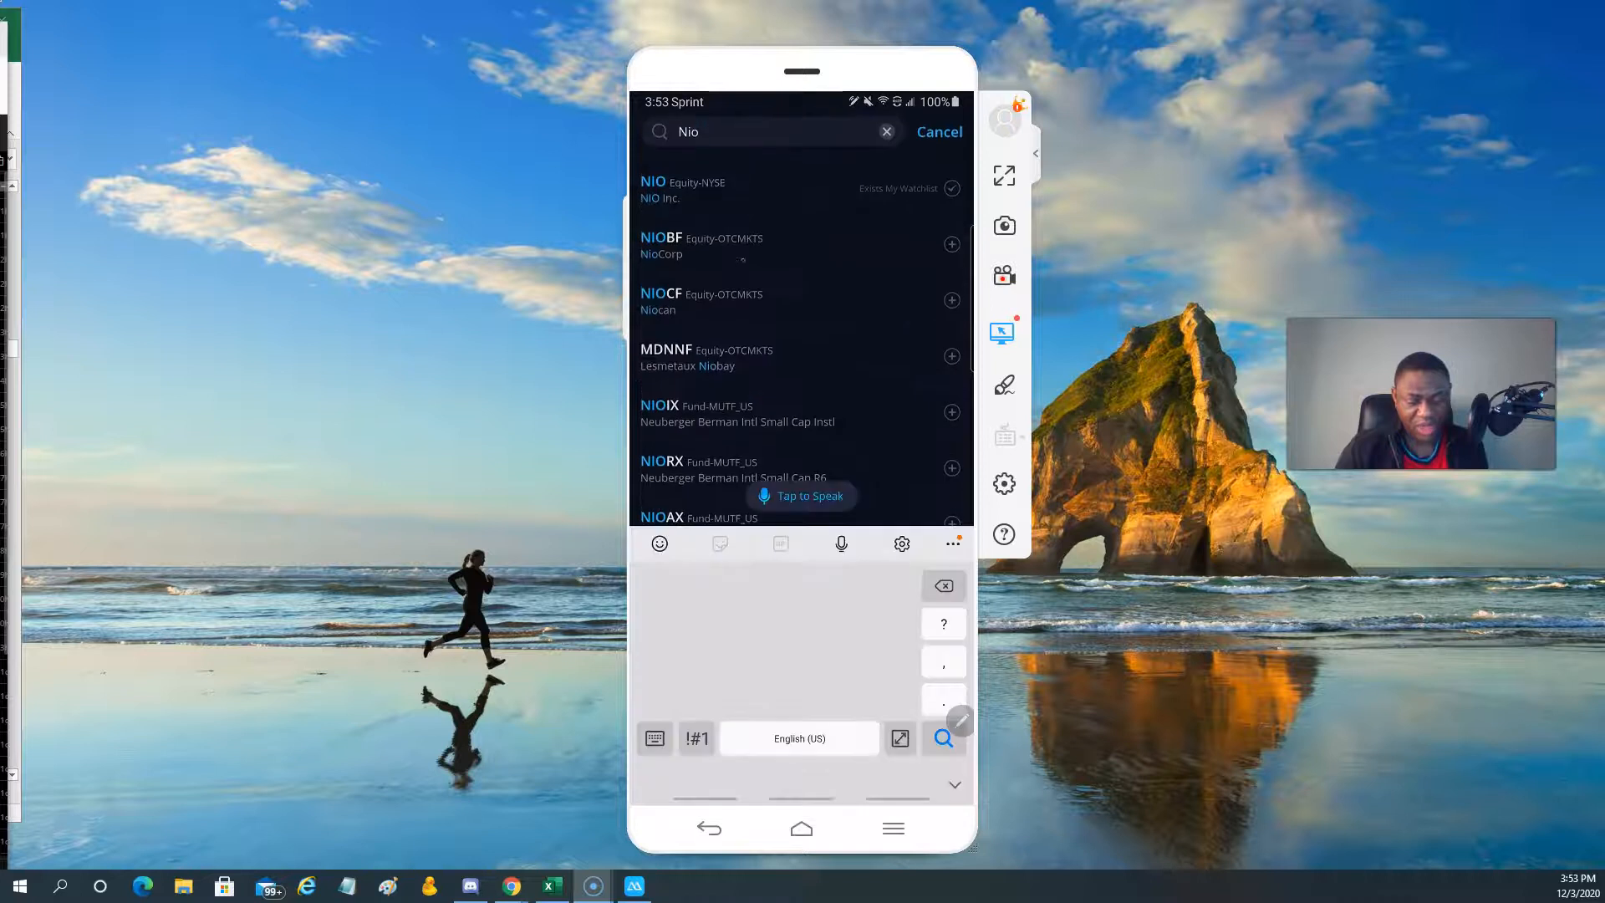
{"action": "left_click", "coordinate": [942, 586]}
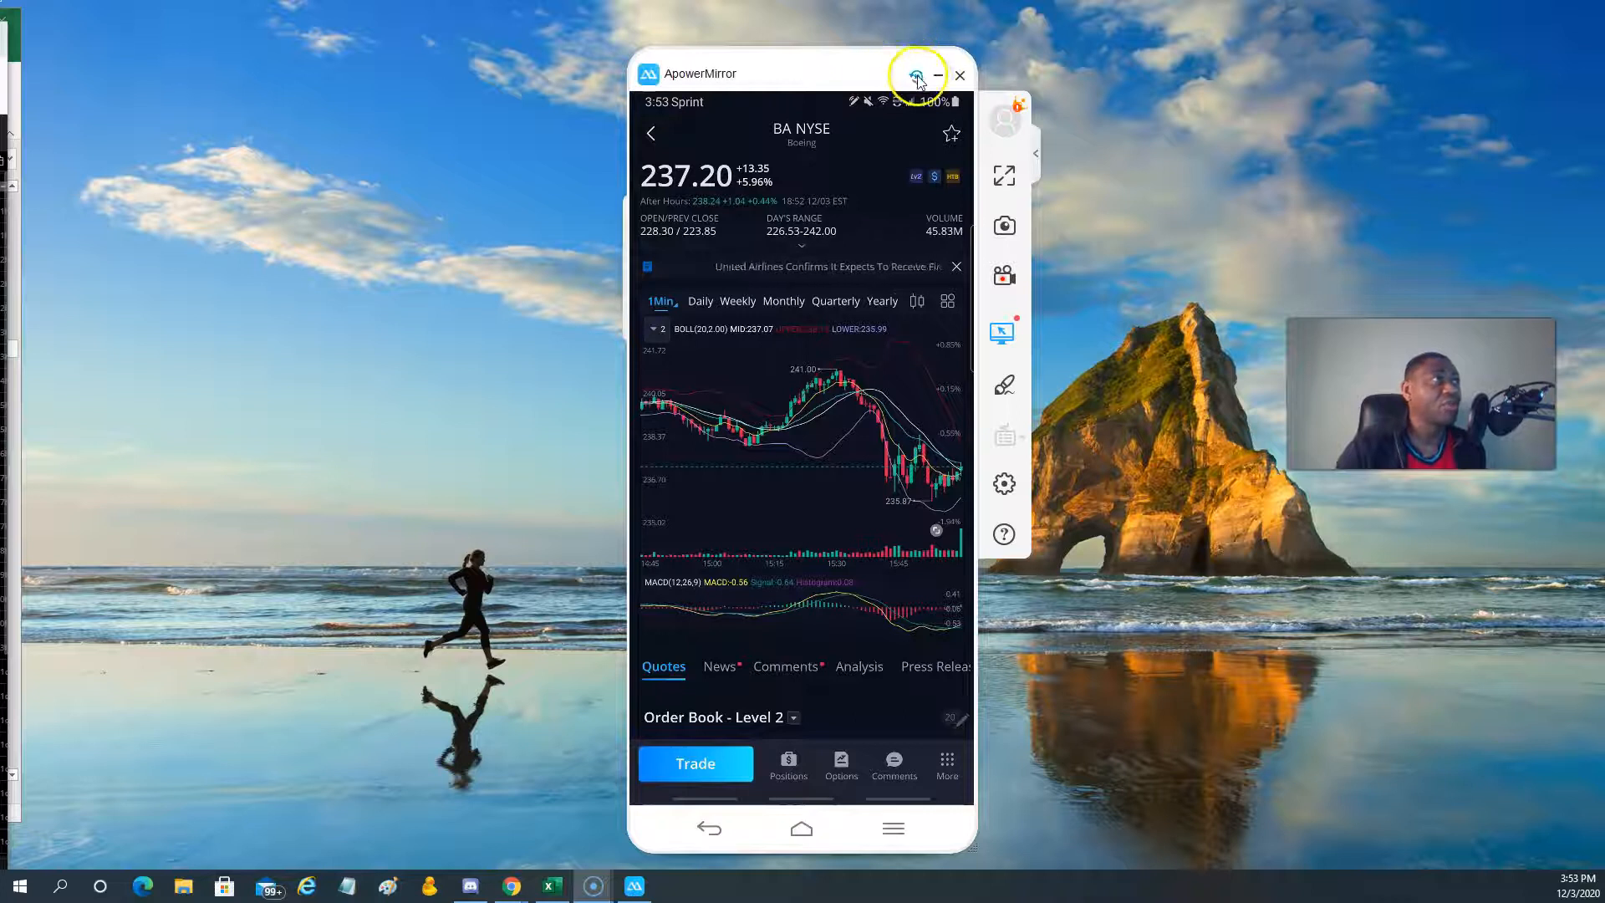
Expand the BA chart full-screen and rotate the mirrored phone view to landscape.
{"action": "left_click", "coordinate": [918, 75]}
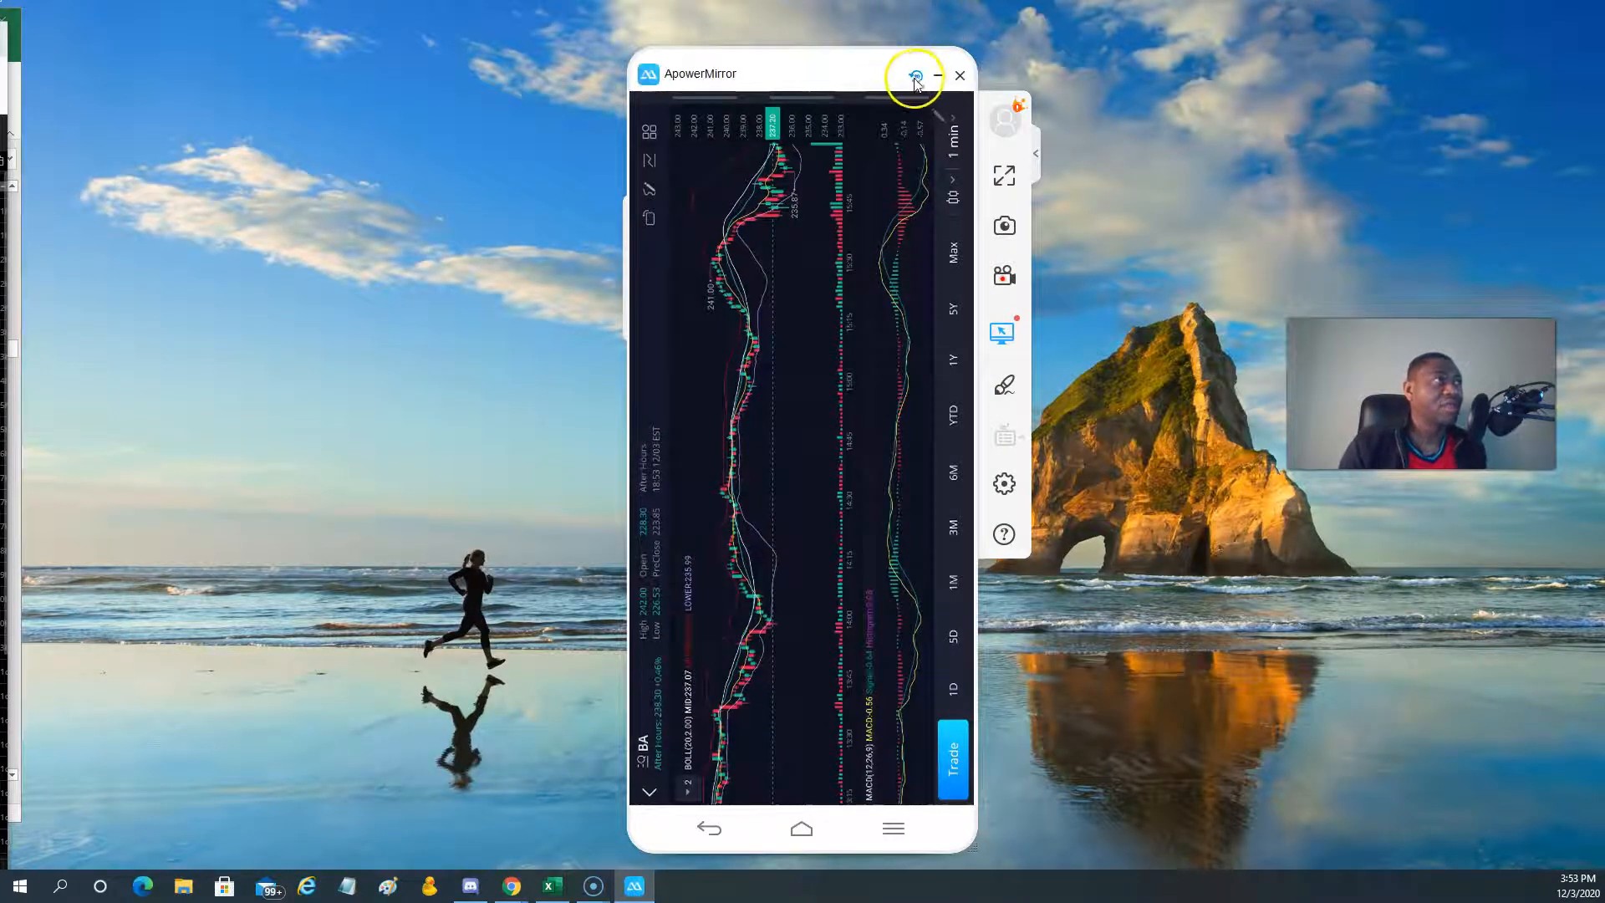
{"action": "left_click", "coordinate": [914, 76]}
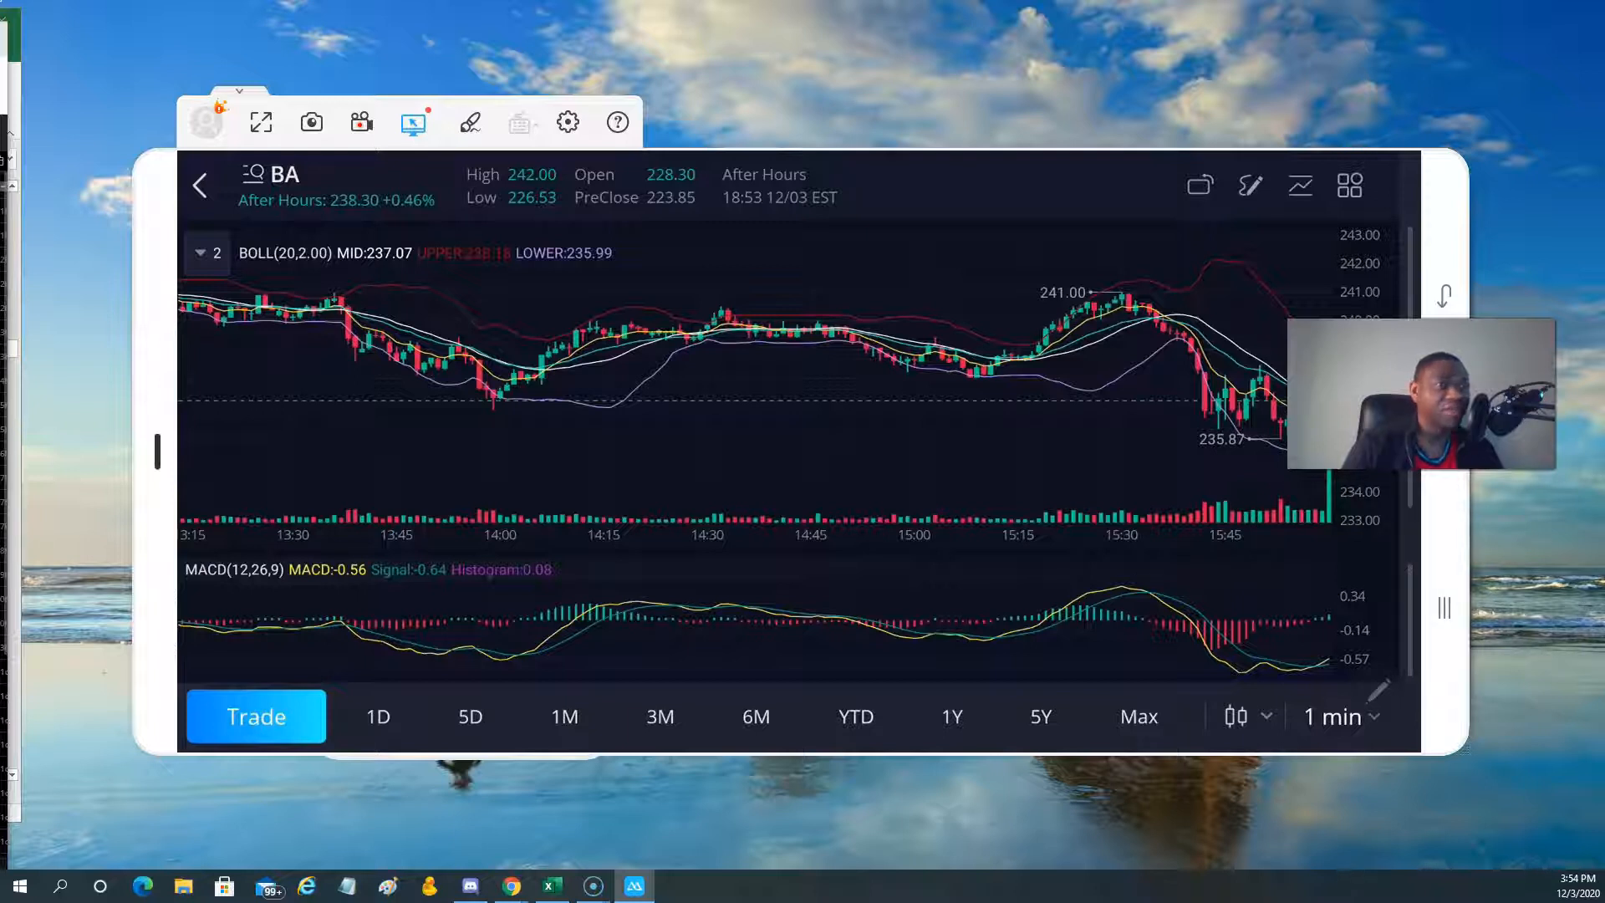
{"action": "mouse_move", "coordinate": [964, 406]}
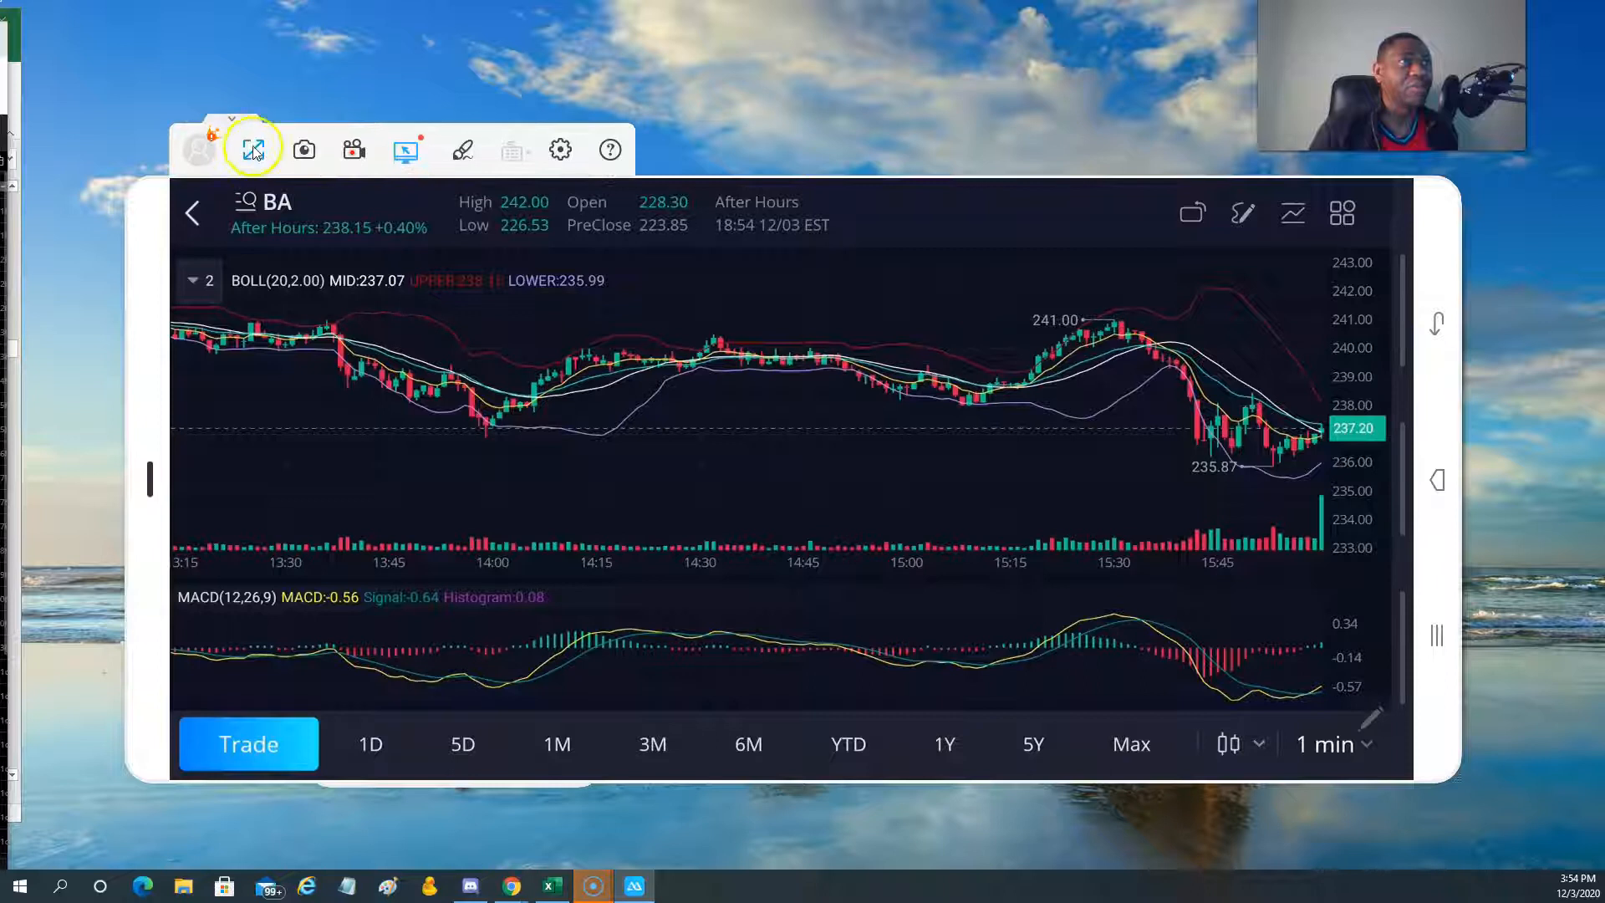
Make the mirrored screen fill the display and show the chart tools menu.
{"action": "left_click", "coordinate": [252, 149]}
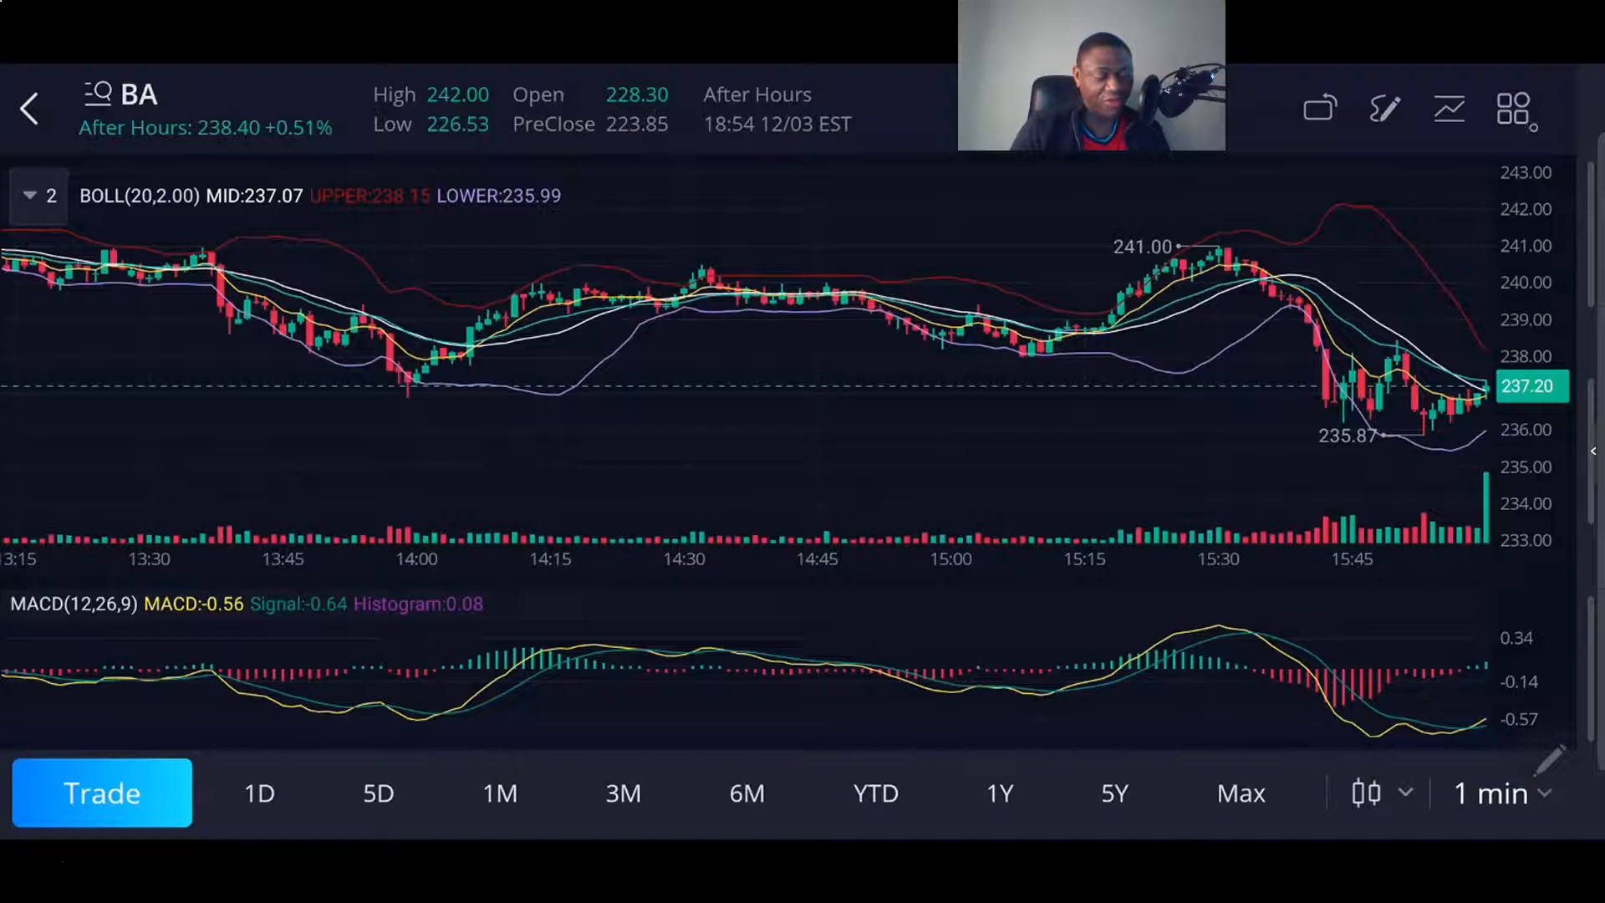
{"action": "left_click", "coordinate": [1513, 109]}
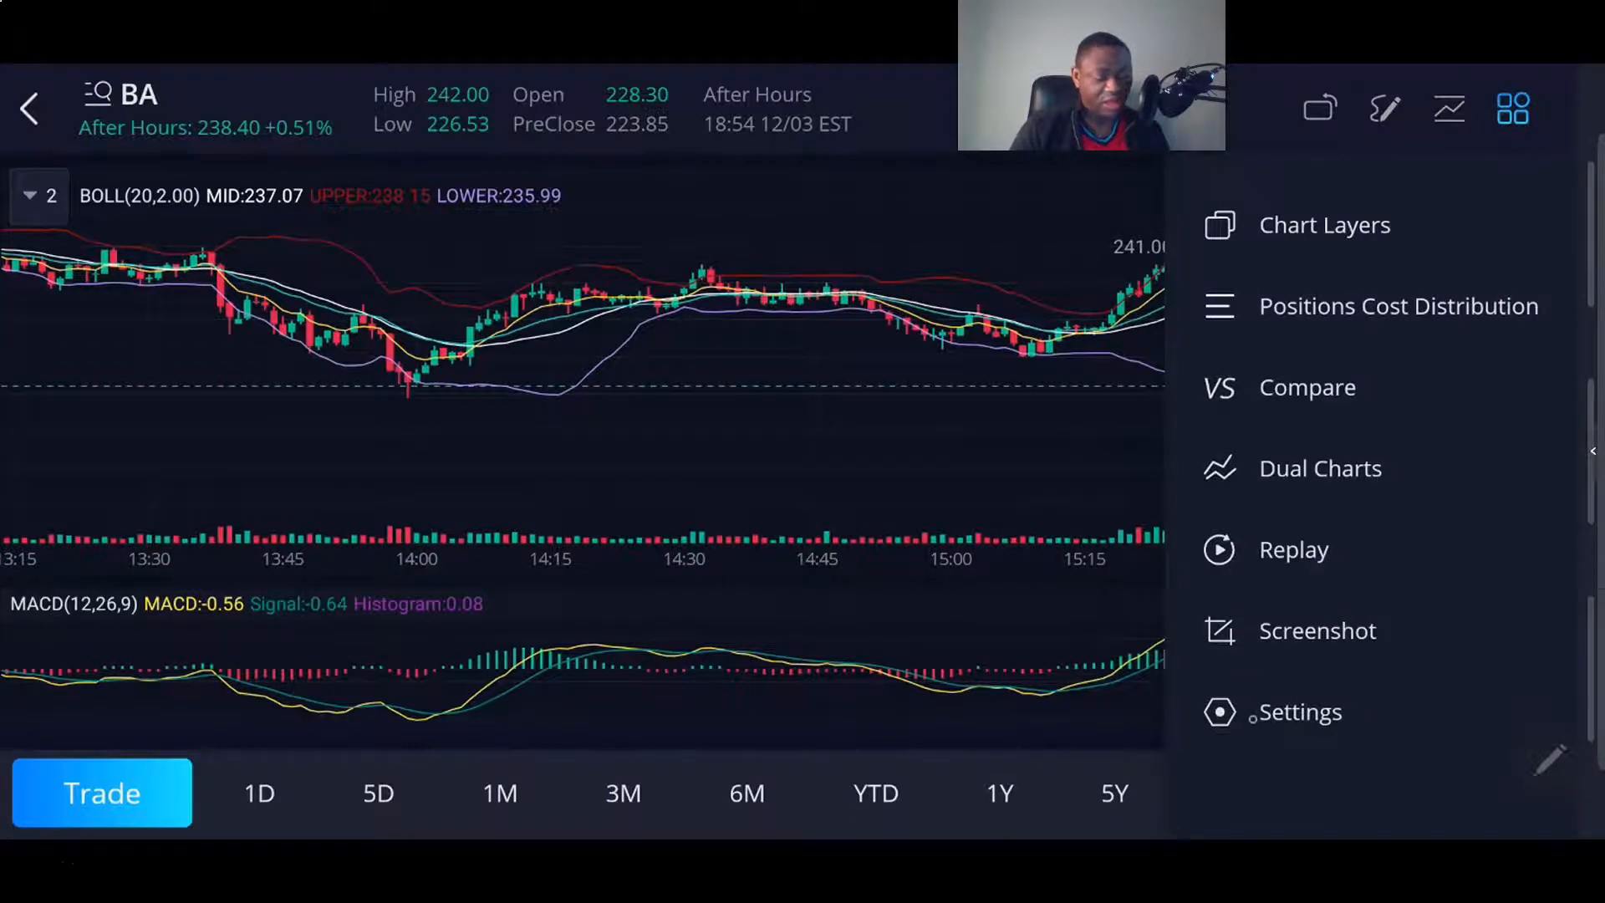
Change Chart Height to High and return to the Chart Settings page.
{"action": "left_click", "coordinate": [1297, 712]}
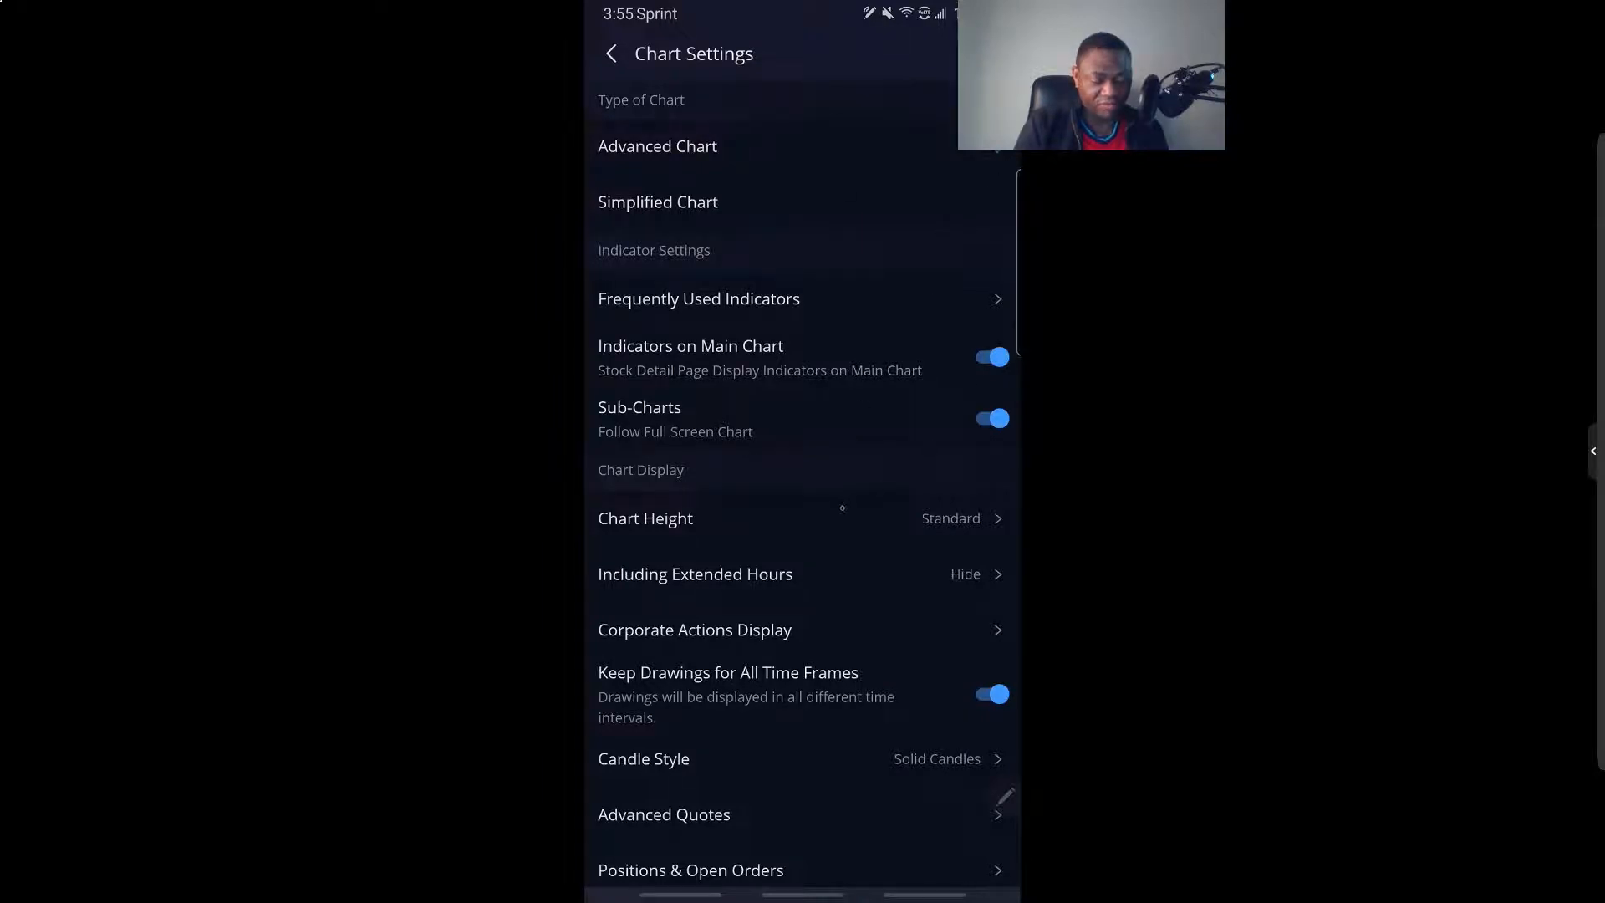
{"action": "scroll", "scroll_direction": "up", "scroll_amount": 3}
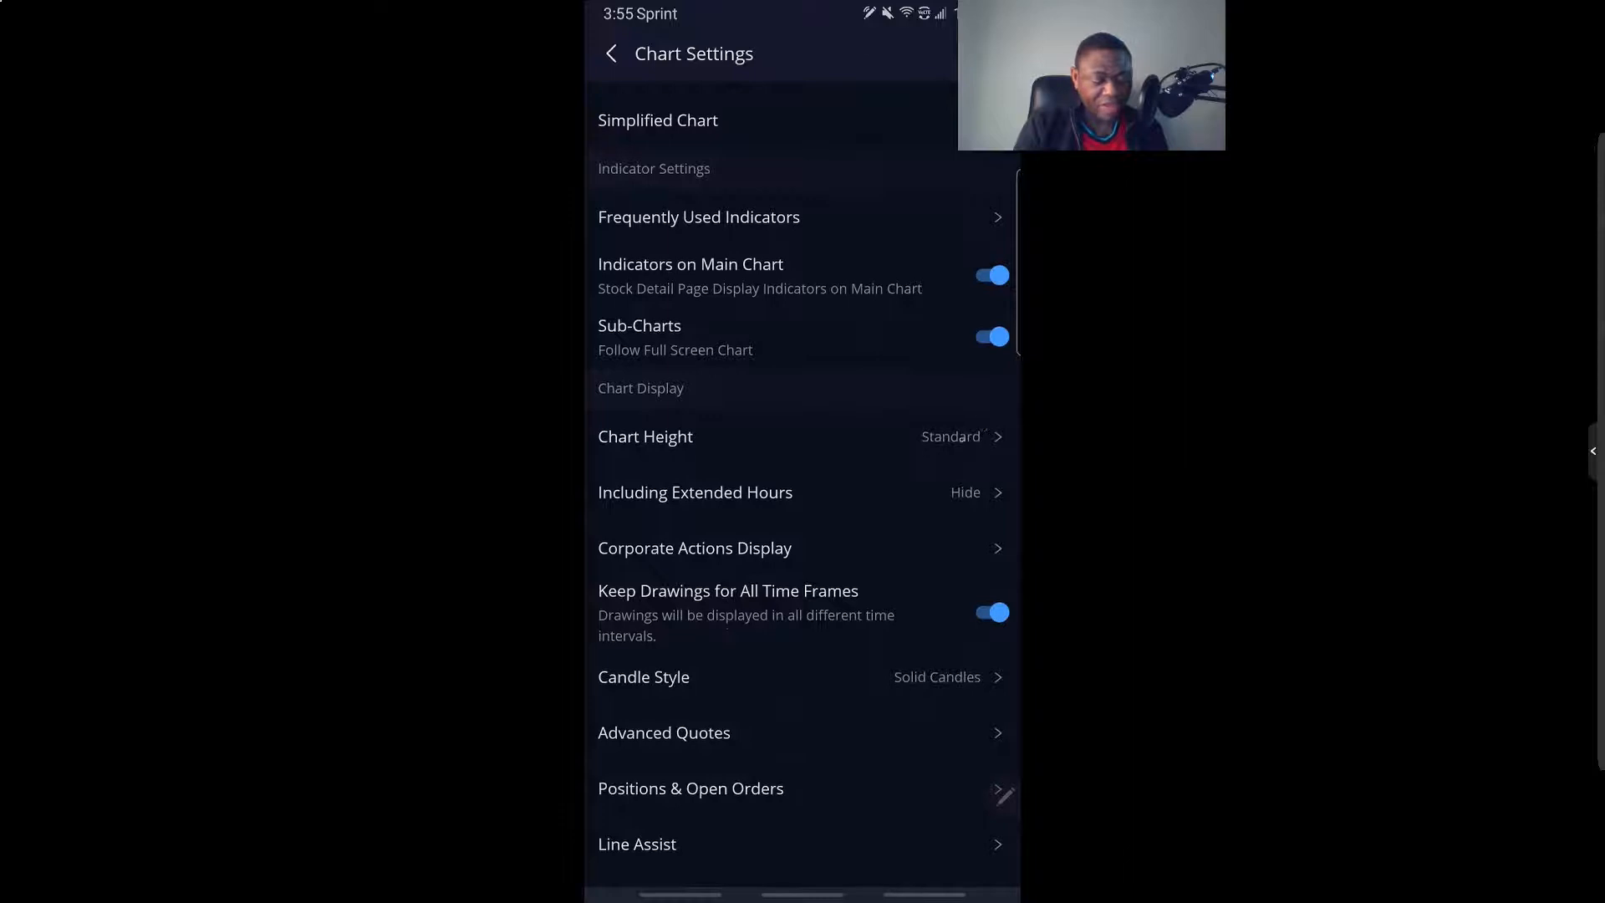
{"action": "left_click", "coordinate": [799, 437]}
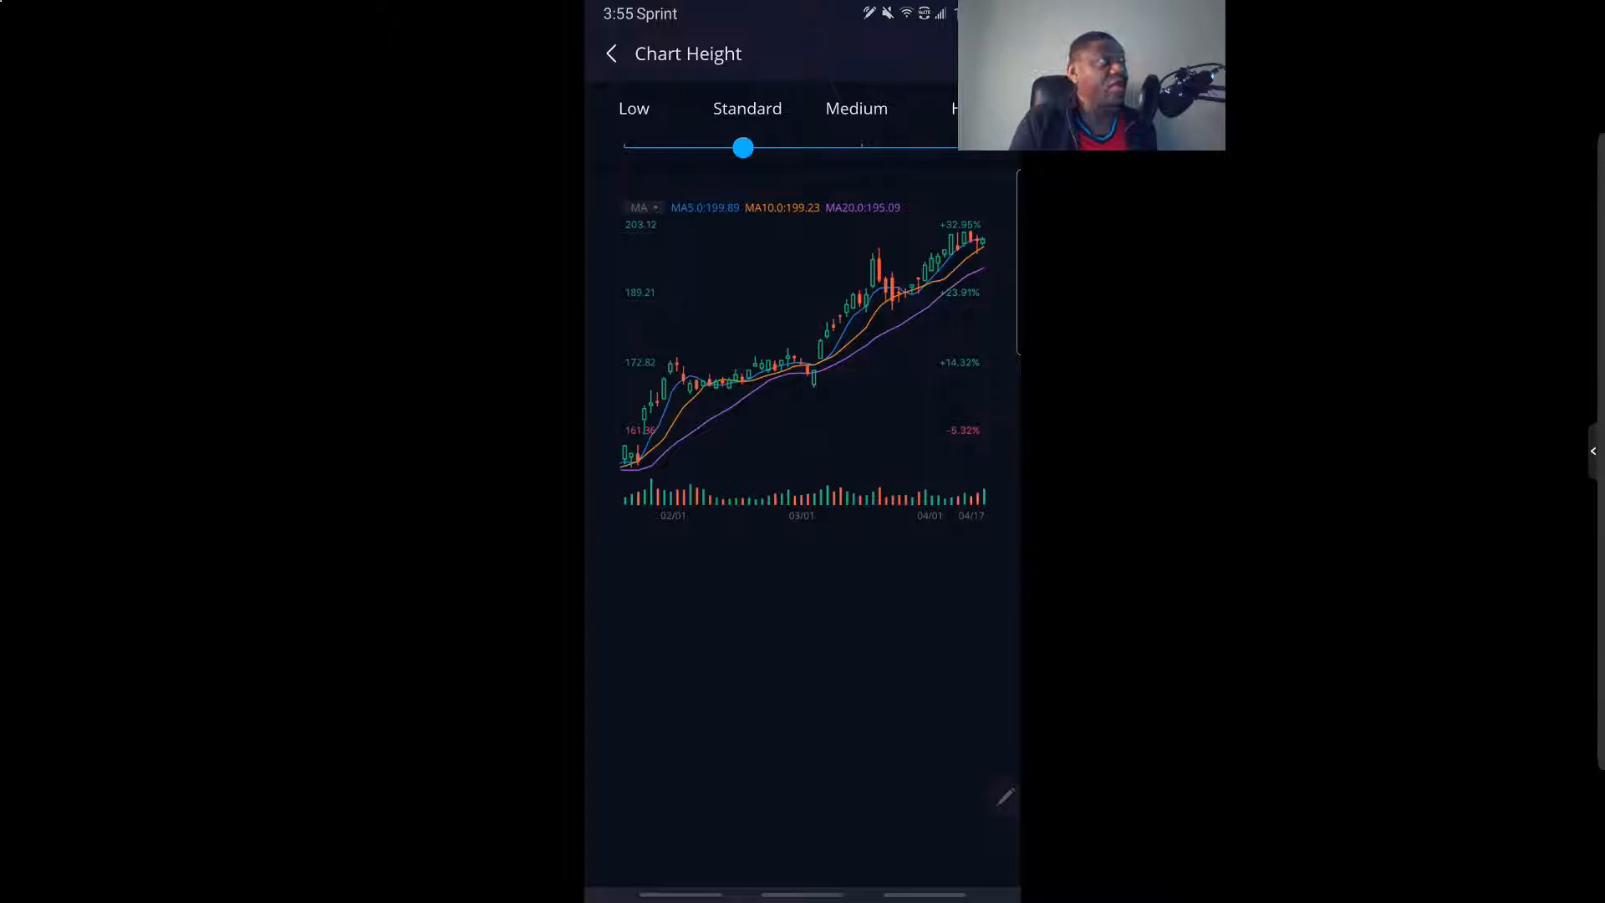
{"action": "mouse_move", "coordinate": [1275, 68]}
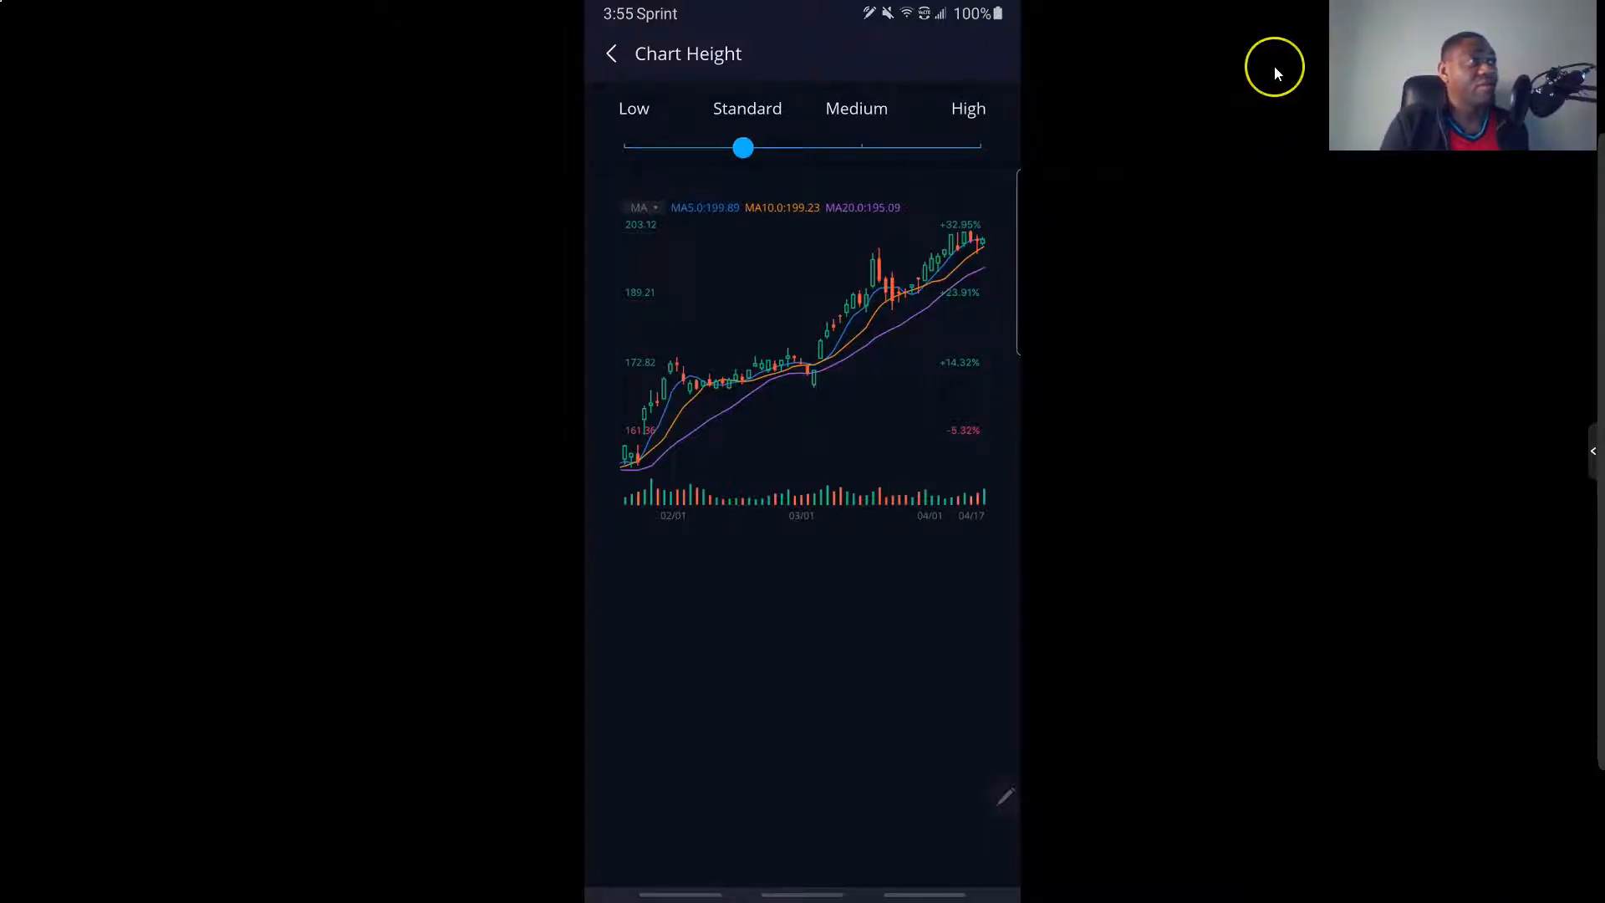
{"action": "mouse_move", "coordinate": [1277, 74]}
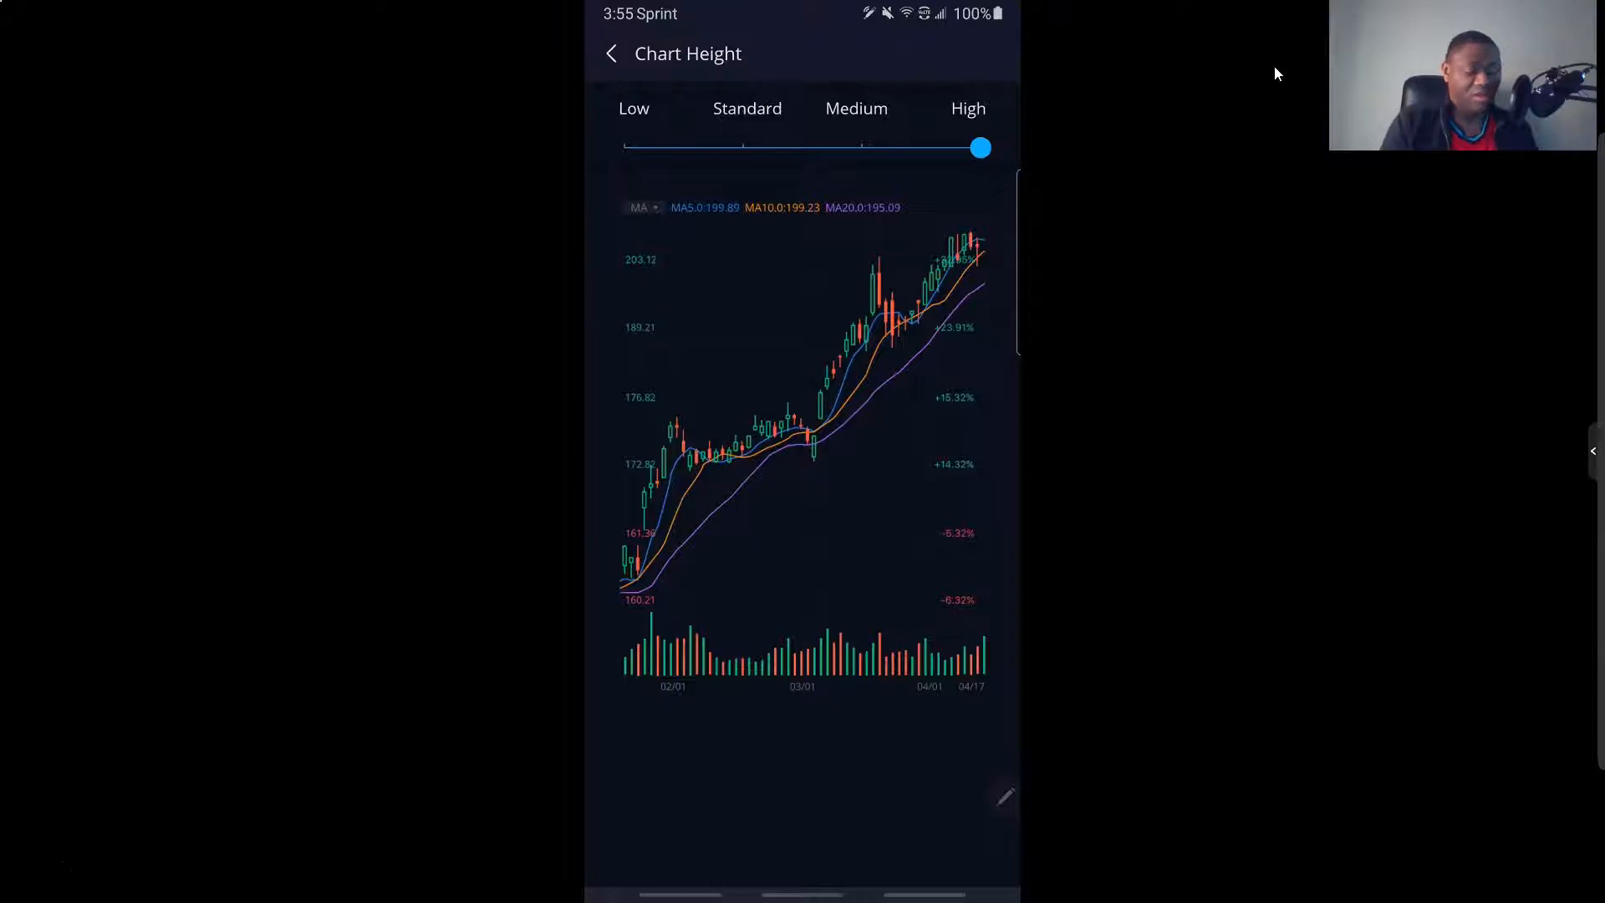
{"action": "left_click", "coordinate": [610, 54]}
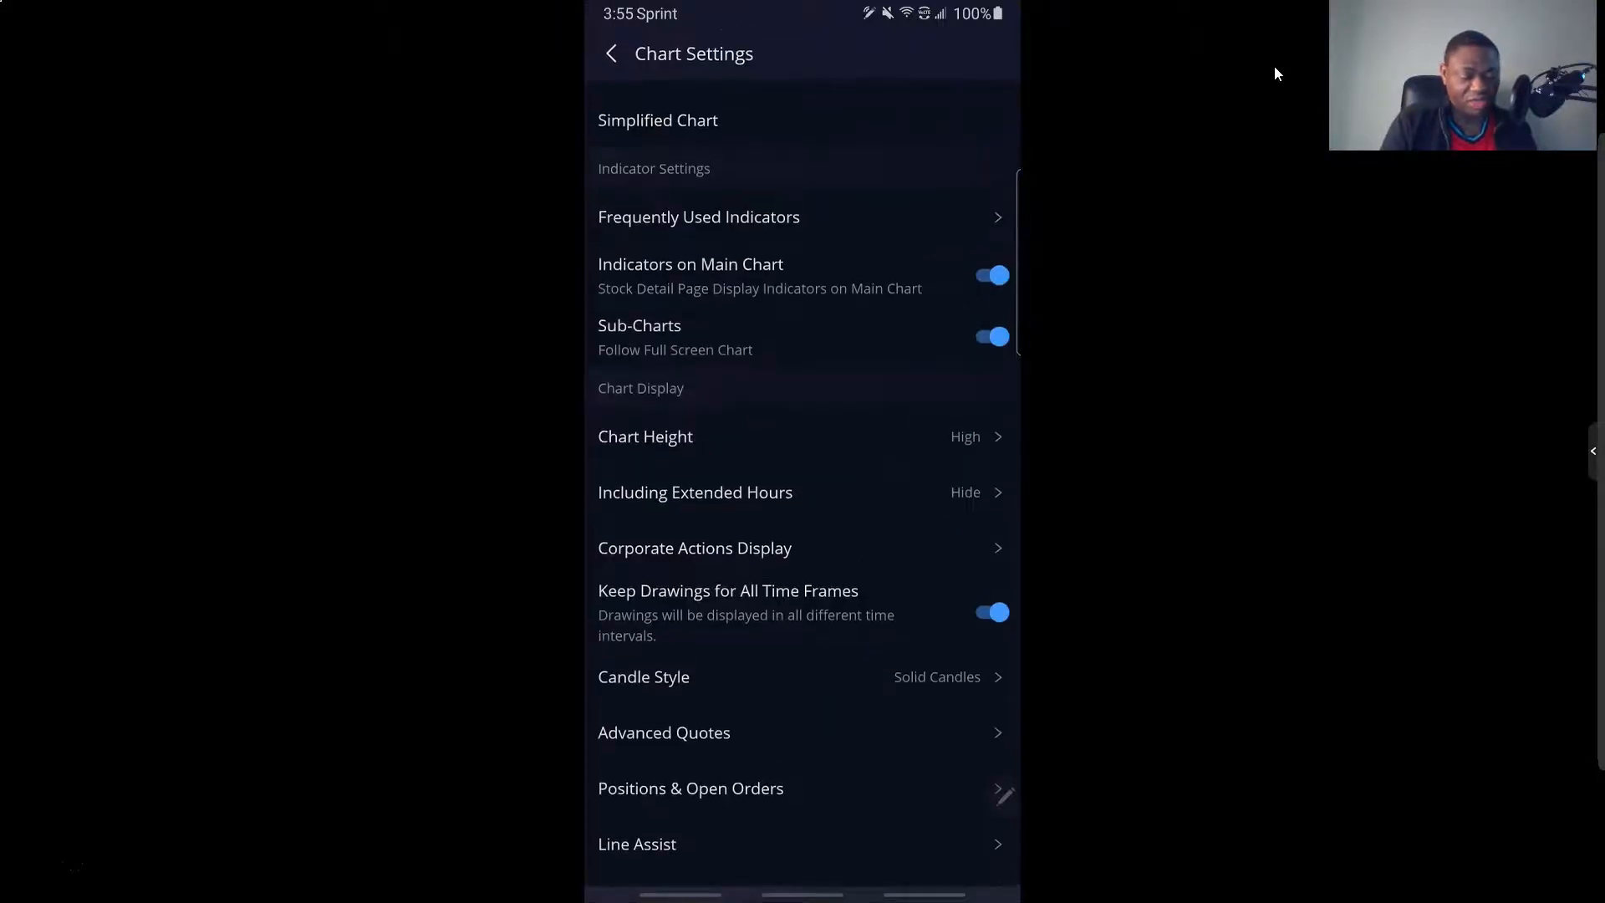
Enable Indicators on Main Chart and bring up Corporate Actions Display settings.
{"action": "left_click", "coordinate": [694, 492]}
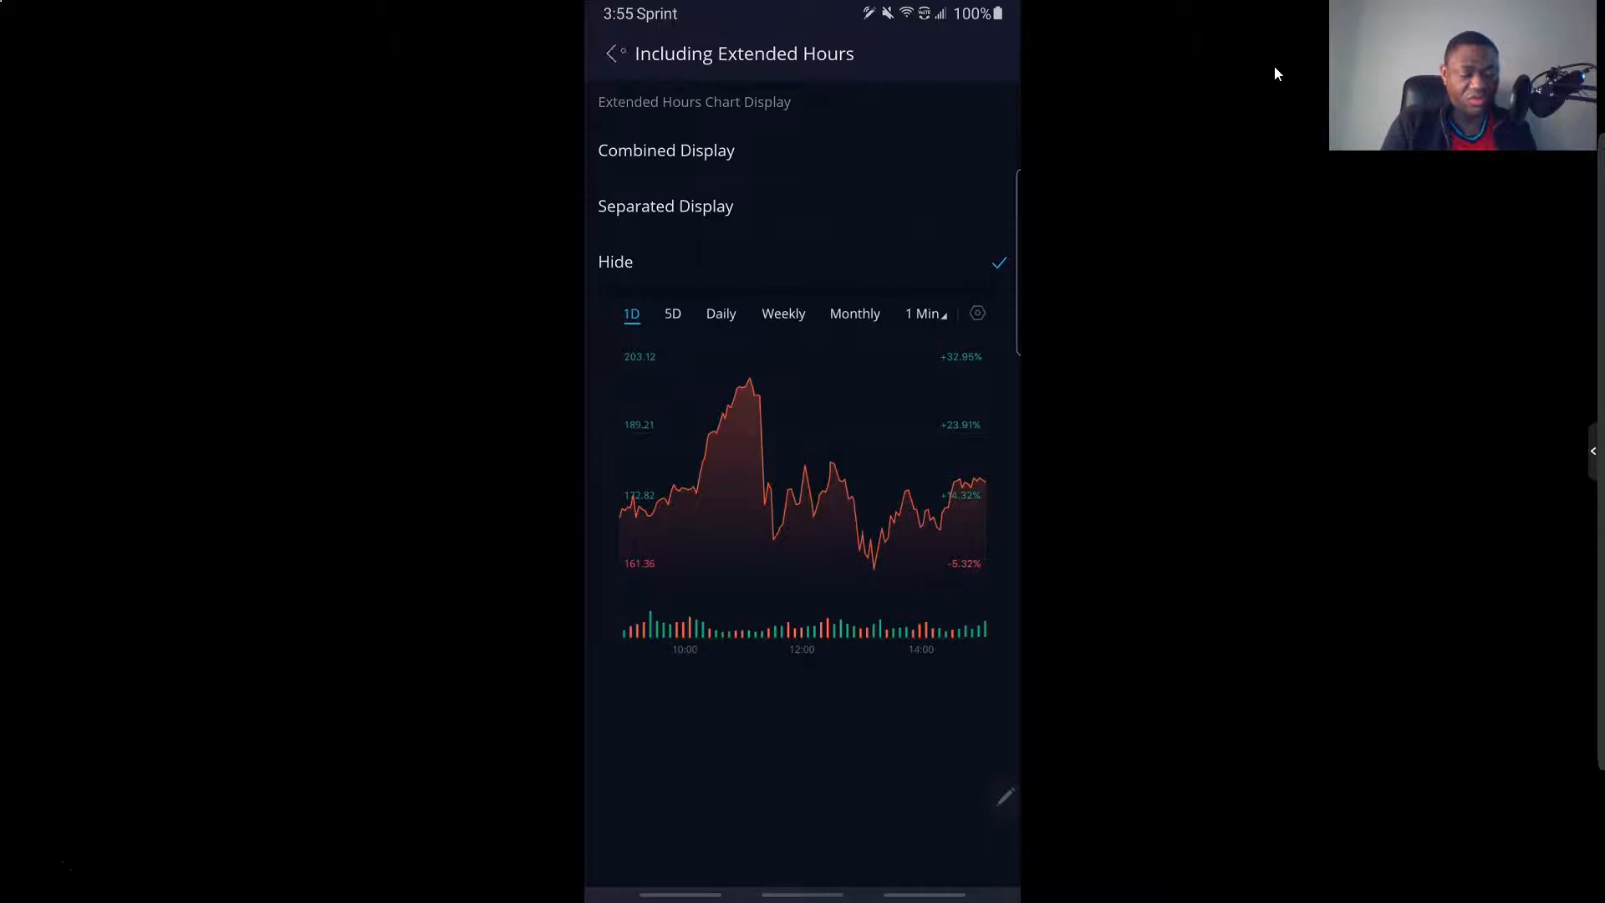
{"action": "left_click", "coordinate": [610, 54]}
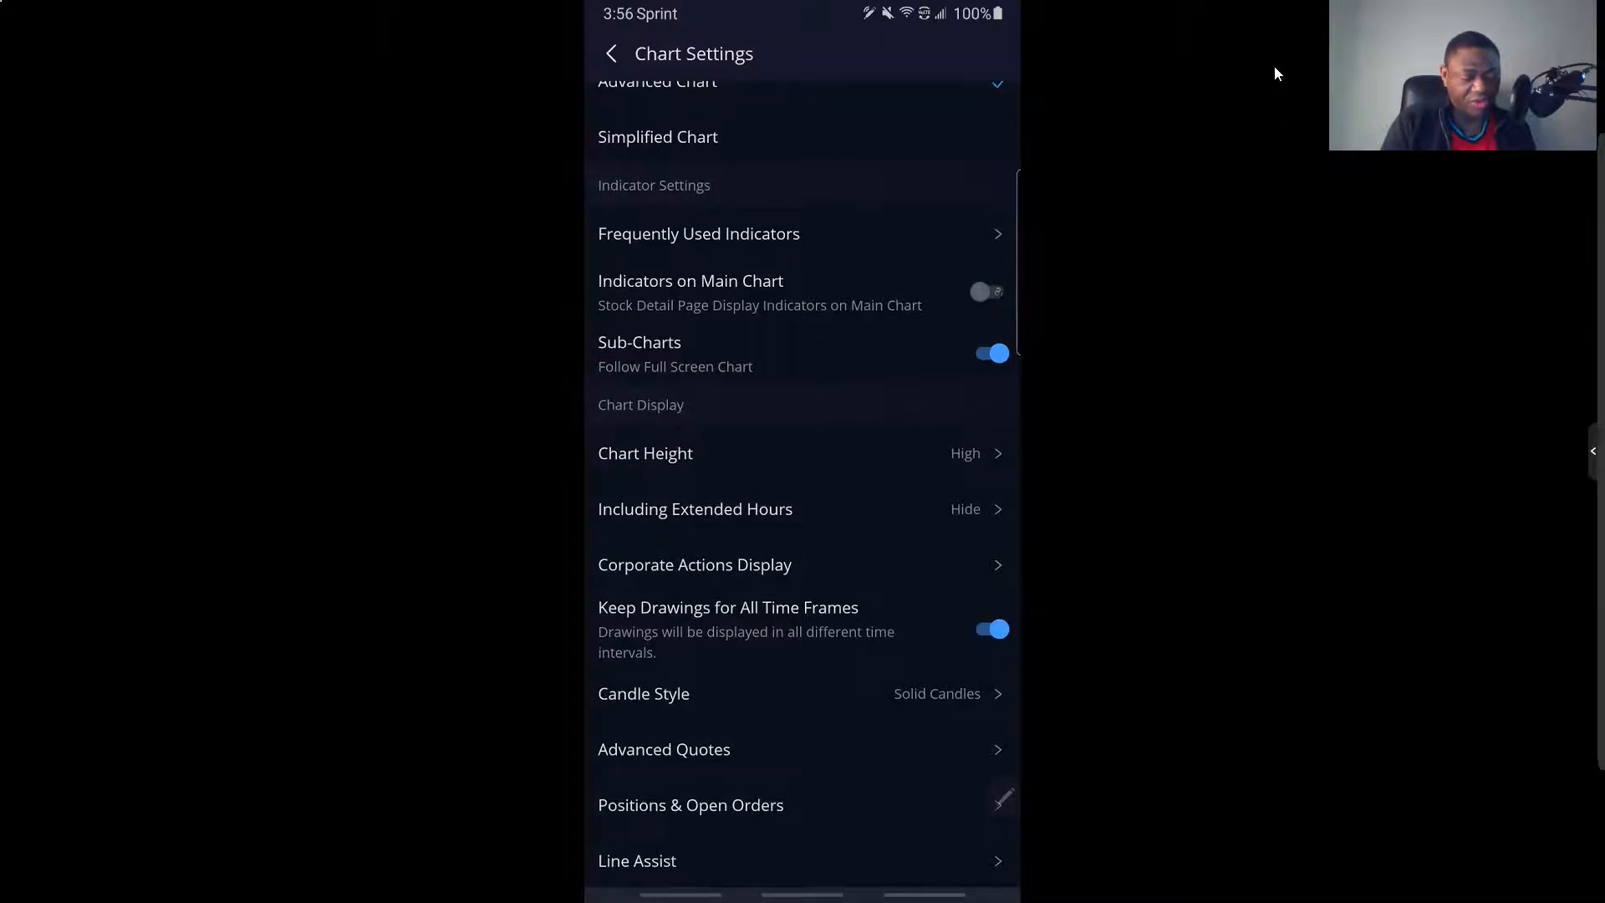
{"action": "scroll", "scroll_direction": "up", "scroll_amount": 3}
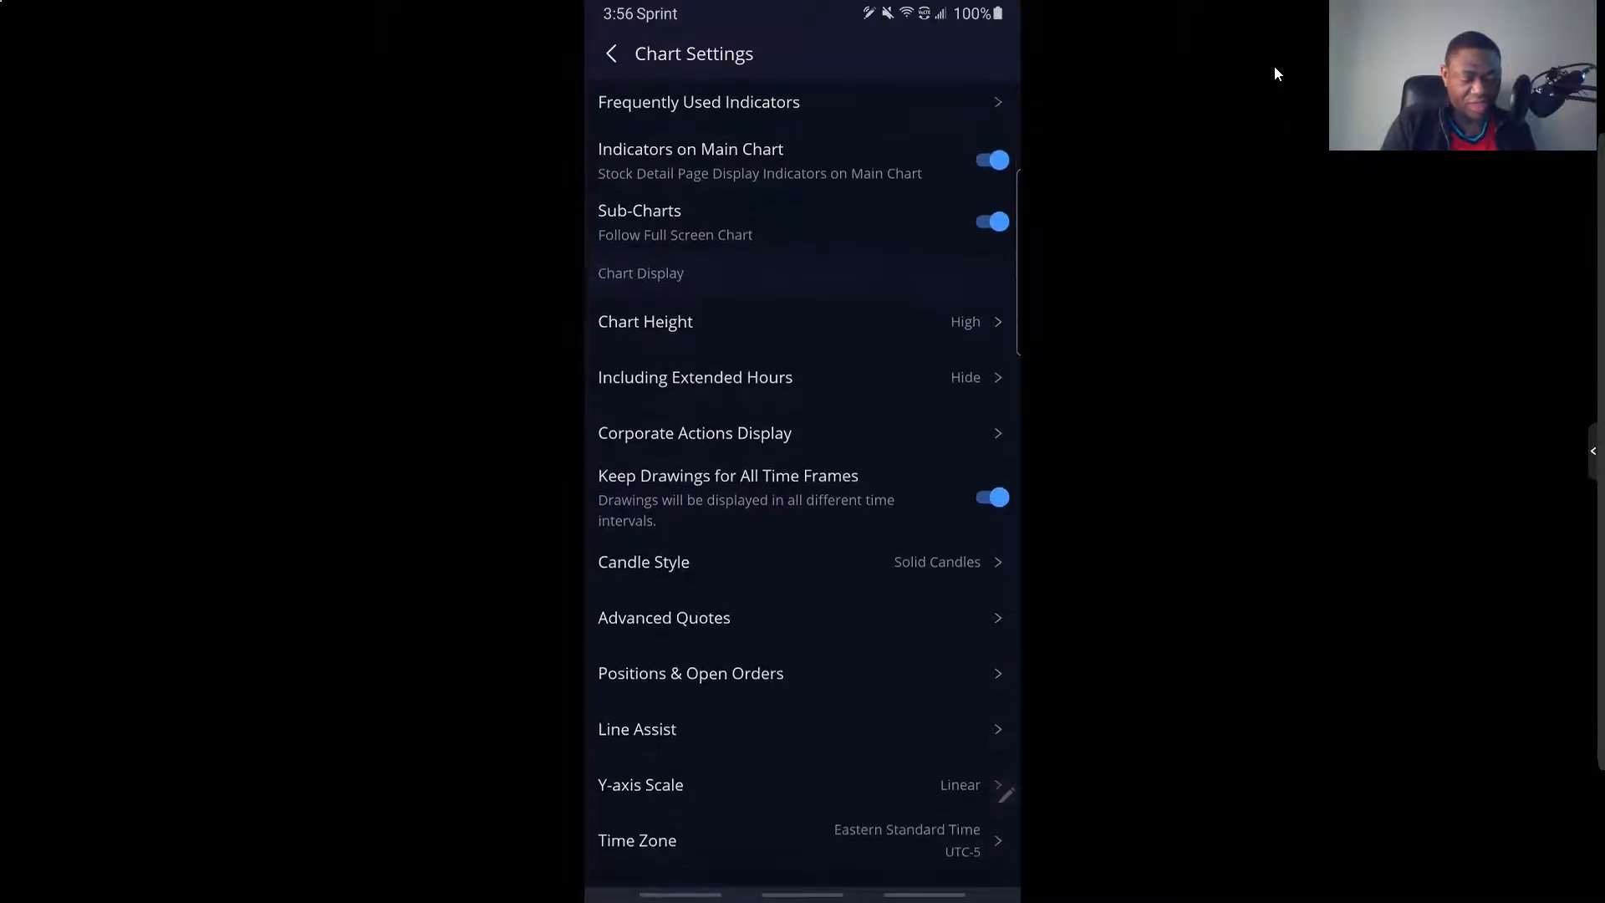
{"action": "scroll", "scroll_direction": "up", "scroll_amount": 3}
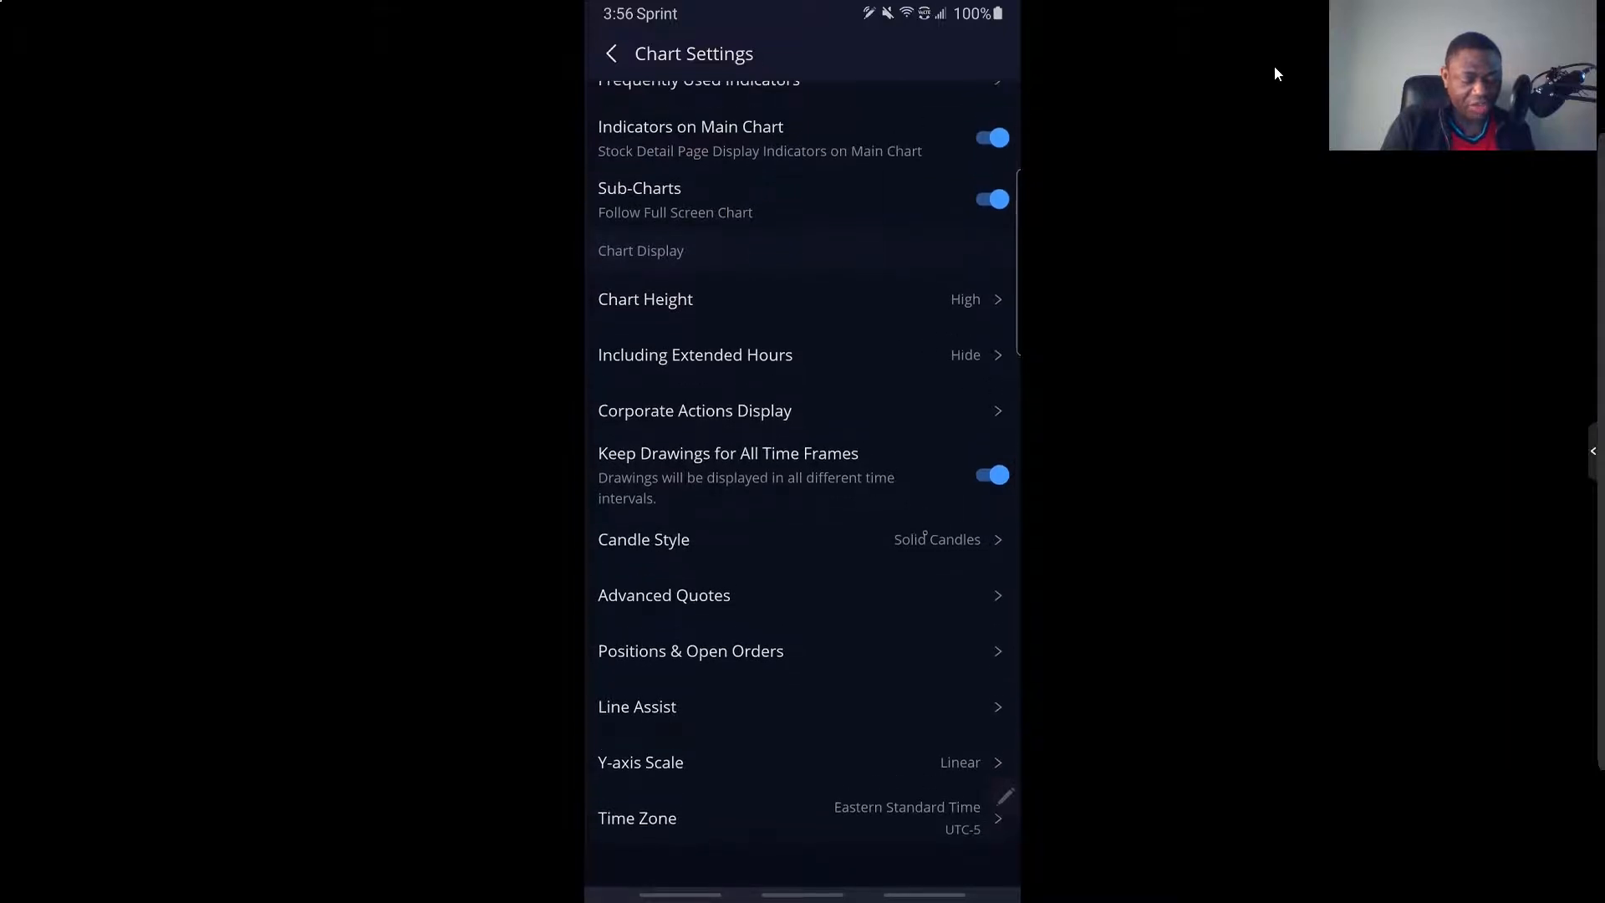
{"action": "left_click", "coordinate": [694, 411]}
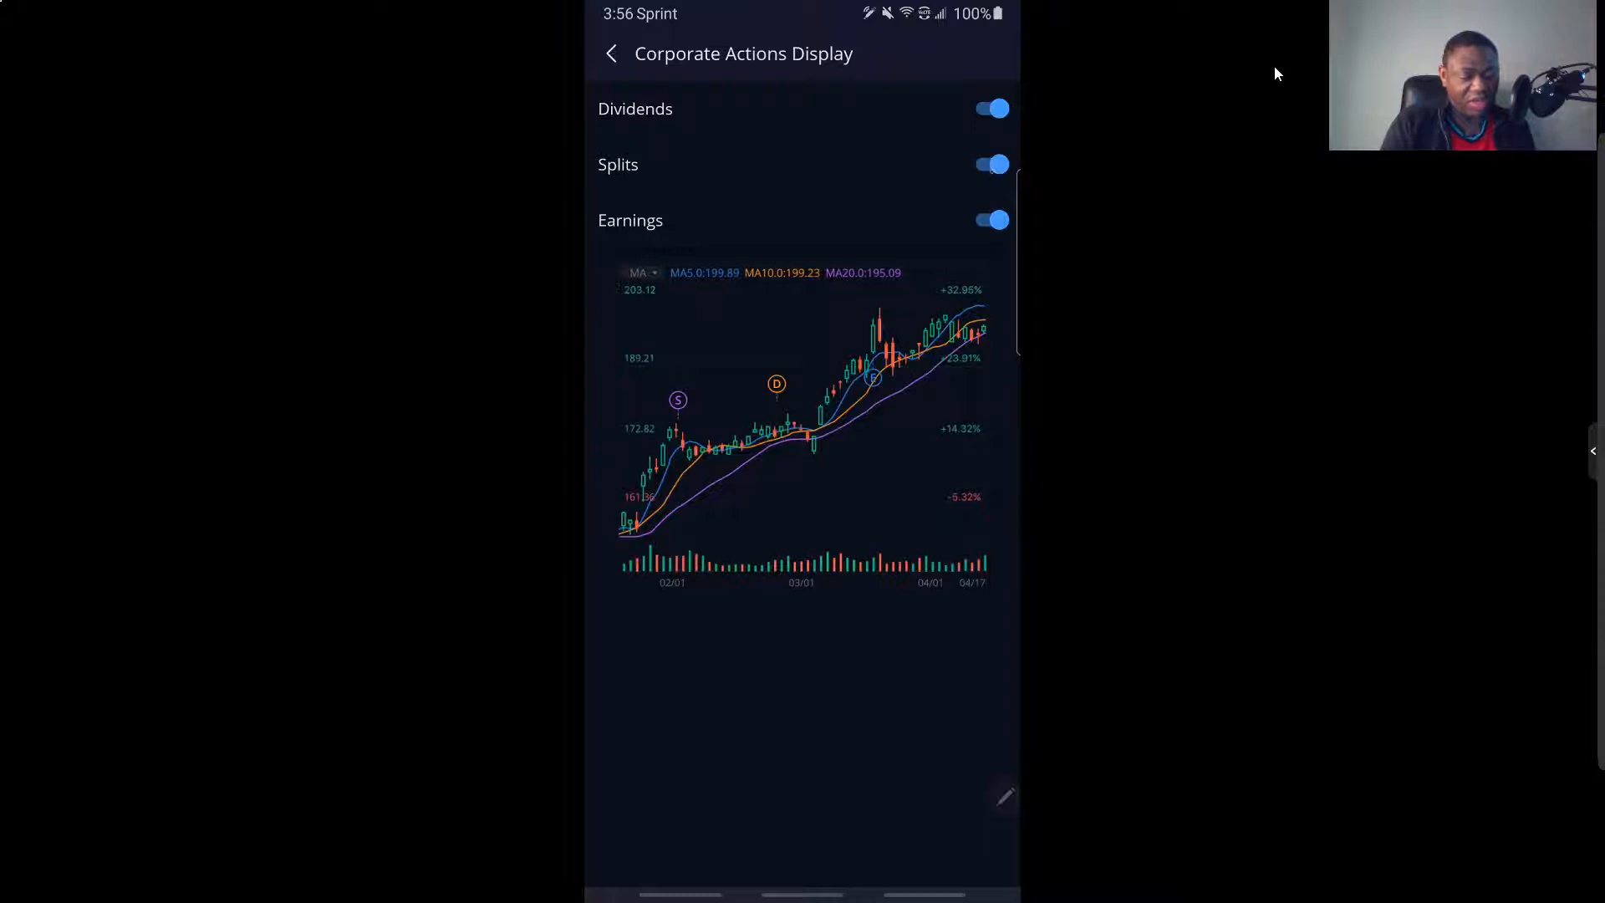
Toggle the Splits and Dividends chart markers off and back on.
{"action": "left_click", "coordinate": [989, 164]}
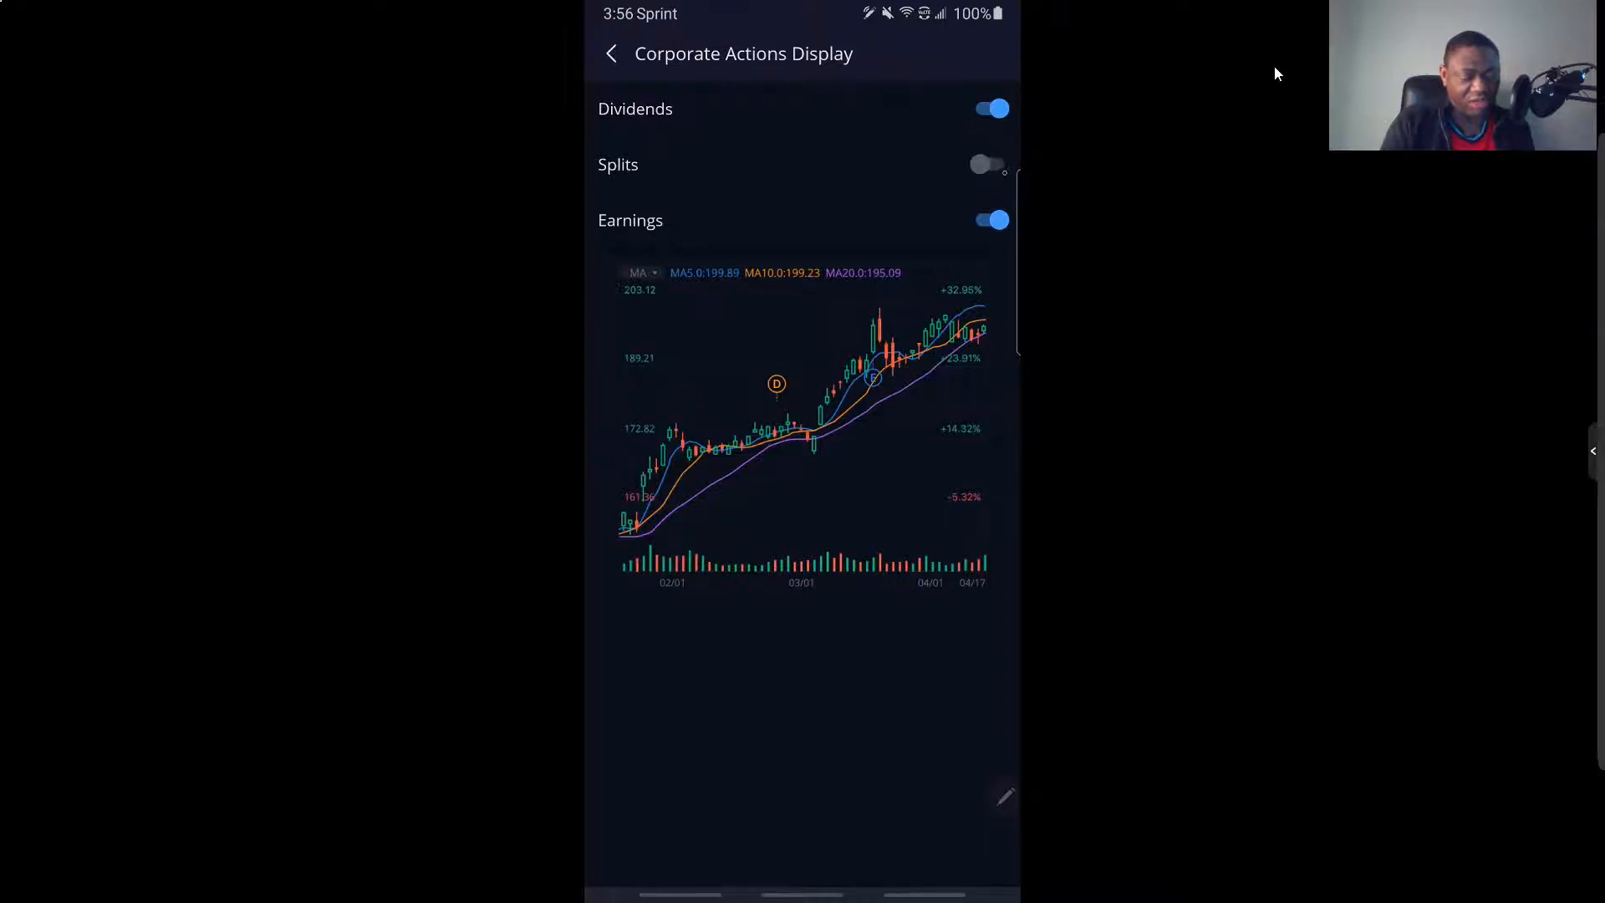
{"action": "left_click", "coordinate": [986, 109]}
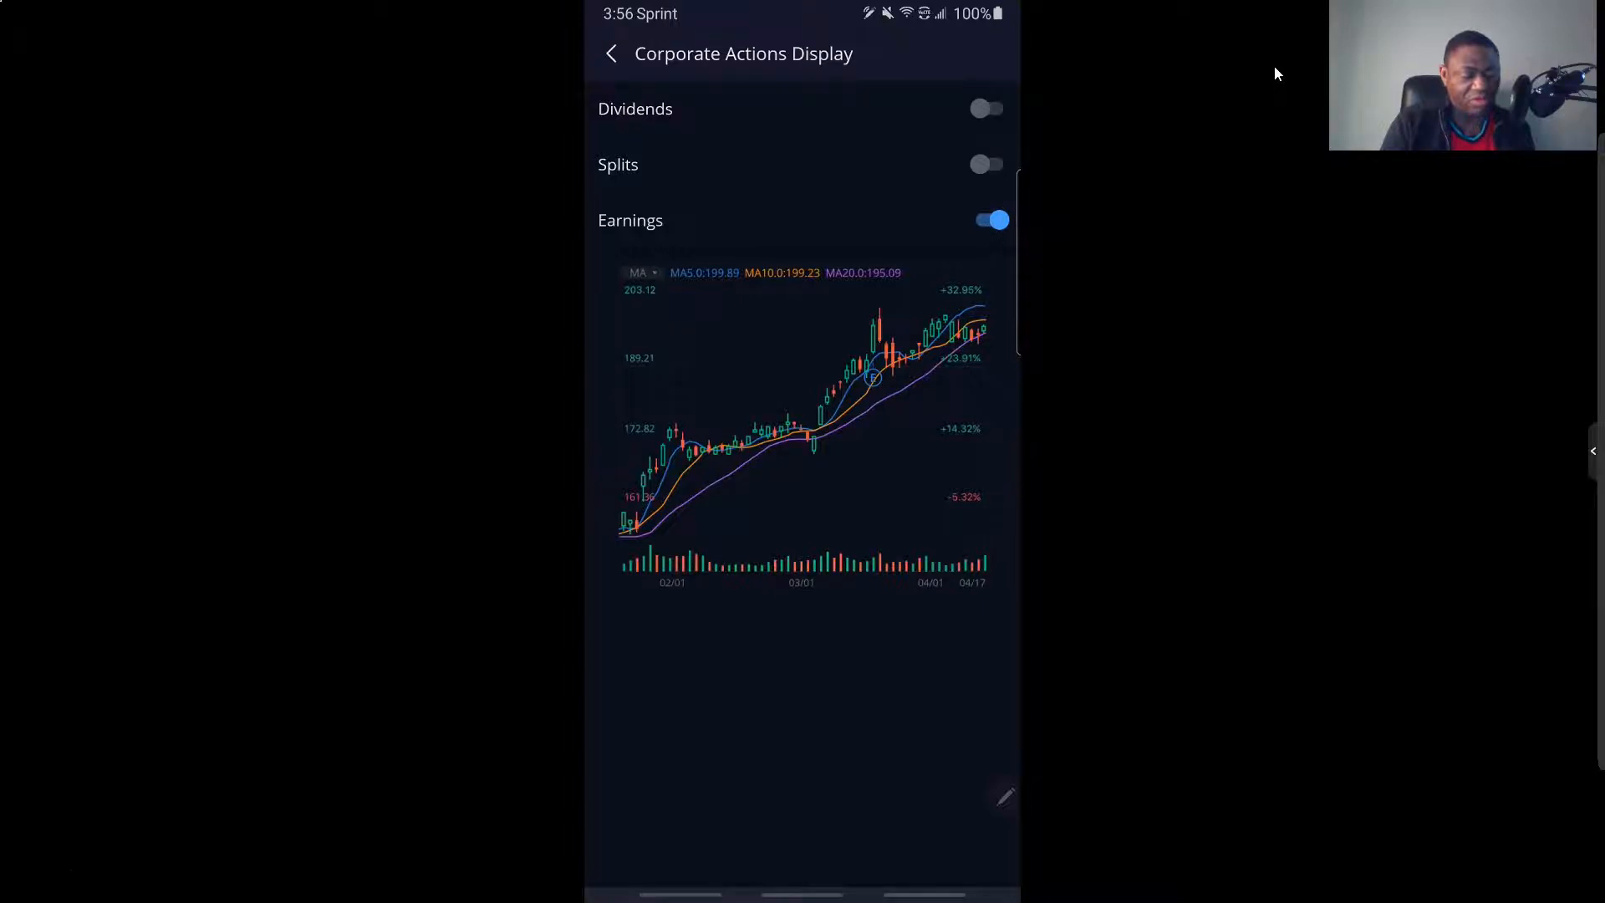
{"action": "left_click", "coordinate": [986, 109]}
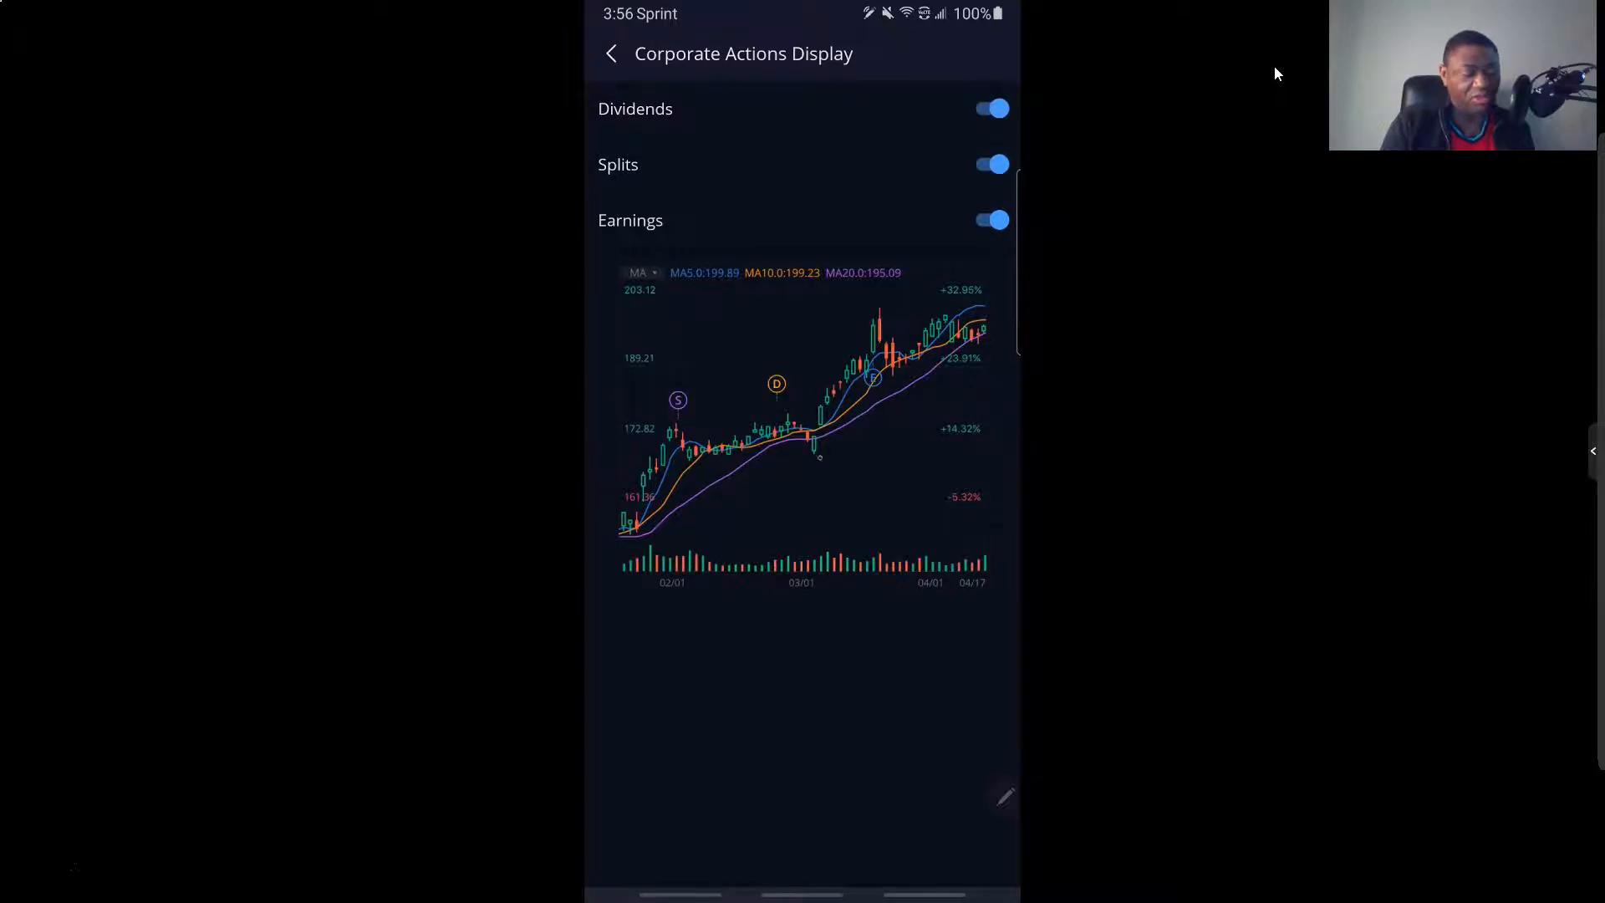
Review Advanced Quotes, with both Nasdaq quote options on, then go back.
{"action": "left_click", "coordinate": [611, 54]}
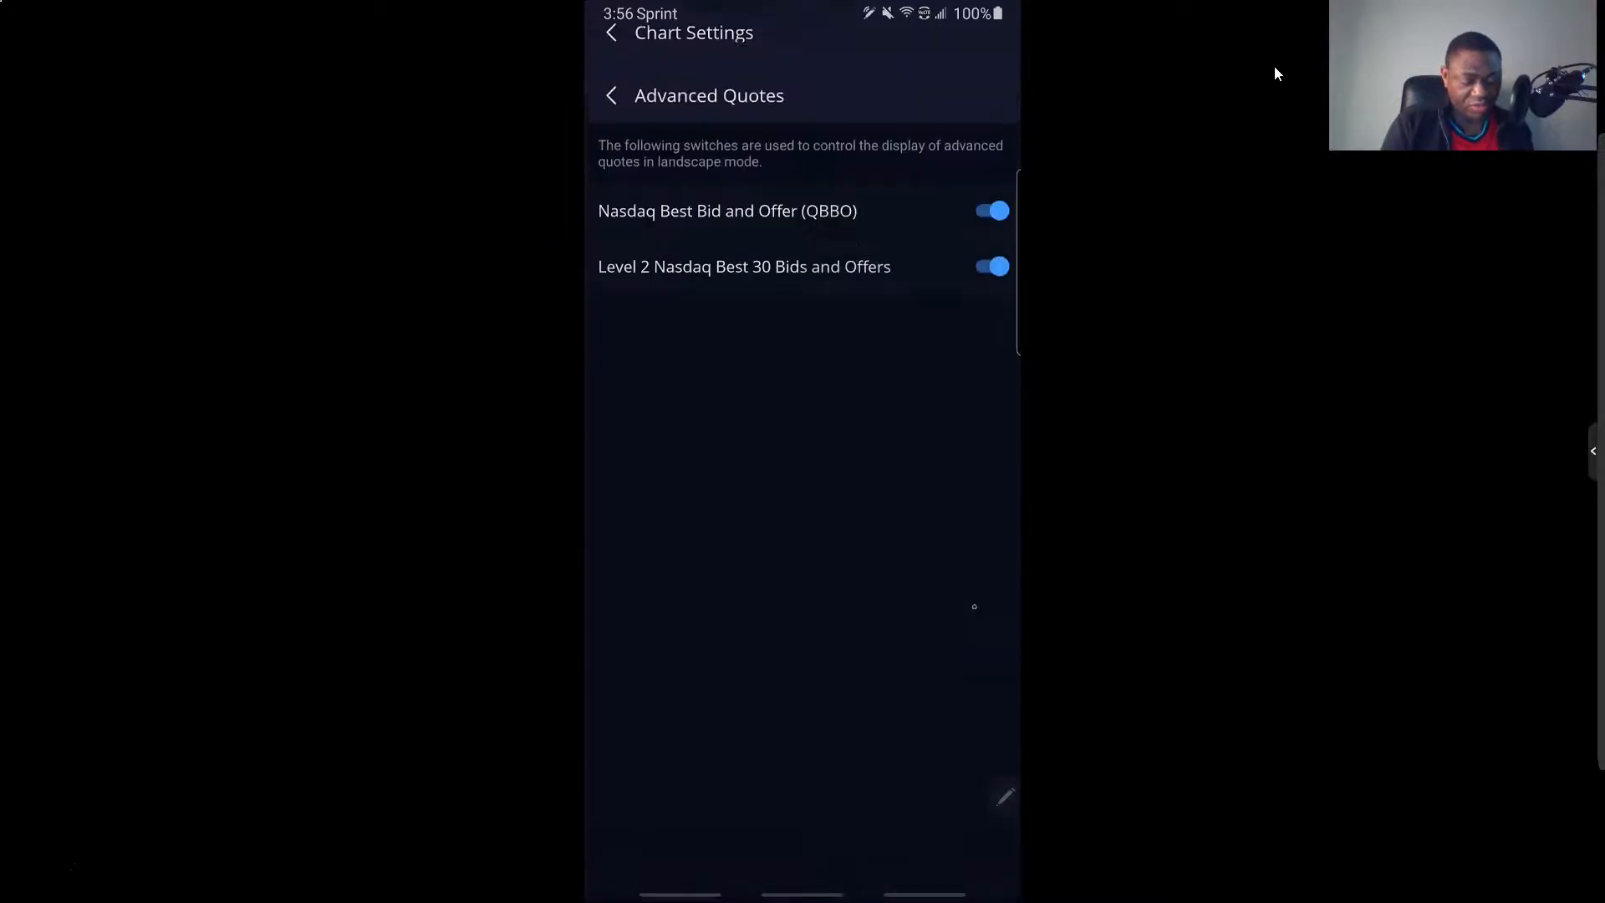
{"action": "scroll", "scroll_direction": "up", "scroll_amount": 3}
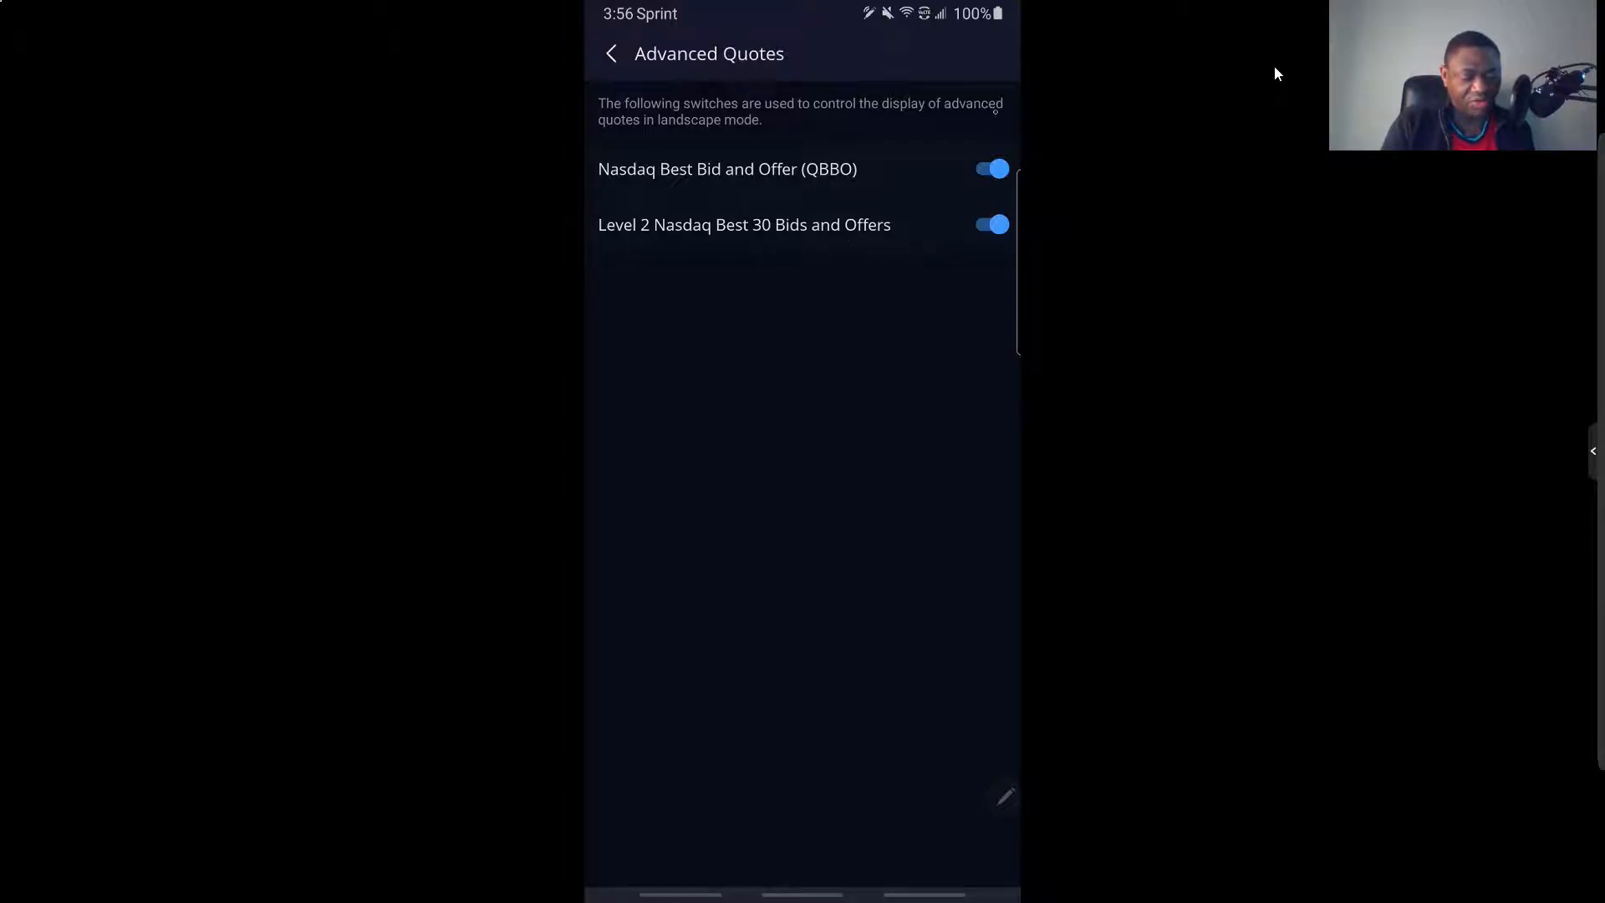
{"action": "left_click", "coordinate": [611, 54]}
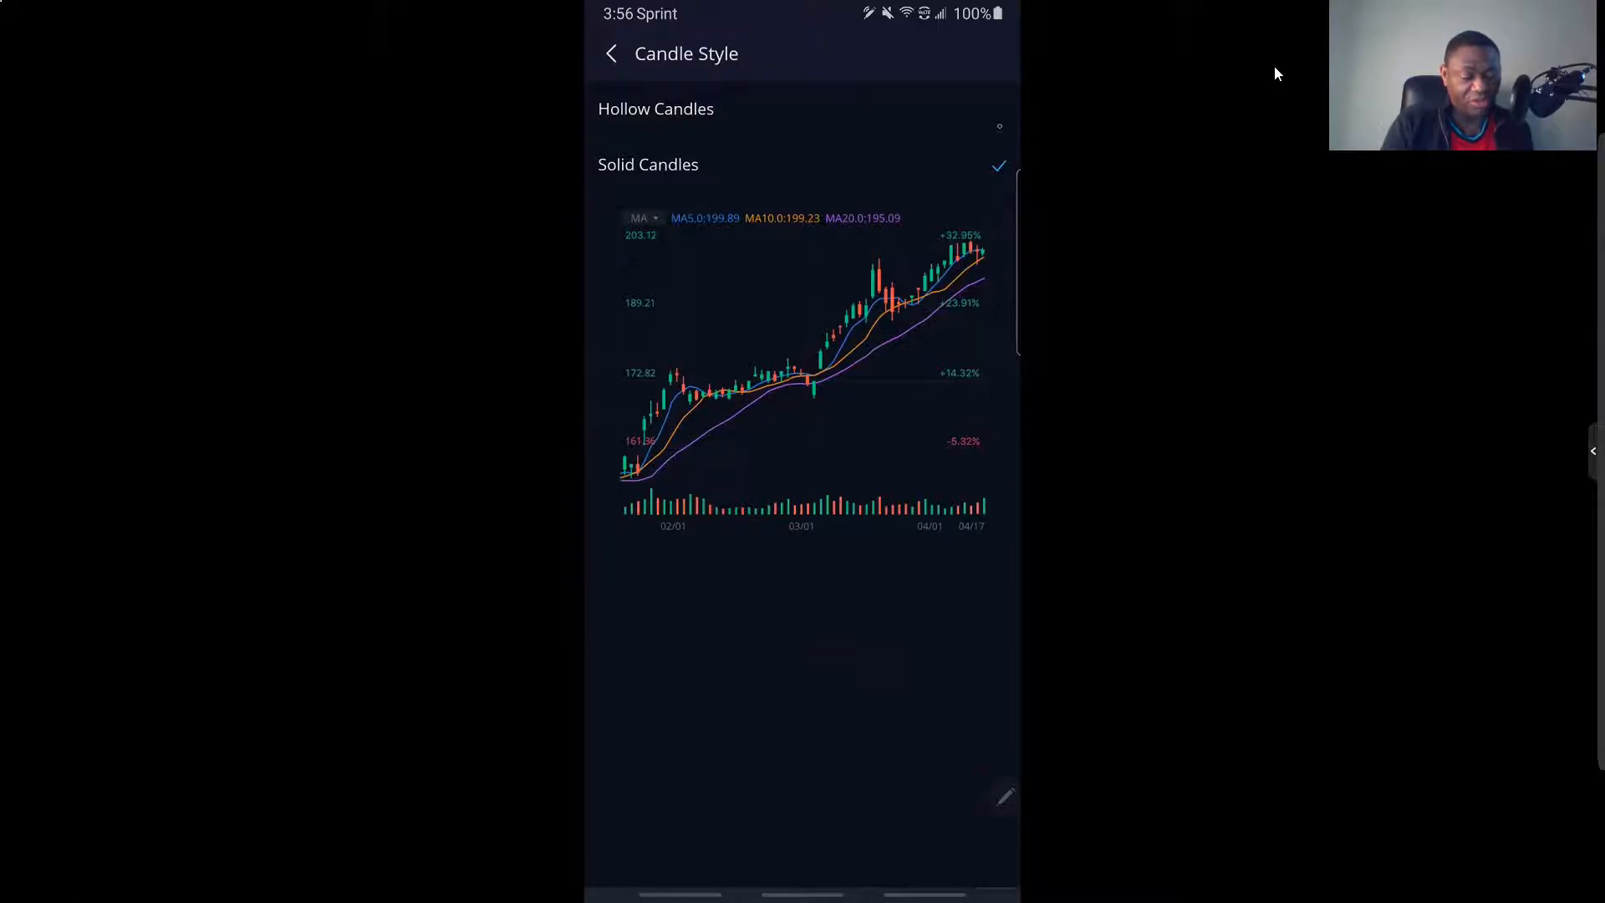
Try hollow candles, then keep solid candles.
{"action": "left_click", "coordinate": [655, 109]}
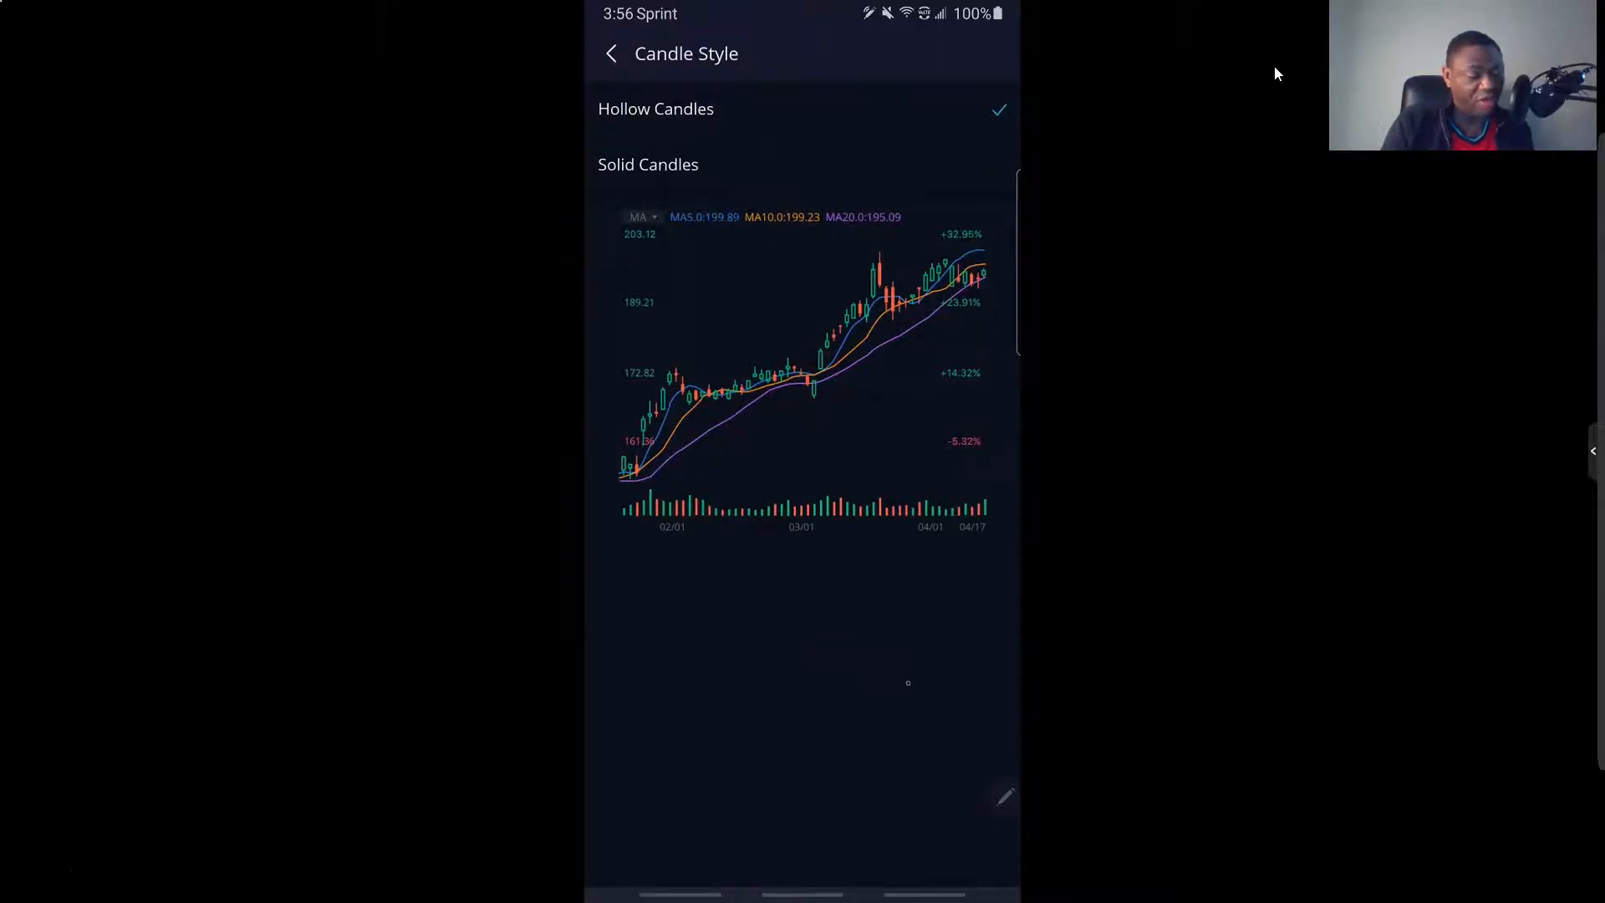
{"action": "left_click", "coordinate": [648, 164]}
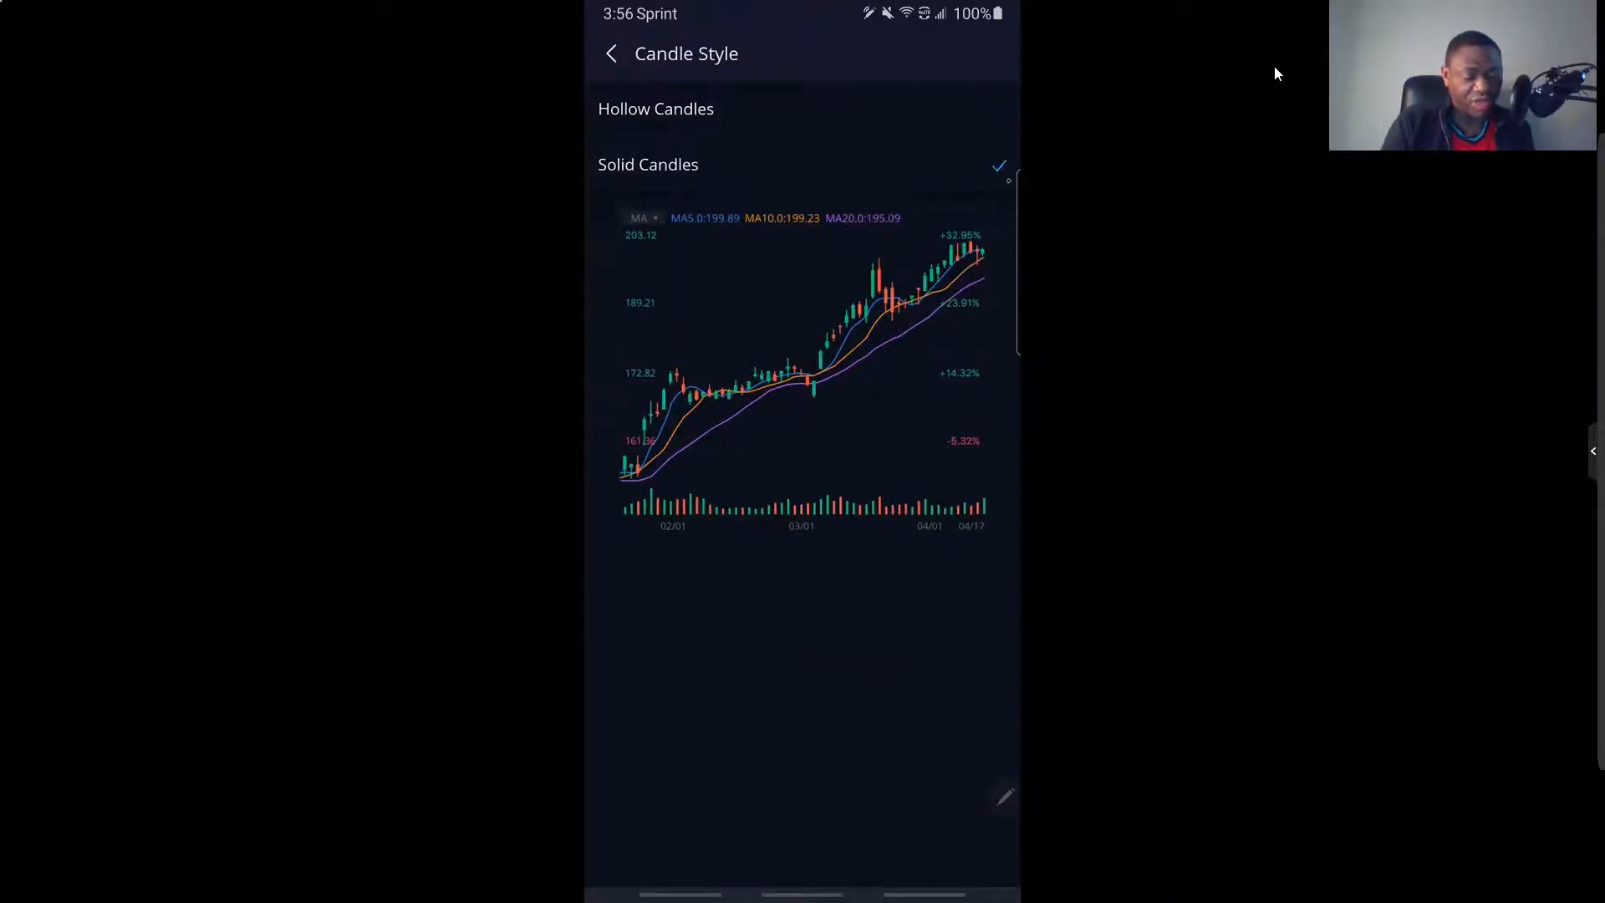
{"action": "left_click", "coordinate": [610, 53]}
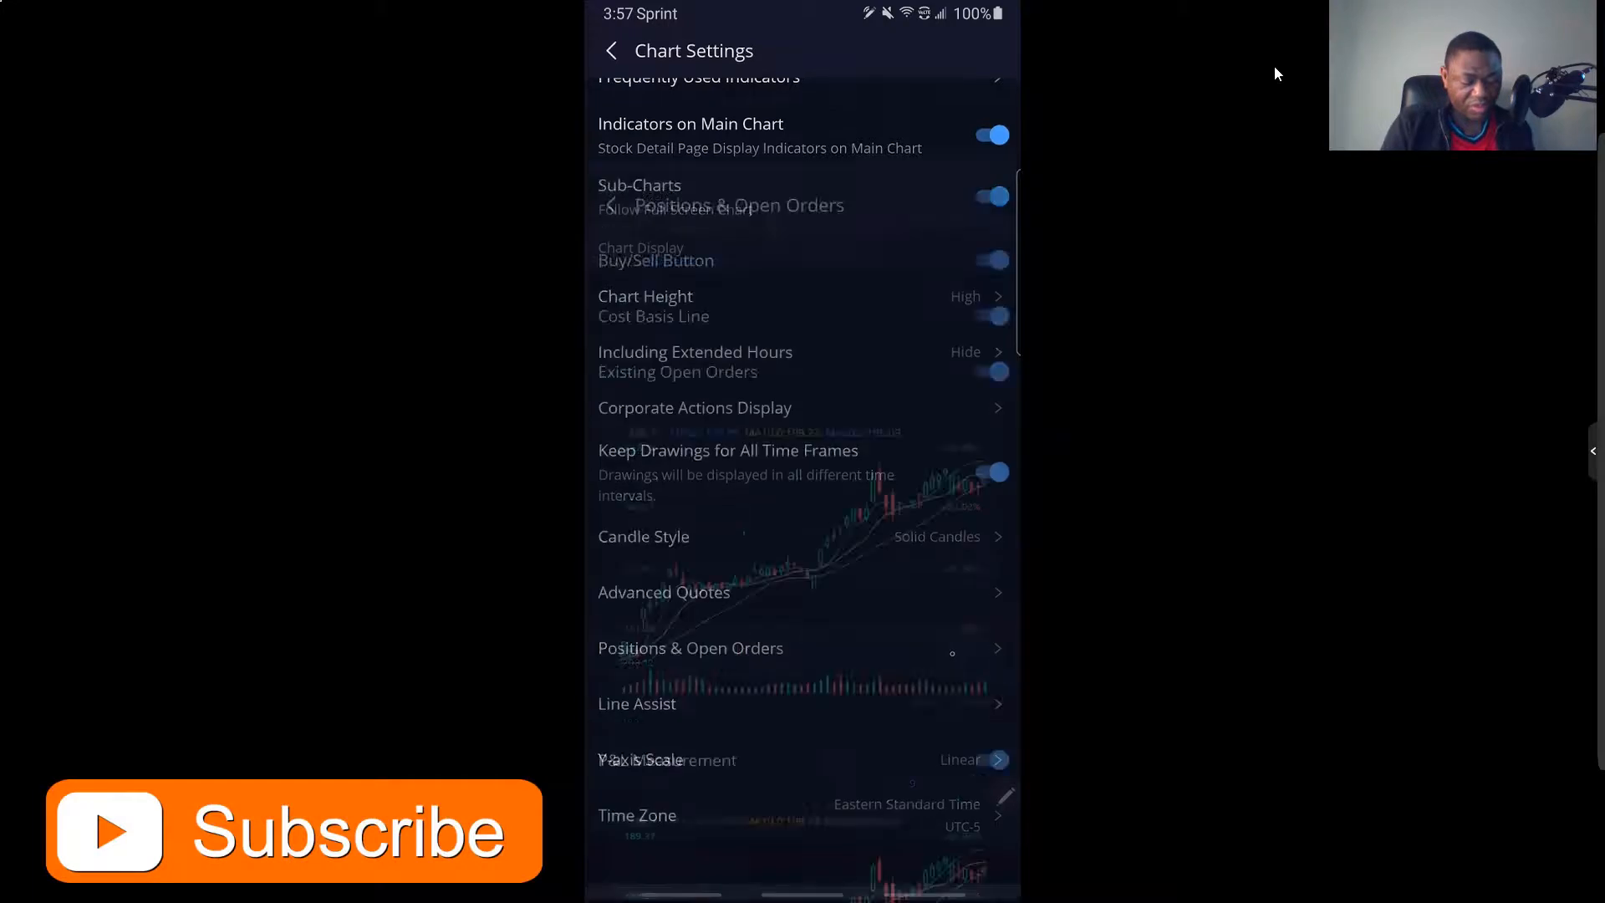
Toggle the Buy/Sell Button in Positions & Open Orders off and back on.
{"action": "left_click", "coordinate": [690, 647]}
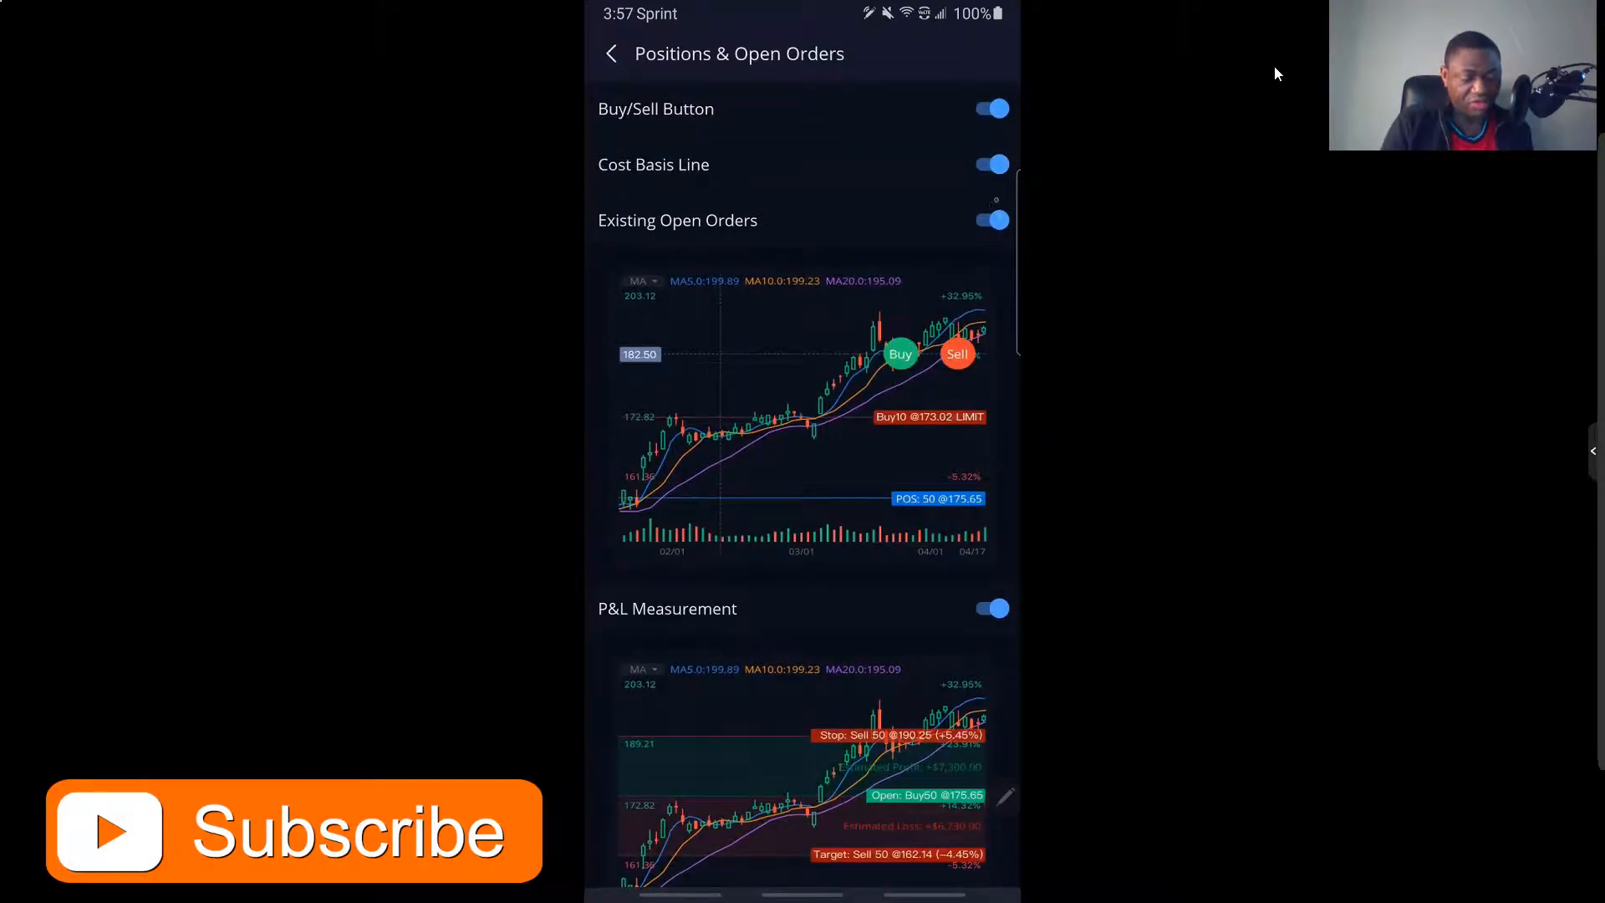
{"action": "left_click", "coordinate": [989, 164]}
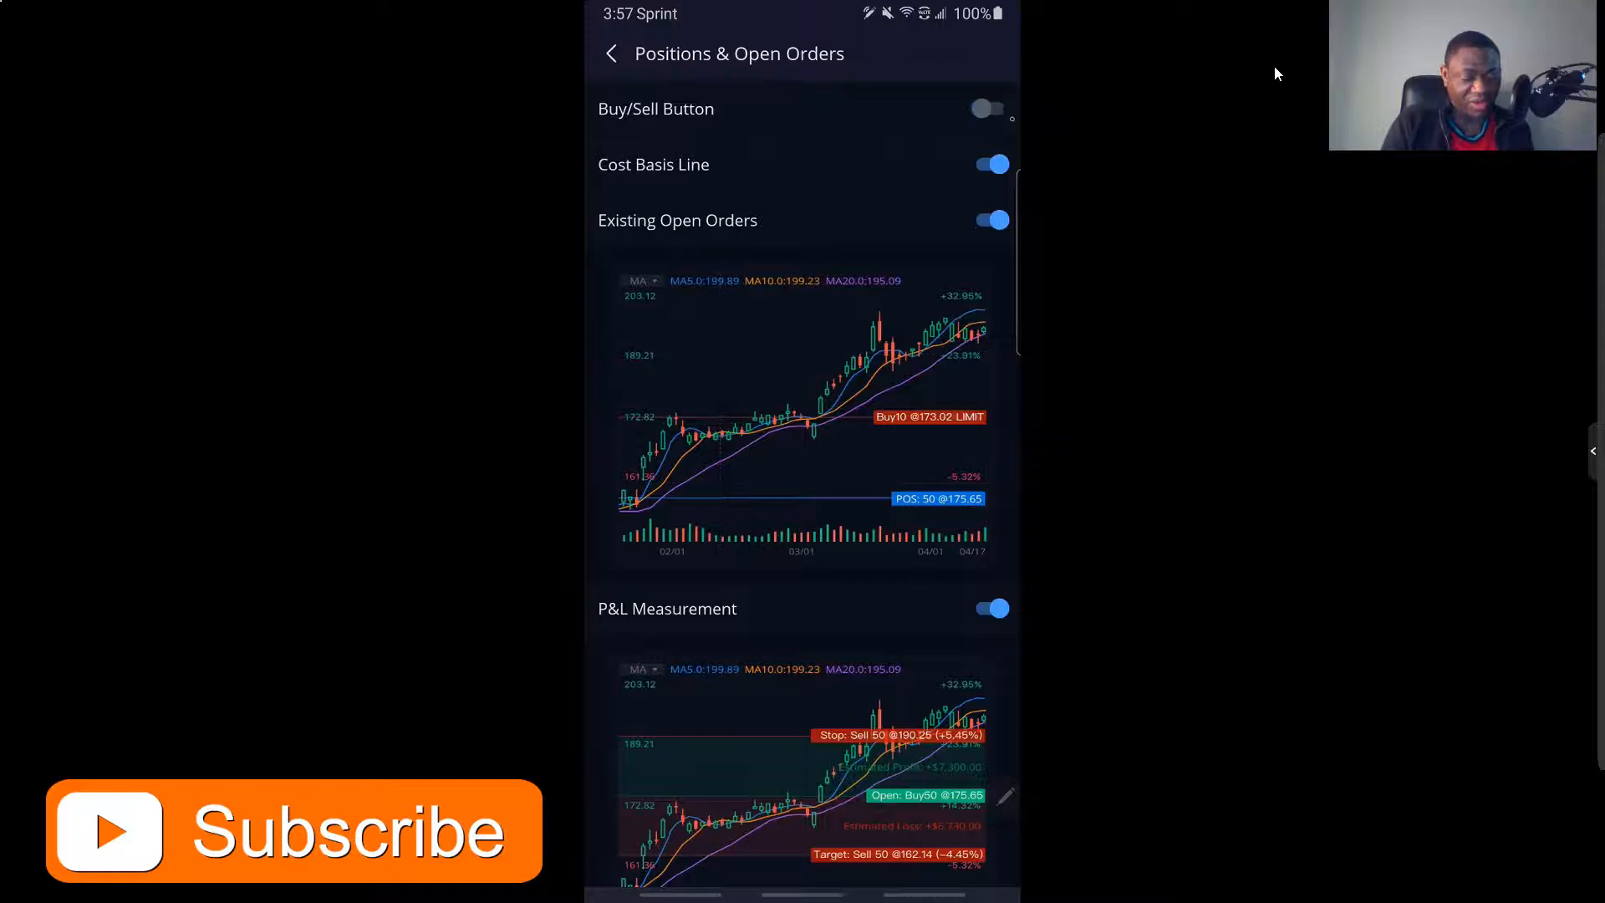
{"action": "left_click", "coordinate": [986, 108]}
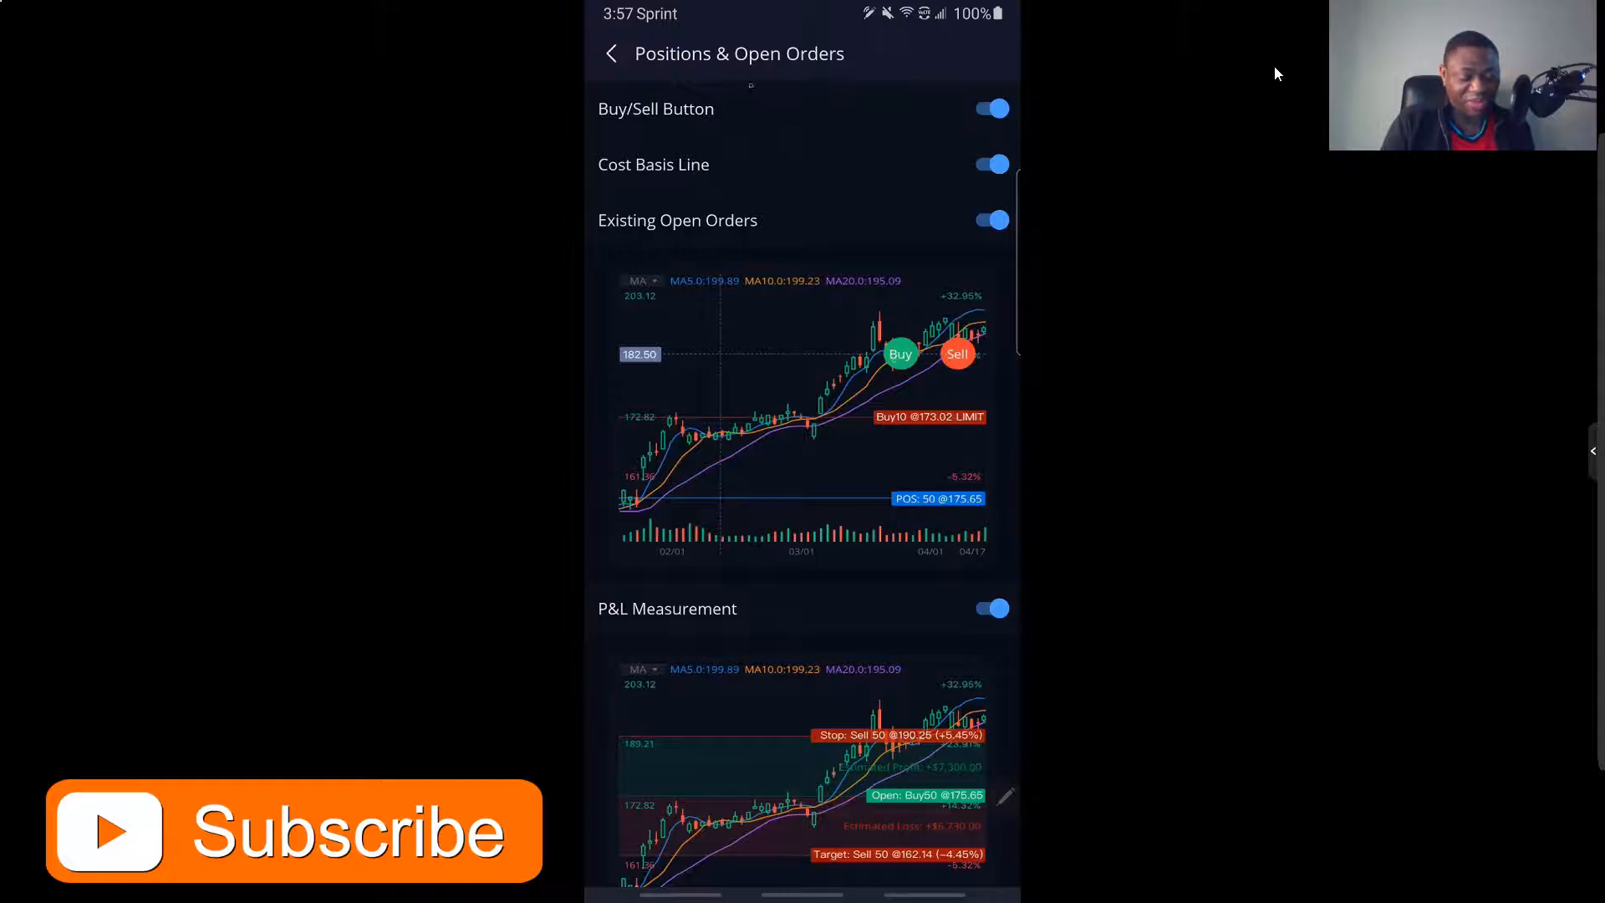
{"action": "left_click", "coordinate": [610, 54]}
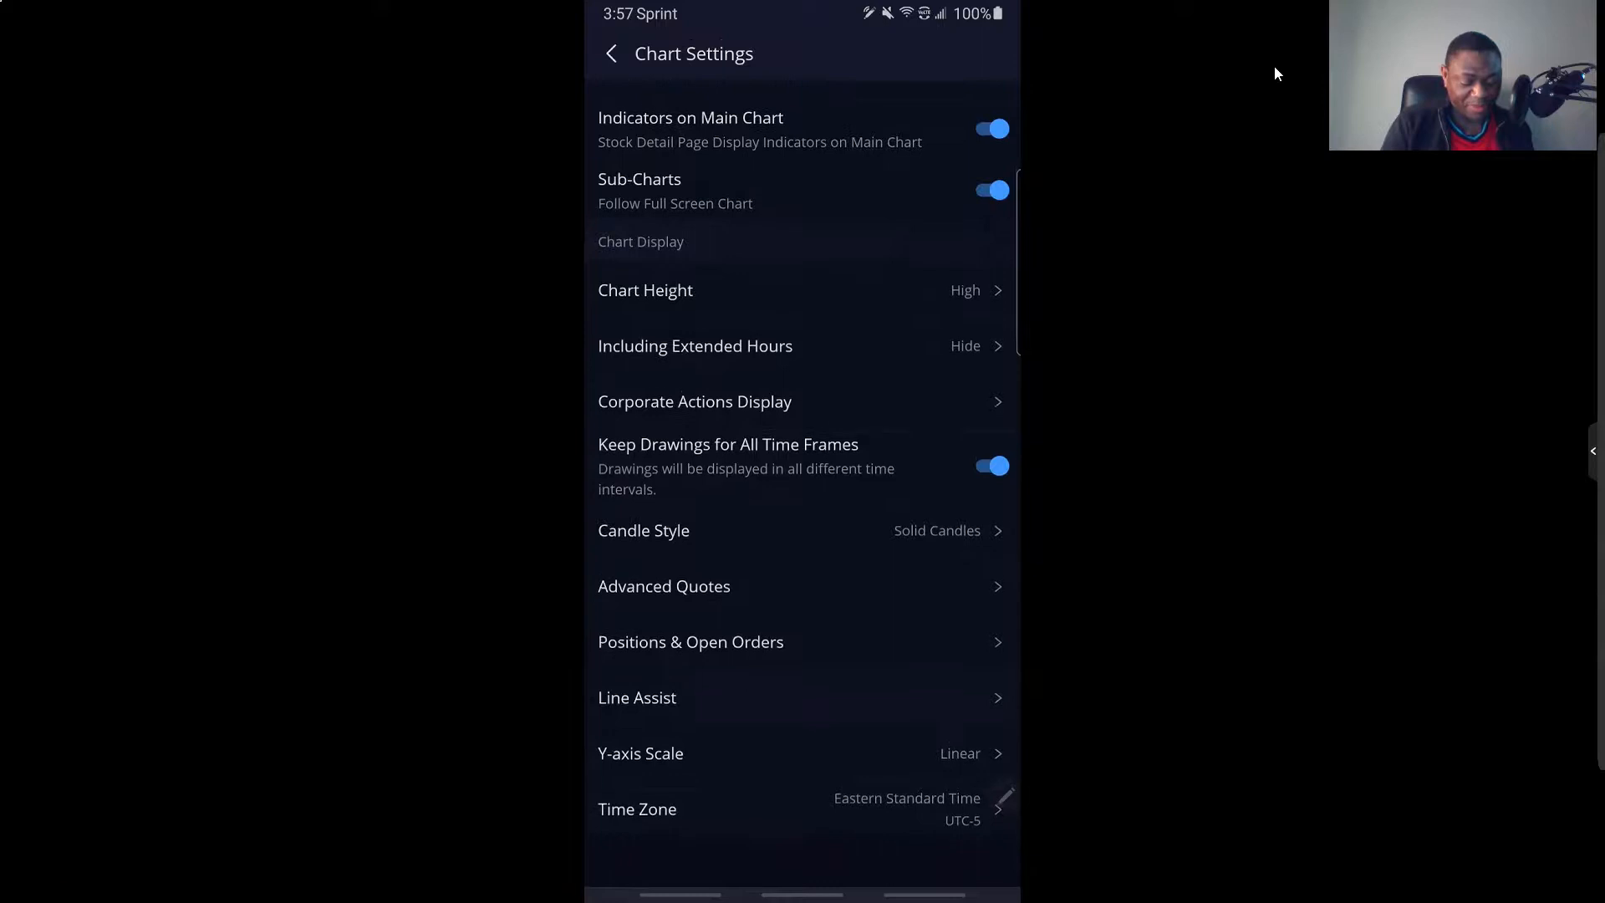
Set the time zone to Pacific Standard Time and return to the BA chart.
{"action": "scroll", "scroll_direction": "down", "scroll_amount": 3}
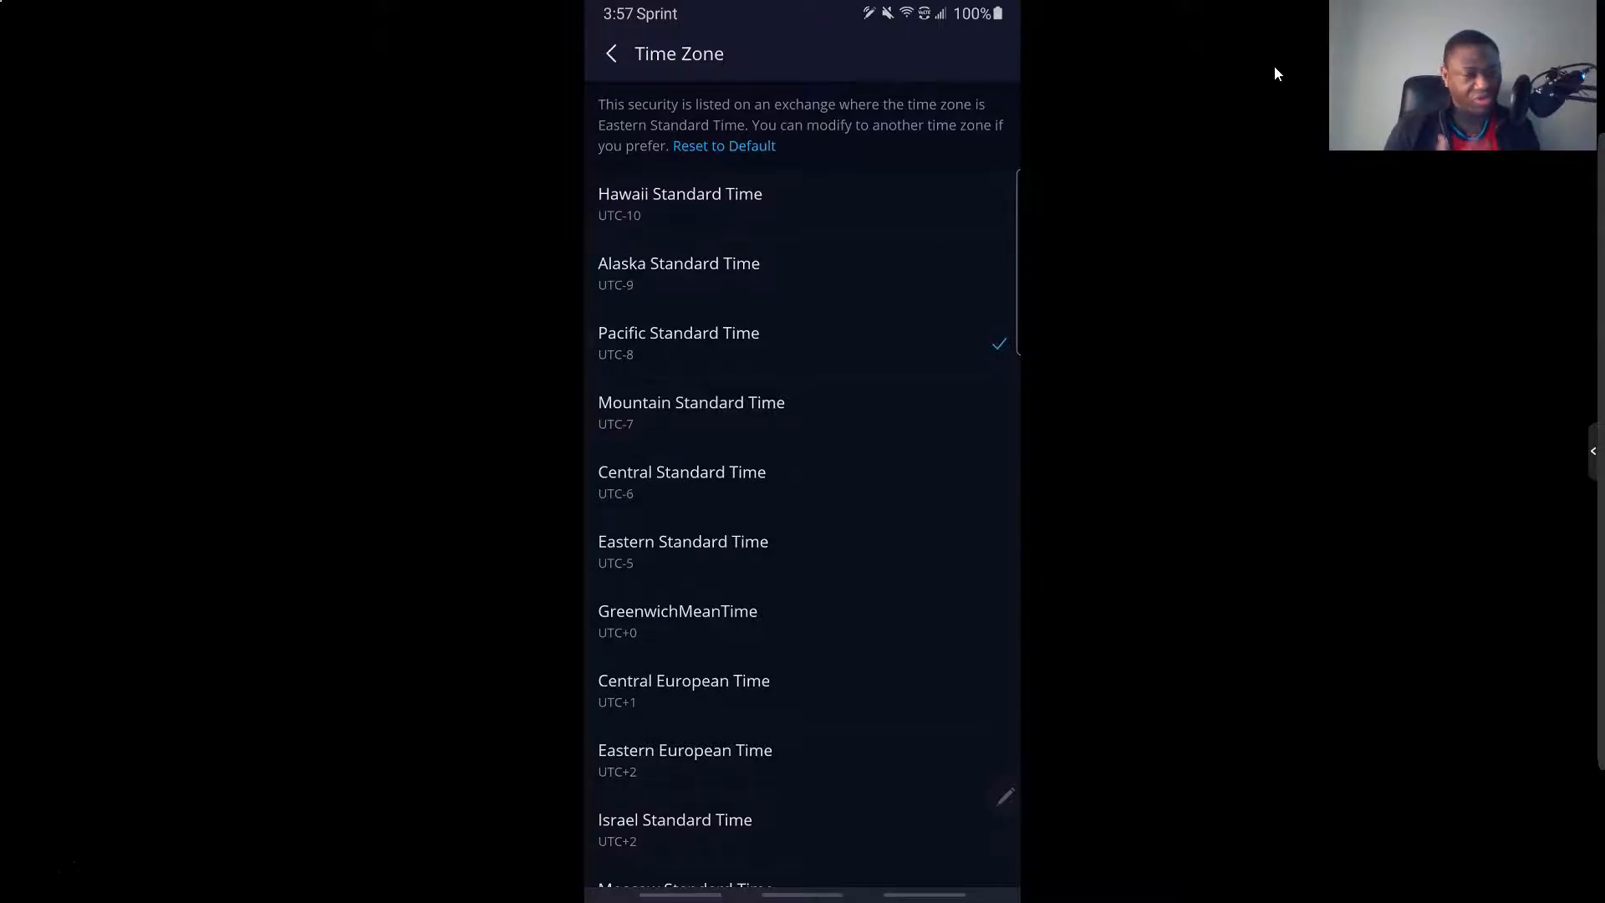
{"action": "left_click", "coordinate": [611, 53]}
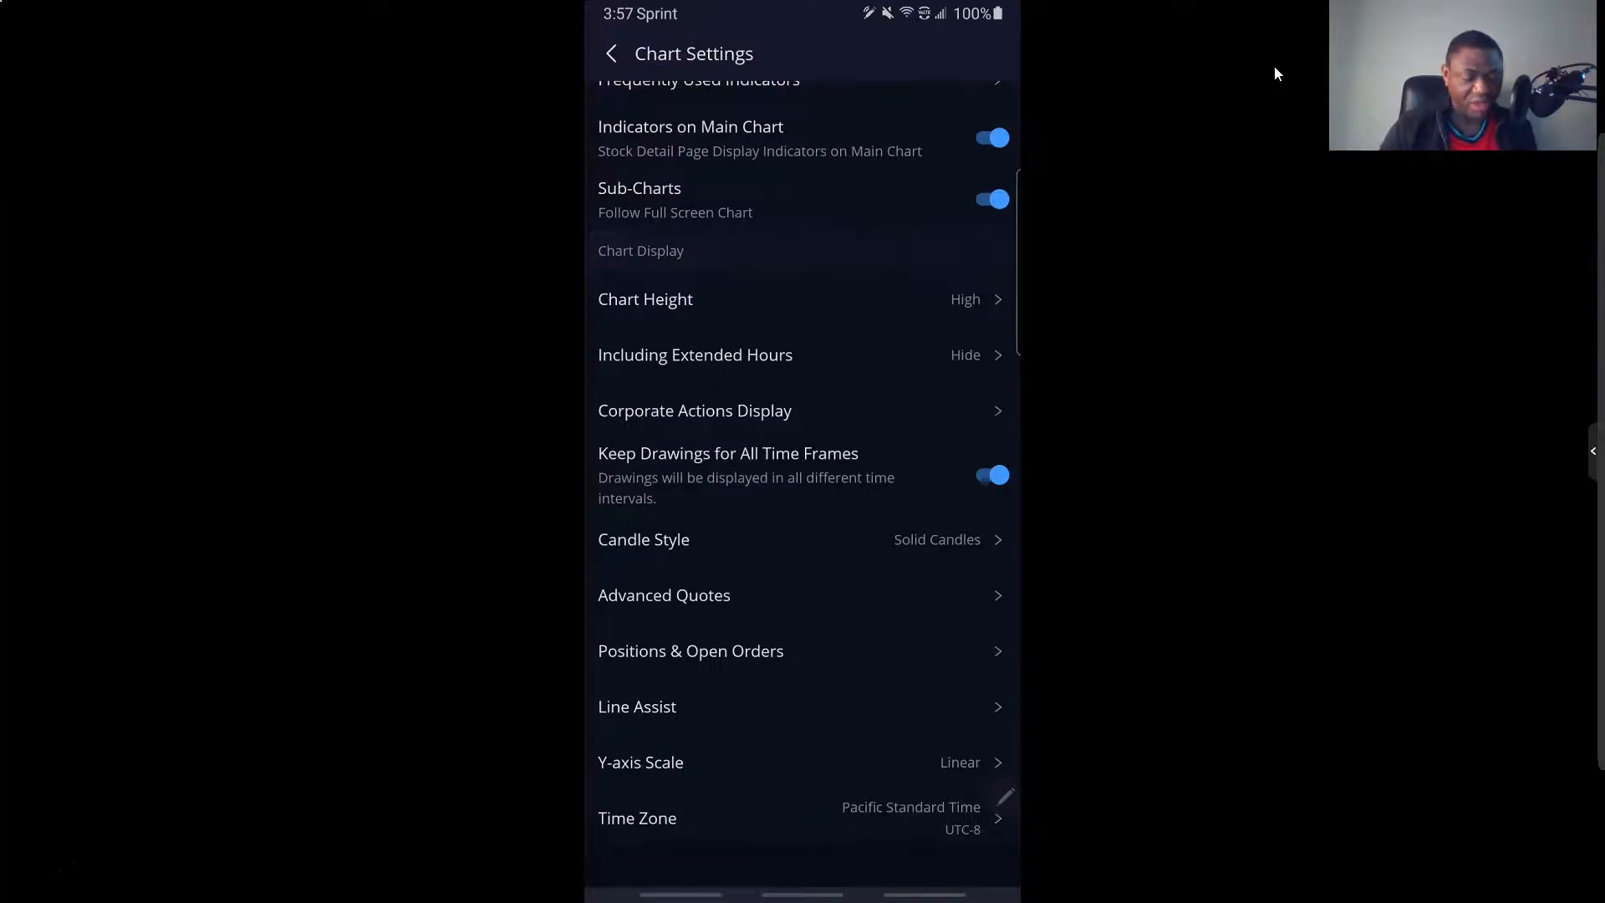
{"action": "left_click", "coordinate": [610, 54]}
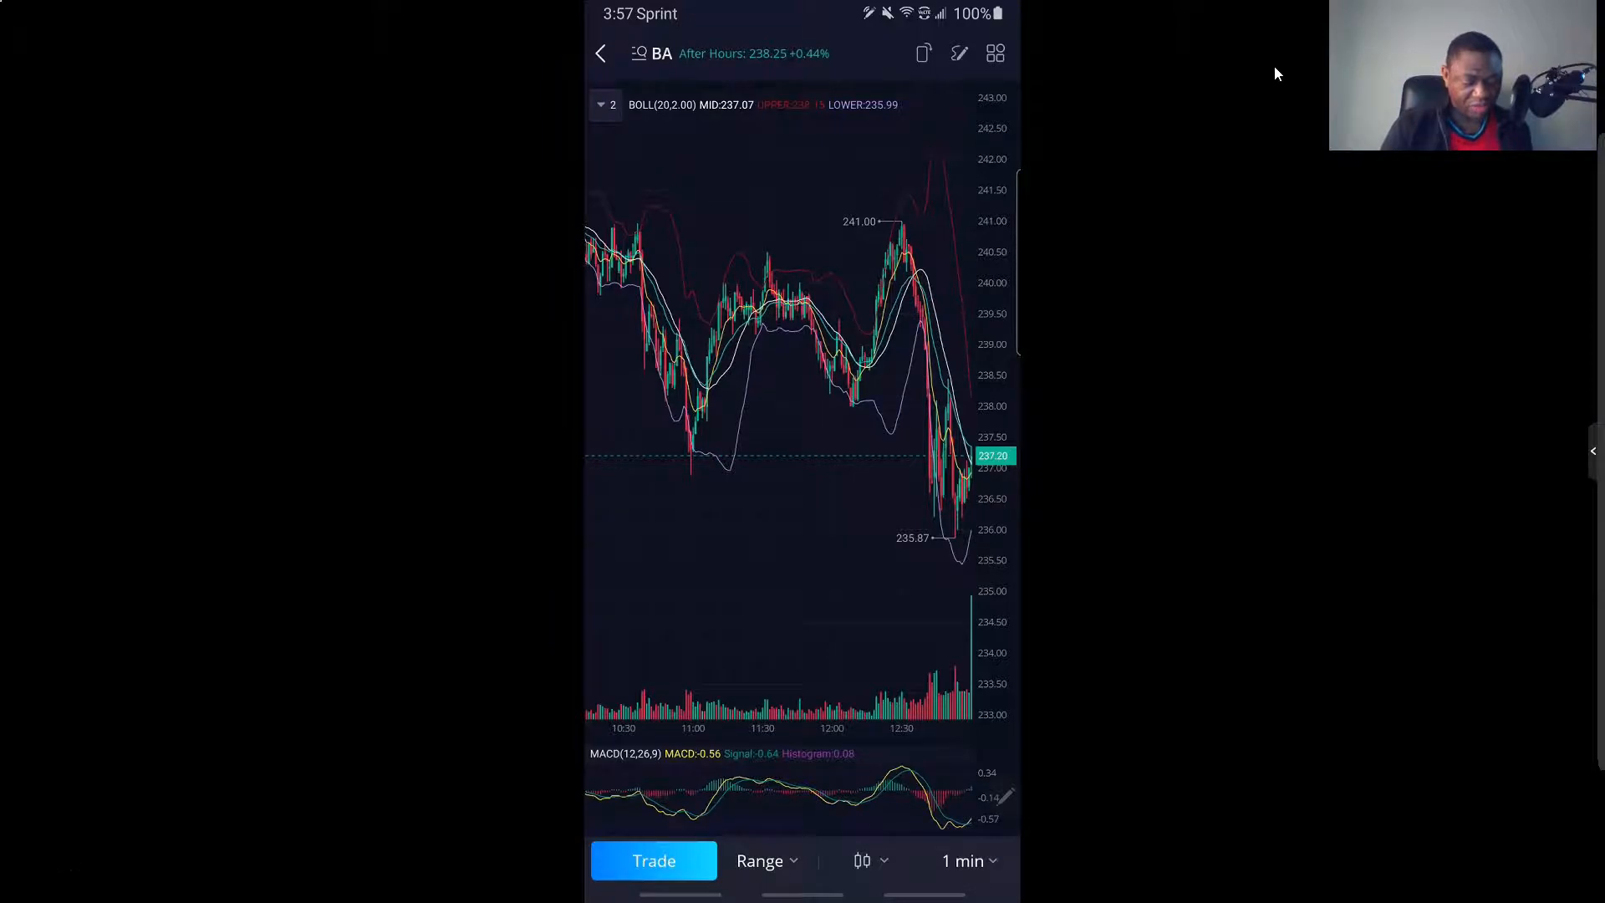
Switch the BA chart to 15-minute candles in landscape and show the indicator list.
{"action": "left_click", "coordinate": [966, 860]}
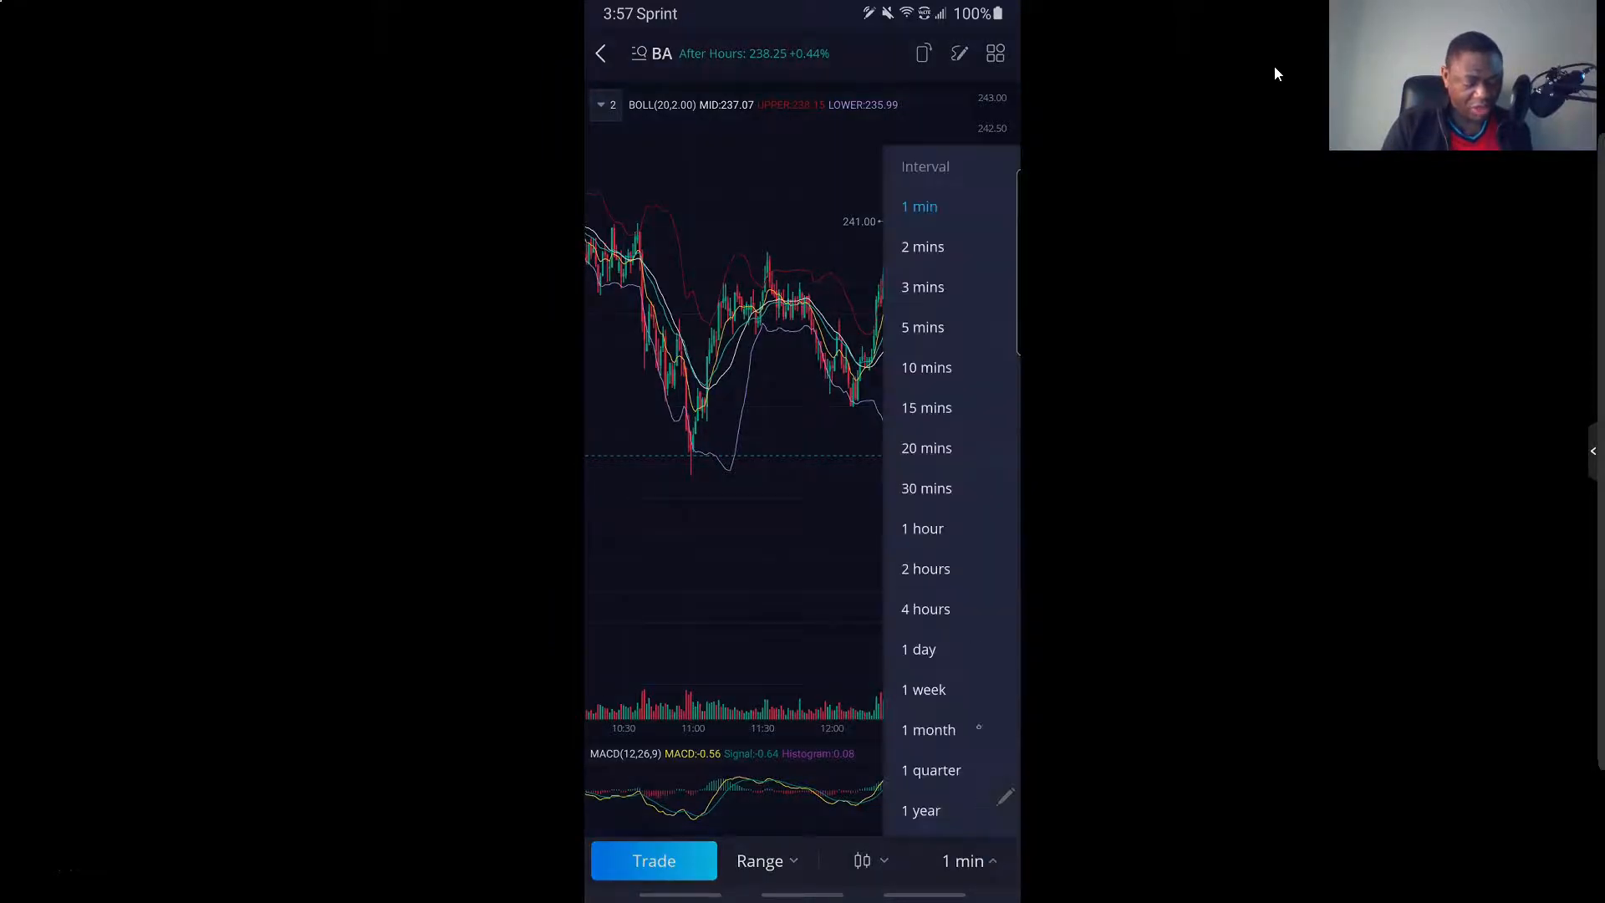
{"action": "left_click", "coordinate": [926, 407]}
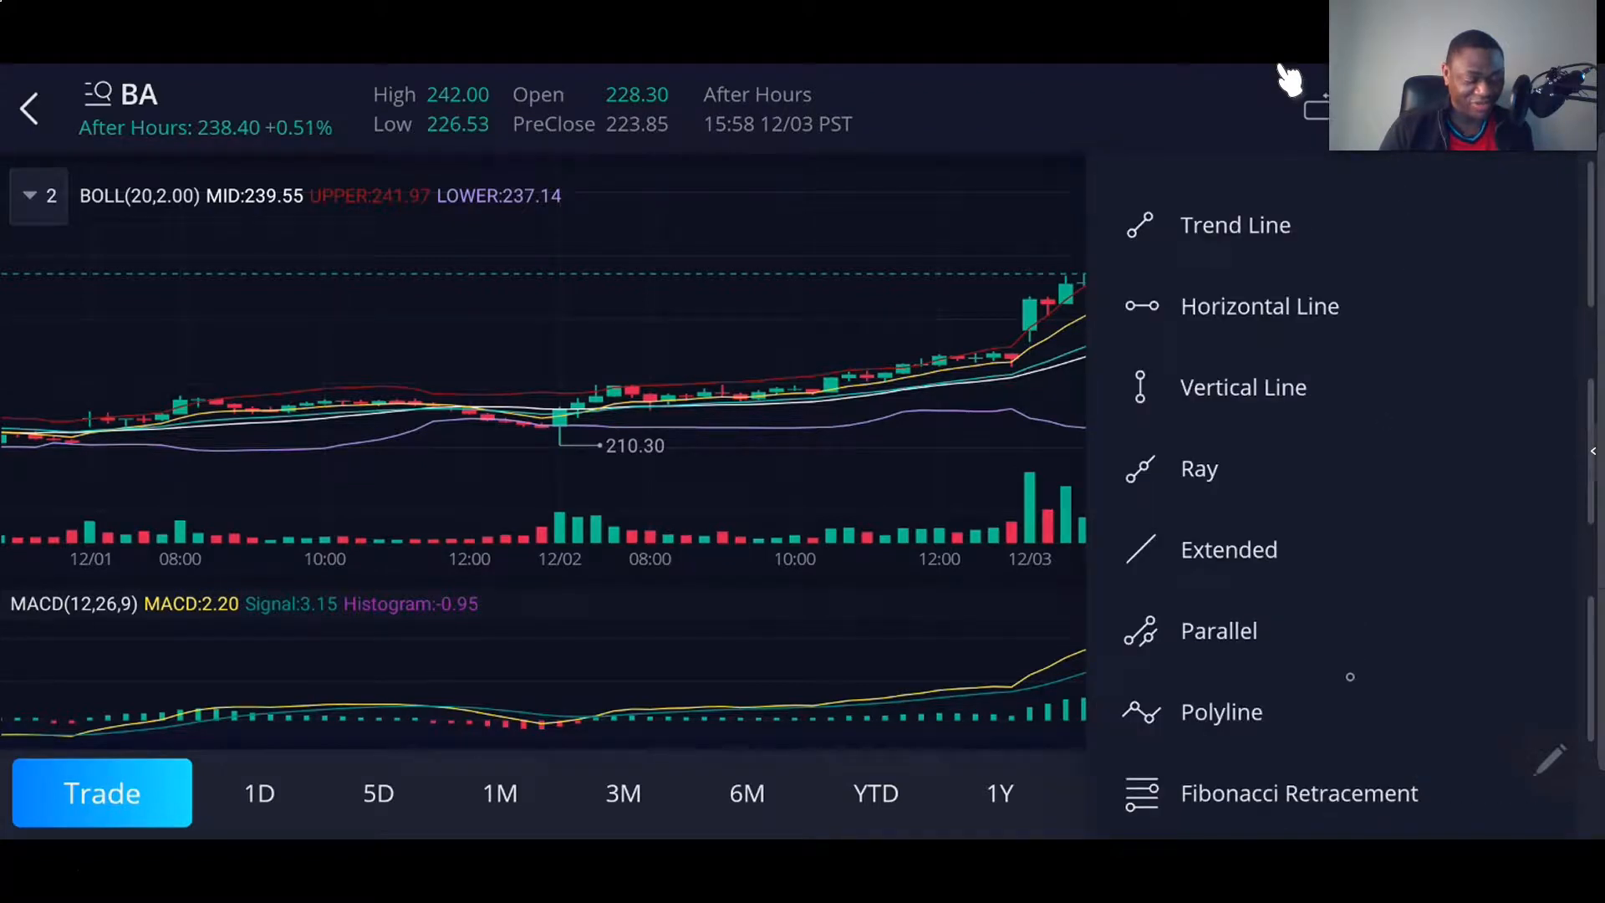
{"action": "scroll", "scroll_direction": "down", "scroll_amount": 3}
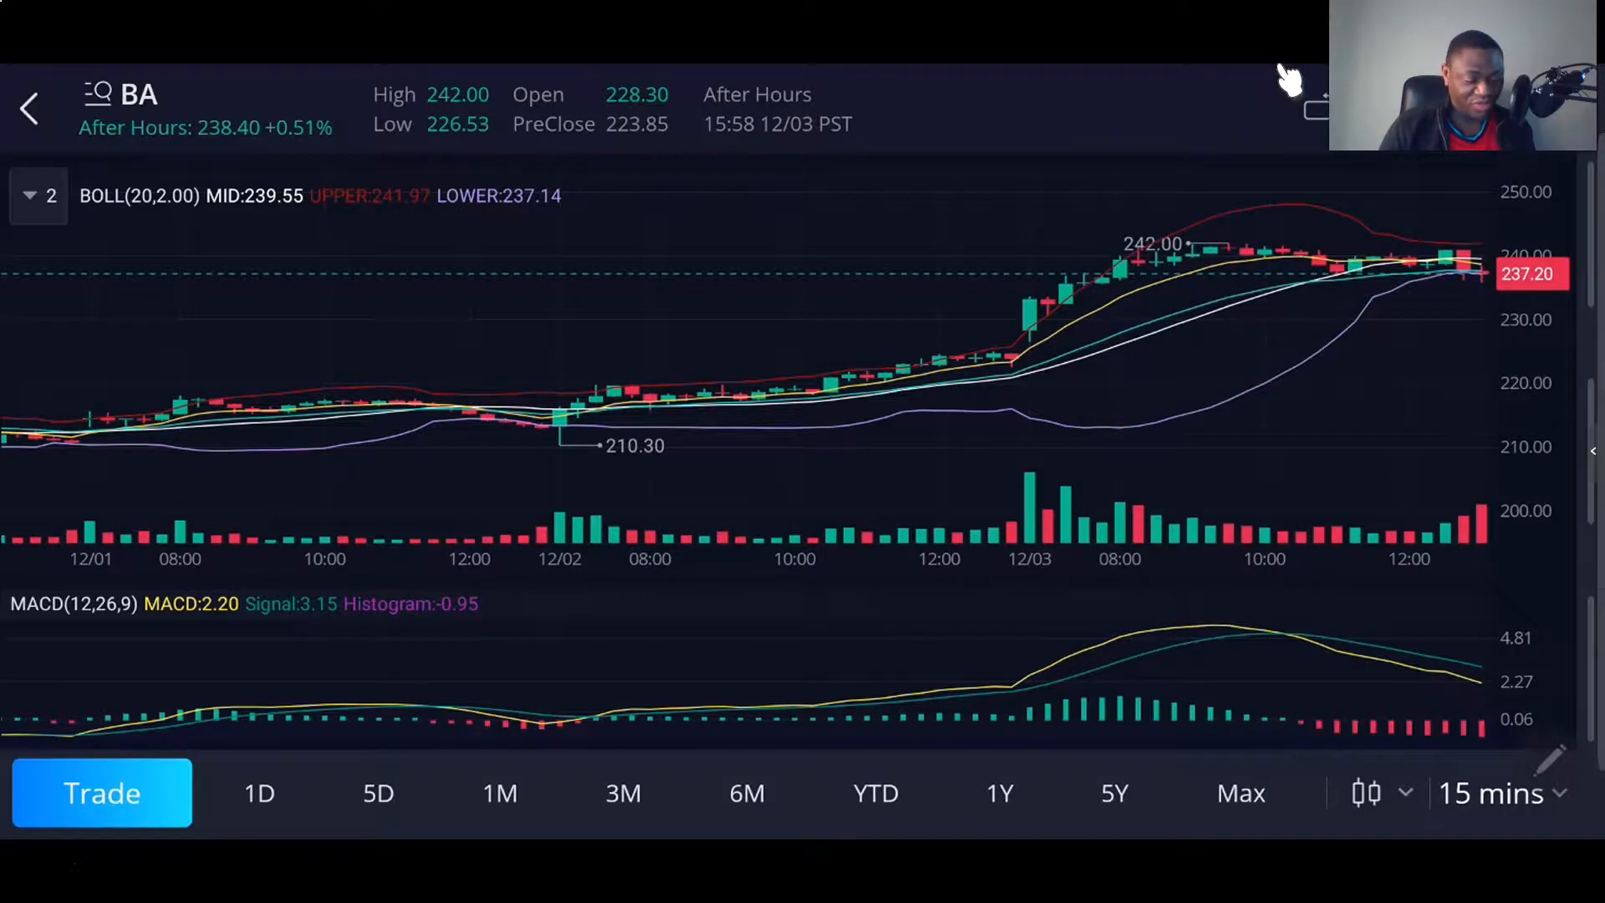
{"action": "left_click", "coordinate": [1368, 793]}
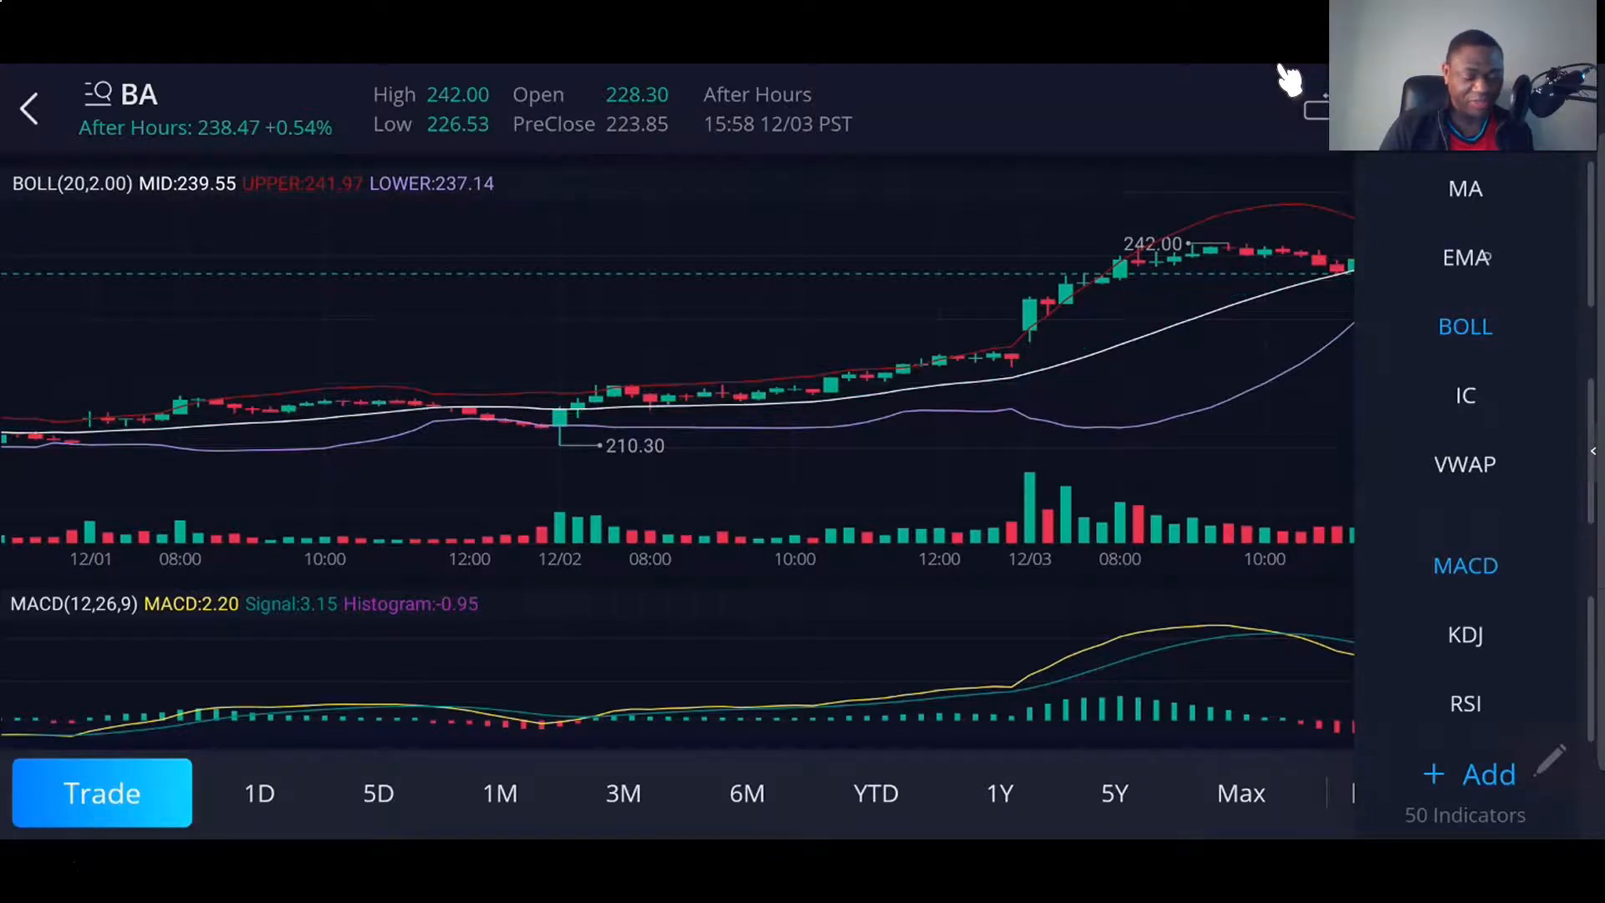
Turn on EMA and set a Bollinger Bands line colour to medium grey.
{"action": "left_click", "coordinate": [1464, 256]}
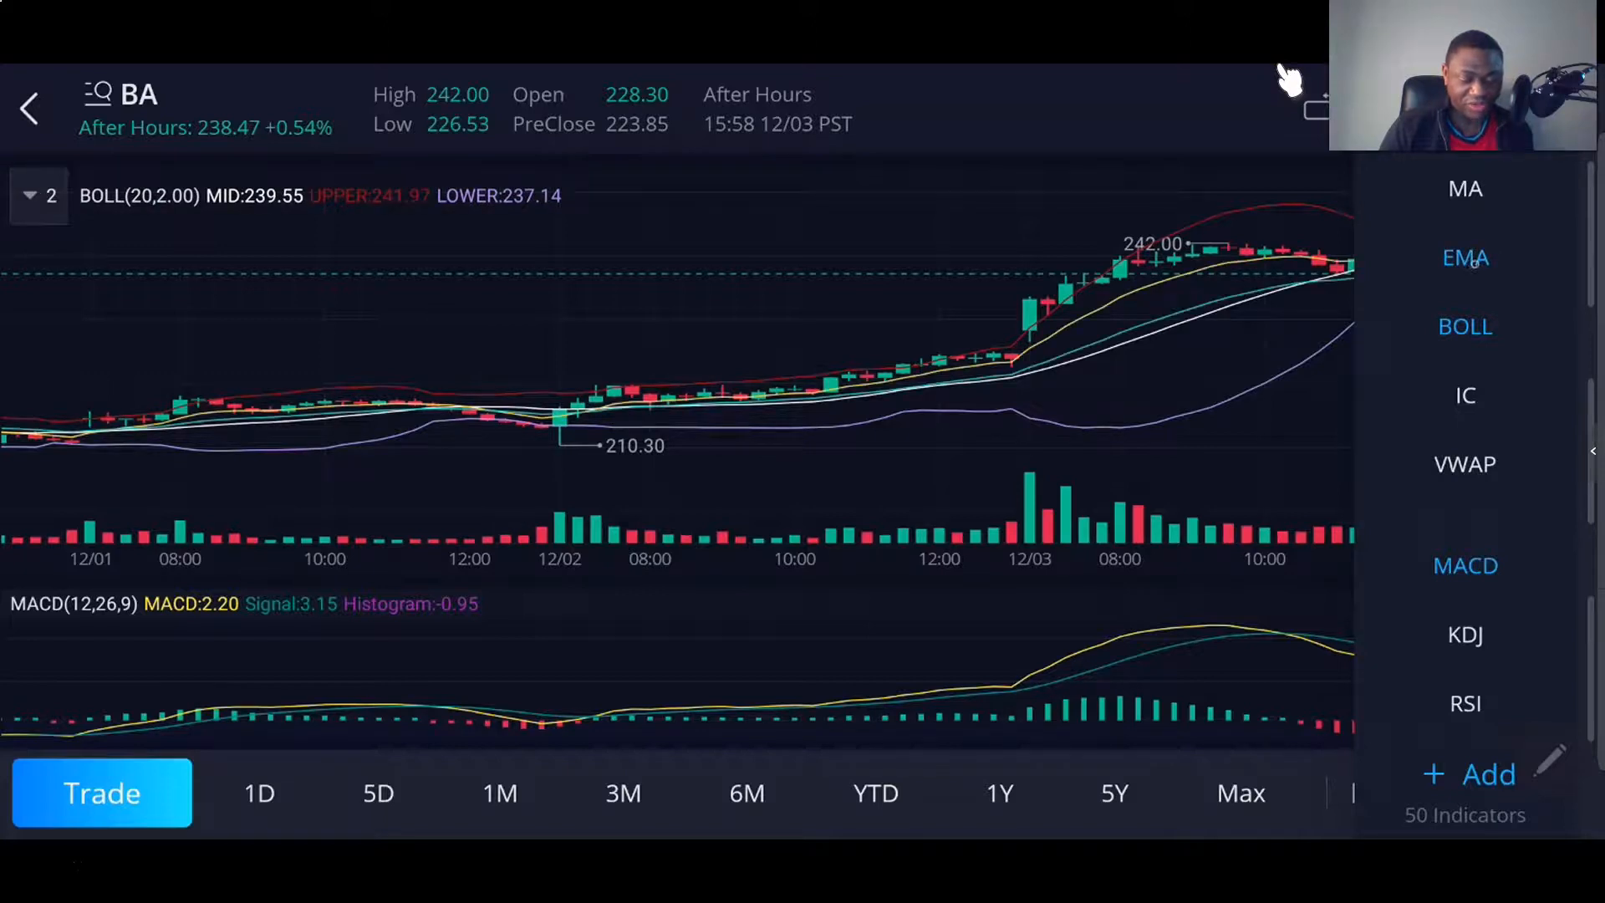
{"action": "scroll", "scroll_direction": "down", "scroll_amount": 3}
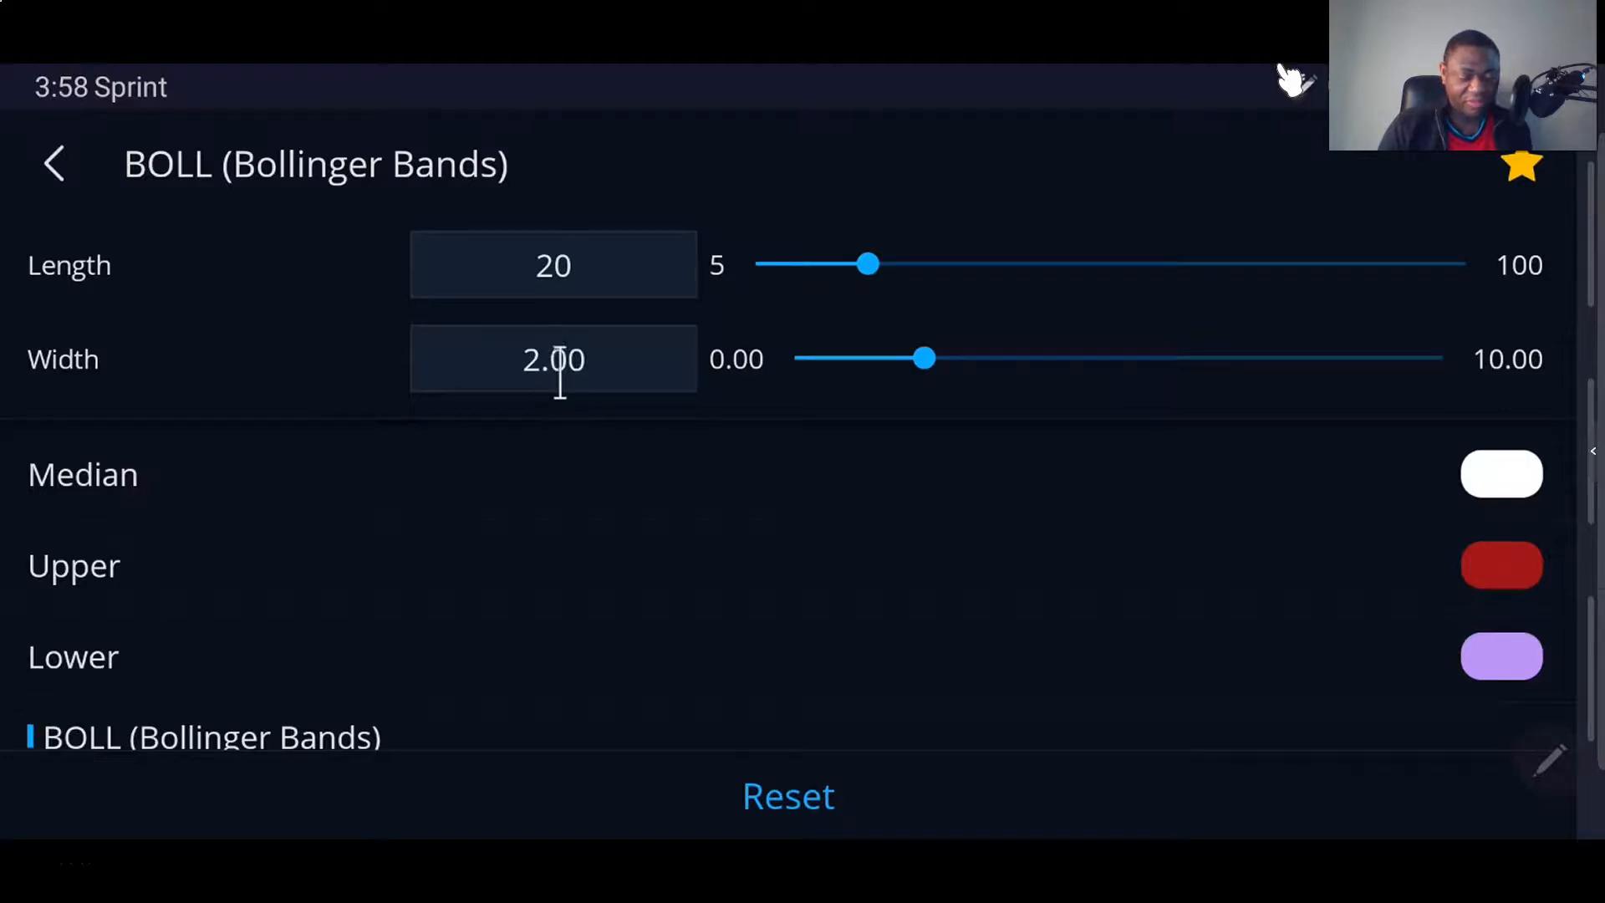
{"action": "left_click", "coordinate": [552, 265]}
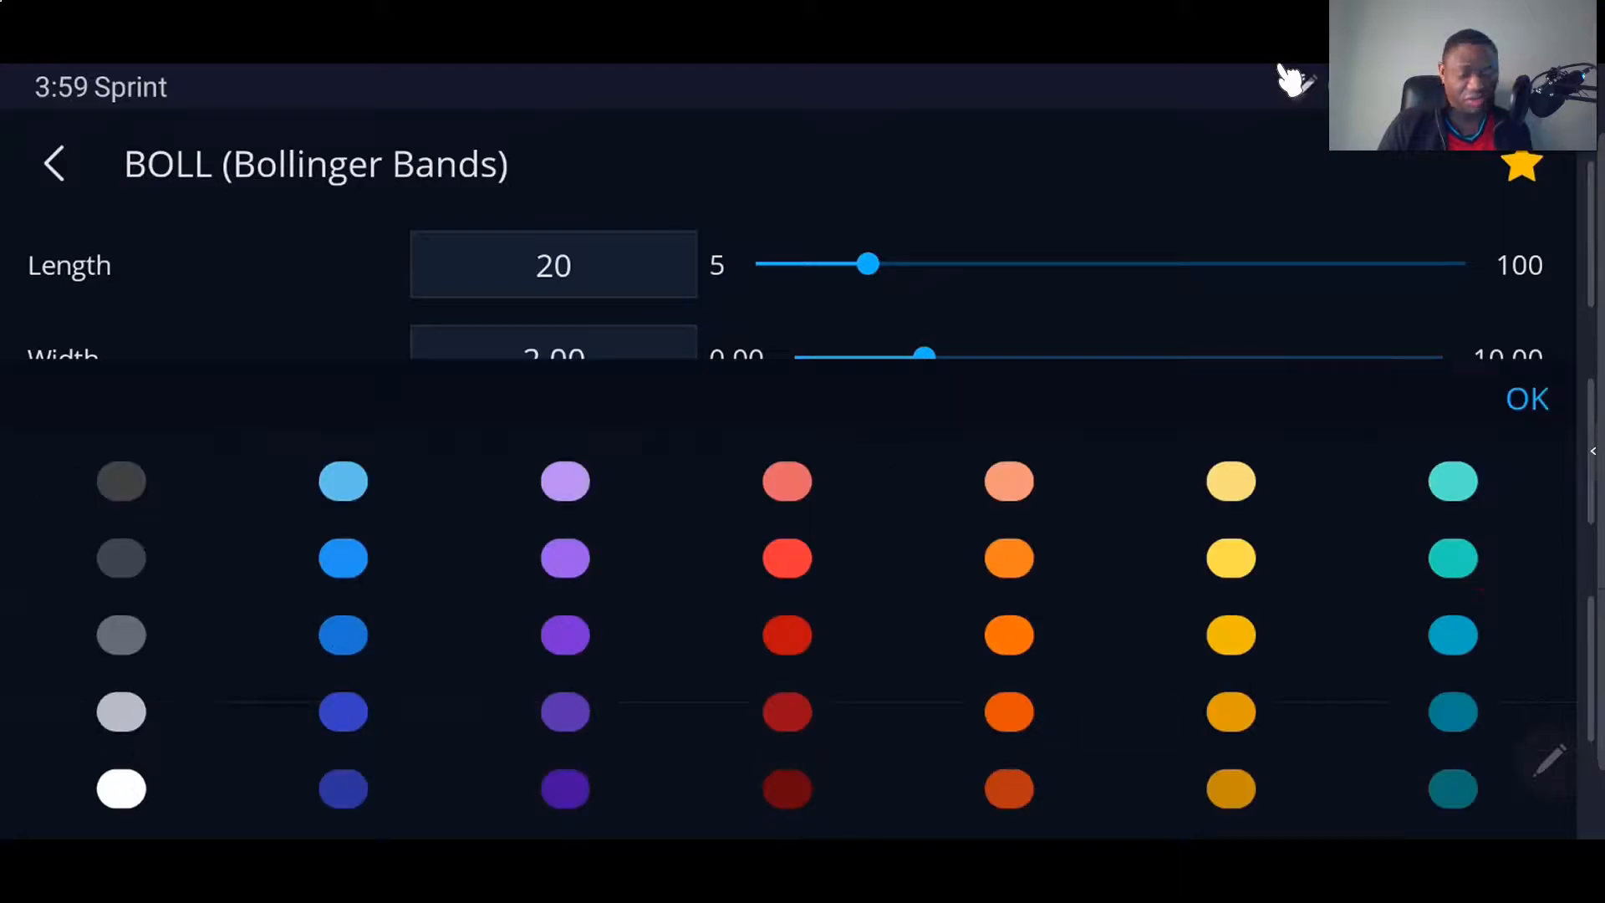
{"action": "left_click", "coordinate": [120, 635]}
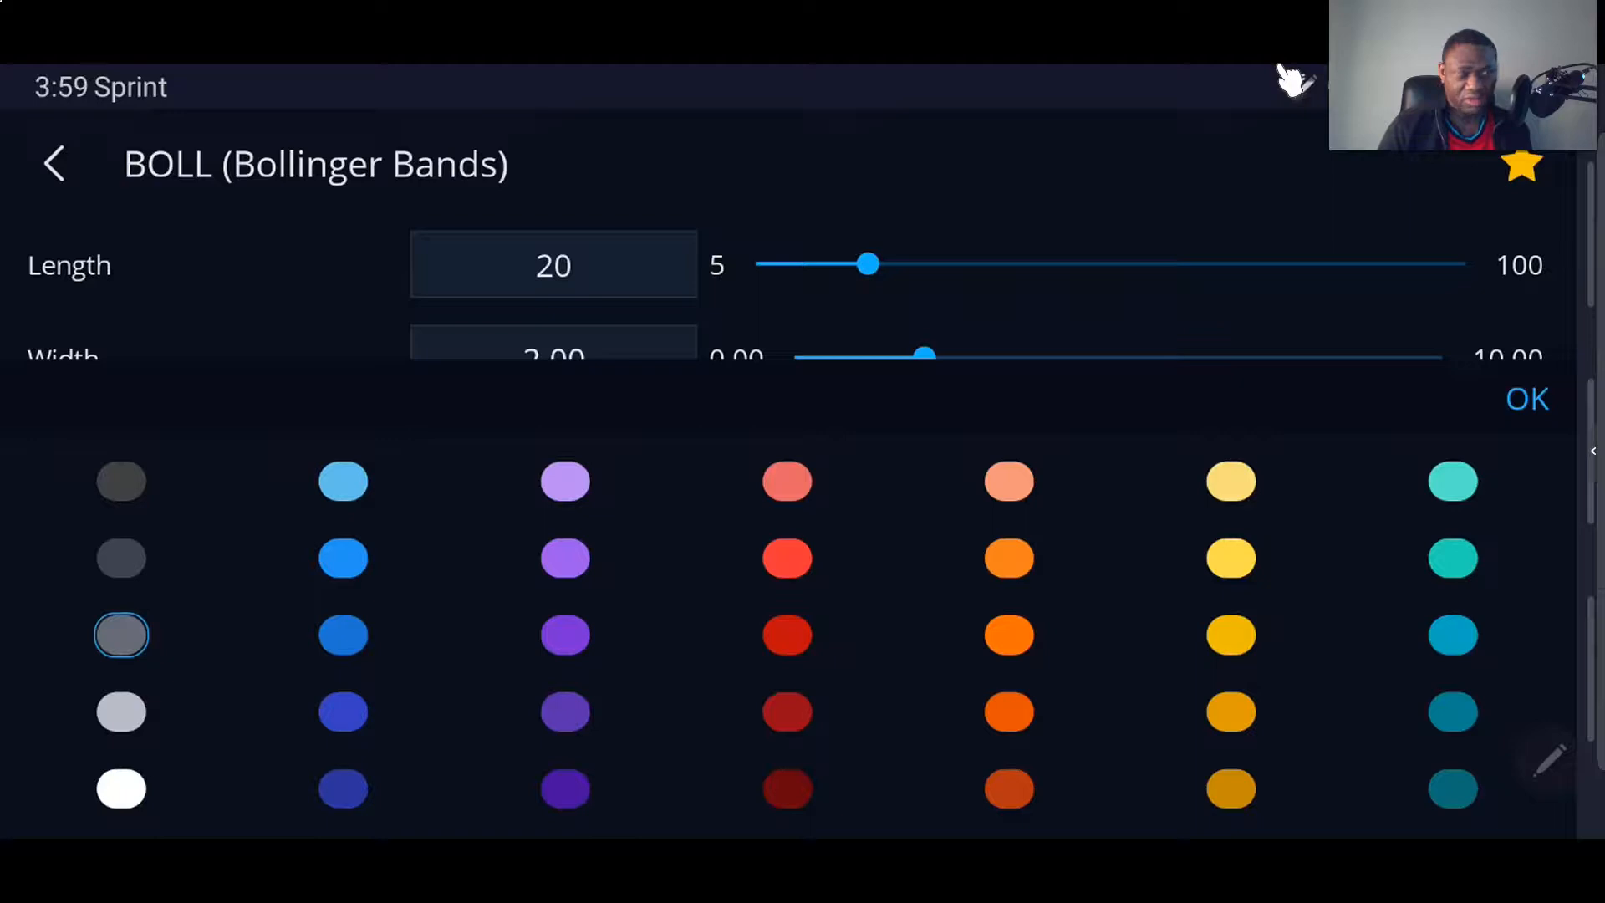
{"action": "left_click", "coordinate": [120, 788]}
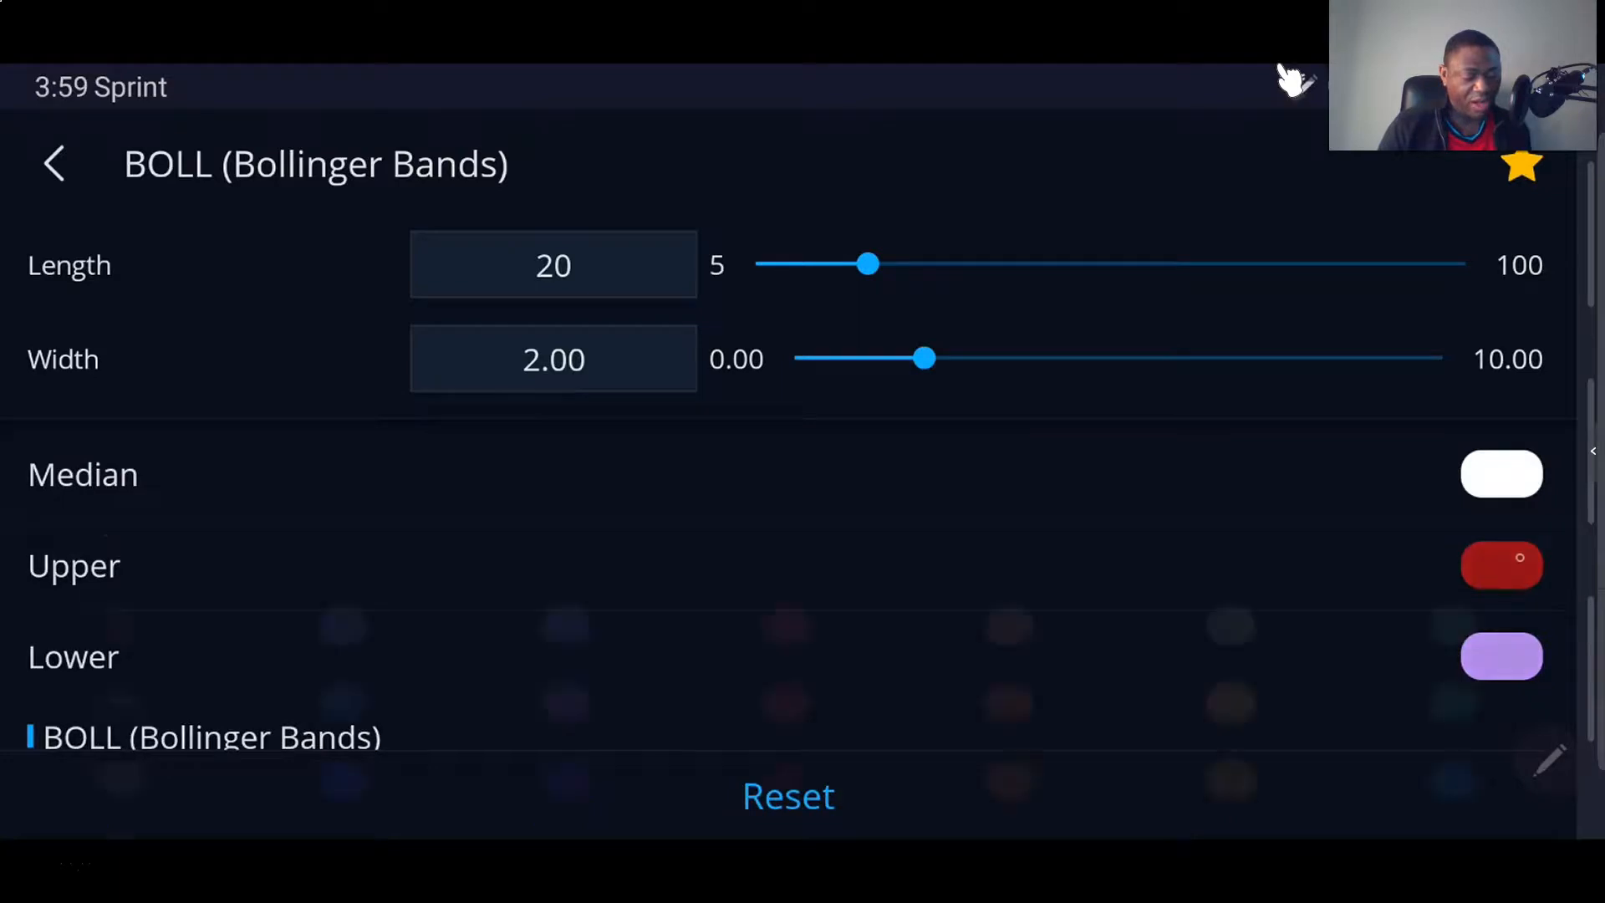
Check the lower band colour and BOLL 20-length, 2.00-width settings, then exit.
{"action": "left_click", "coordinate": [1502, 565]}
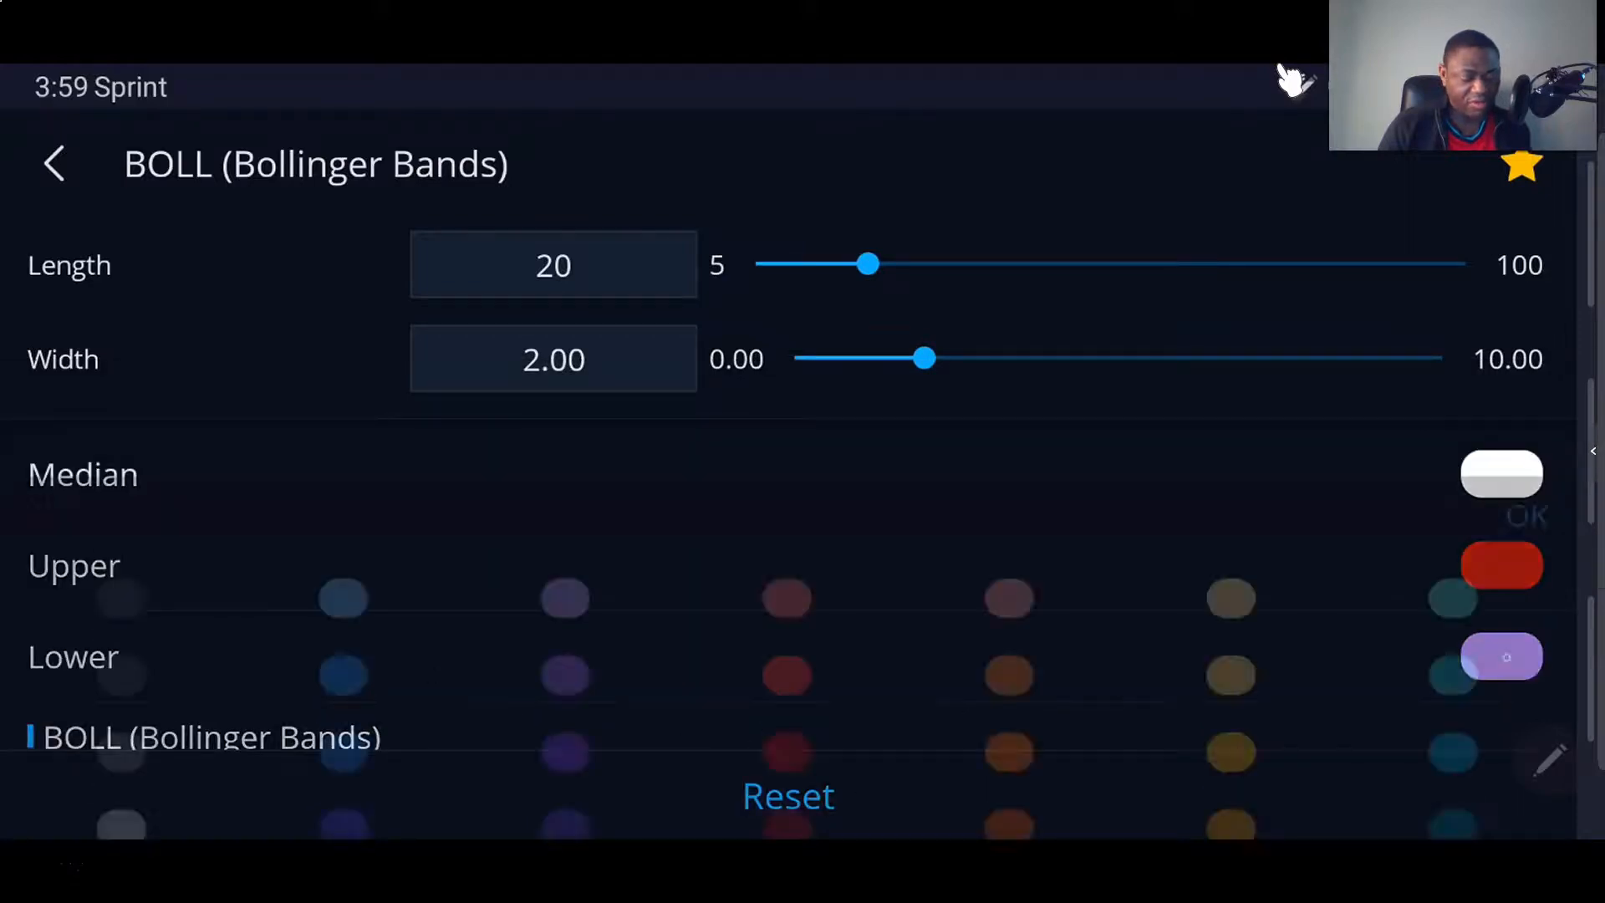
{"action": "left_click", "coordinate": [1502, 657]}
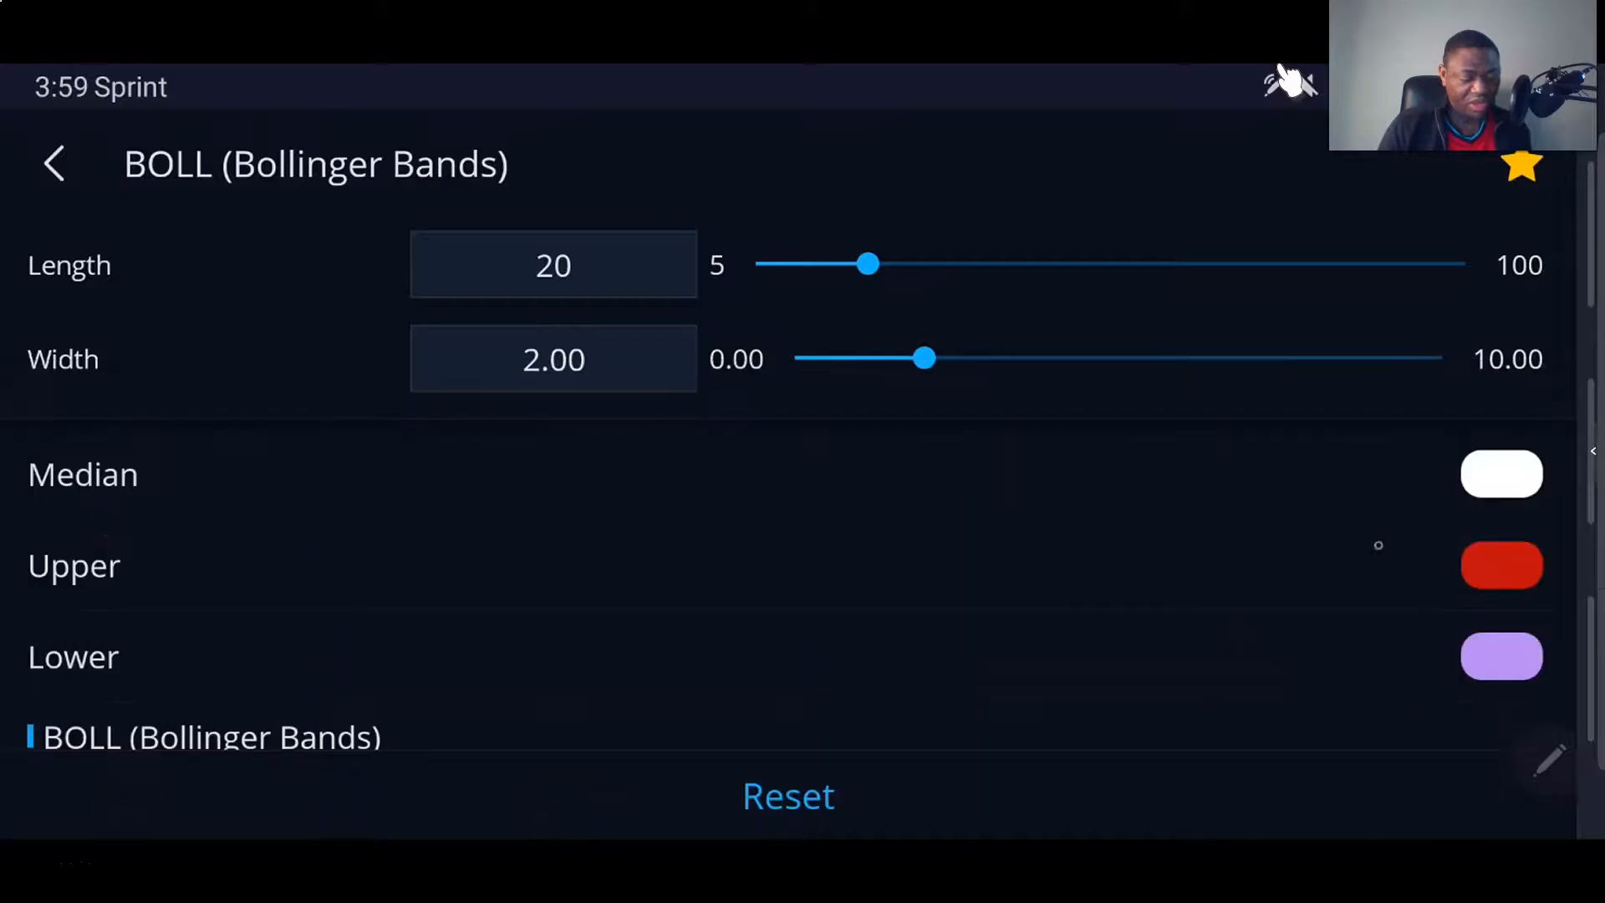
{"action": "scroll", "scroll_direction": "down", "scroll_amount": 3}
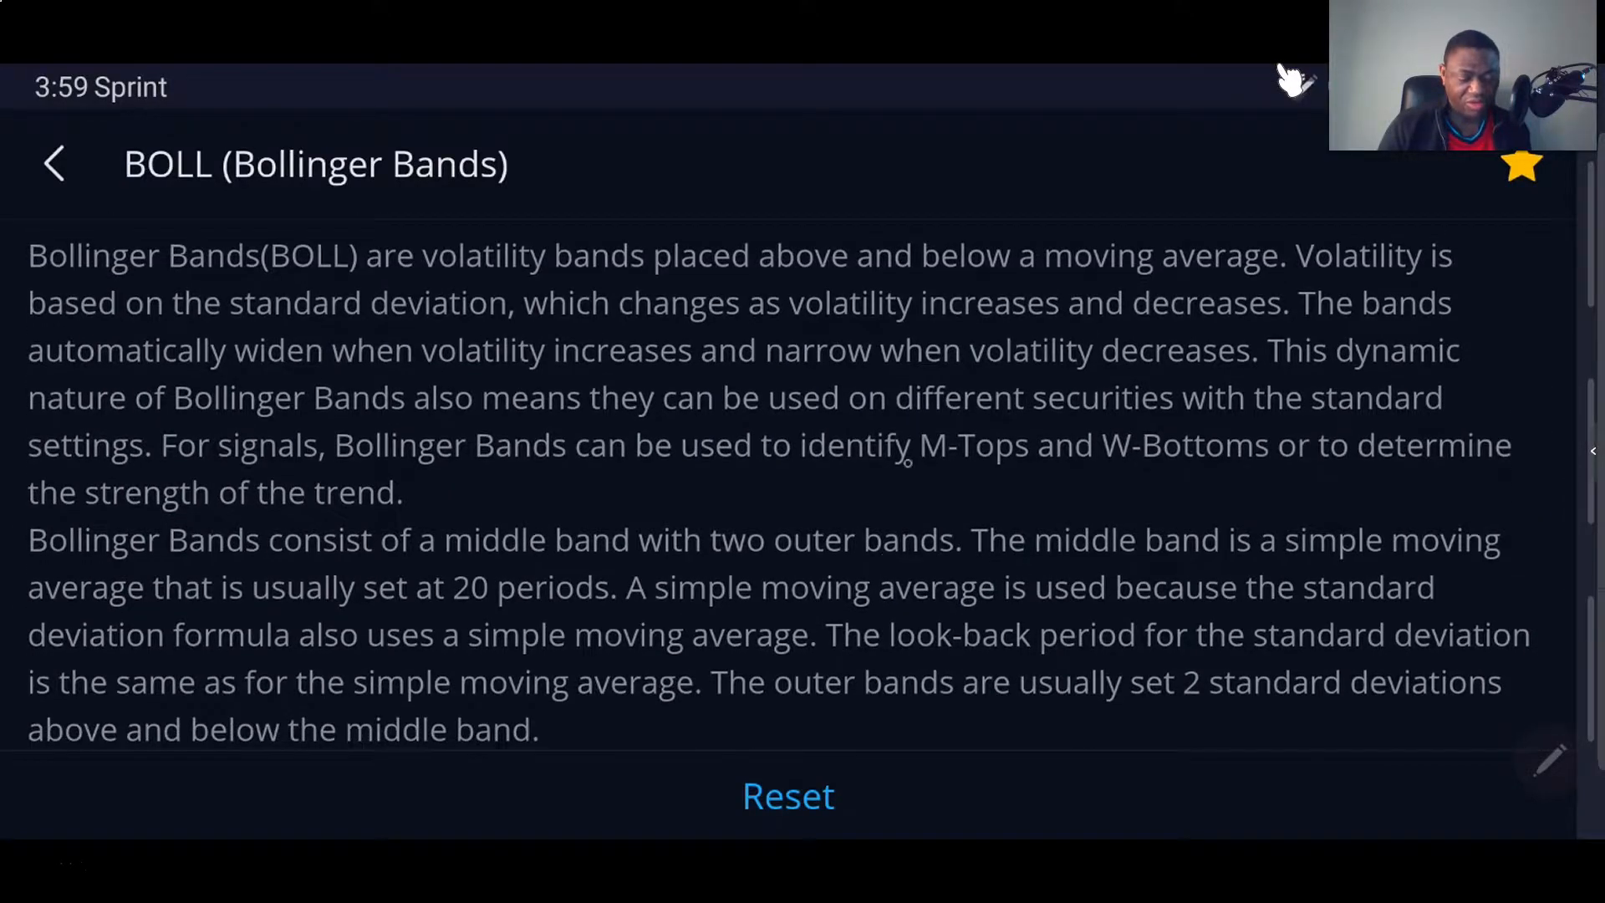
{"action": "left_click", "coordinate": [54, 163]}
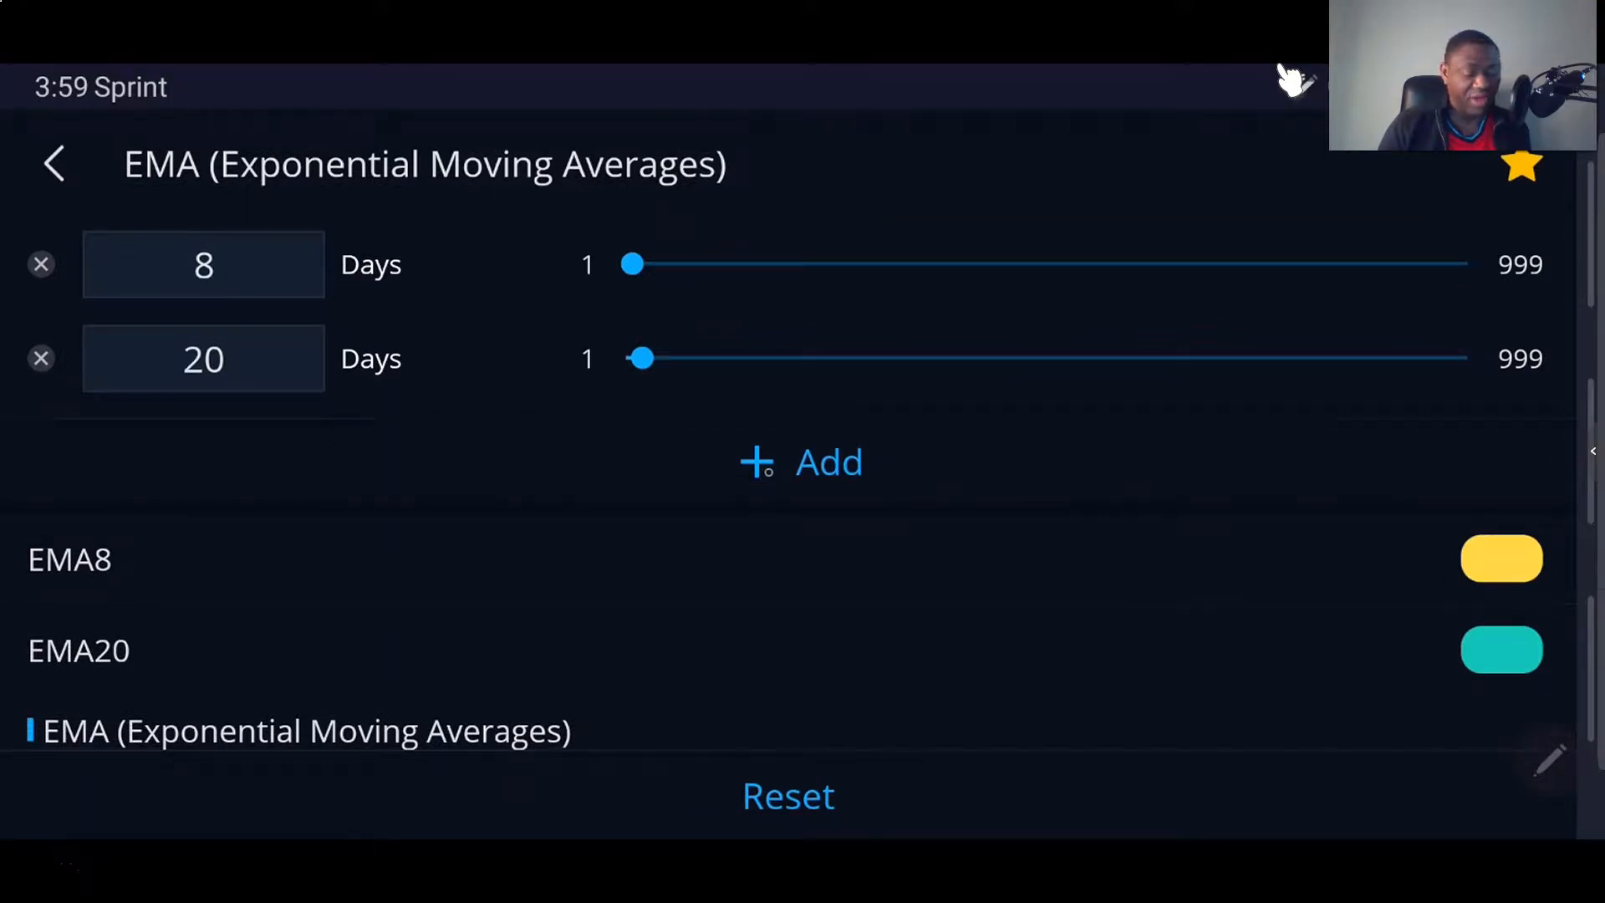
Add a third EMA period, then delete it, keeping the 8- and 20-day averages.
{"action": "left_click", "coordinate": [801, 462]}
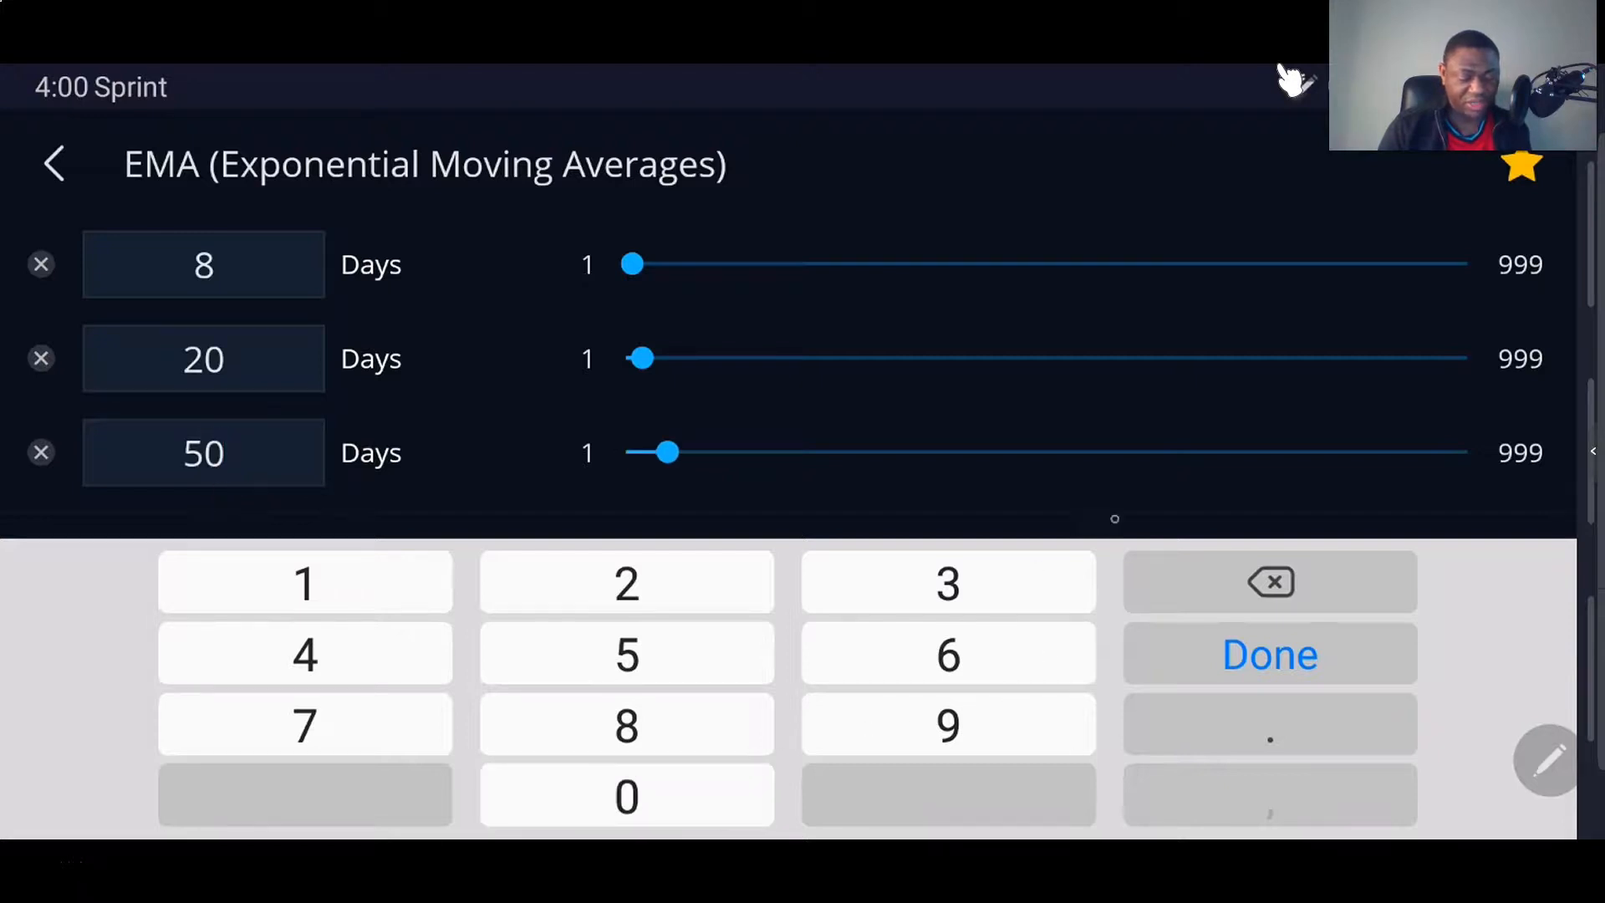
{"action": "left_click", "coordinate": [1269, 654]}
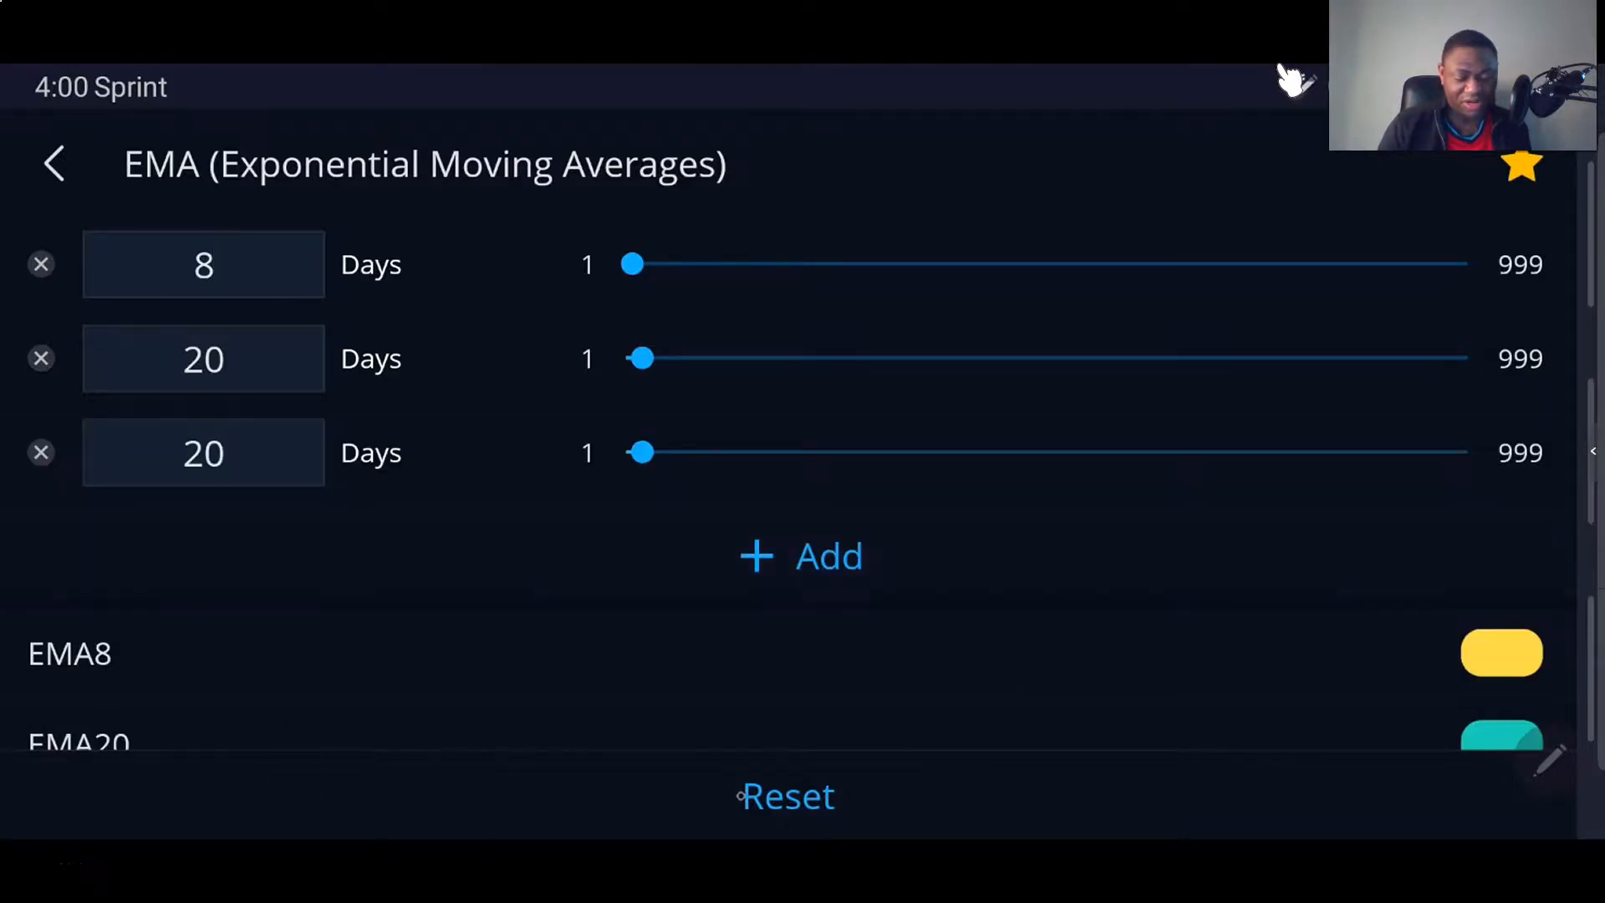
{"action": "left_click", "coordinate": [1502, 653]}
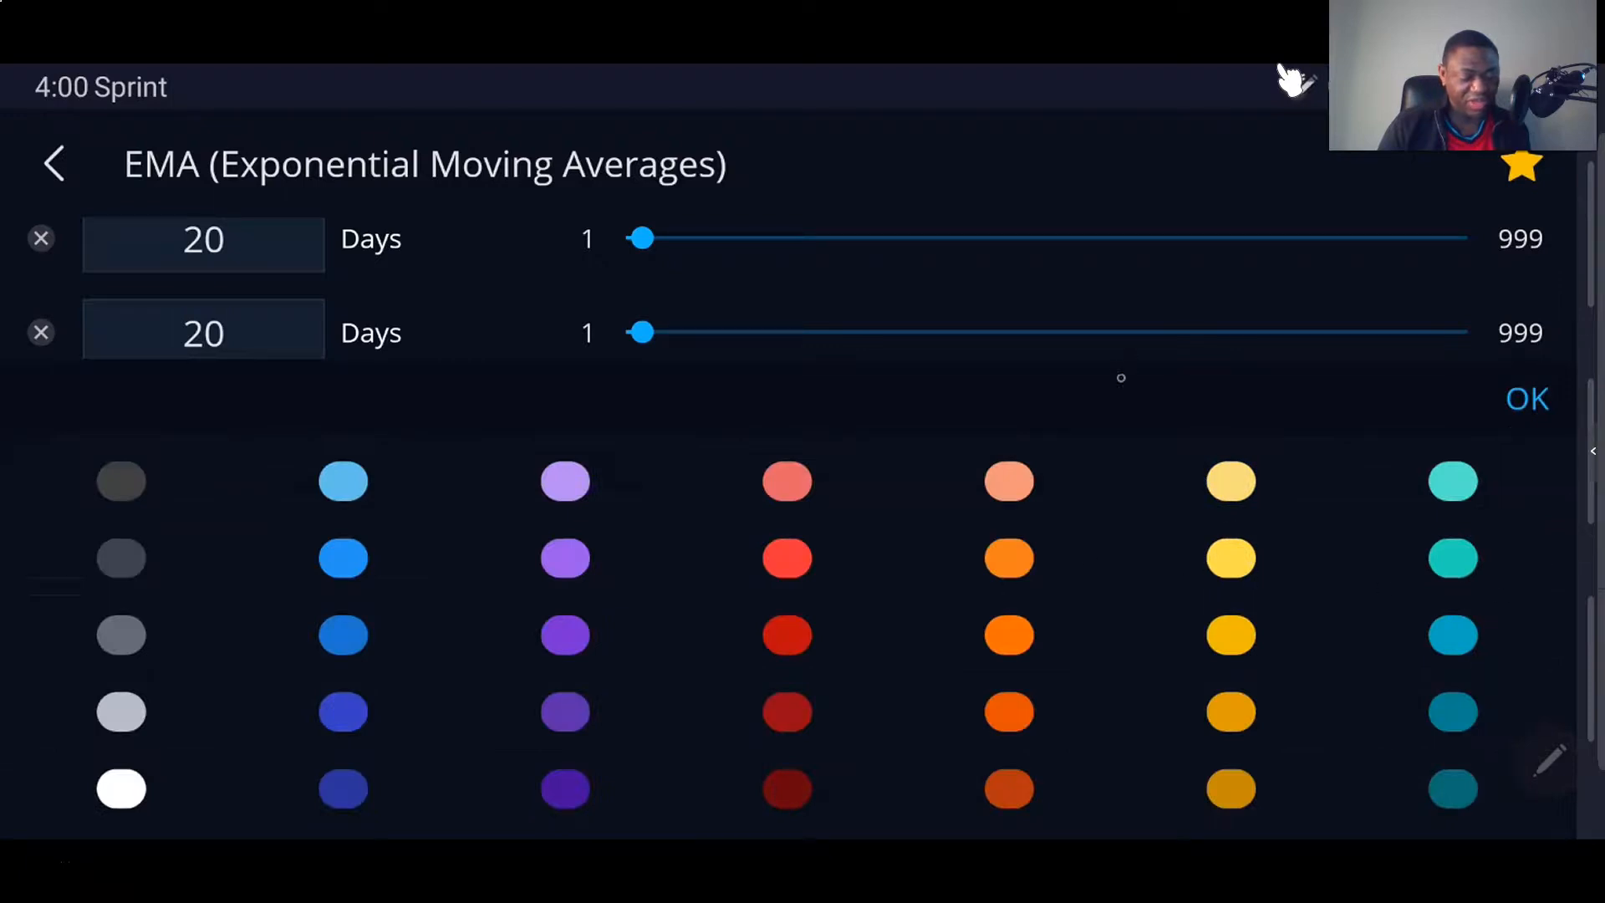
{"action": "left_click", "coordinate": [1231, 558]}
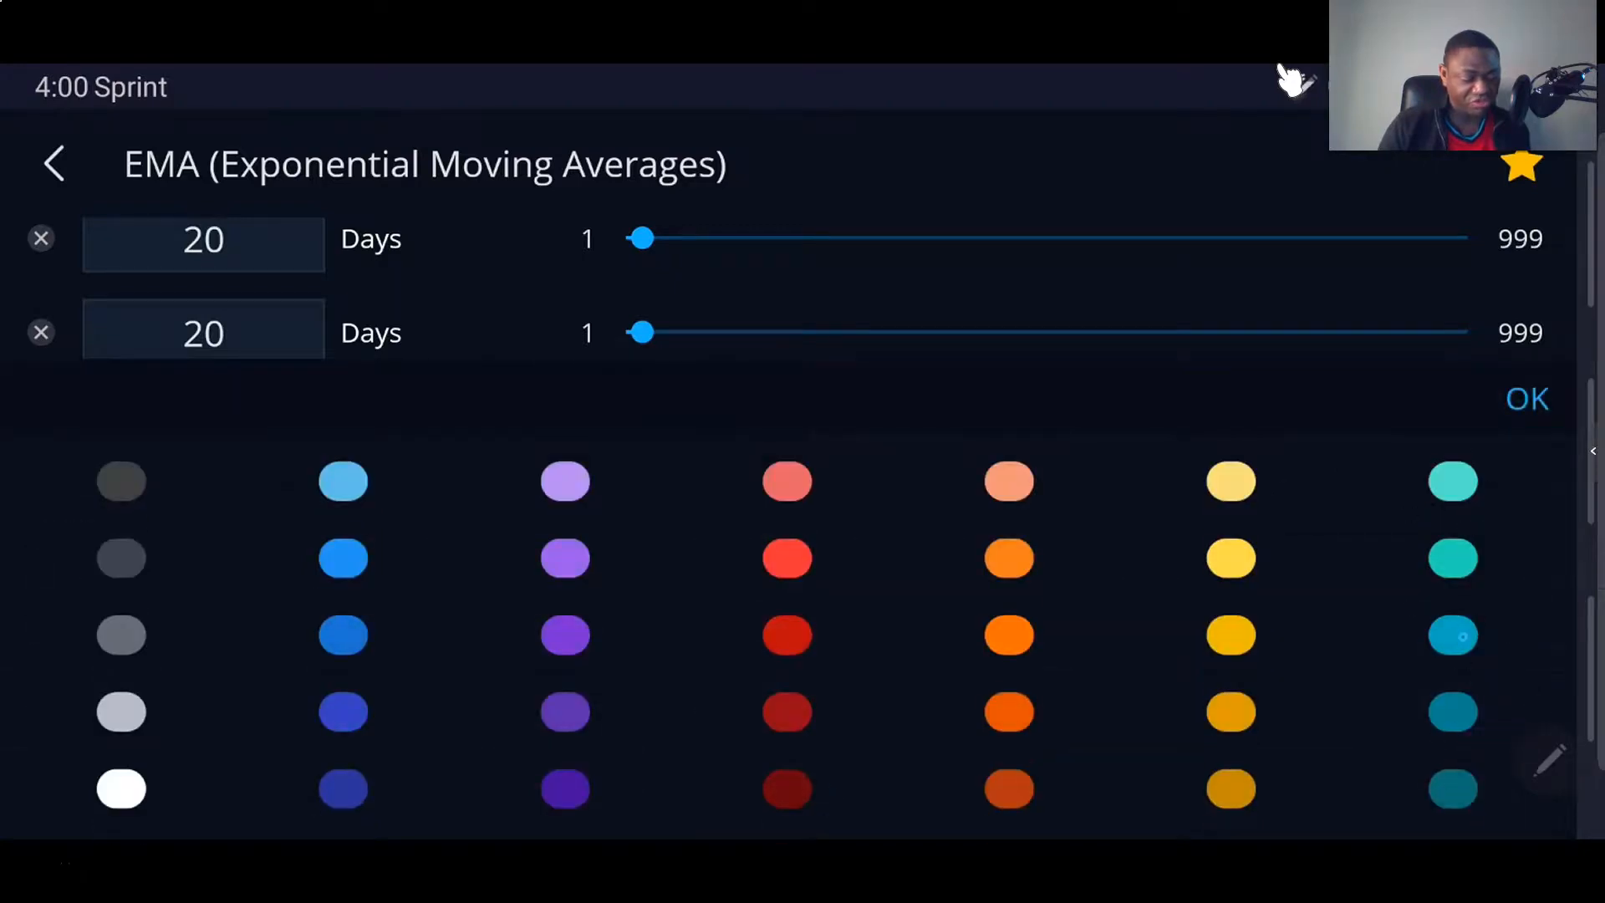
{"action": "left_click", "coordinate": [1451, 558]}
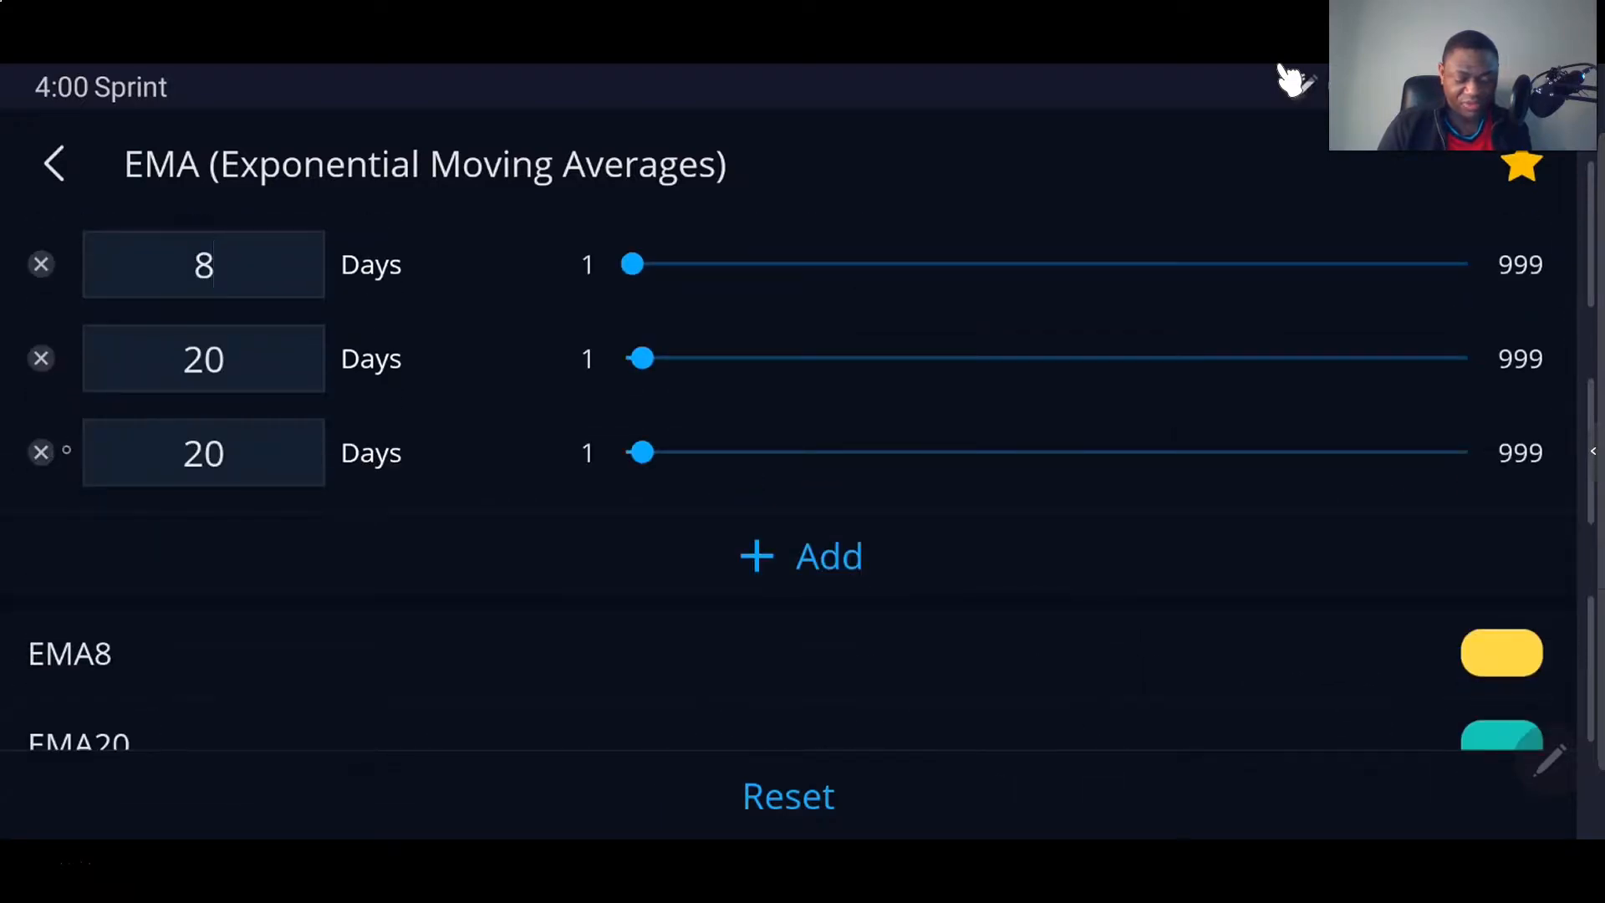
{"action": "left_click", "coordinate": [40, 452]}
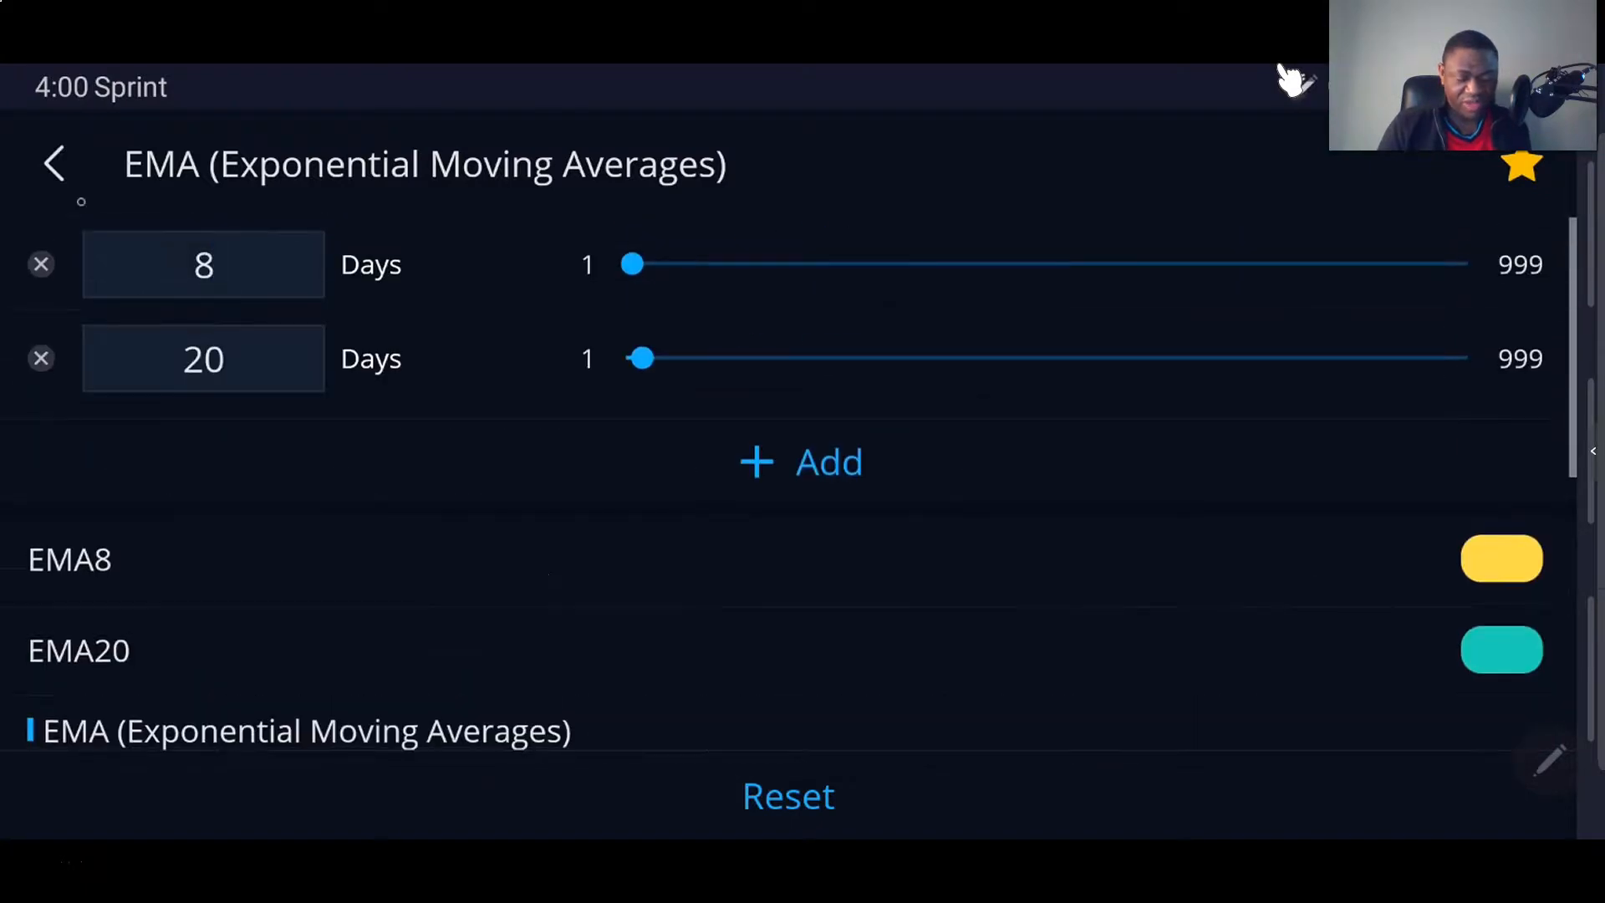
{"action": "left_click", "coordinate": [53, 163]}
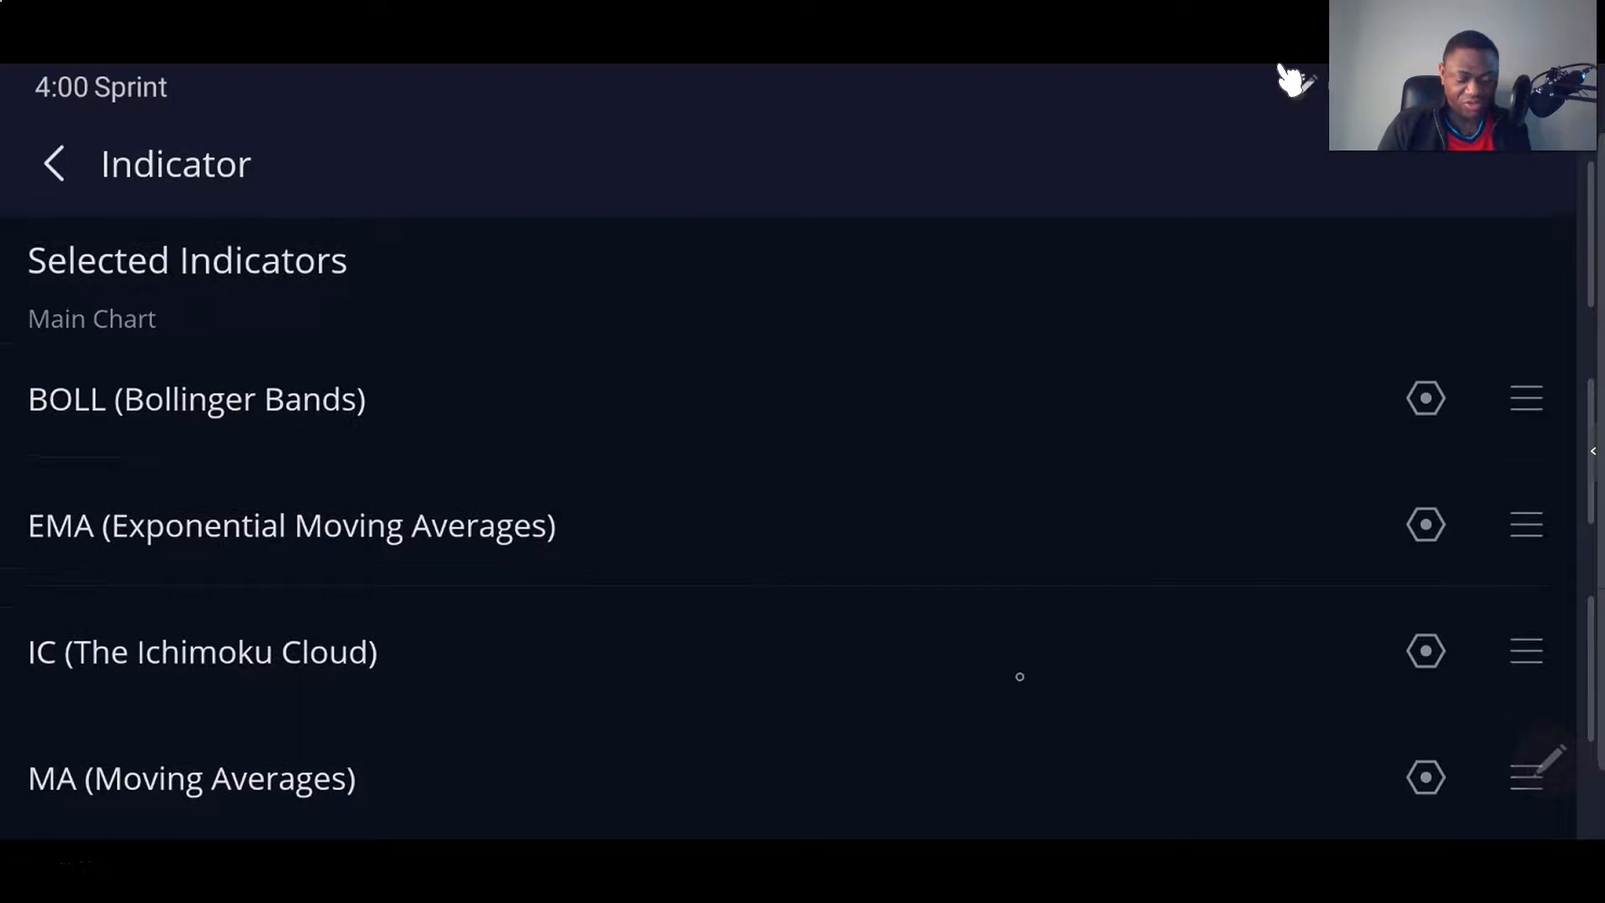
Review the orange VWAP line and 5-day Volume indicator settings.
{"action": "scroll", "scroll_direction": "down", "scroll_amount": 3}
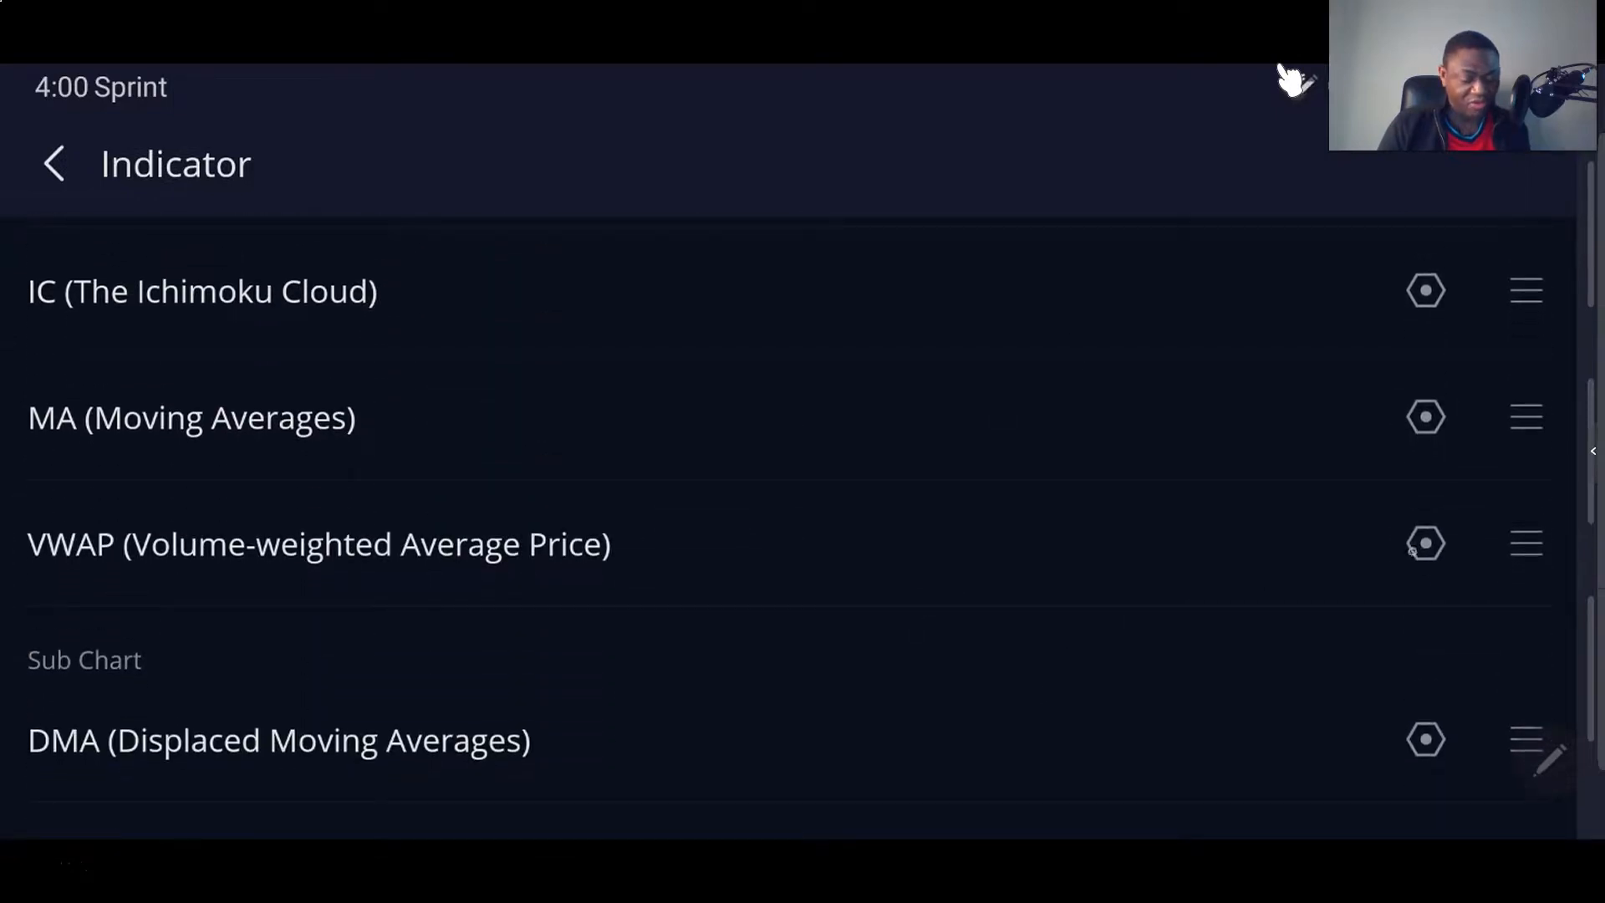
{"action": "mouse_move", "coordinate": [482, 569]}
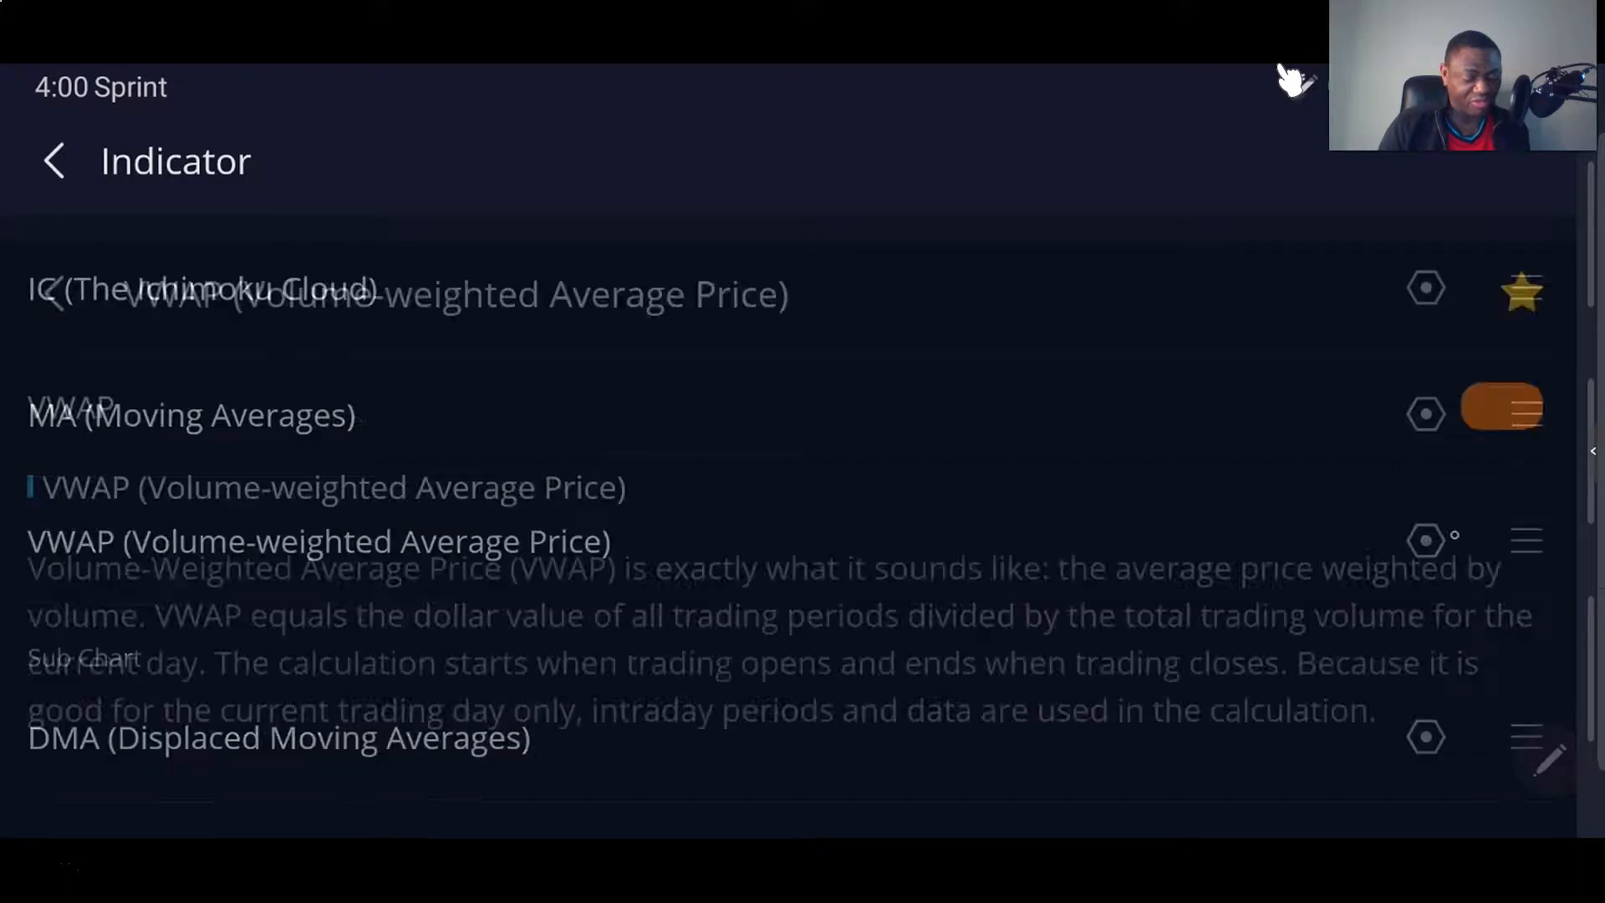
{"action": "left_click", "coordinate": [317, 541]}
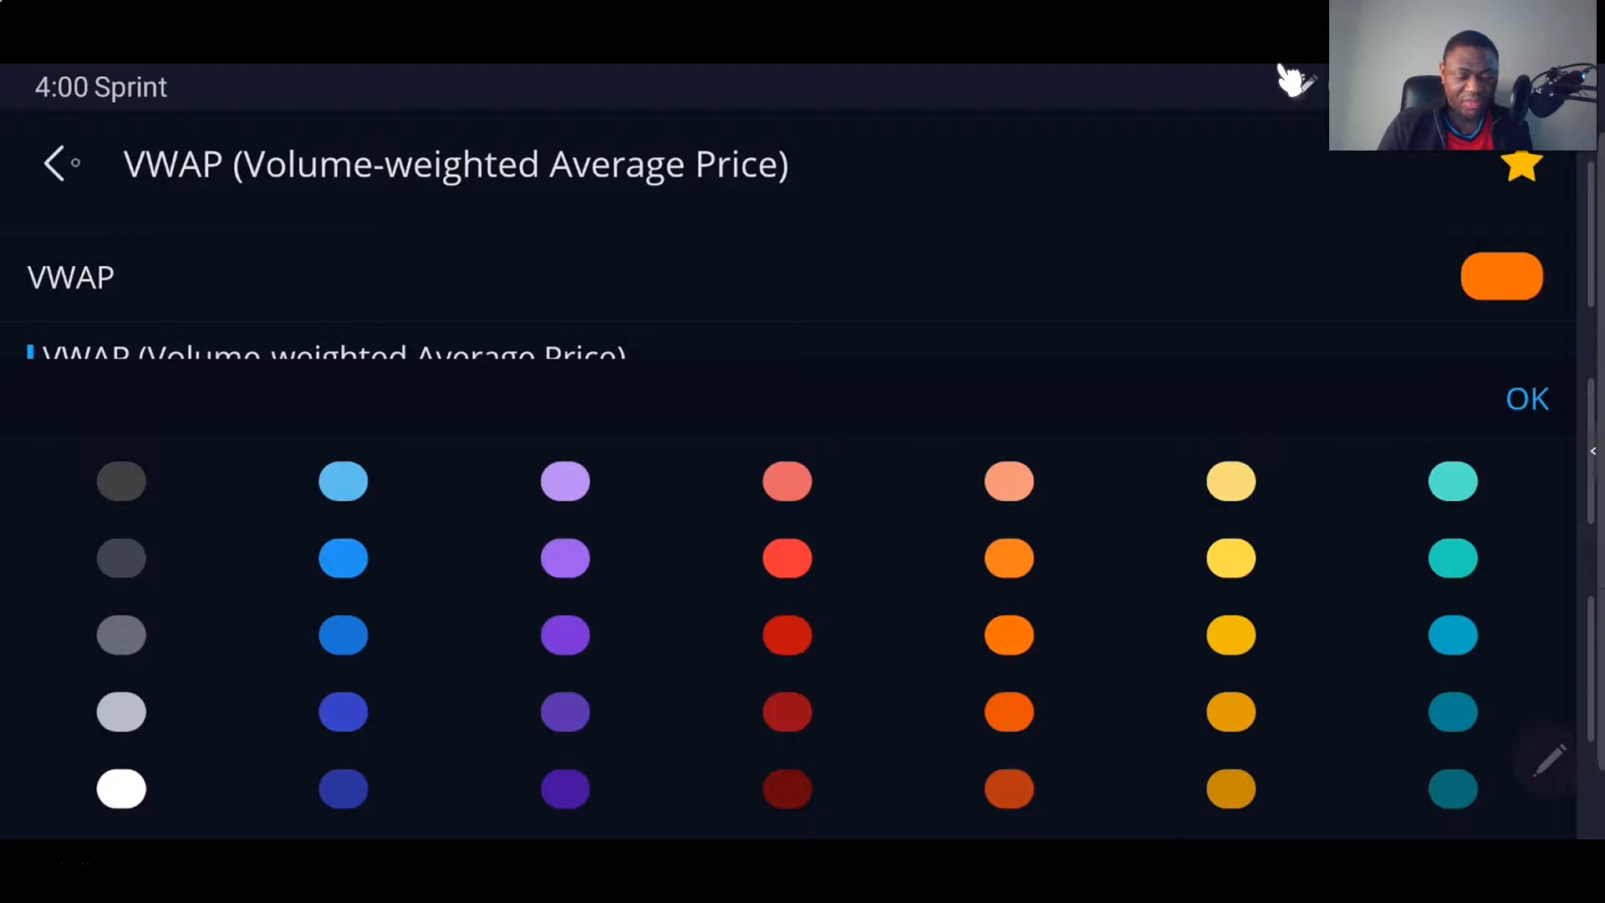
{"action": "left_click", "coordinate": [53, 163]}
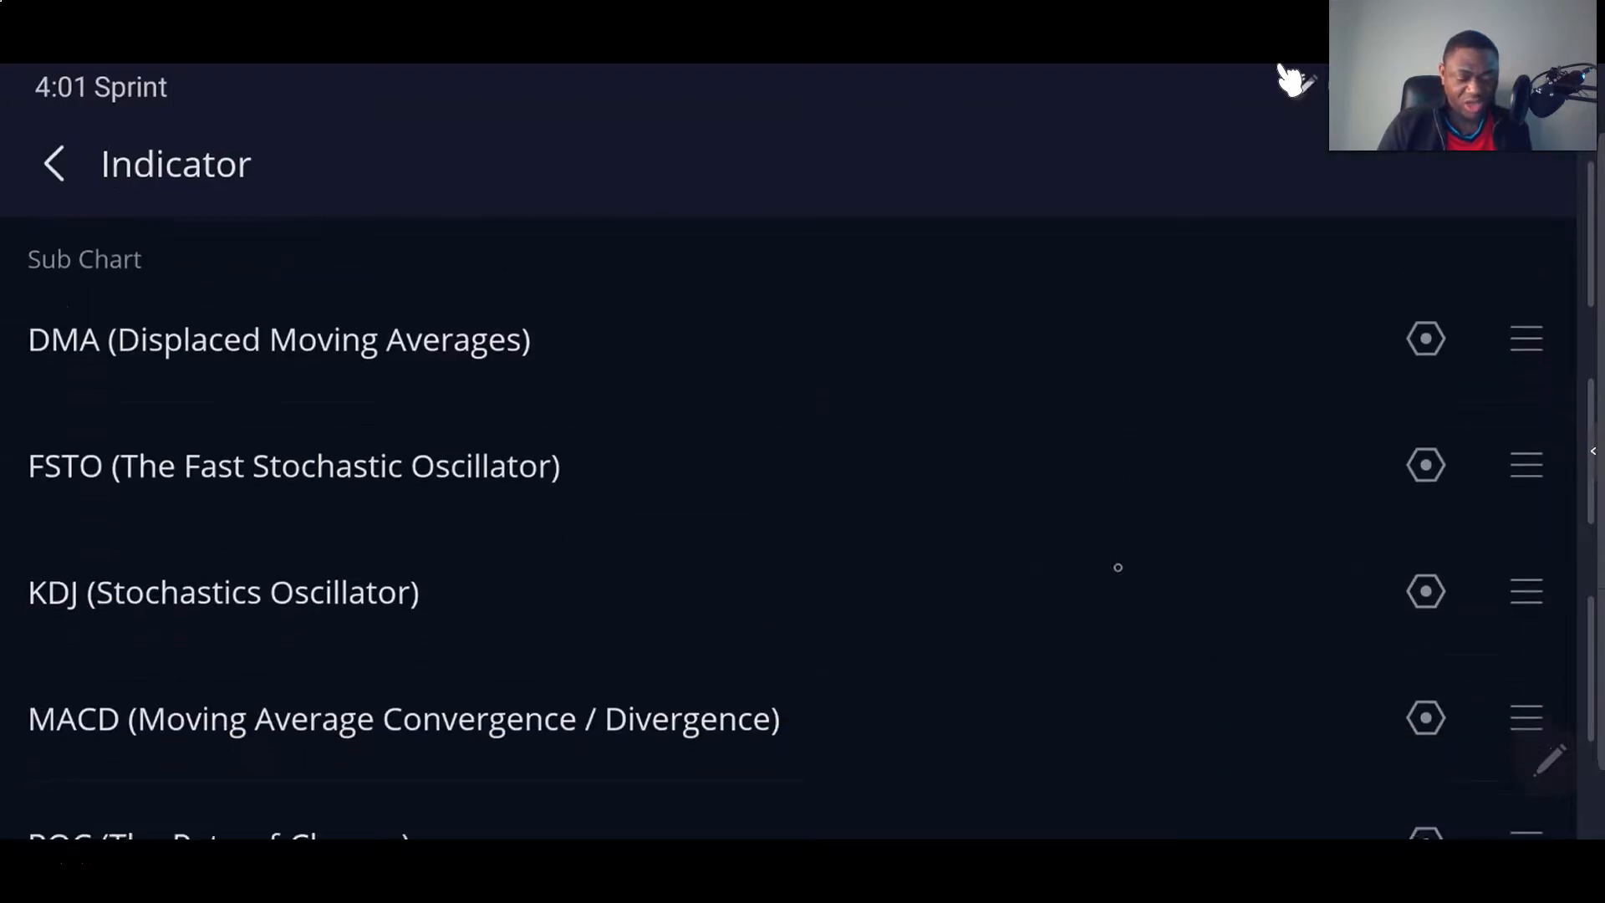
{"action": "scroll", "scroll_direction": "down", "scroll_amount": 3}
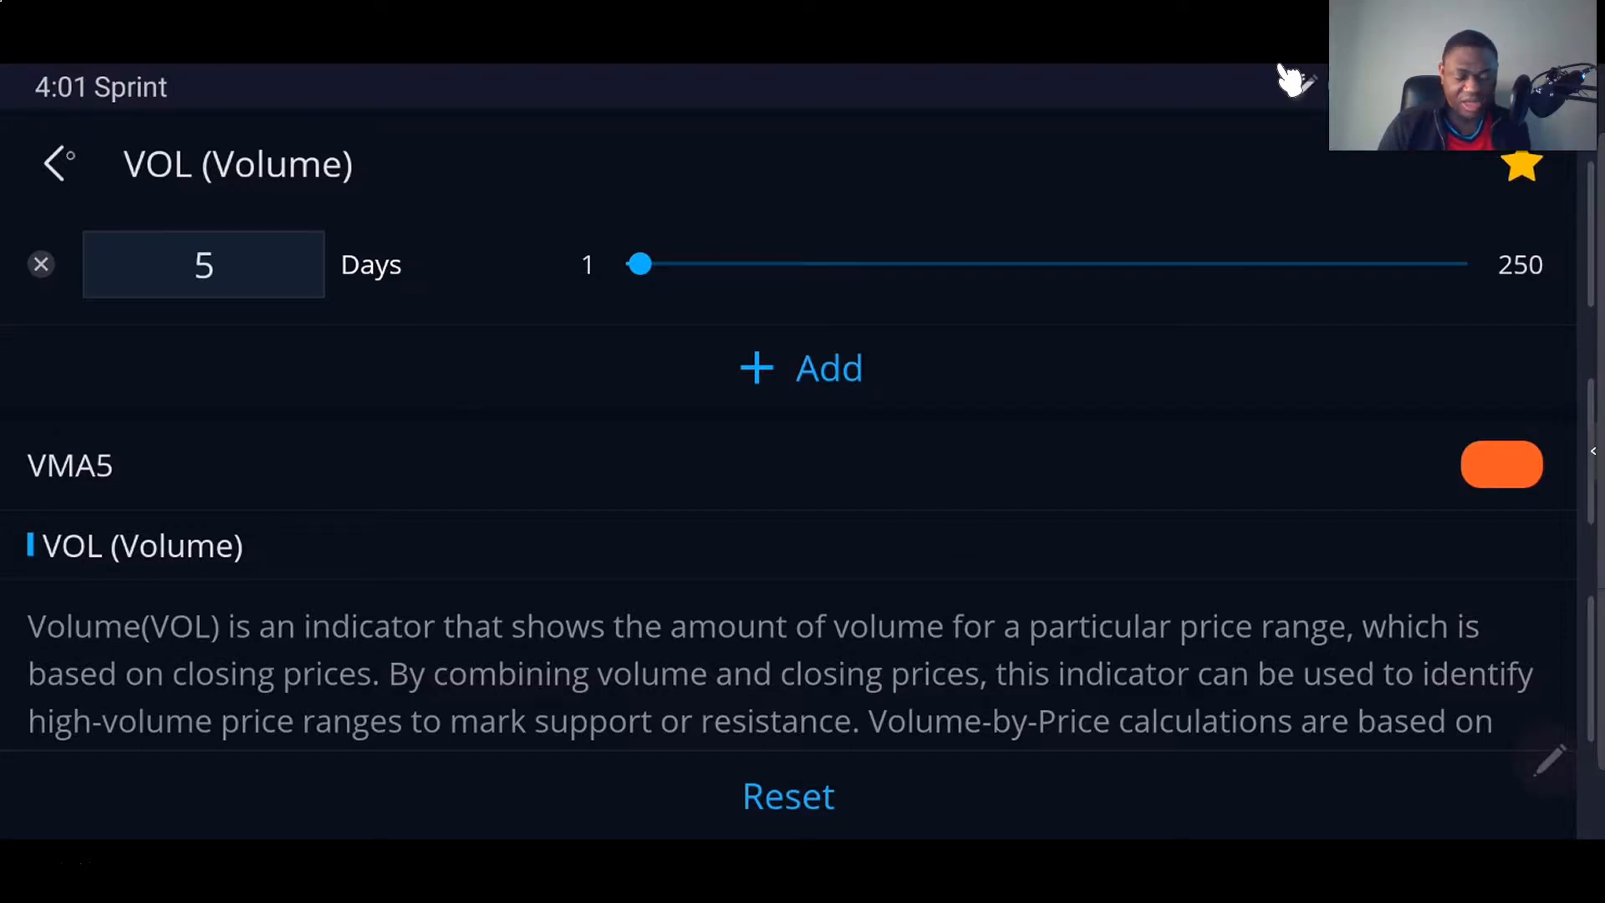
{"action": "left_click", "coordinate": [55, 163]}
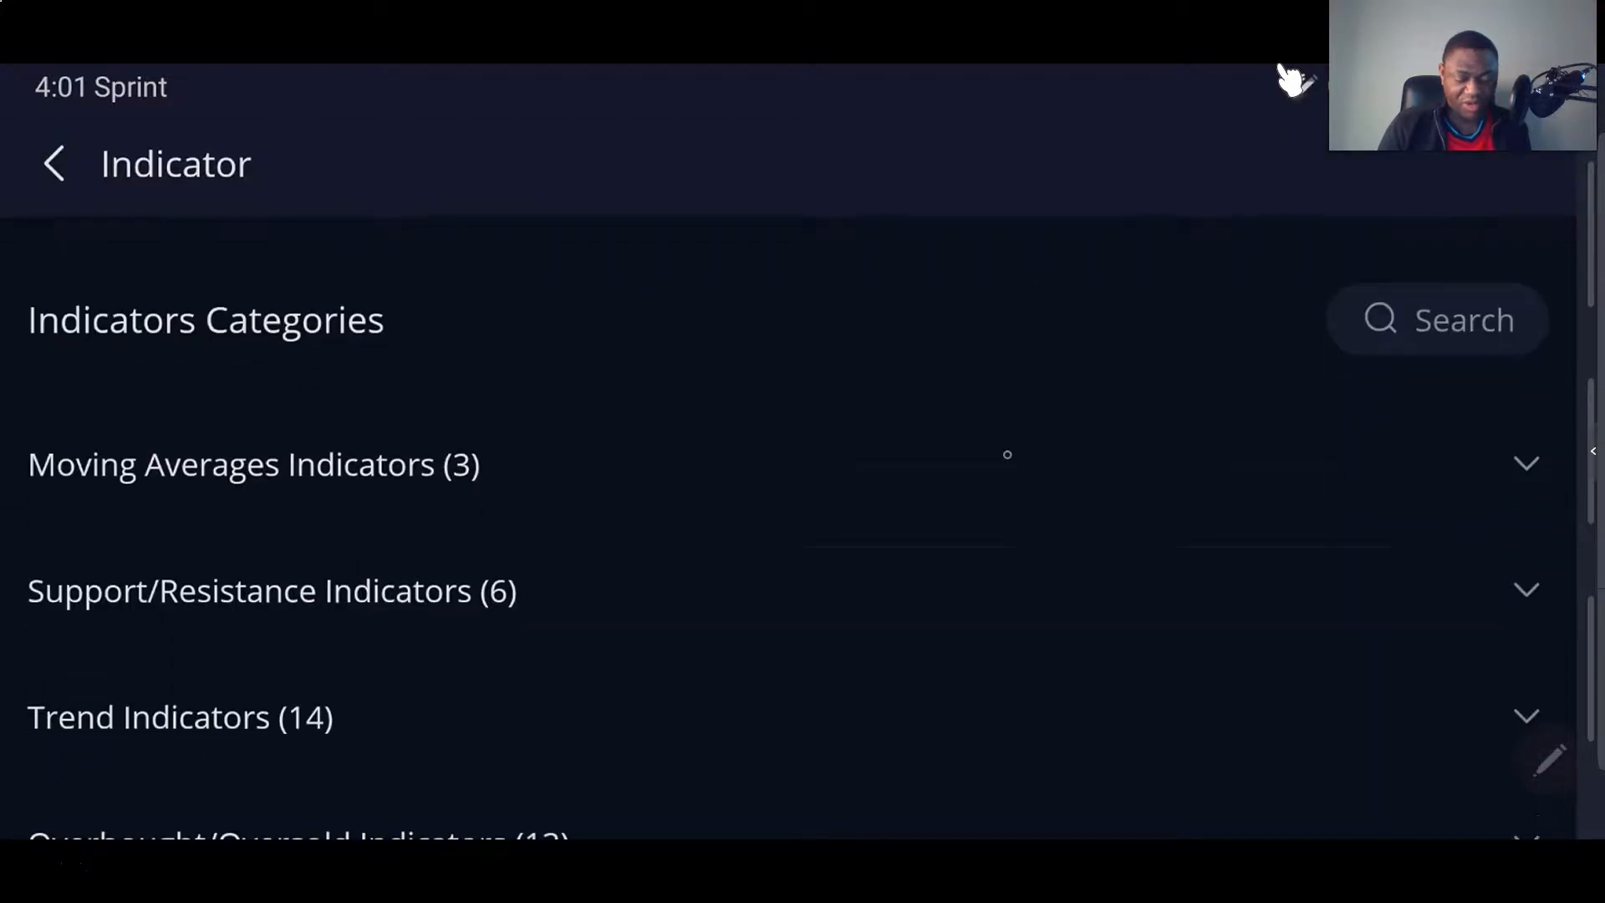
Expand Support/Resistance Indicators, then return to the Boeing 15-minute chart.
{"action": "left_click", "coordinate": [271, 591]}
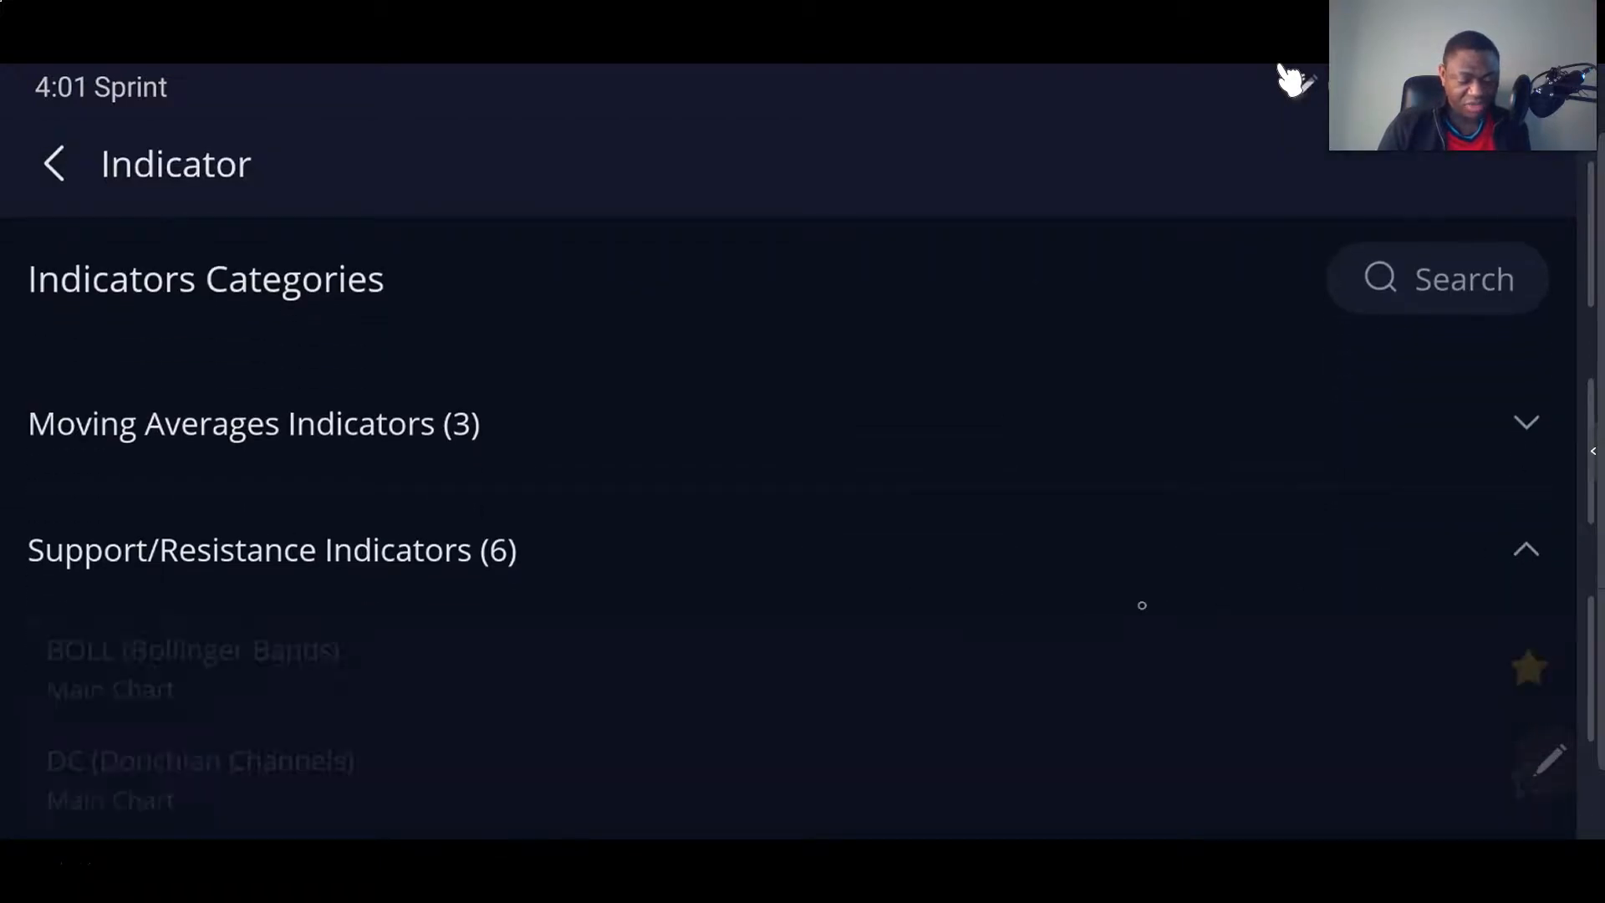
{"action": "scroll", "scroll_direction": "down", "scroll_amount": 3}
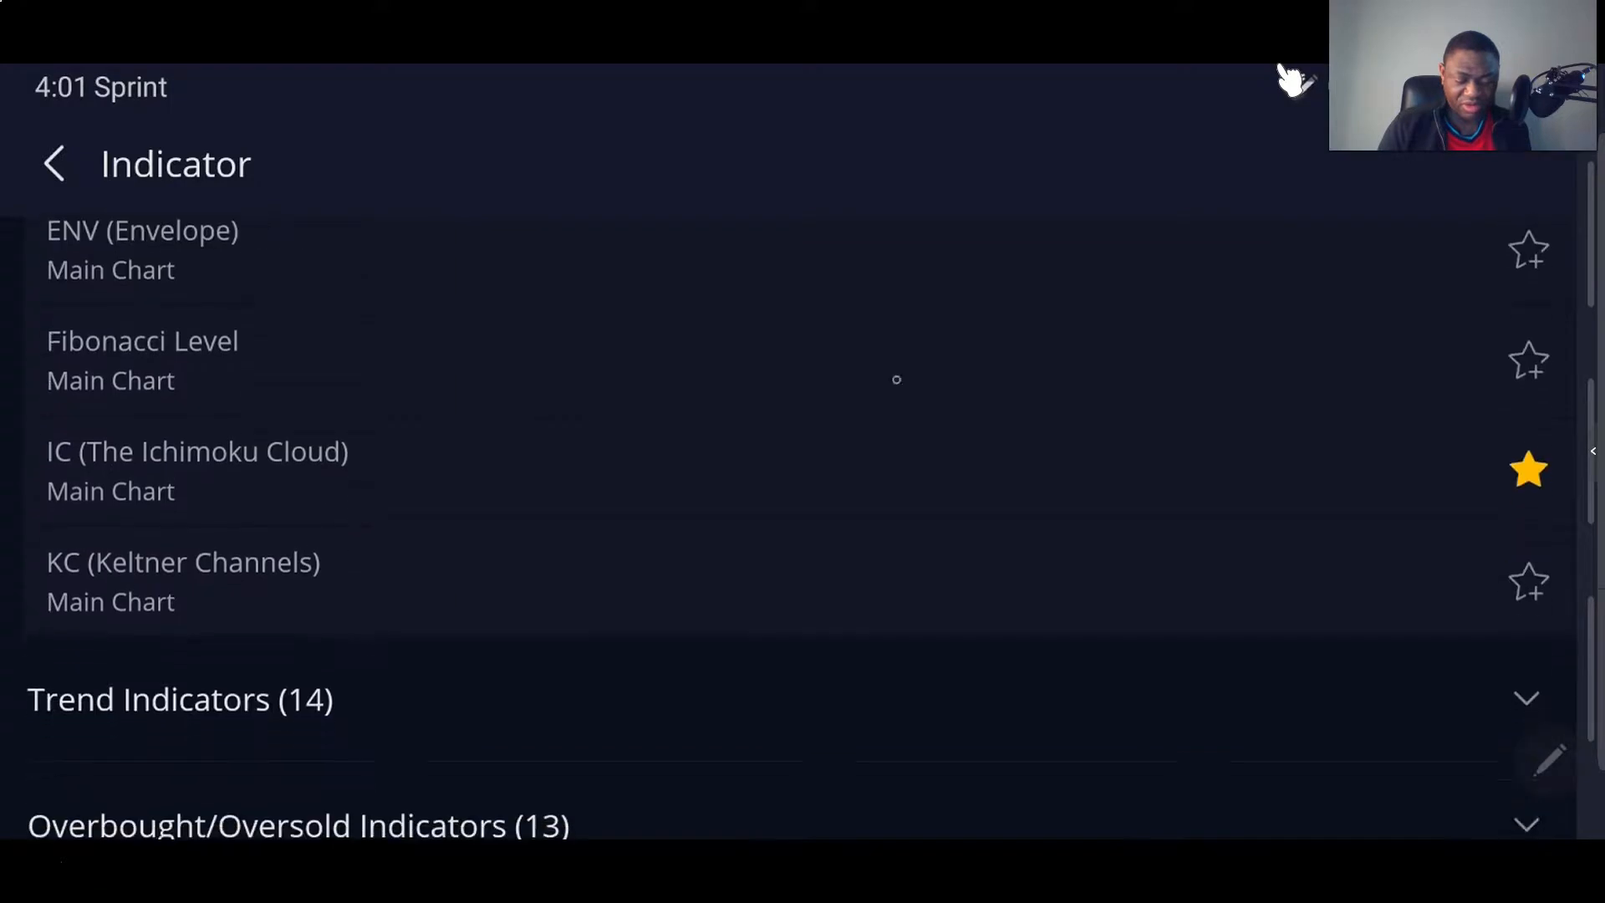
{"action": "left_click", "coordinate": [54, 163]}
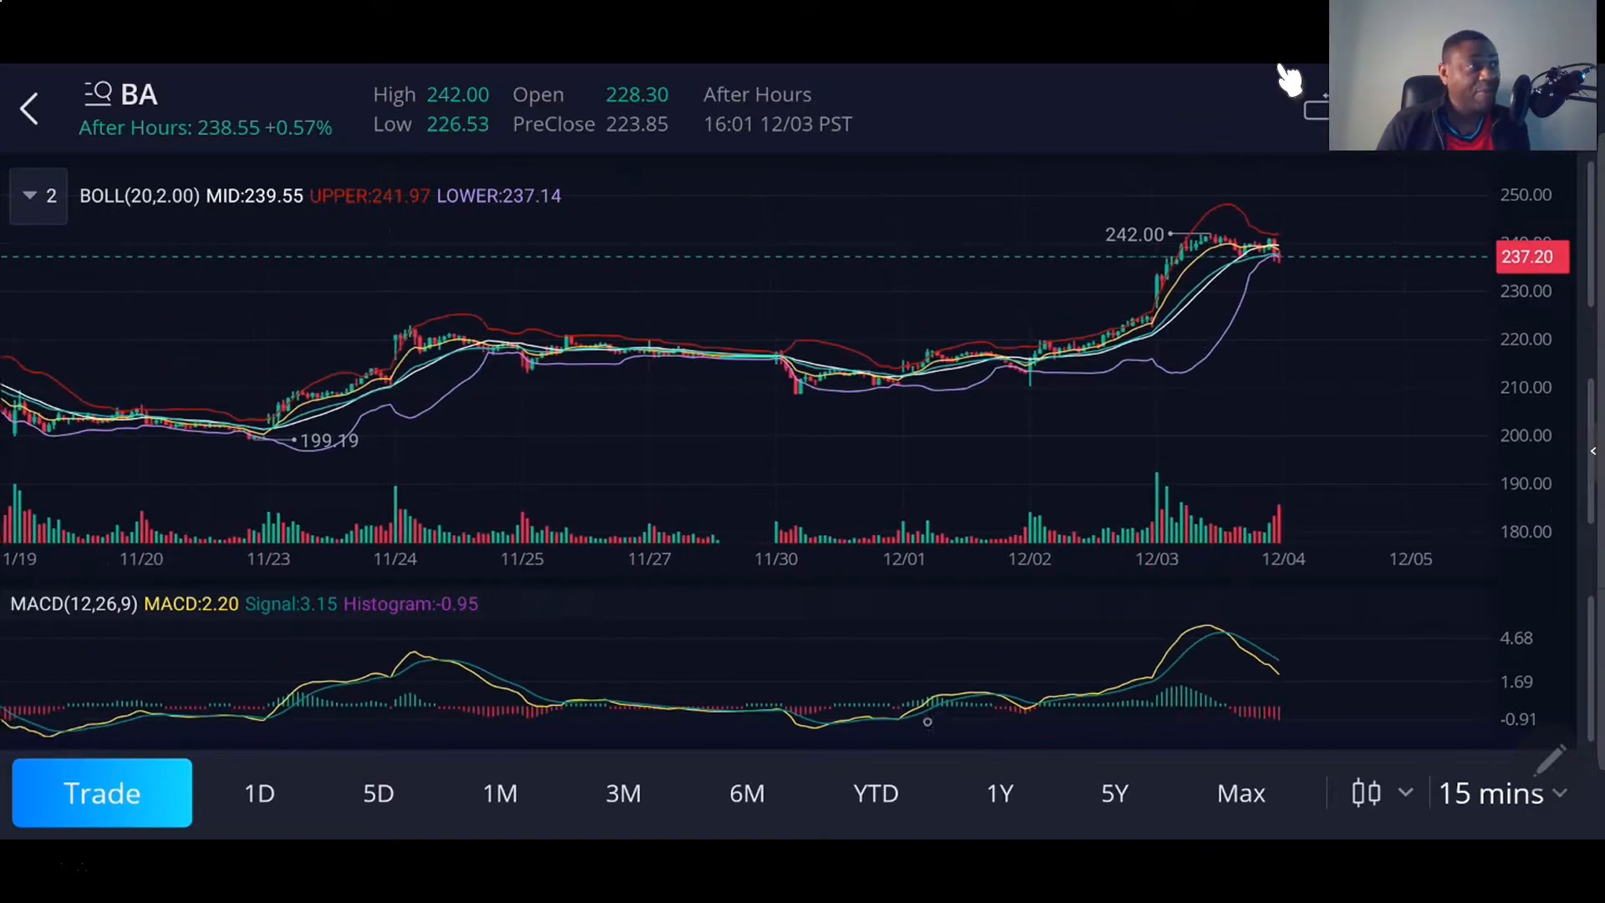
Show three months of daily candles and select the Fibonacci Retracement drawing tool.
{"action": "left_click", "coordinate": [622, 794]}
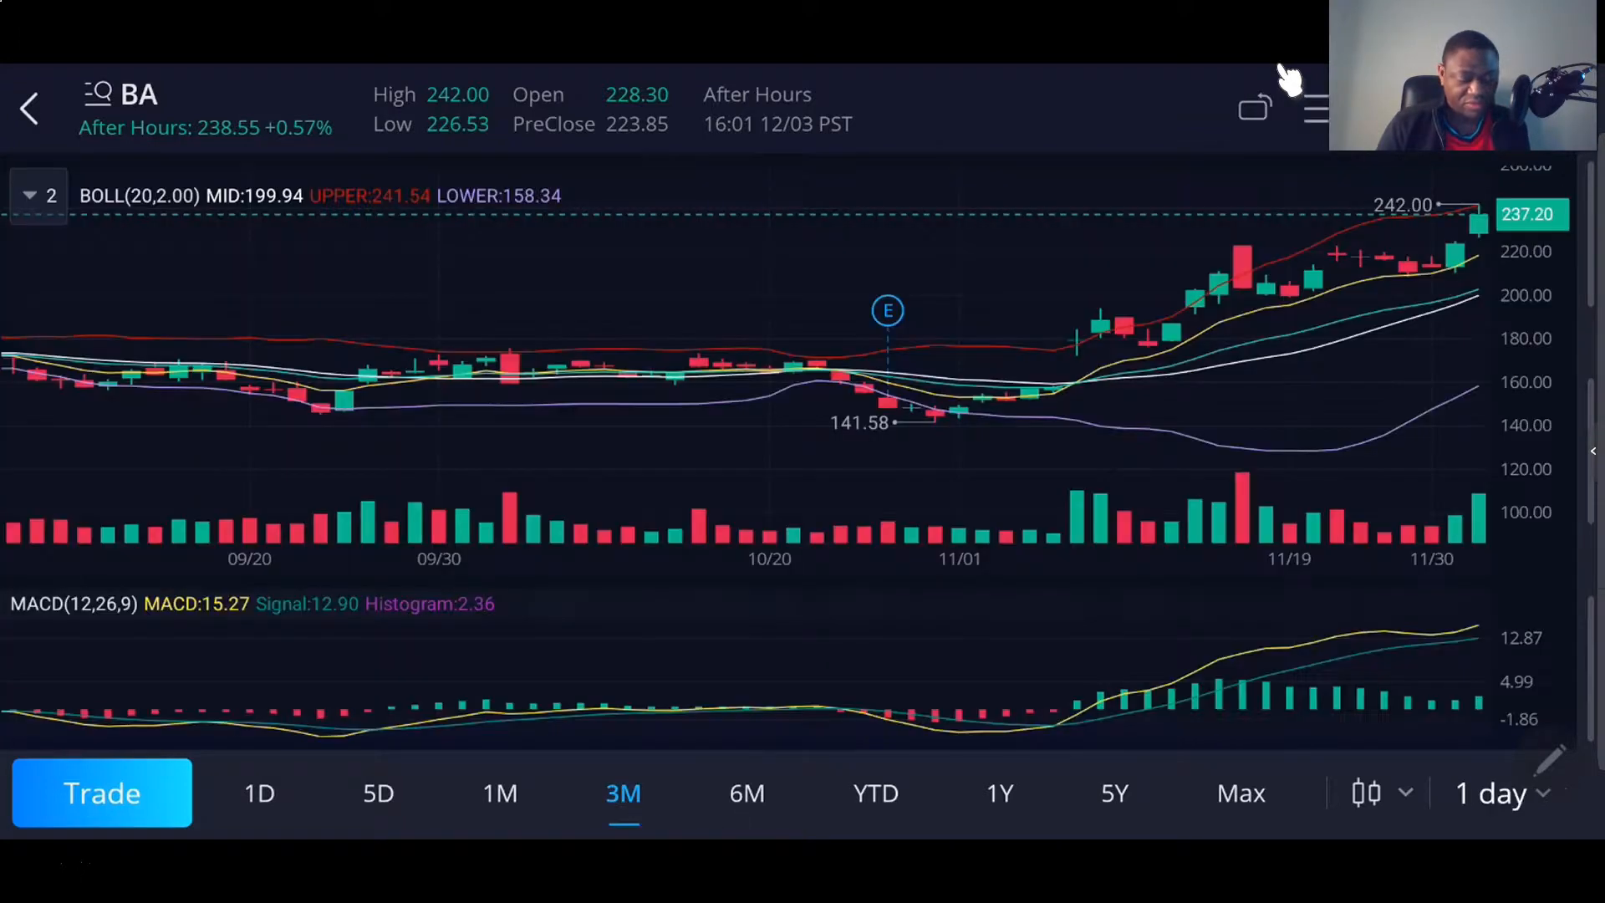
{"action": "left_click", "coordinate": [1000, 793]}
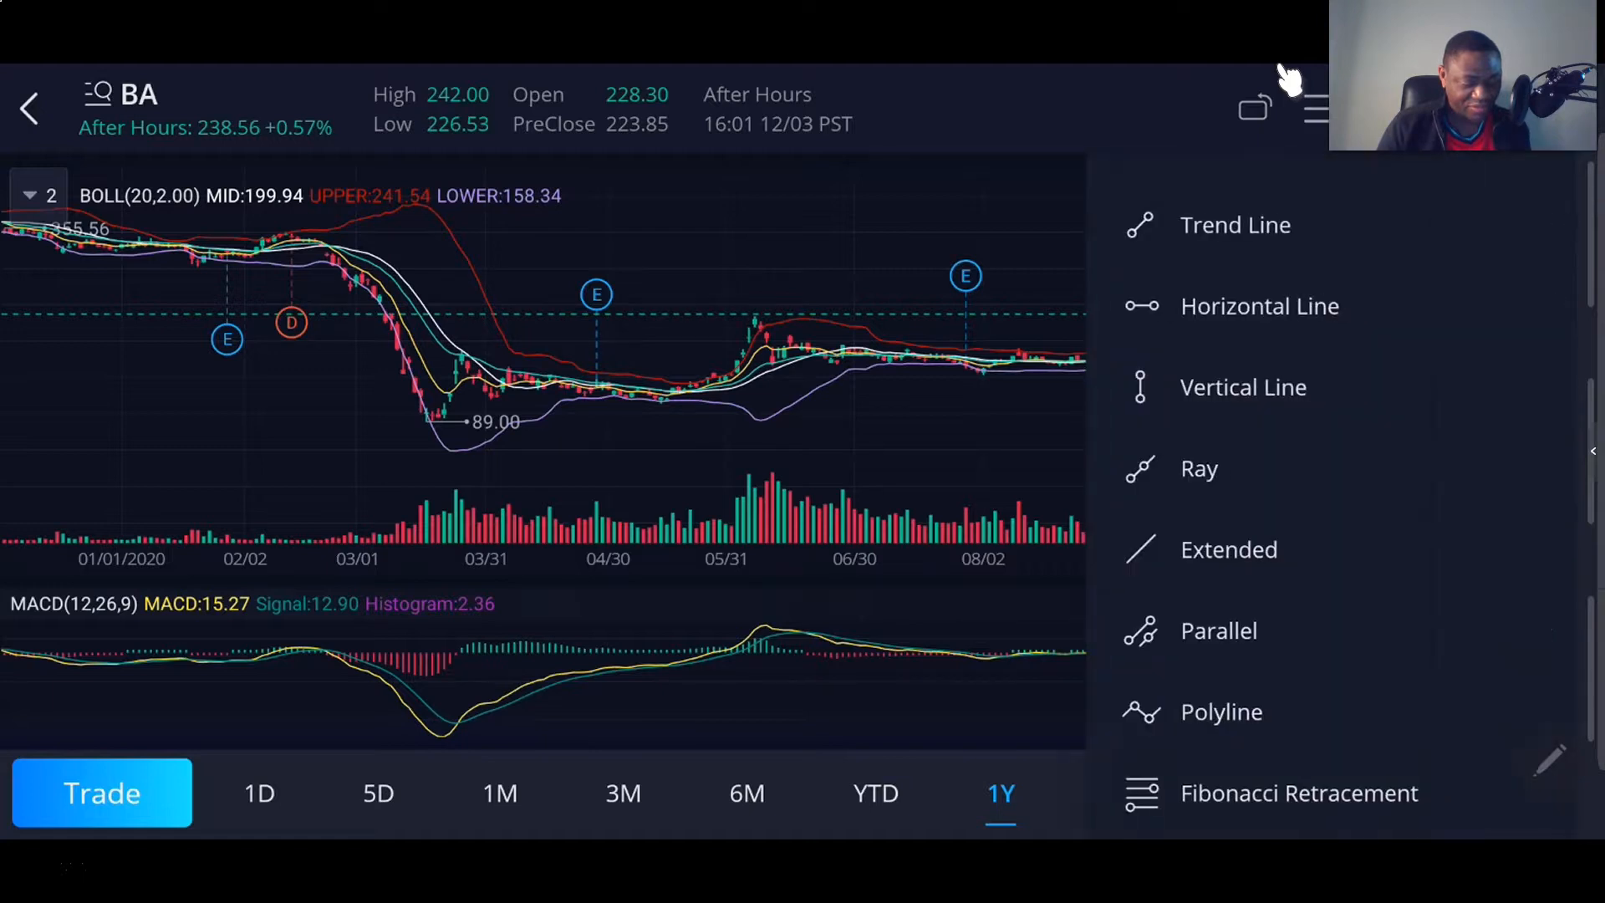
{"action": "scroll", "scroll_direction": "down", "scroll_amount": 3}
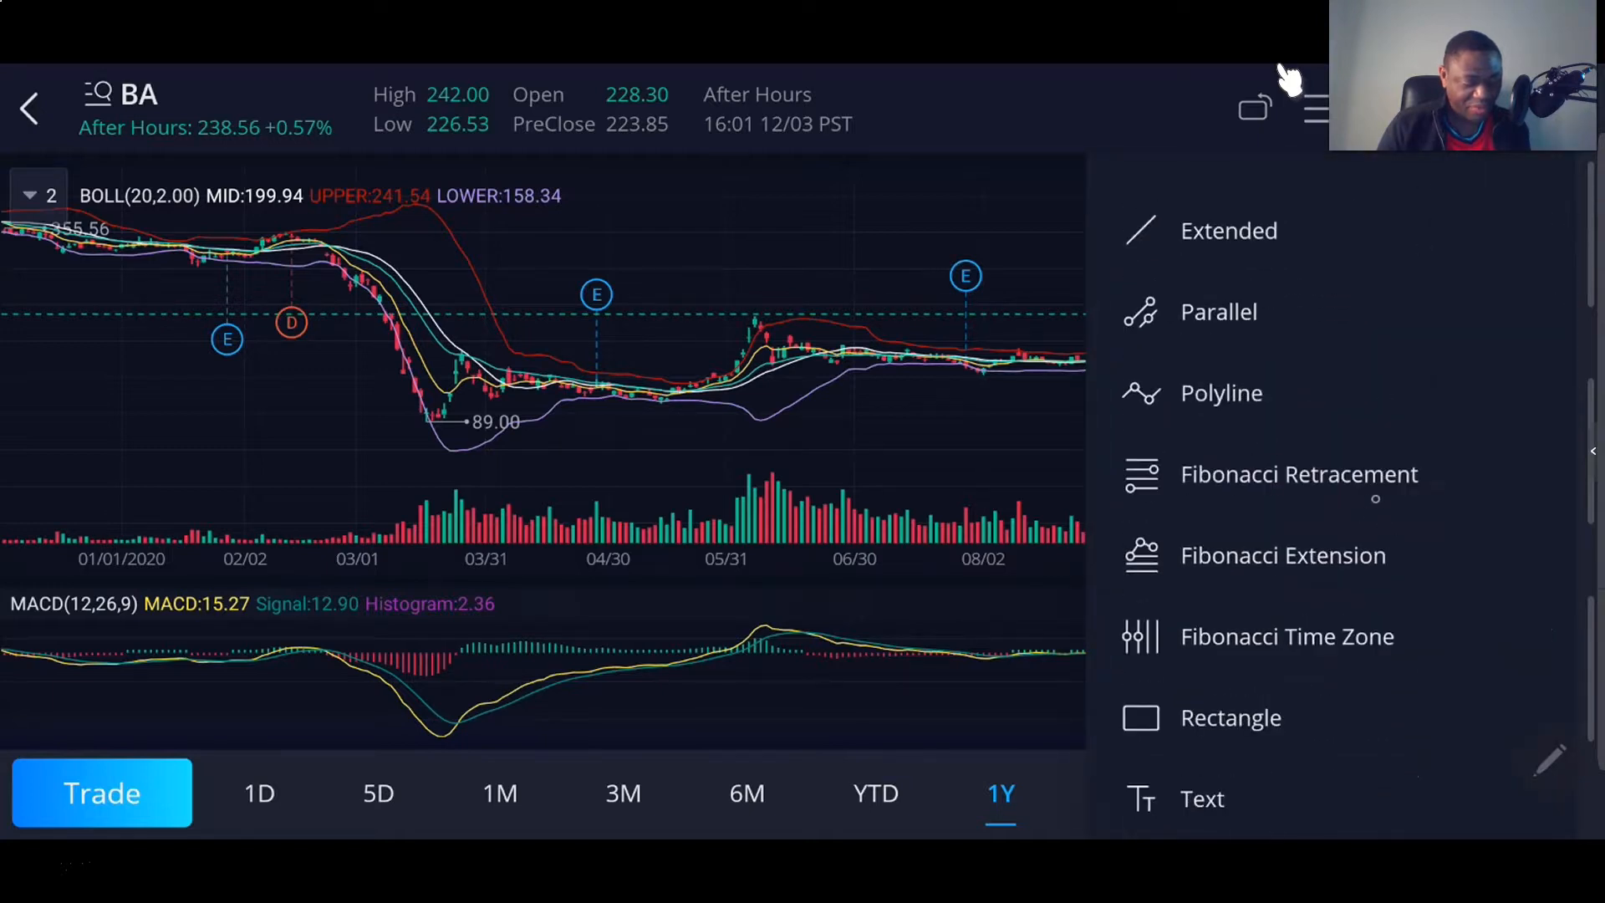
{"action": "left_click", "coordinate": [1299, 474]}
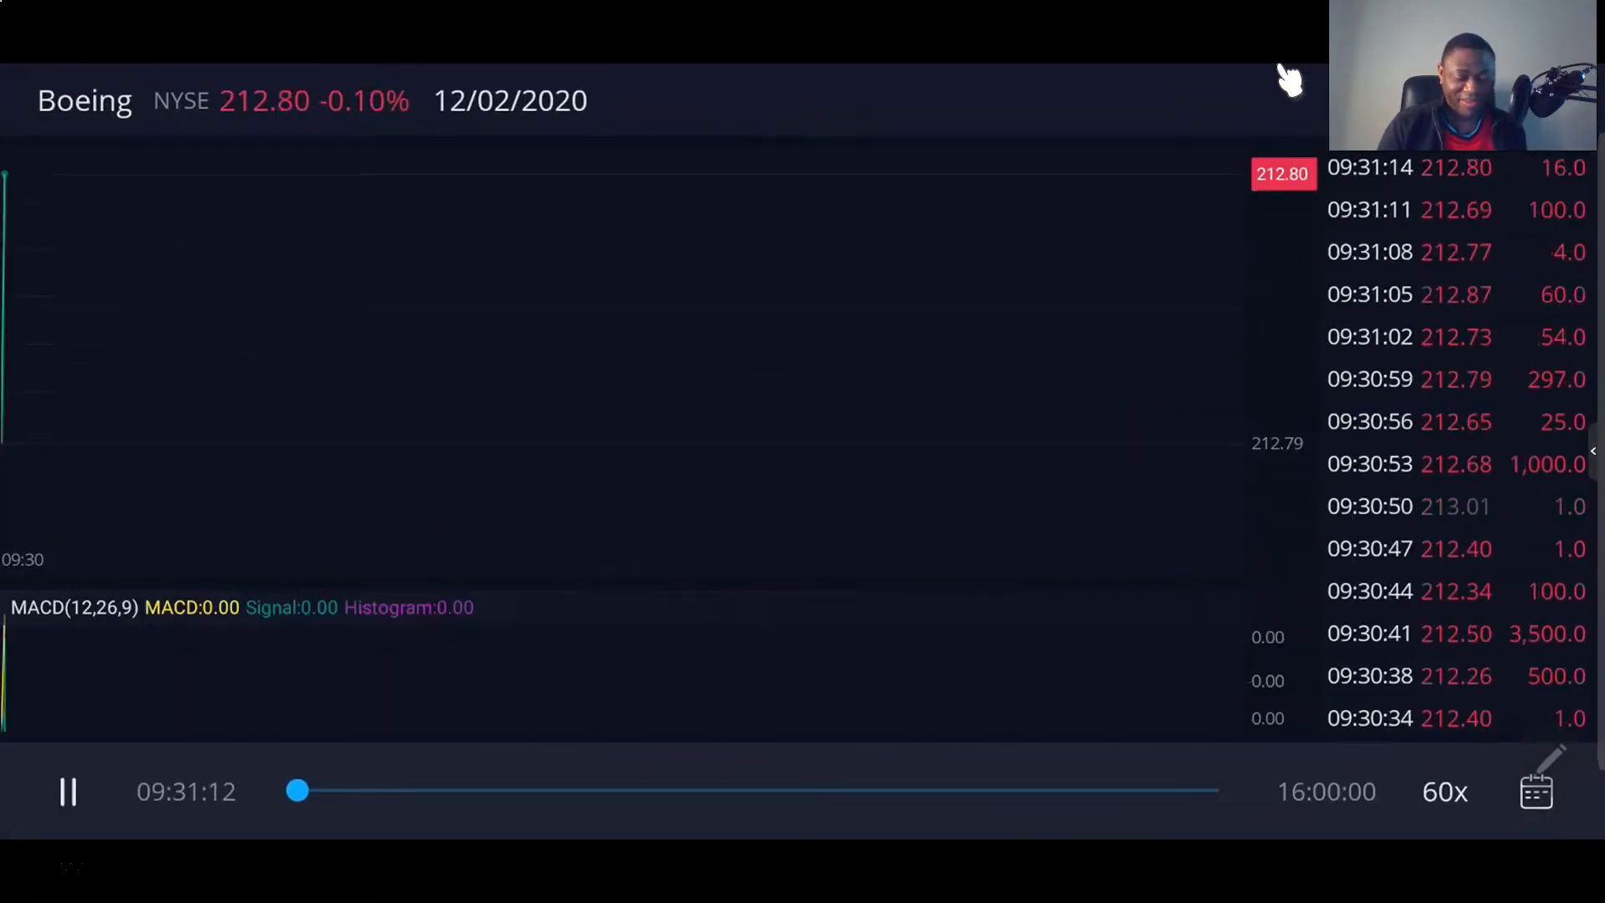
Change the Boeing replay speed from 60x to 120x via the speed list.
{"action": "left_click", "coordinate": [1444, 792]}
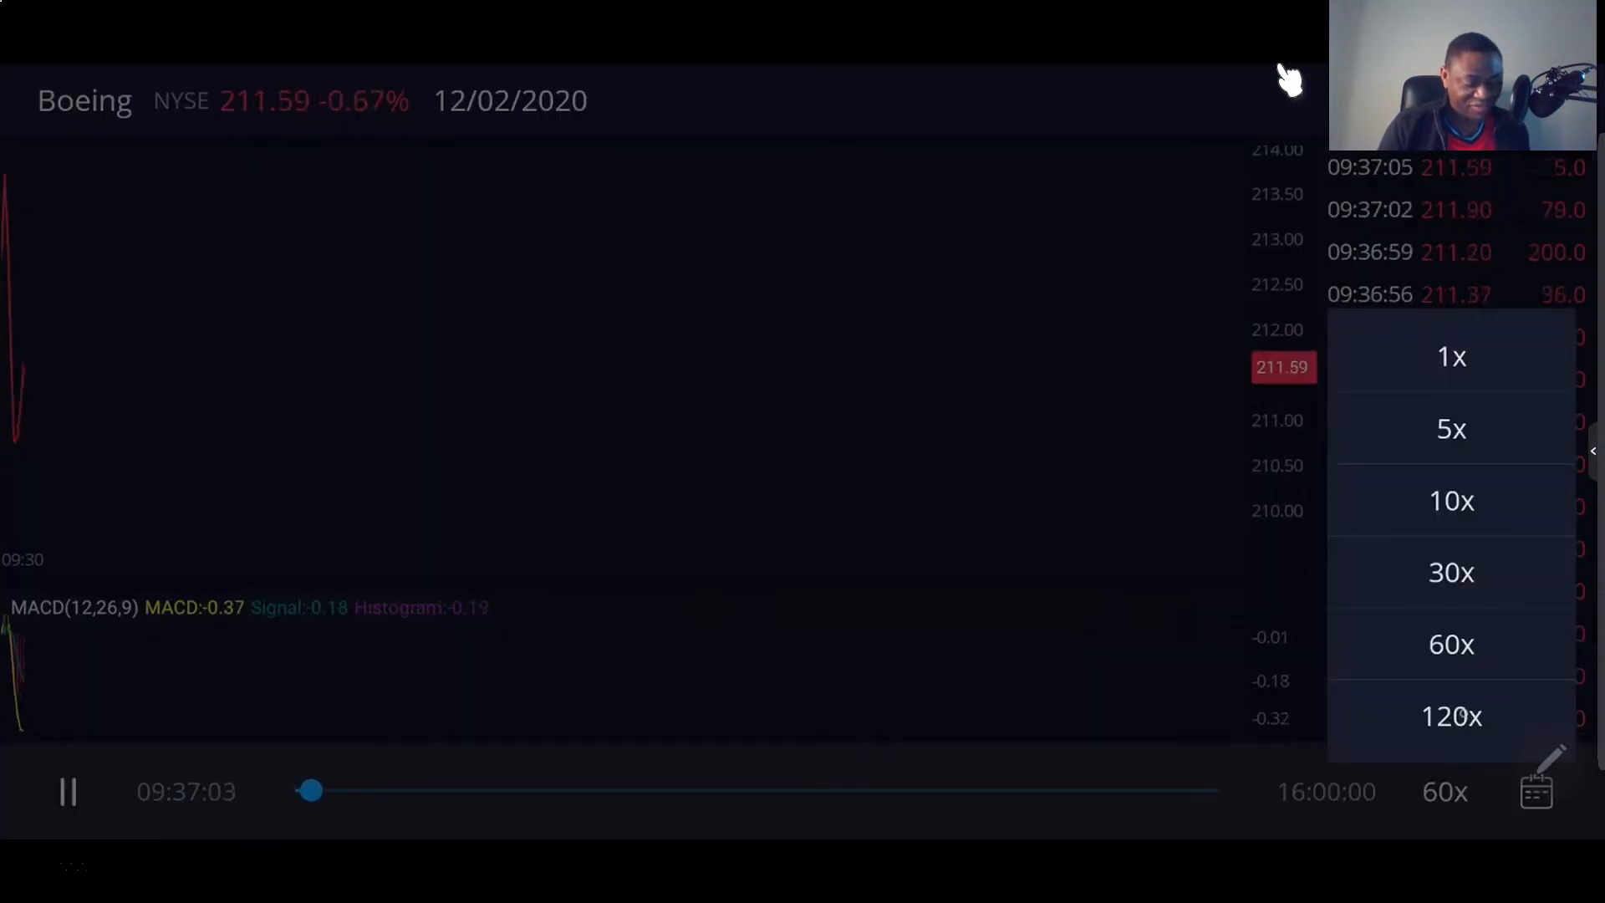
{"action": "left_click", "coordinate": [1450, 716]}
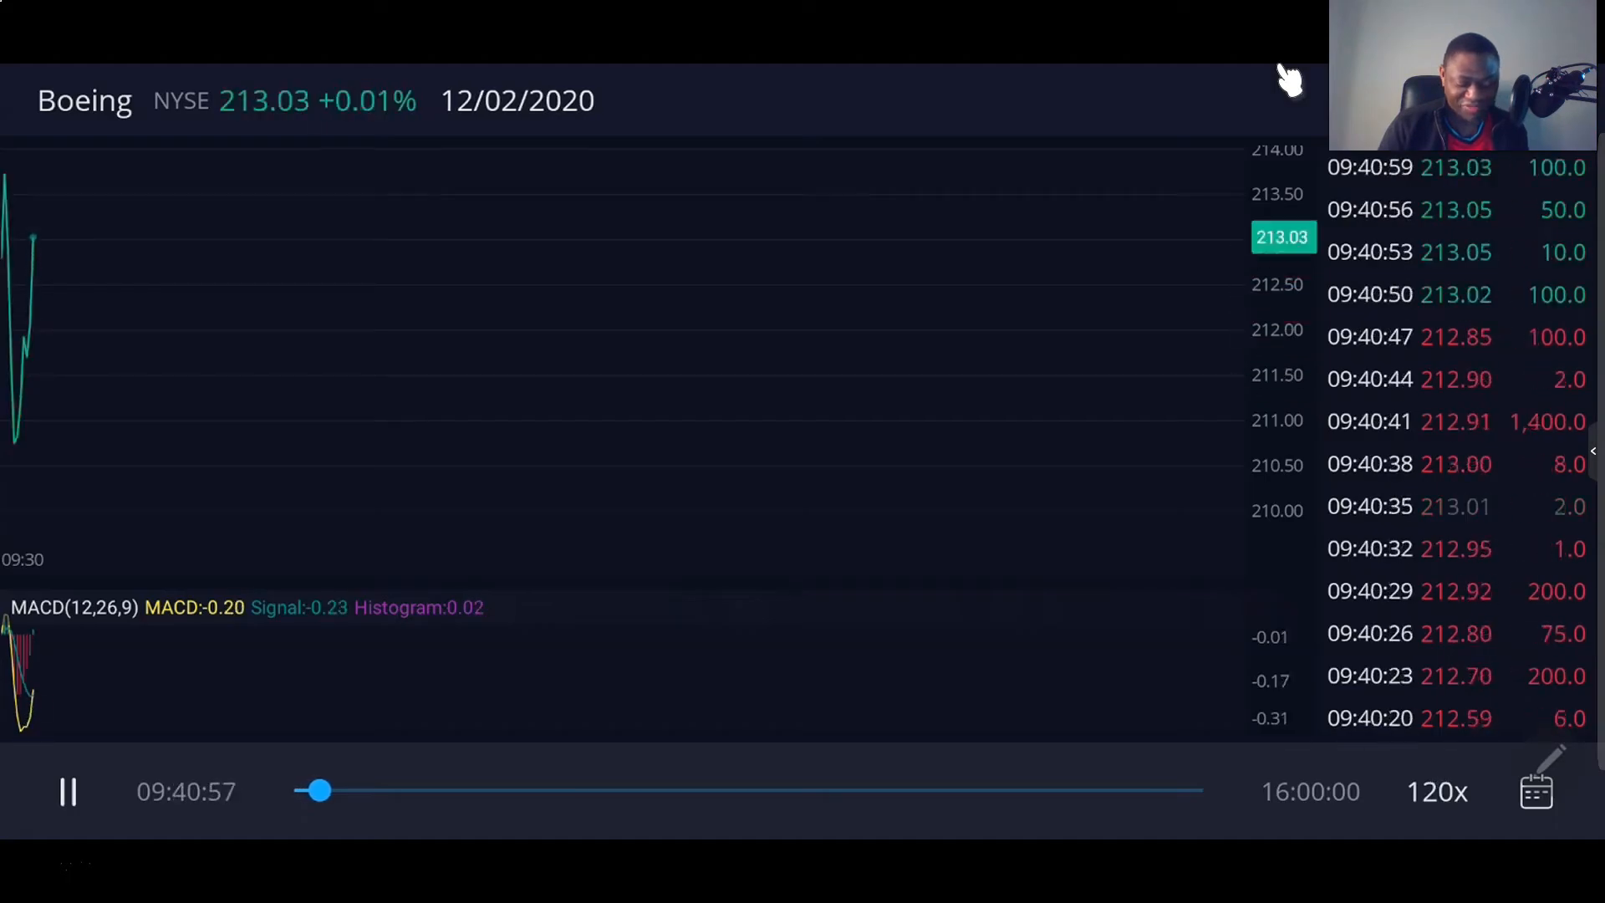